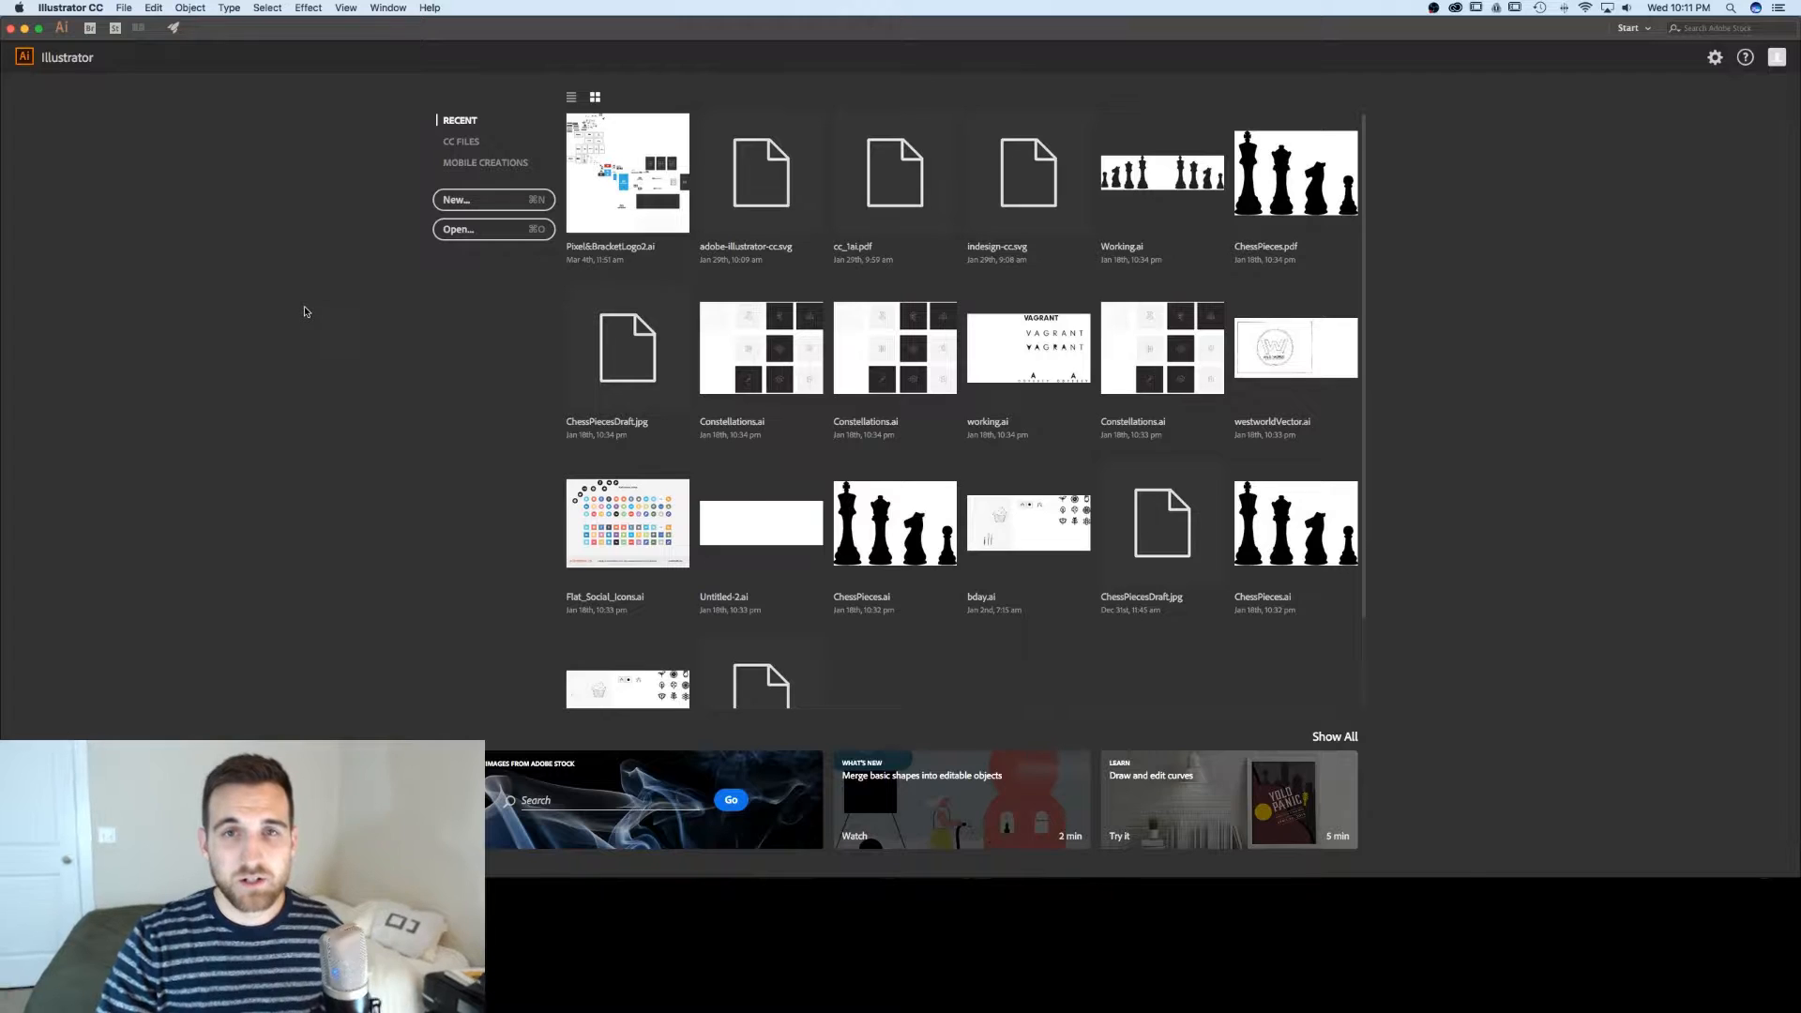
mouse_move(292, 270)
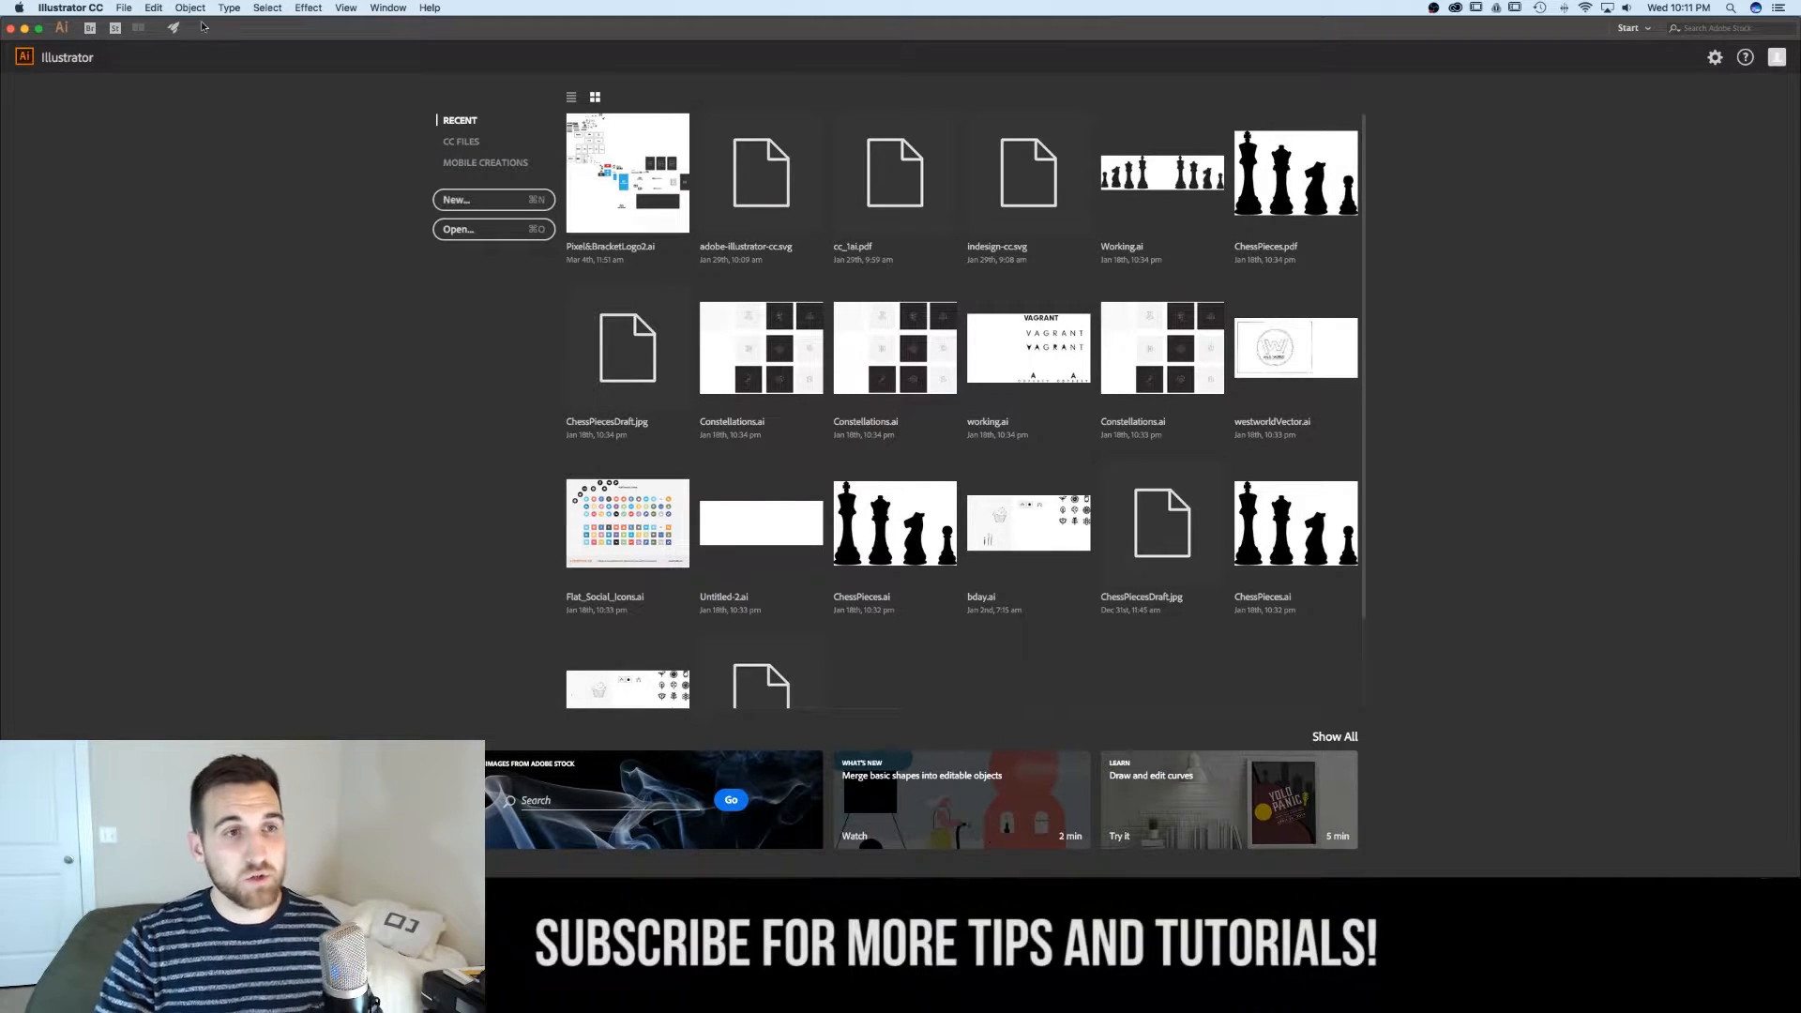
- Start a new document from the start screen
click(491, 198)
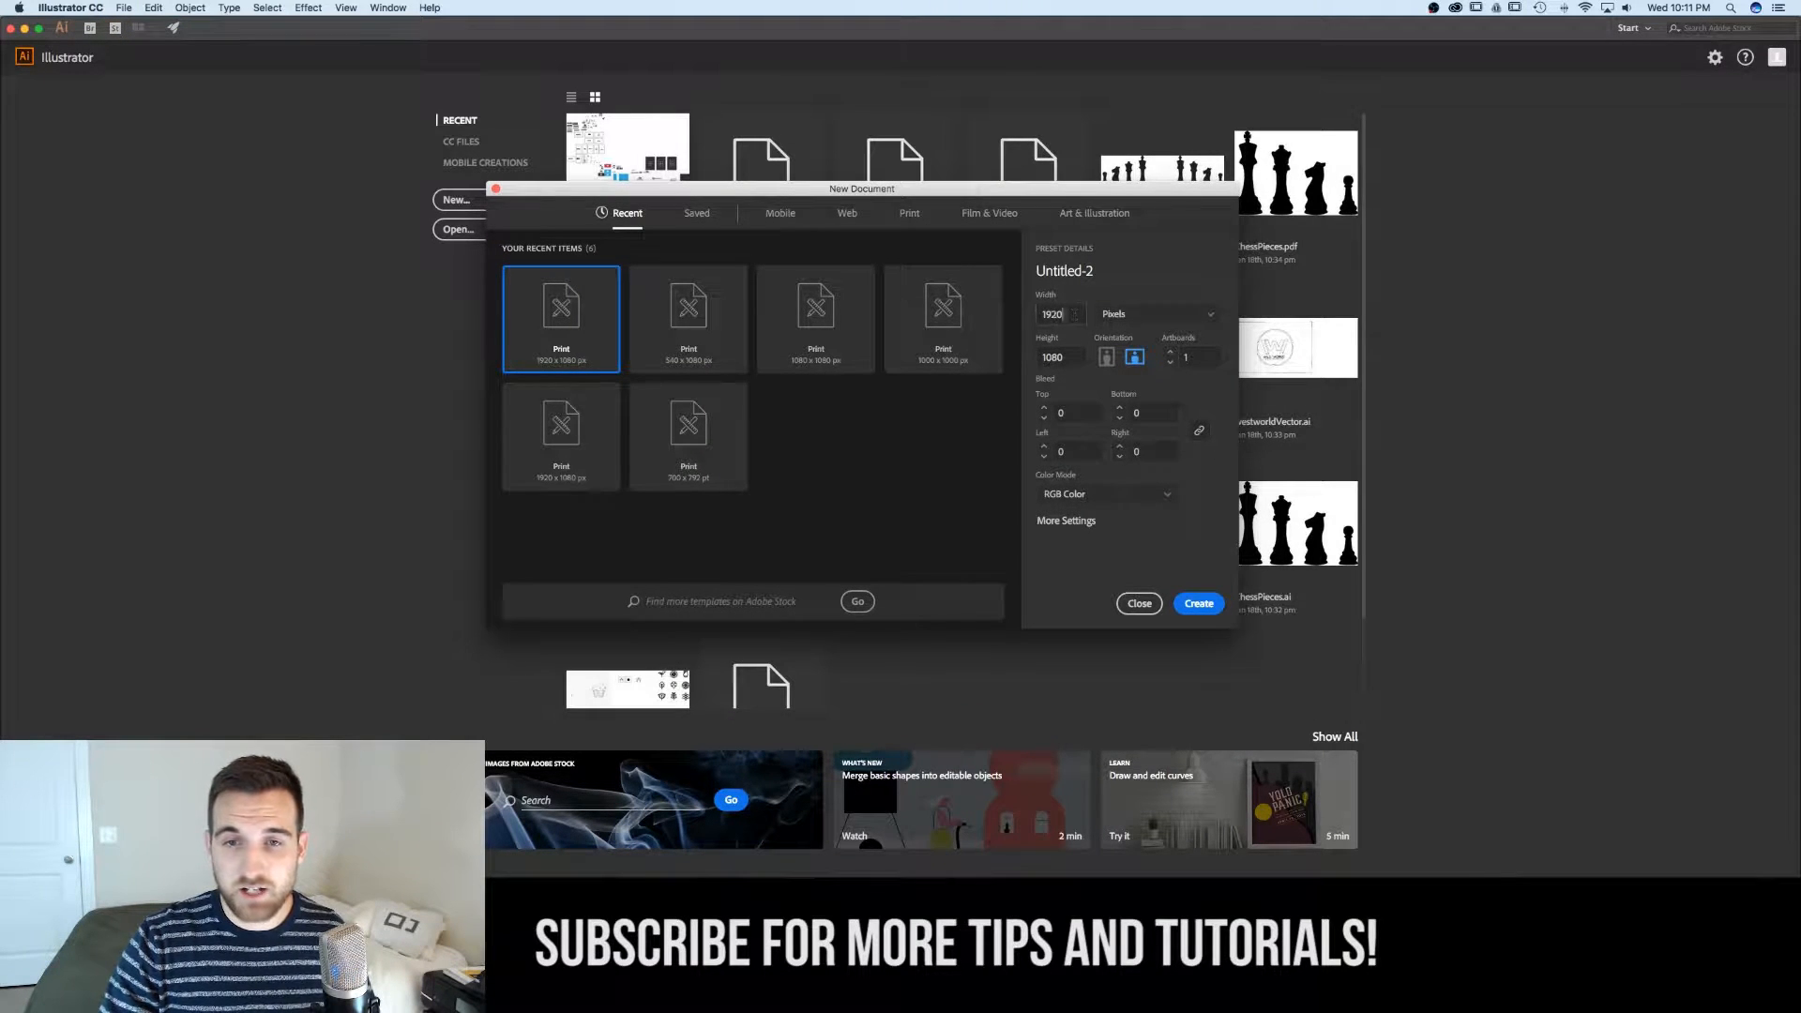
- Create a 1920 by 1080 document with pixels as the measurement unit
click(1052, 356)
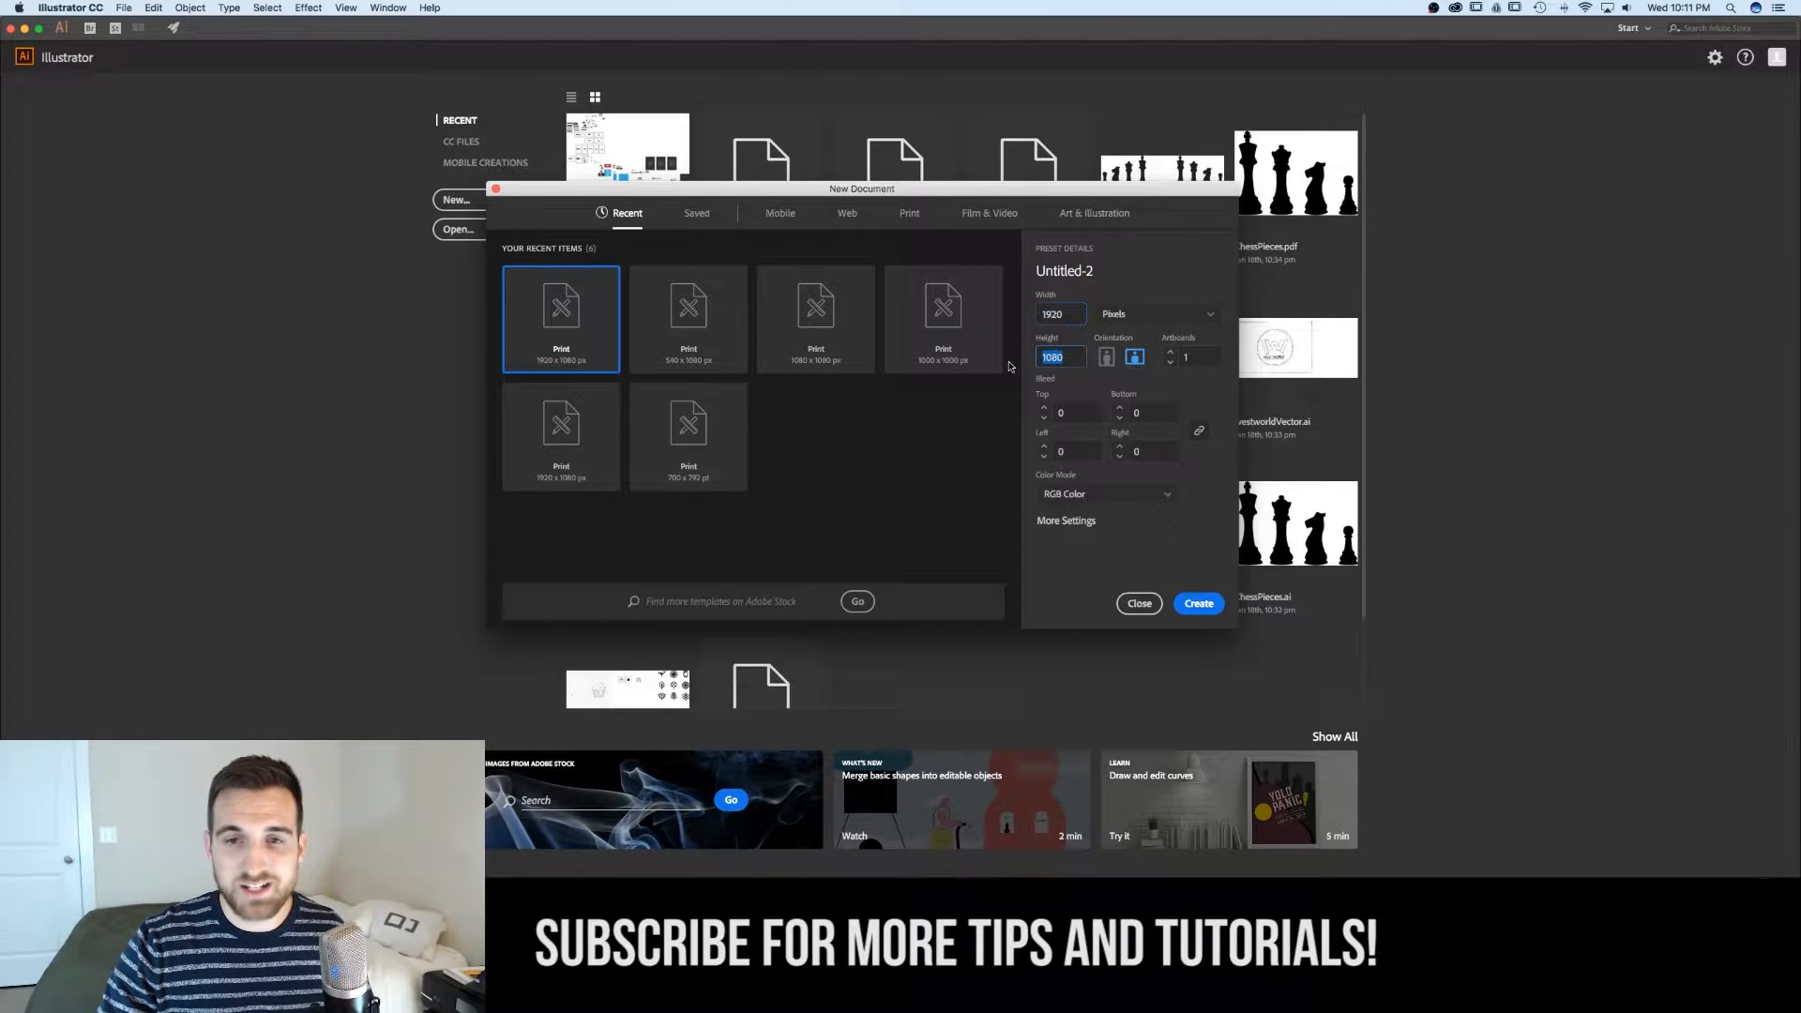
click(1154, 313)
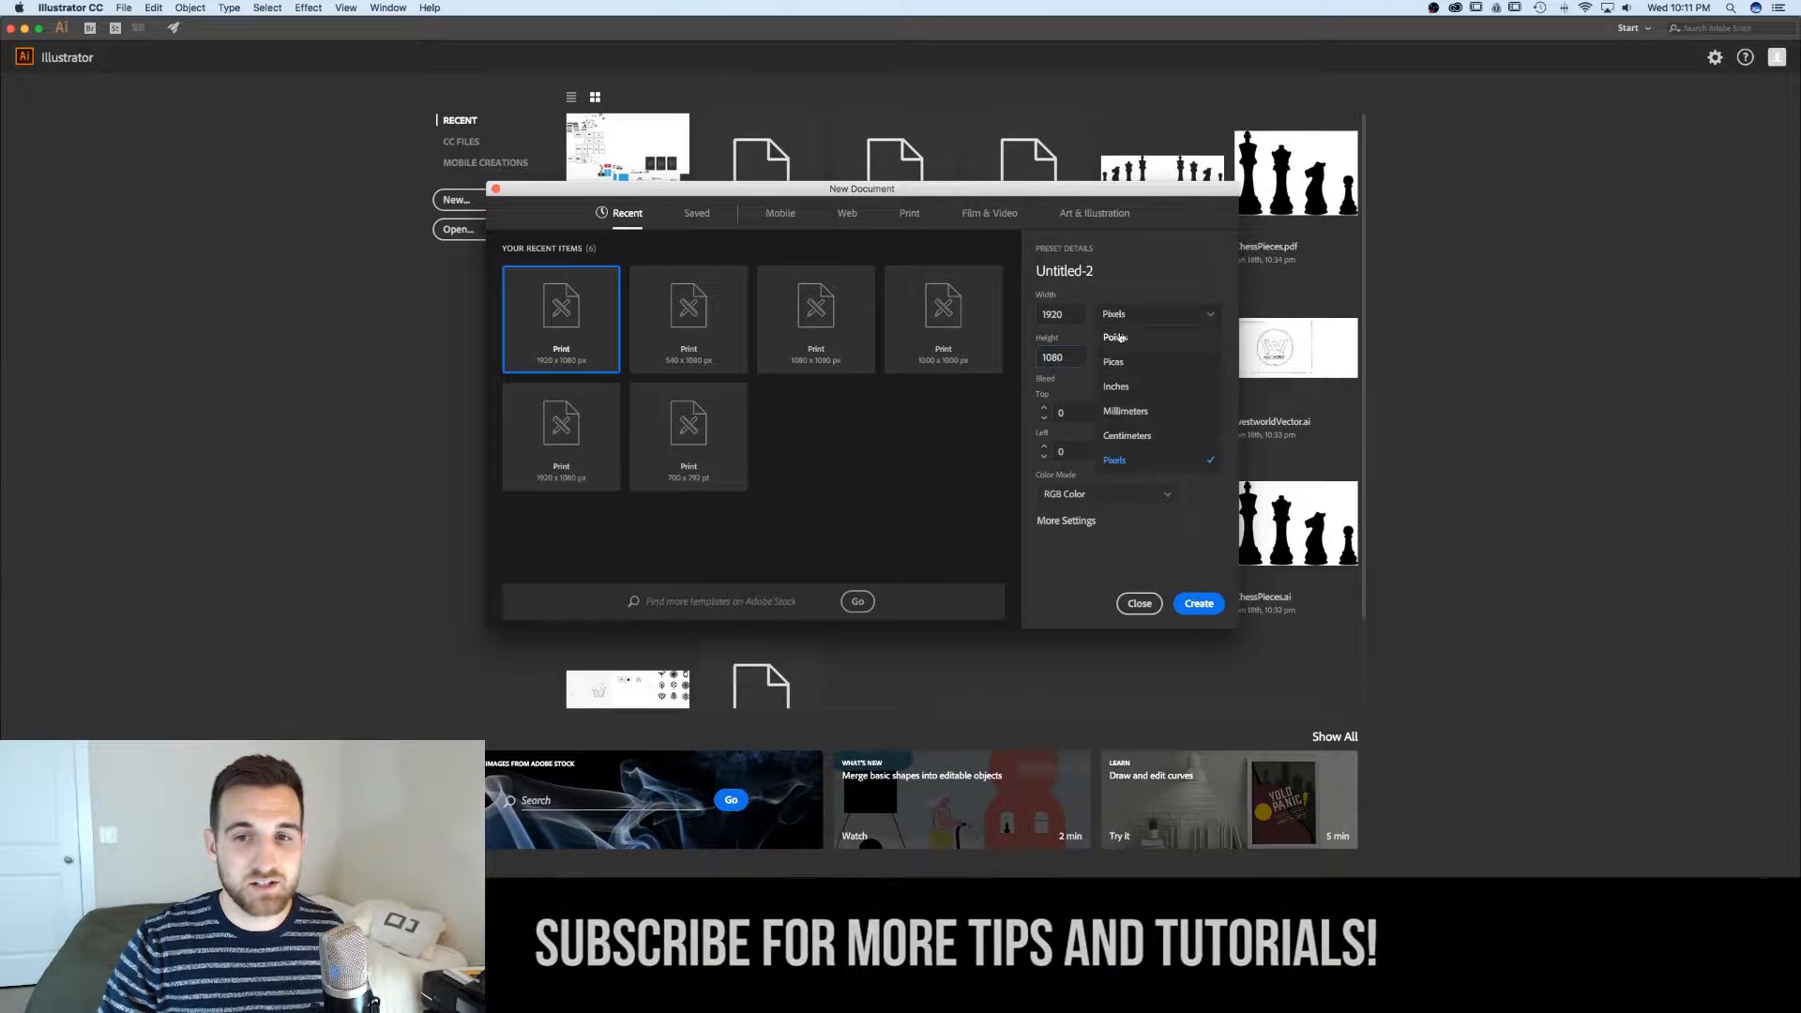
click(1197, 602)
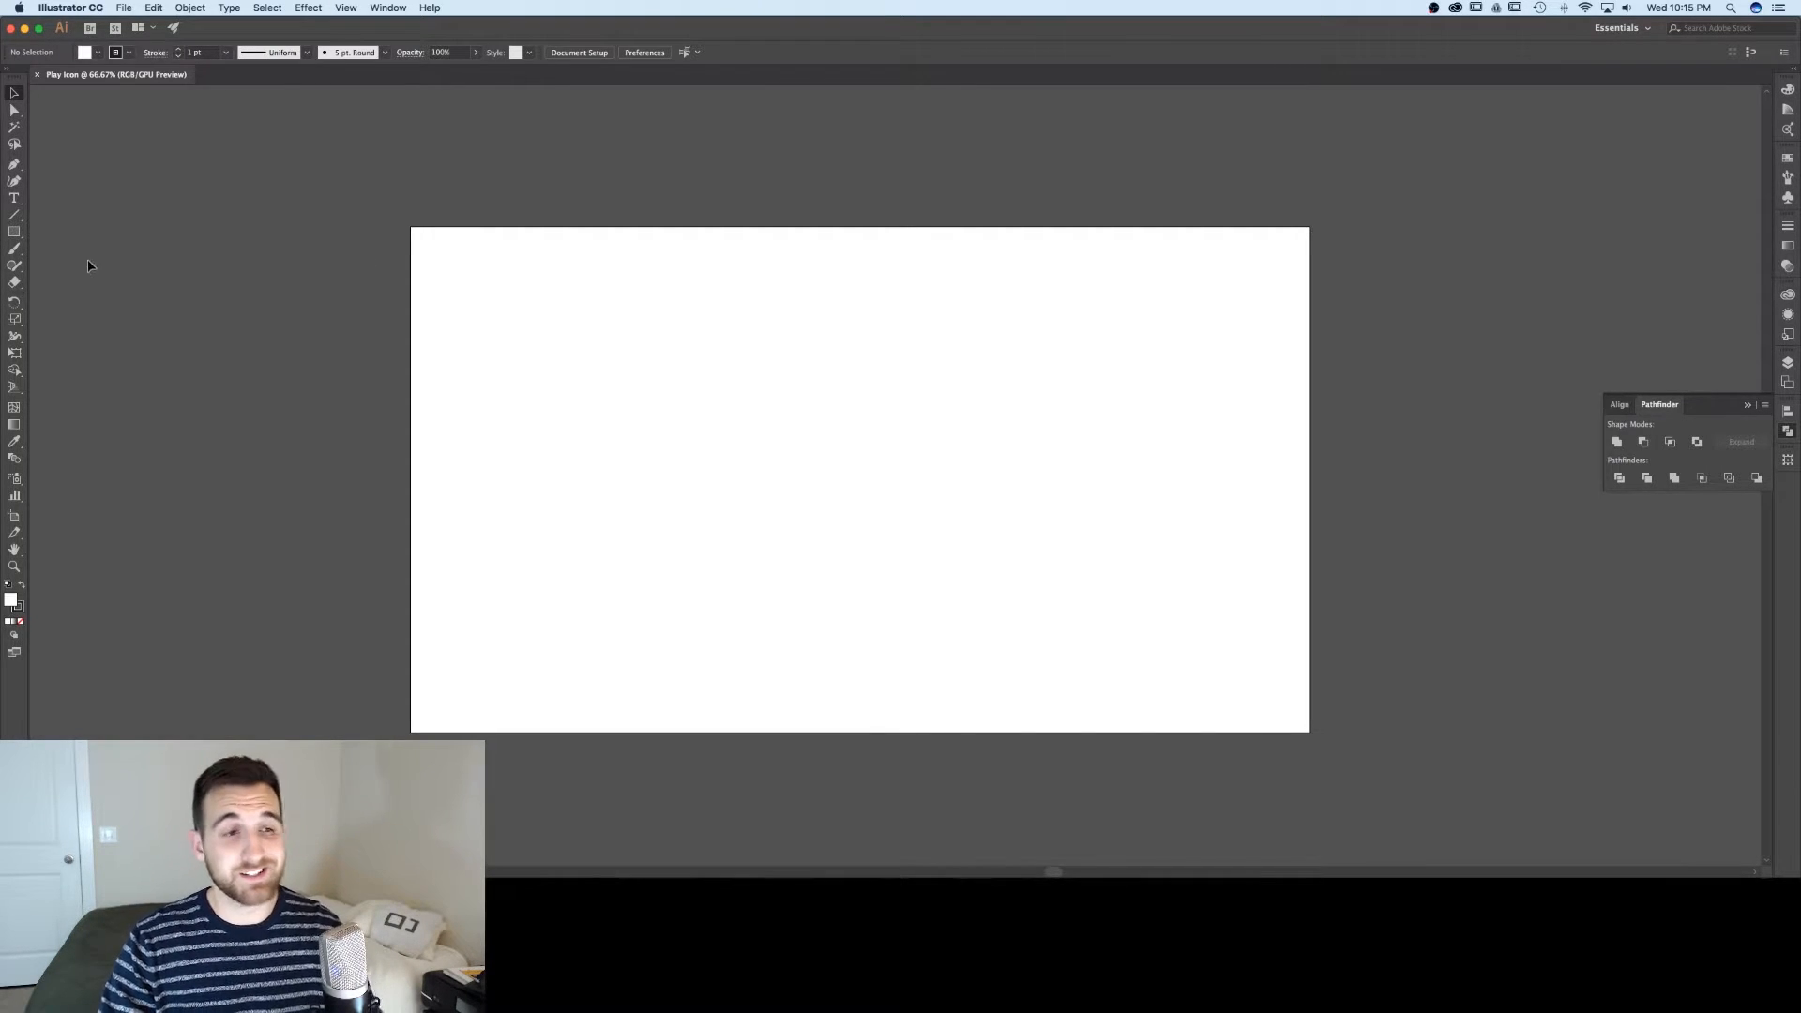
- Place a three-sided polygon near the artboard's upper left with the Polygon tool
click(15, 233)
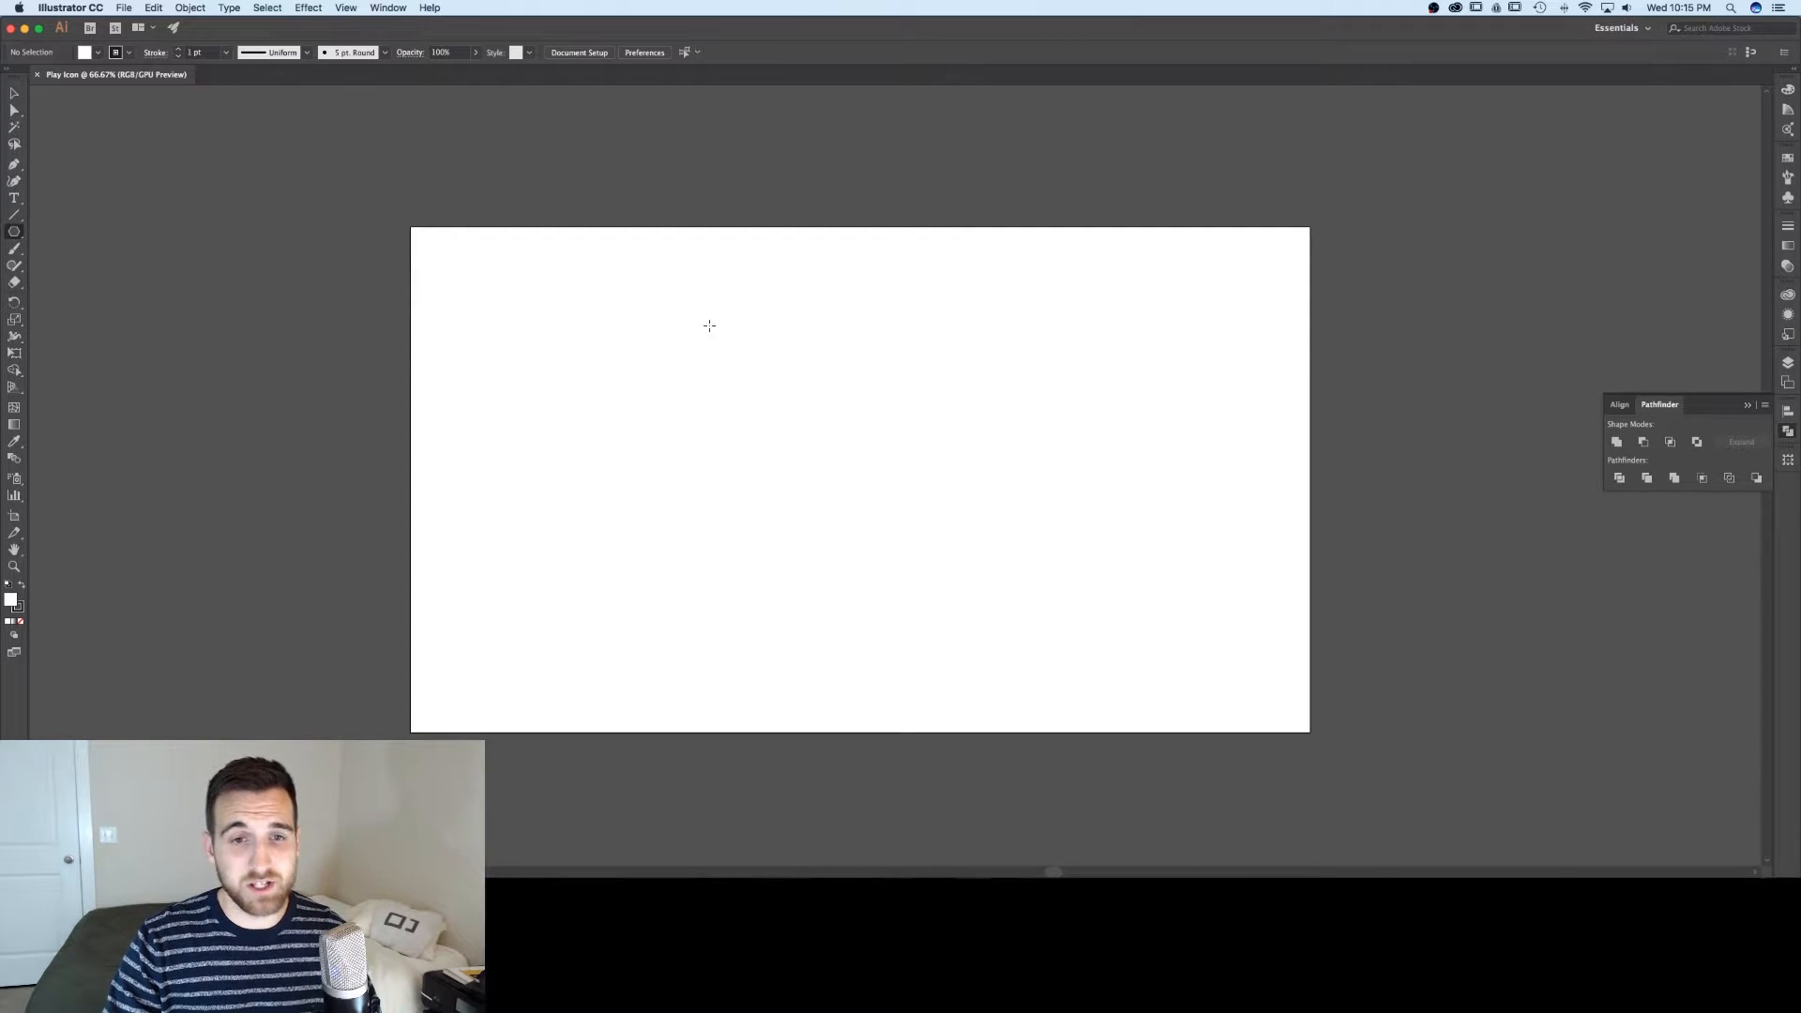
mouse_move(698, 325)
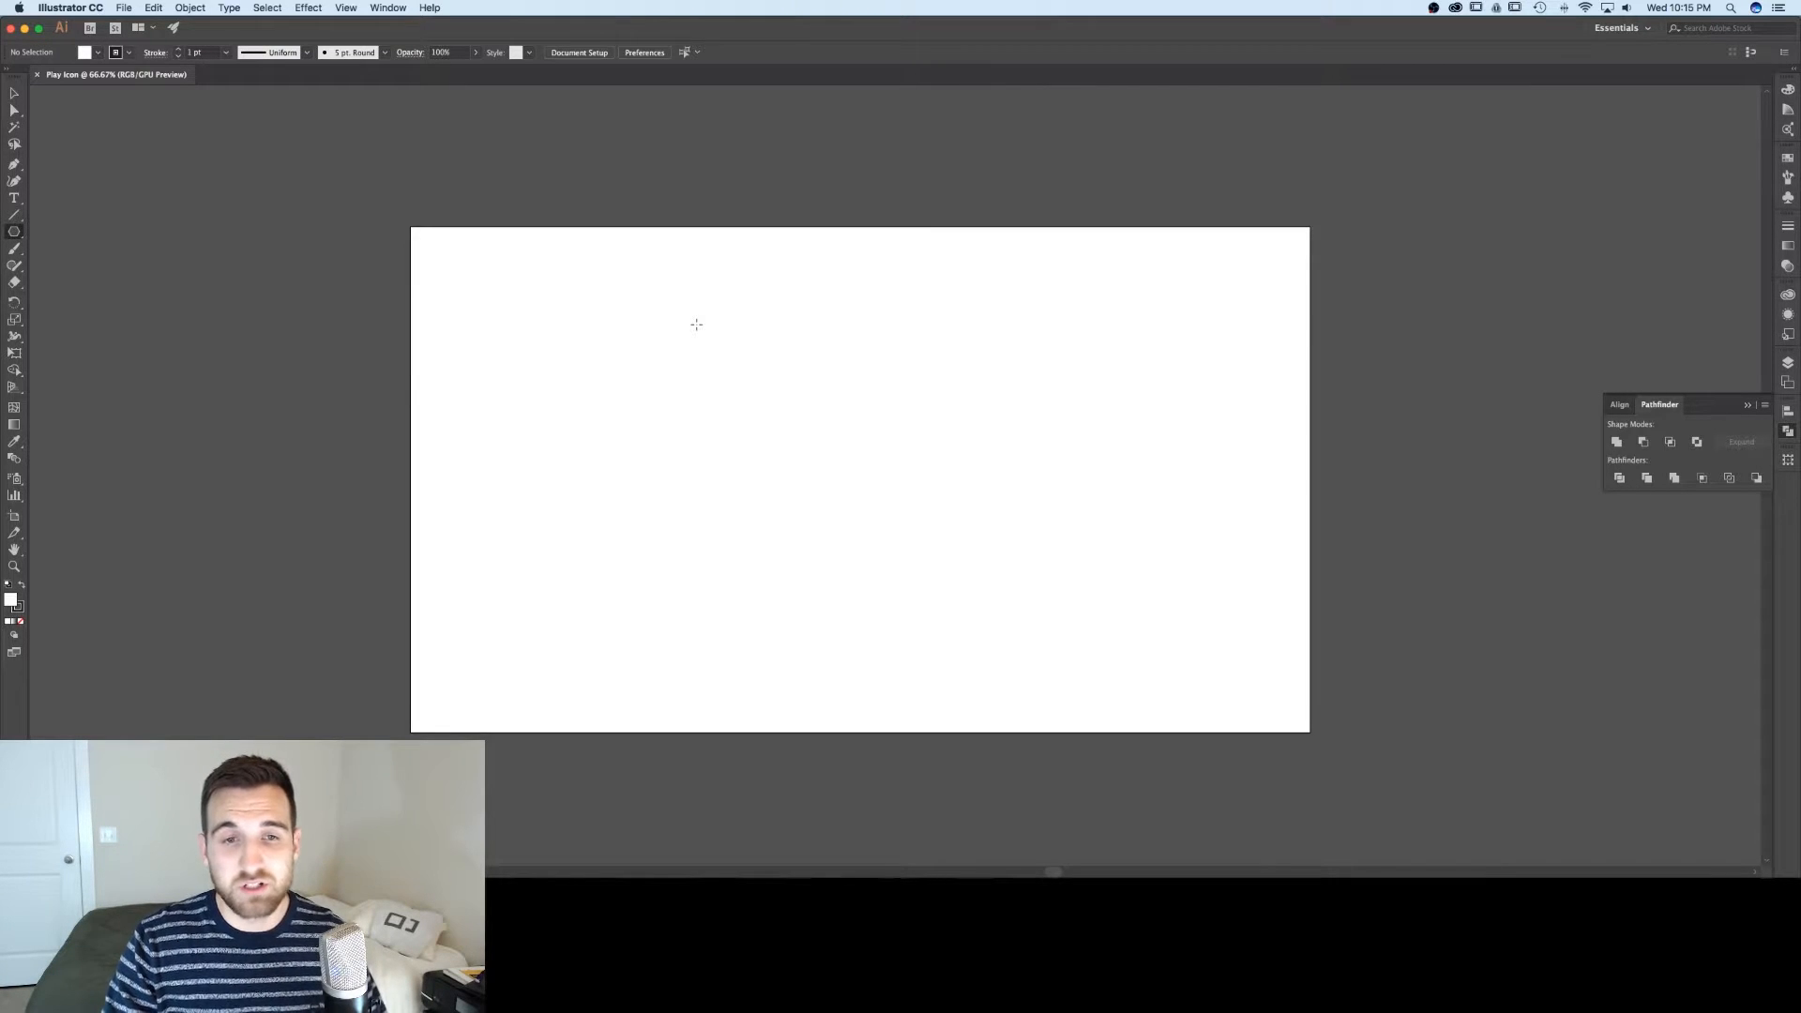
click(707, 324)
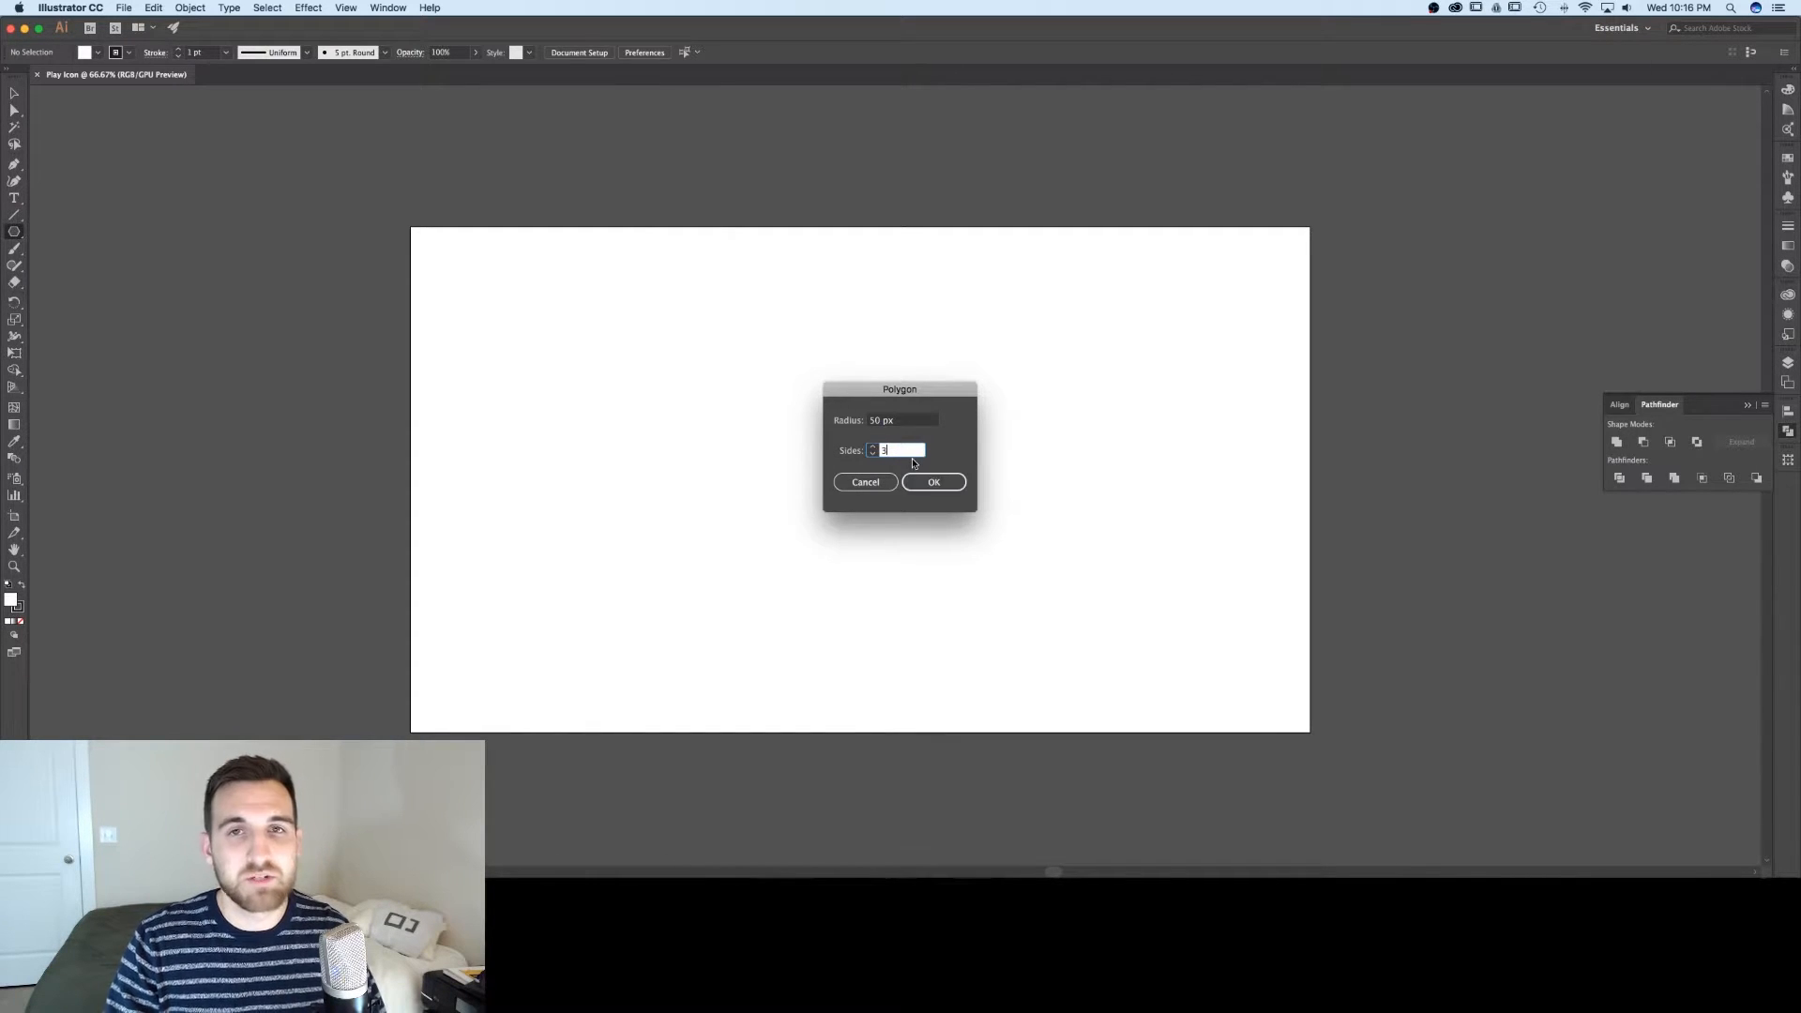
click(932, 482)
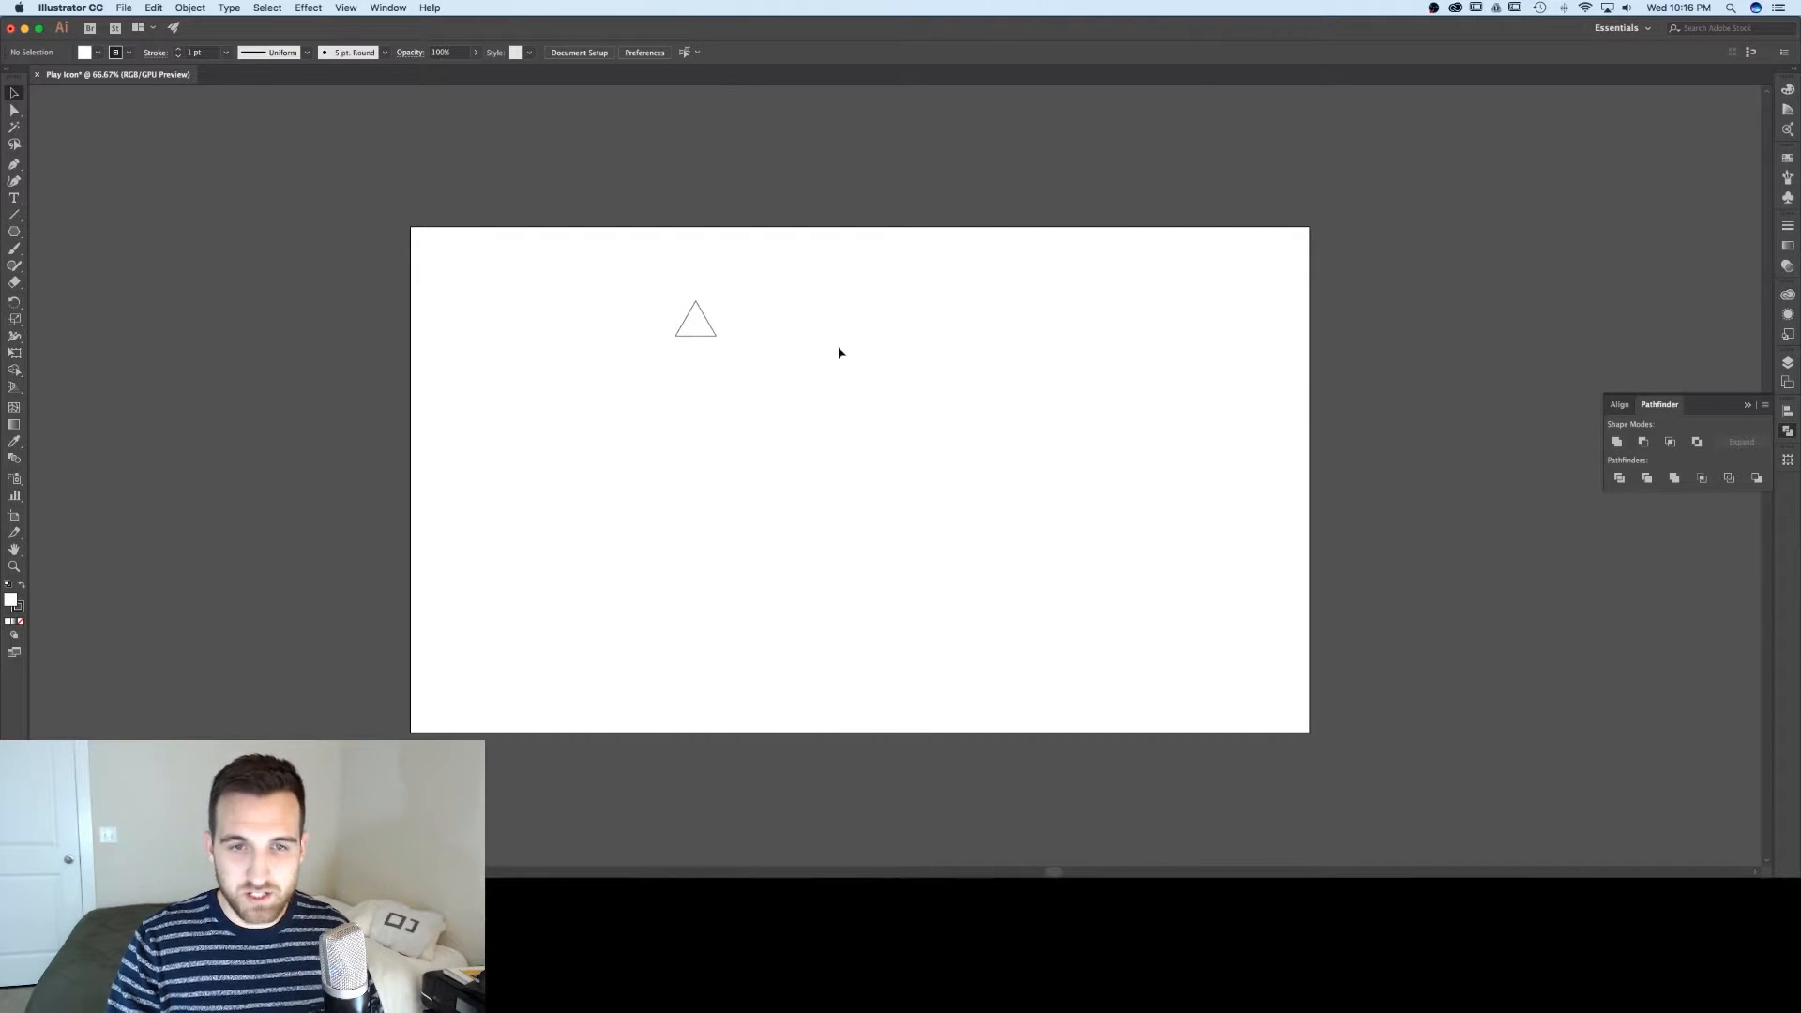
- Make the triangle solid black, rotated to point right, and enlarge it
click(694, 319)
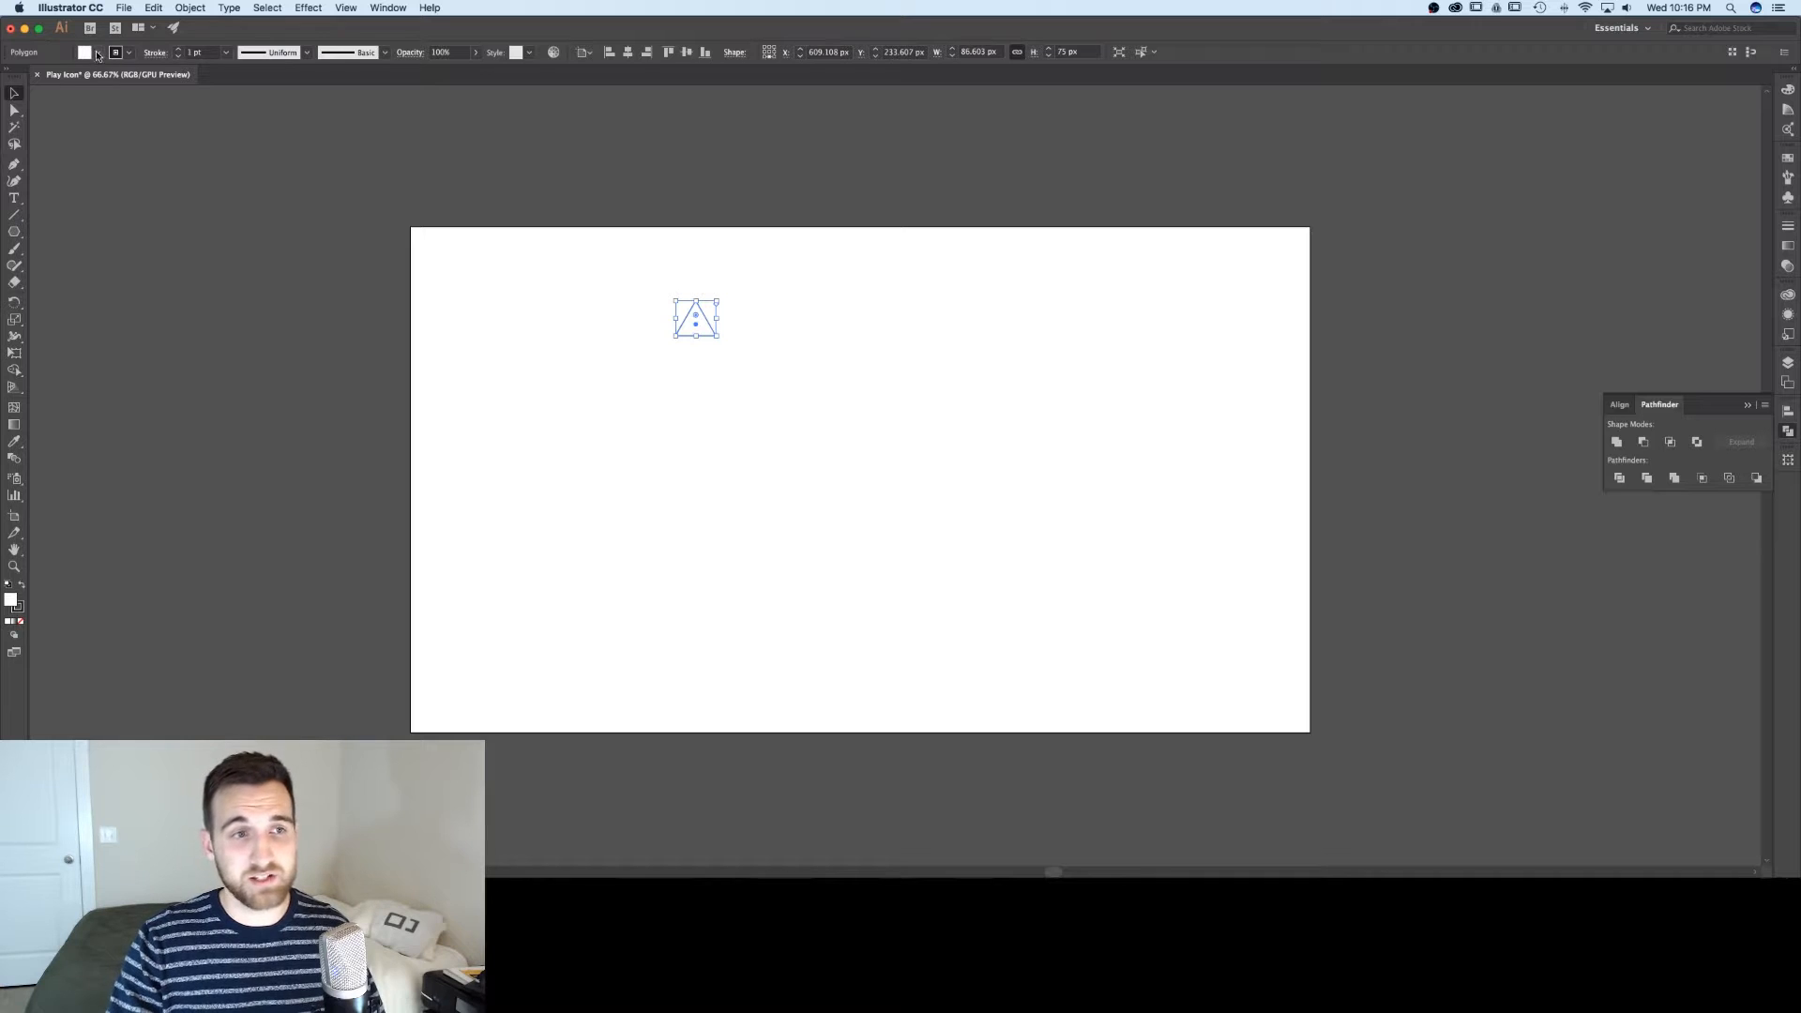
click(84, 52)
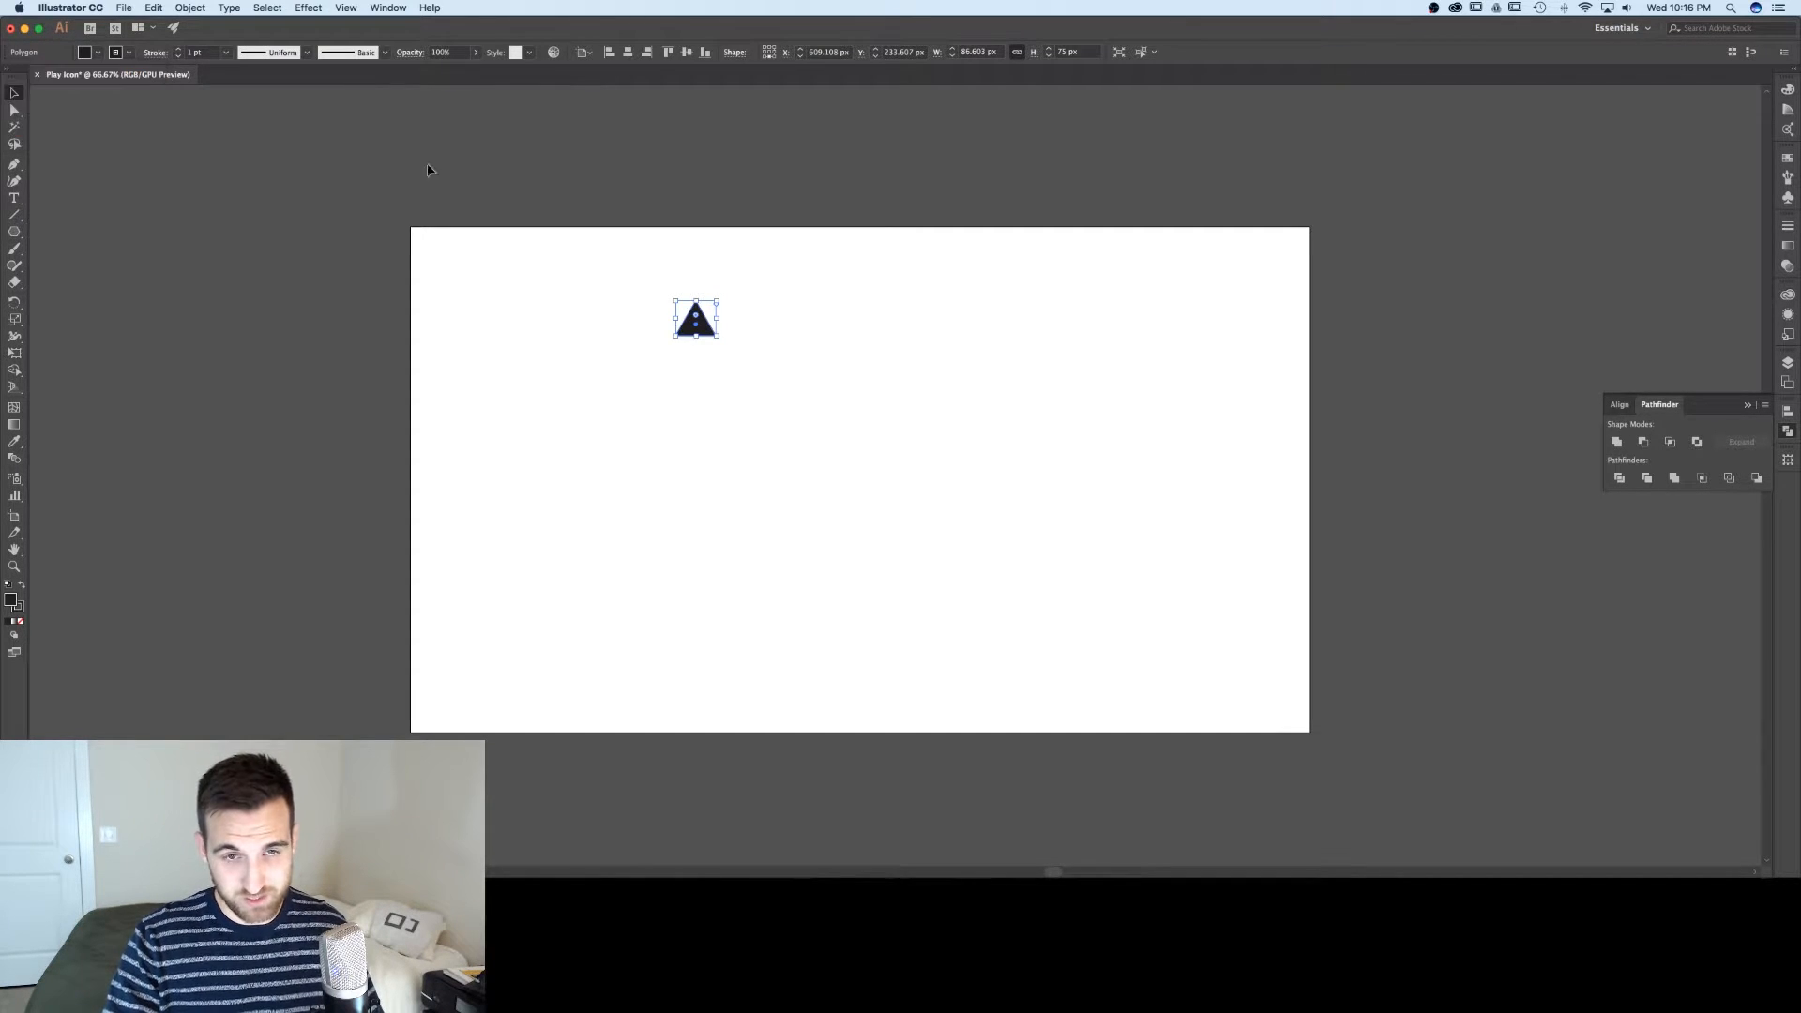
mouse_move(602, 377)
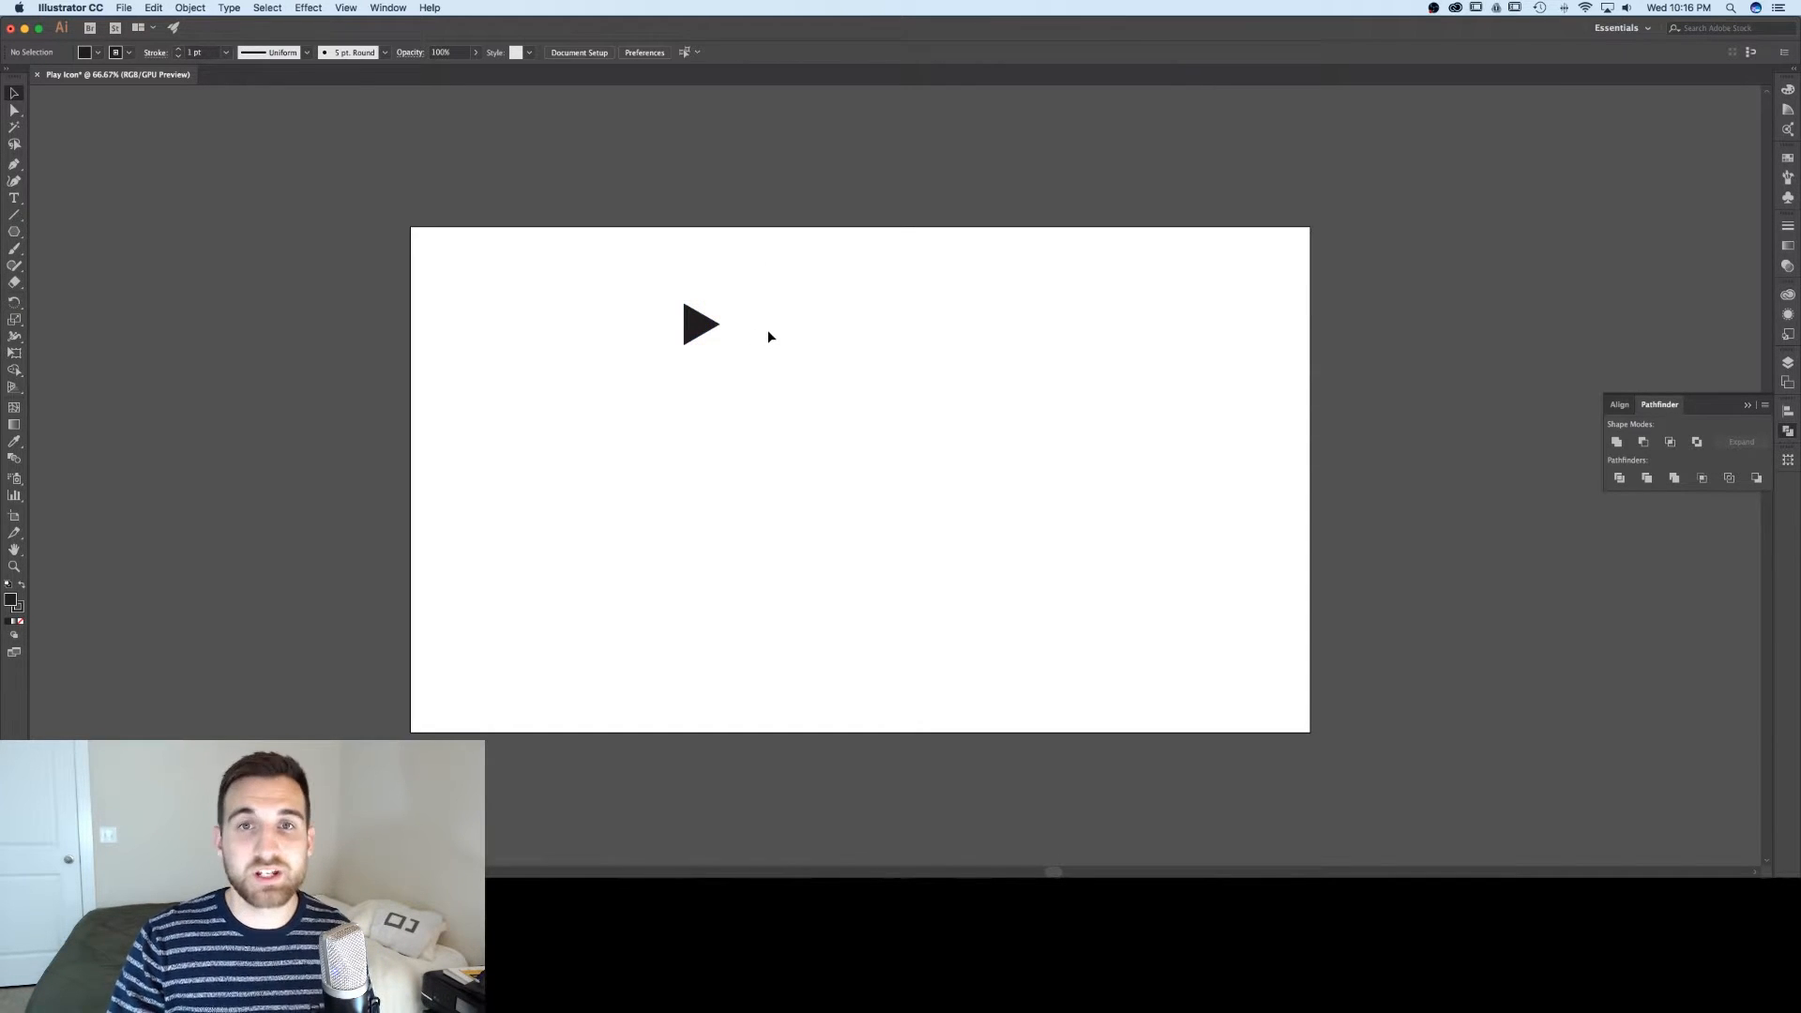
drag(699, 325, 630, 454)
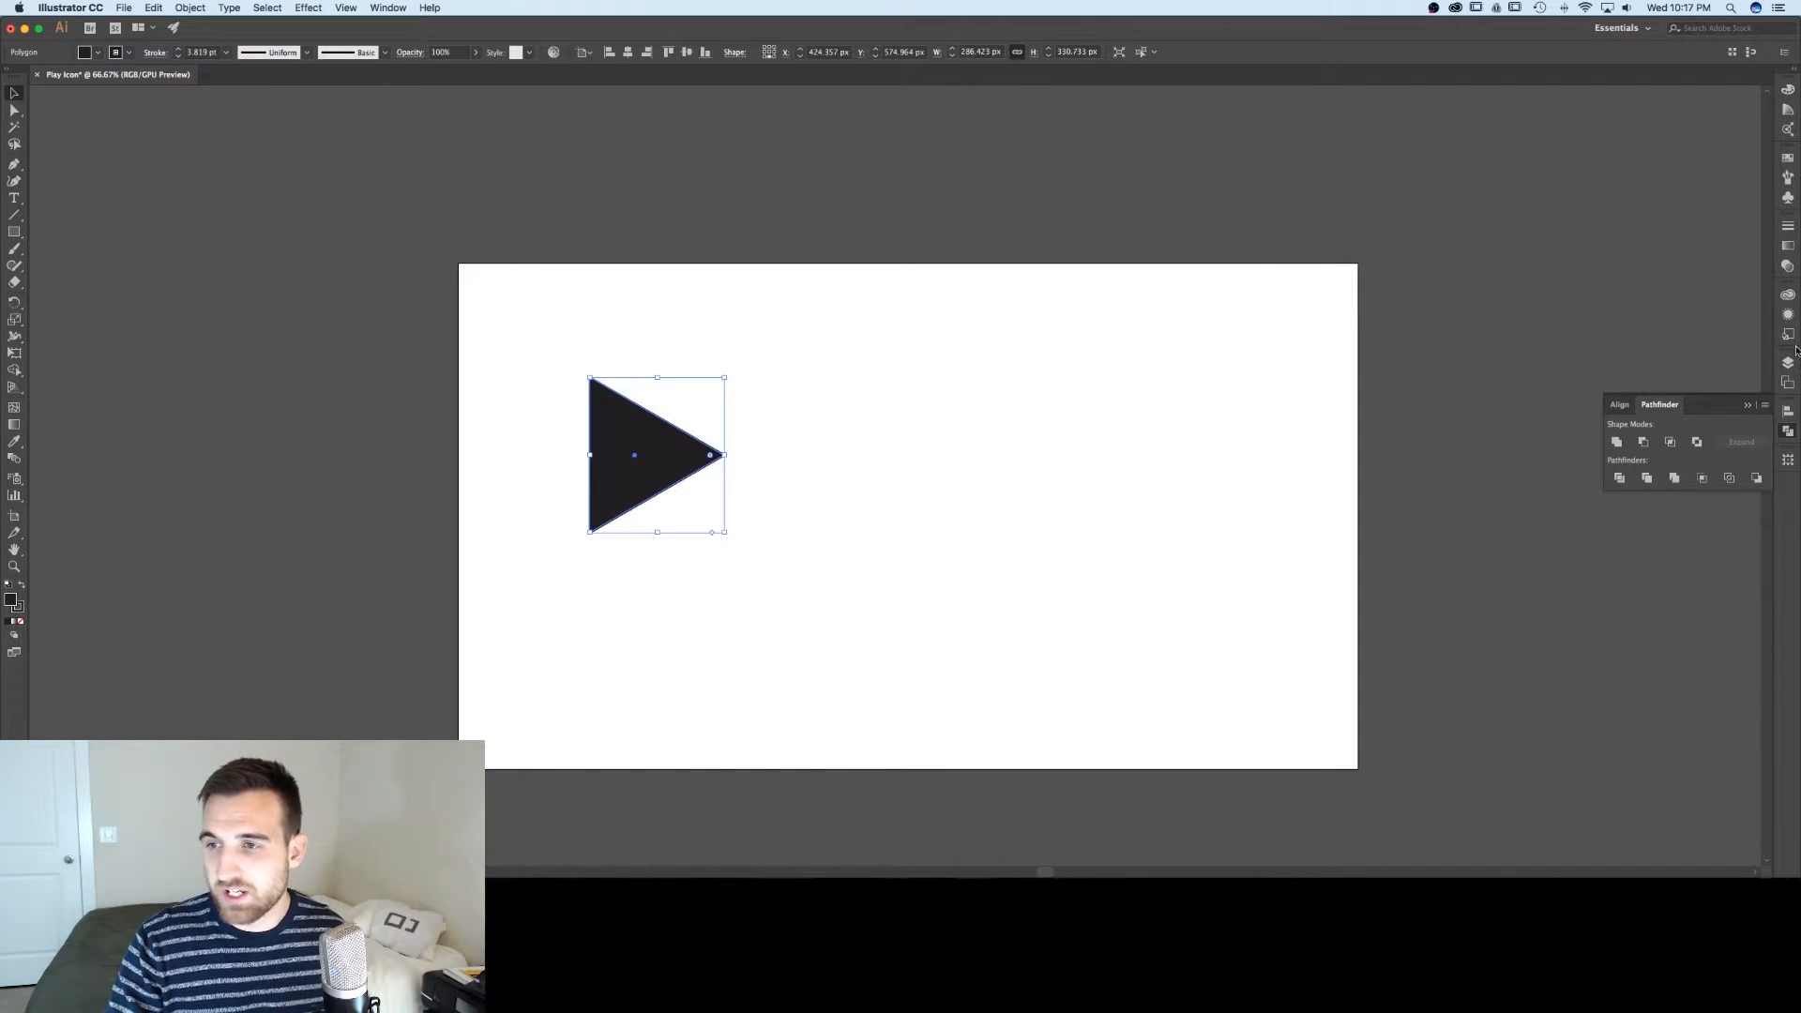
- Align the enlarged play triangle to the centre of the artboard
click(1619, 405)
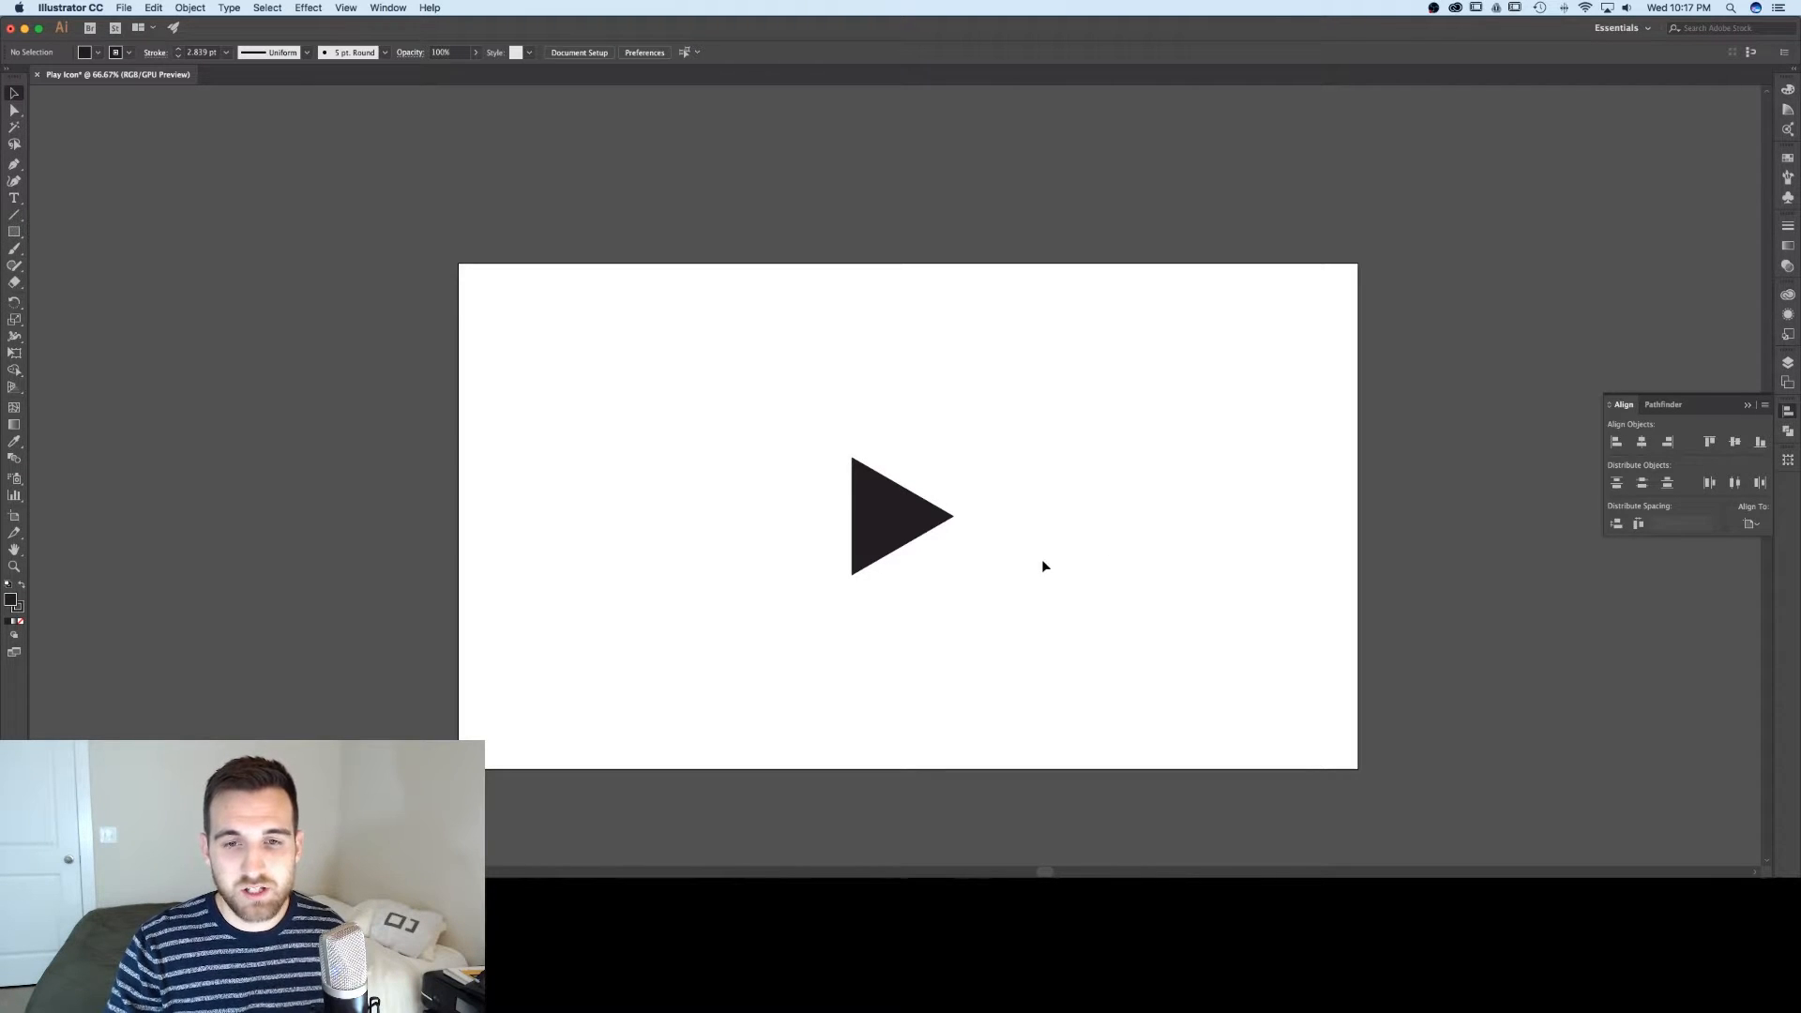
mouse_move(1127, 565)
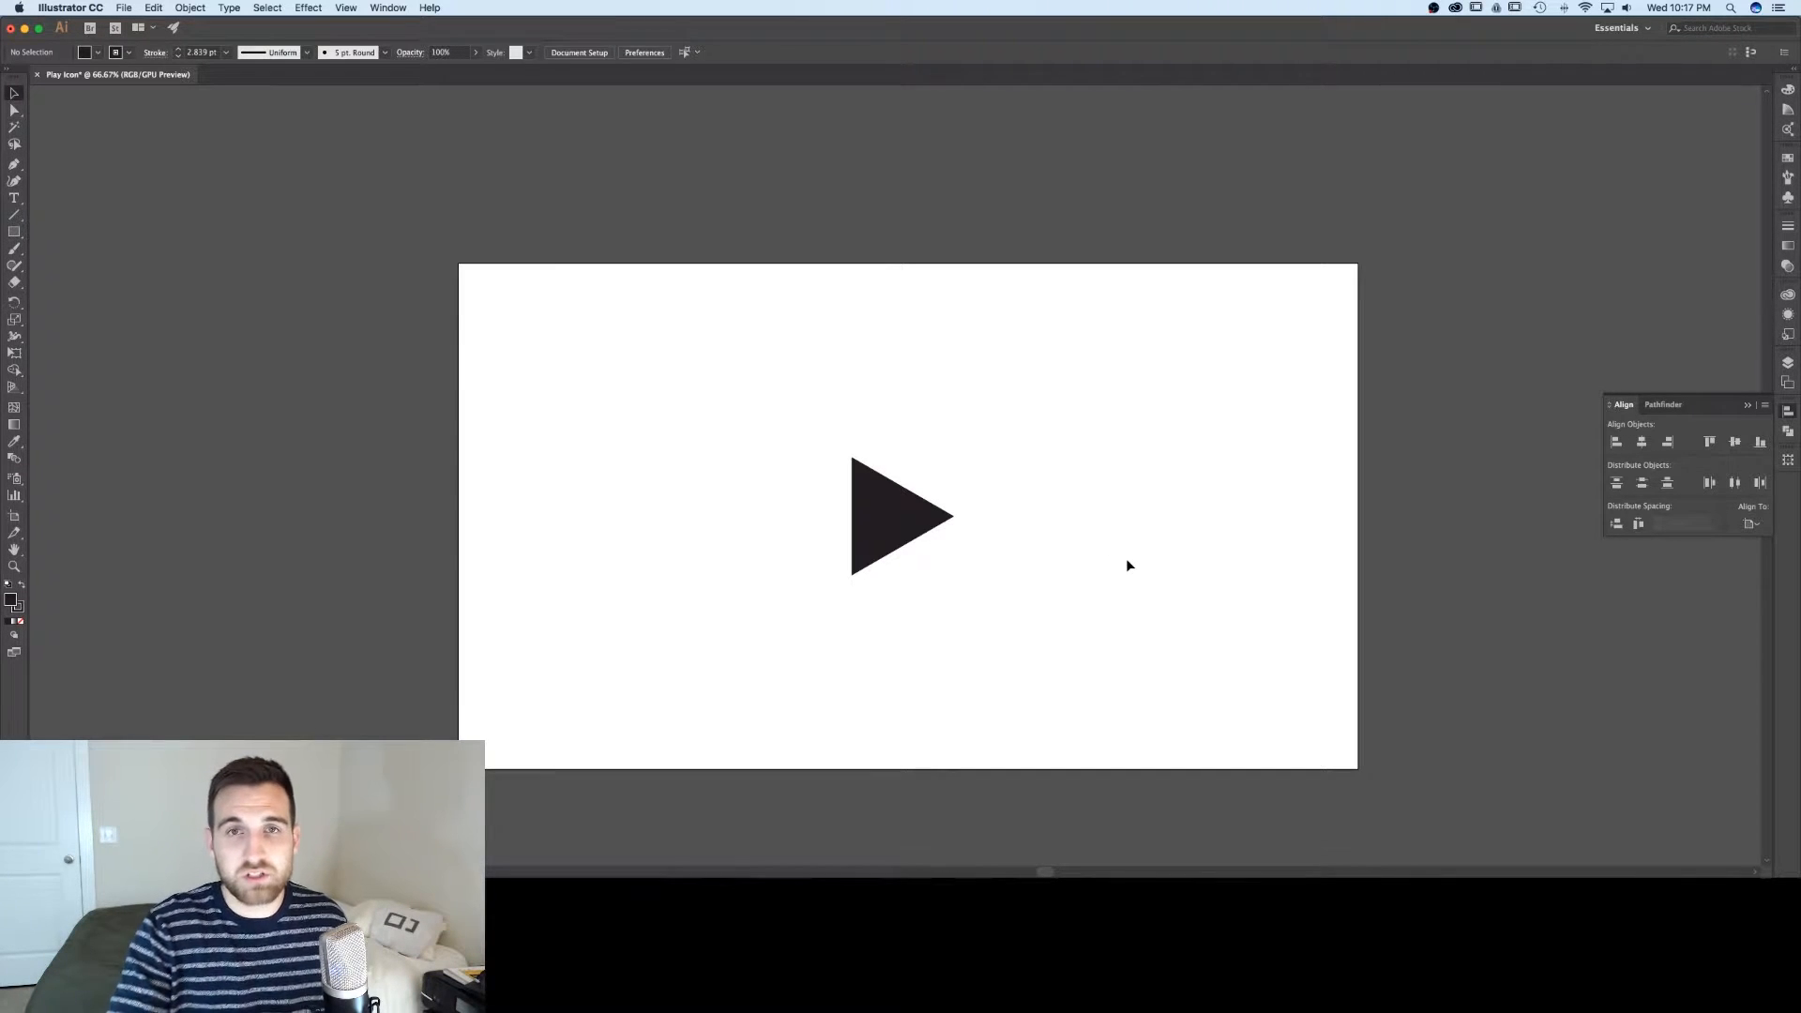
mouse_move(1118, 567)
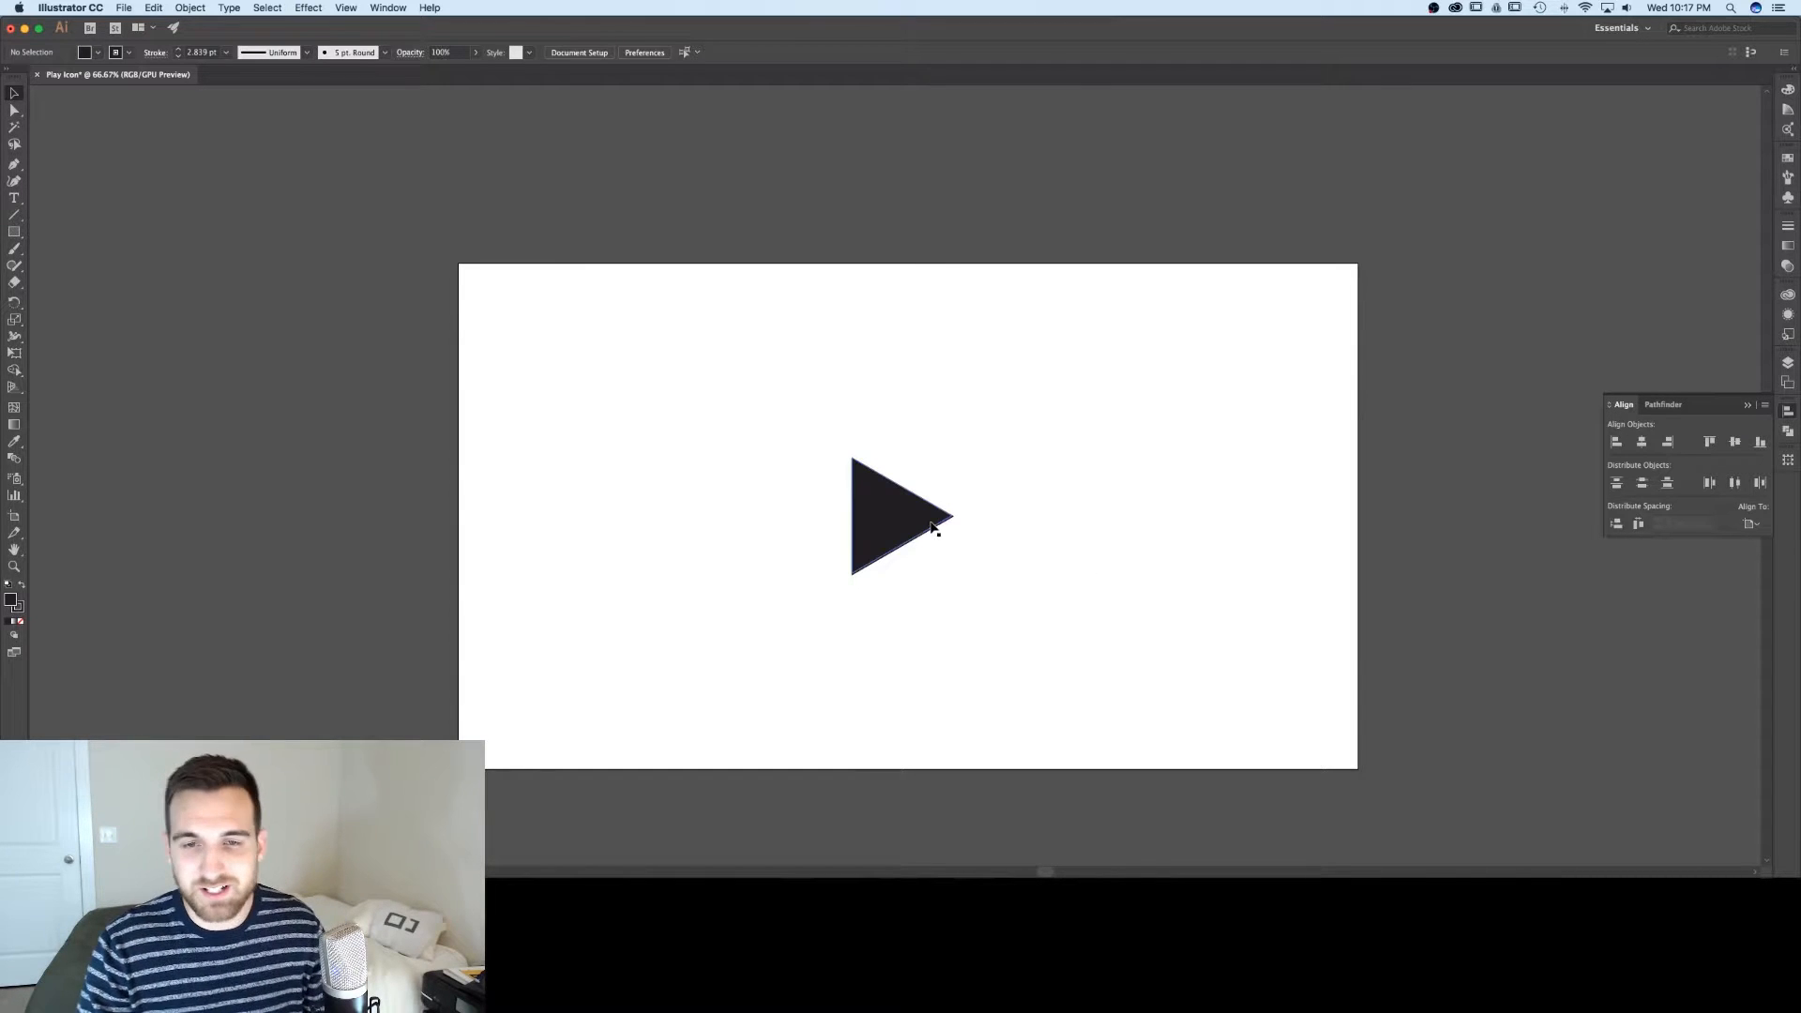
- Duplicate the play triangle and place the copy left of the artboard
click(902, 517)
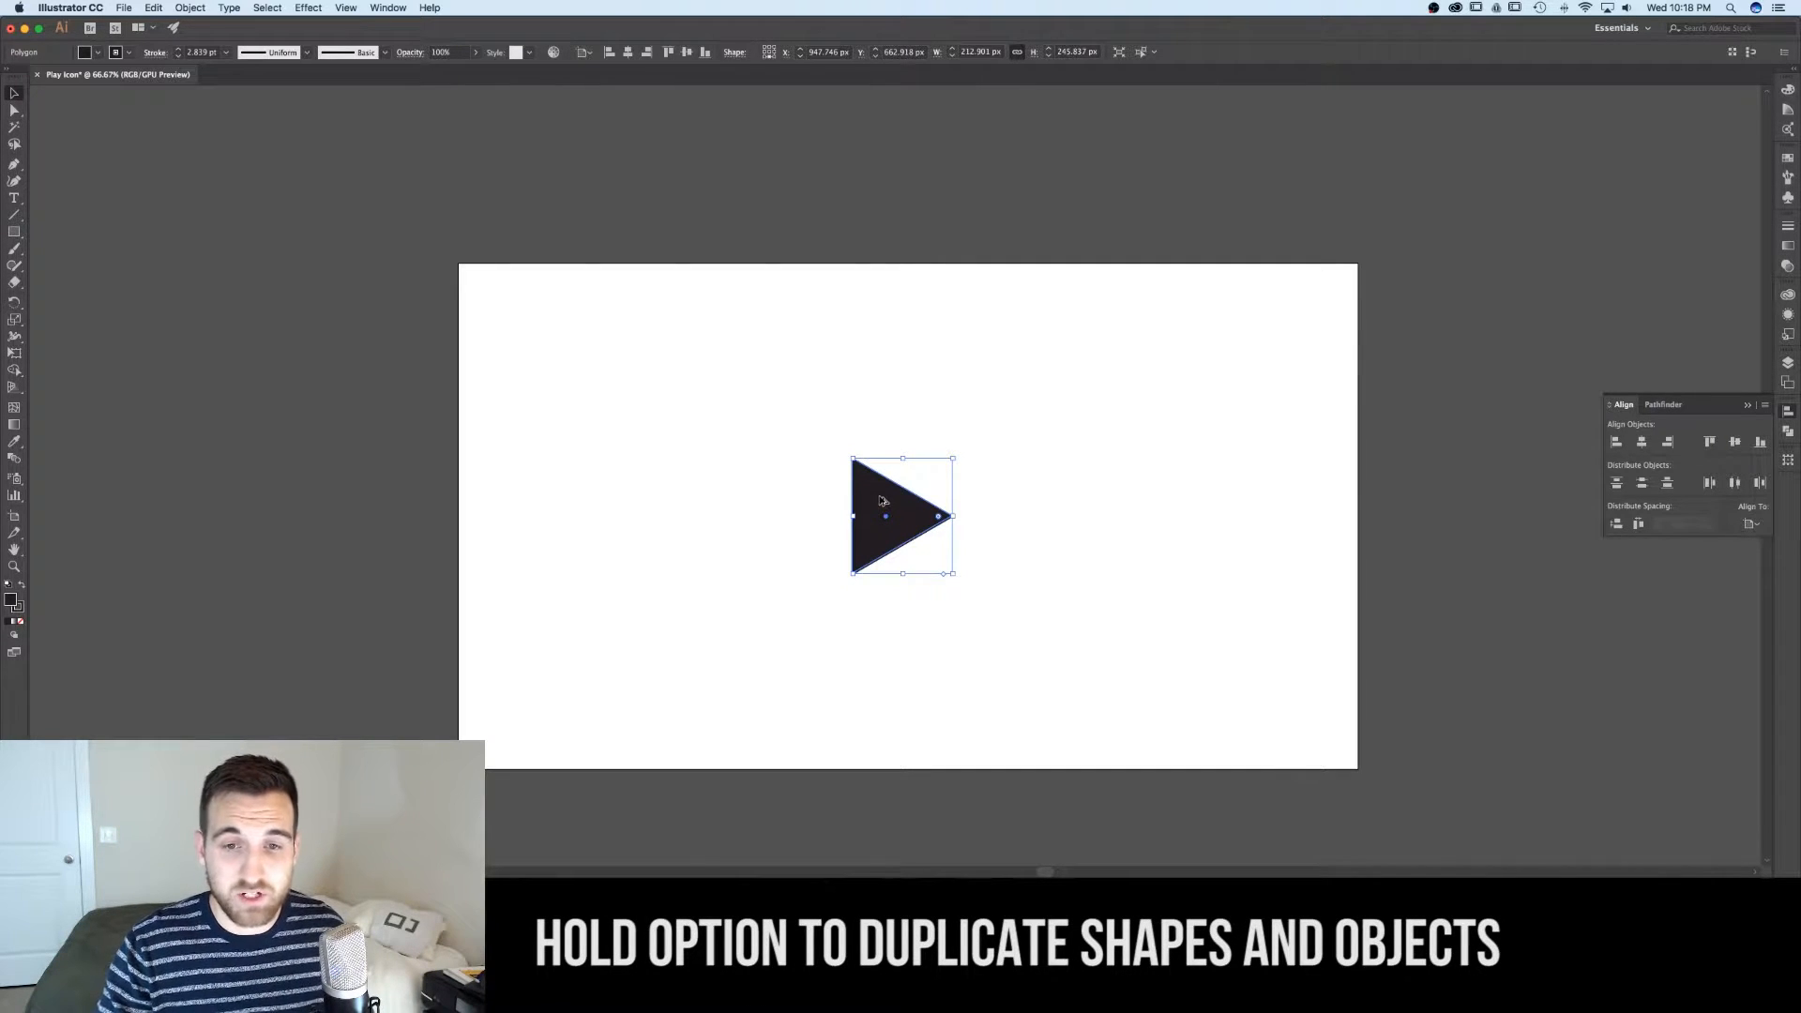
drag(902, 514, 683, 514)
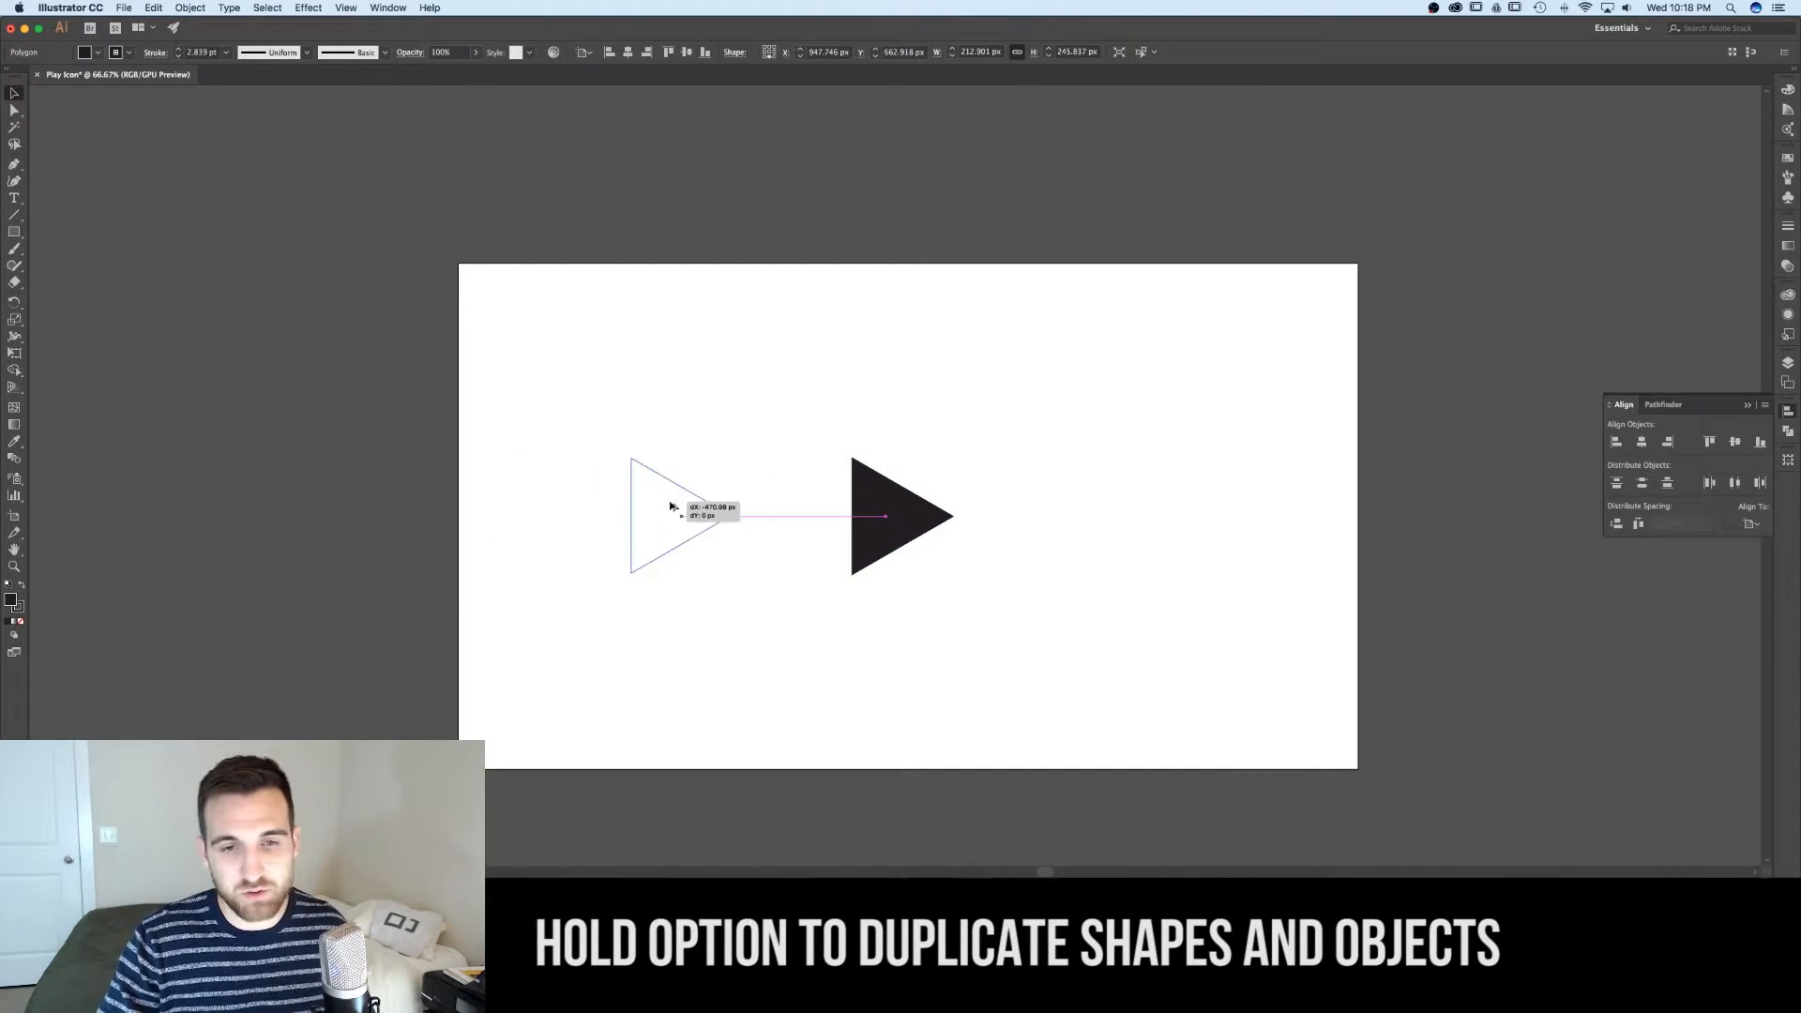
drag(683, 514, 443, 514)
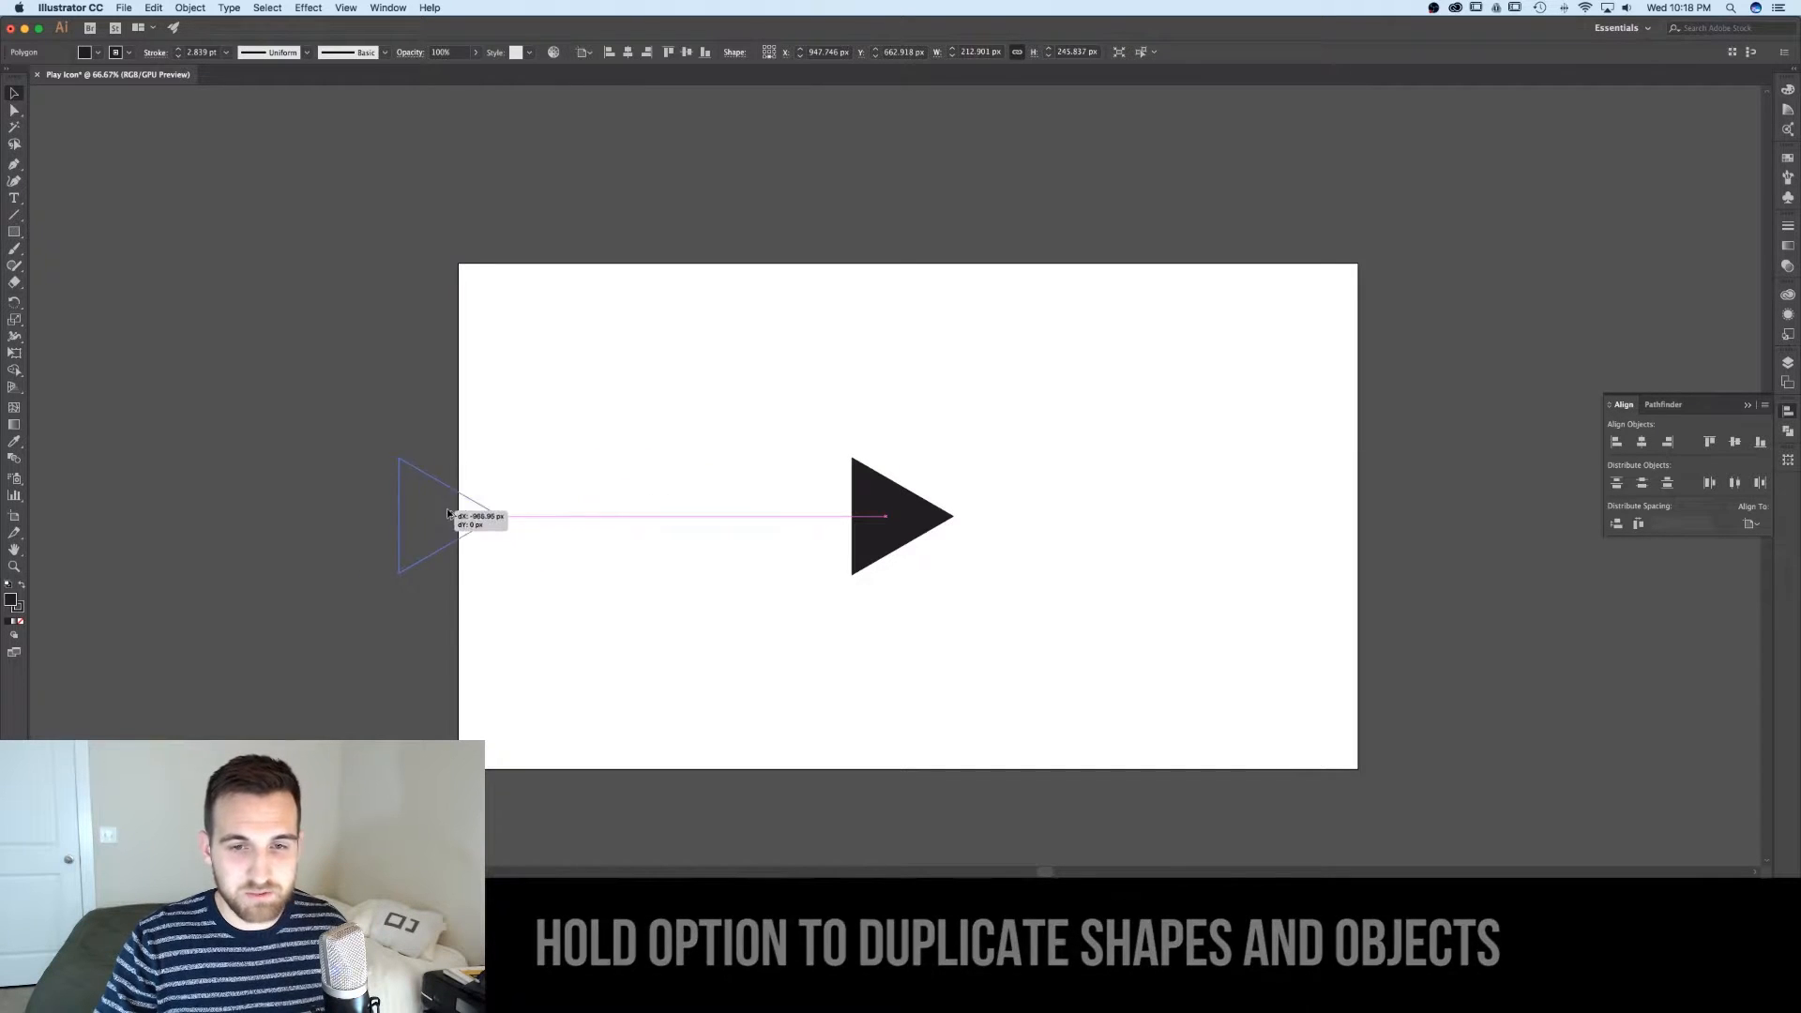
drag(432, 514, 351, 518)
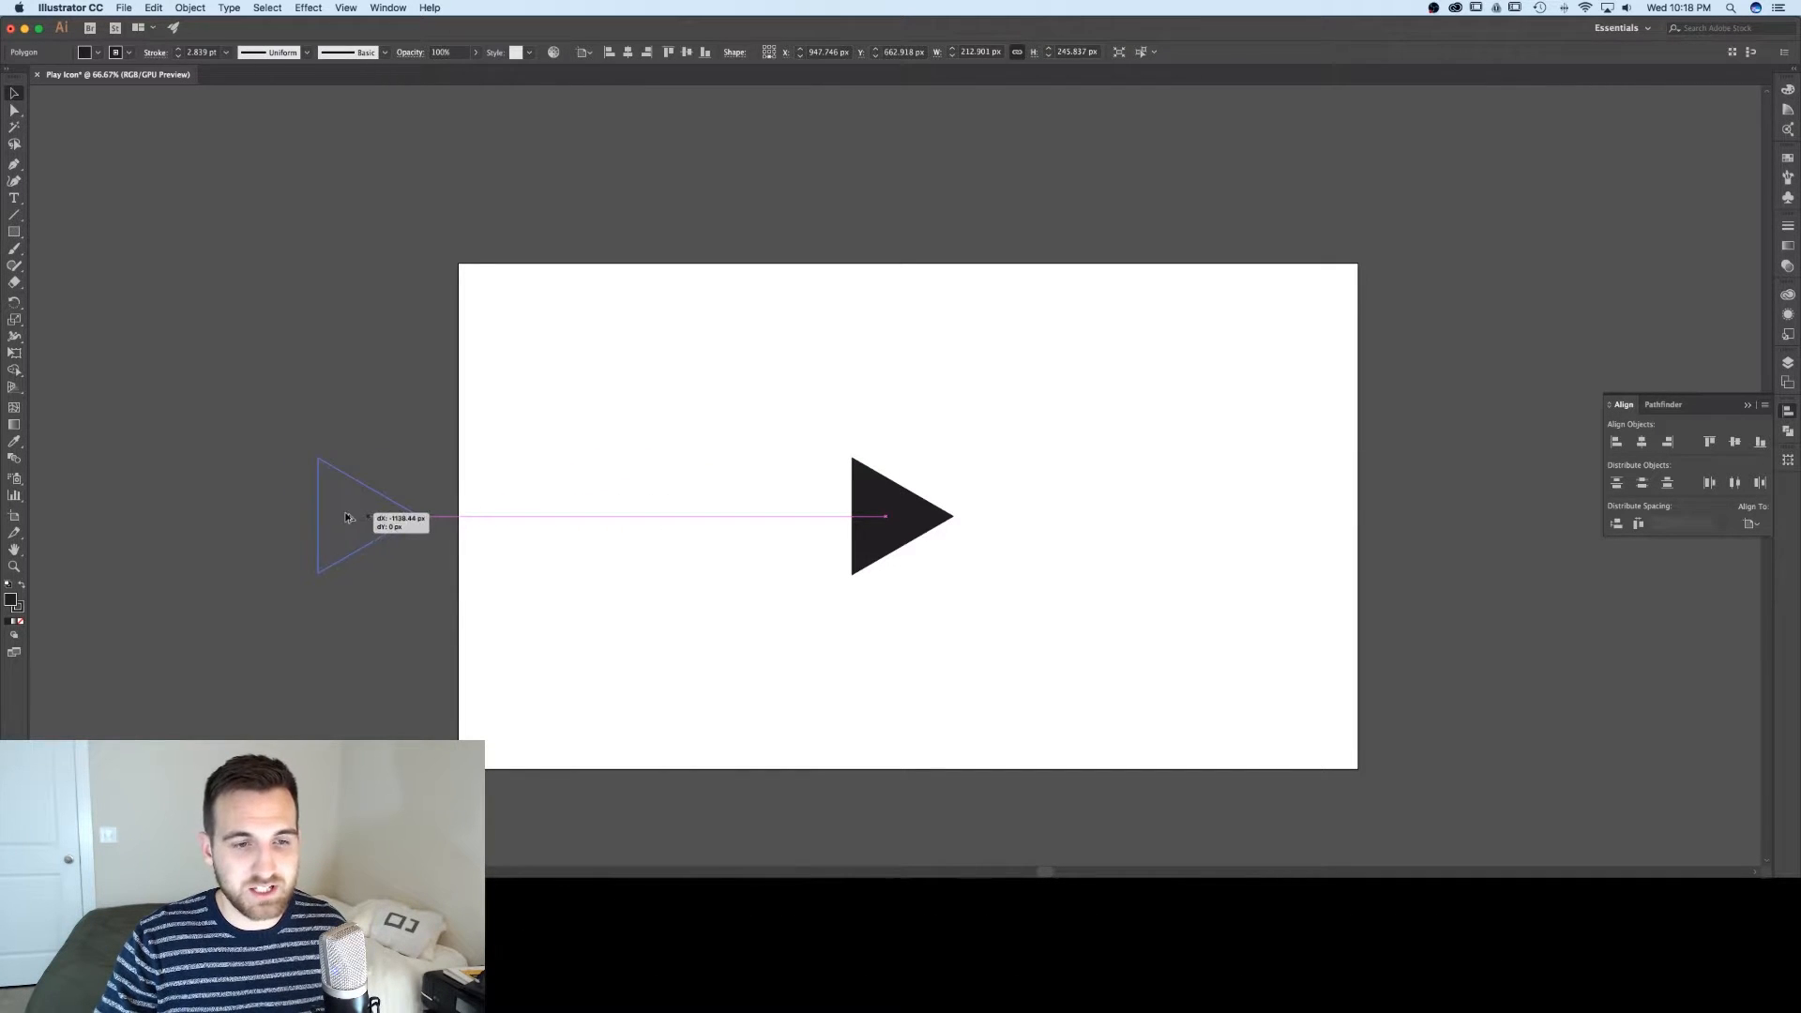
drag(345, 516, 276, 529)
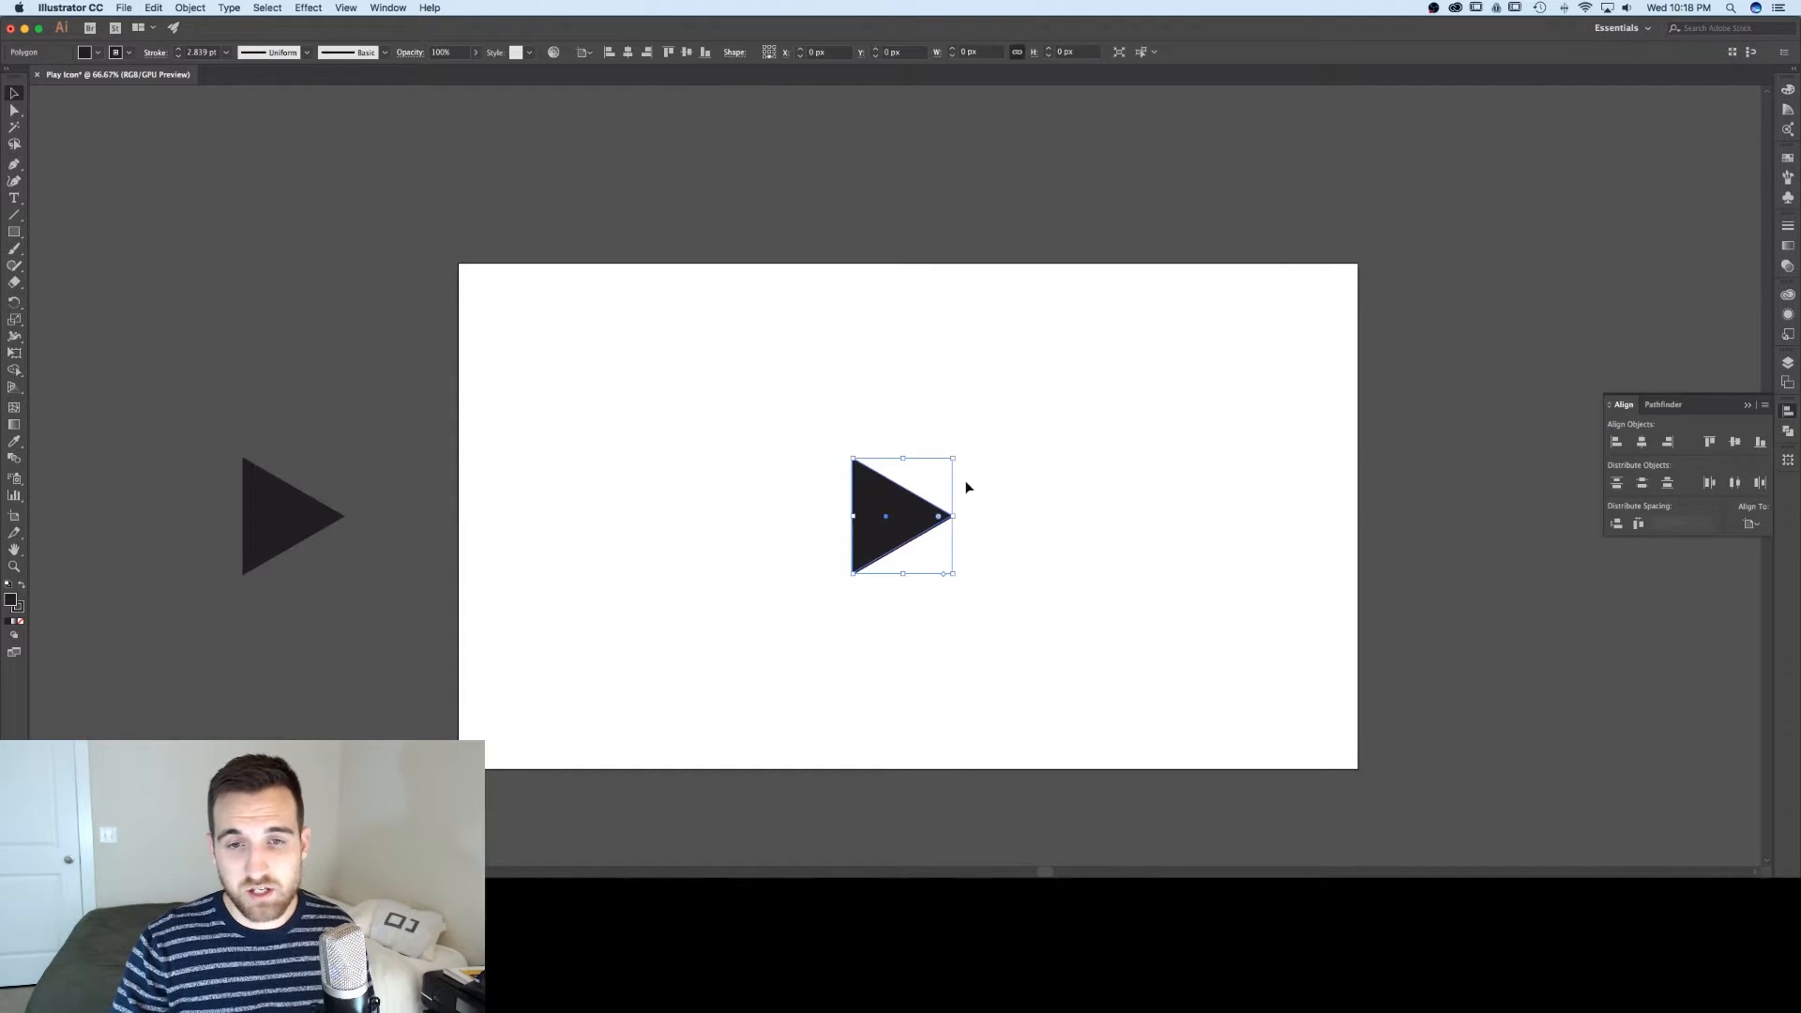
- Shrink the centred play triangle slightly
drag(953, 460, 936, 473)
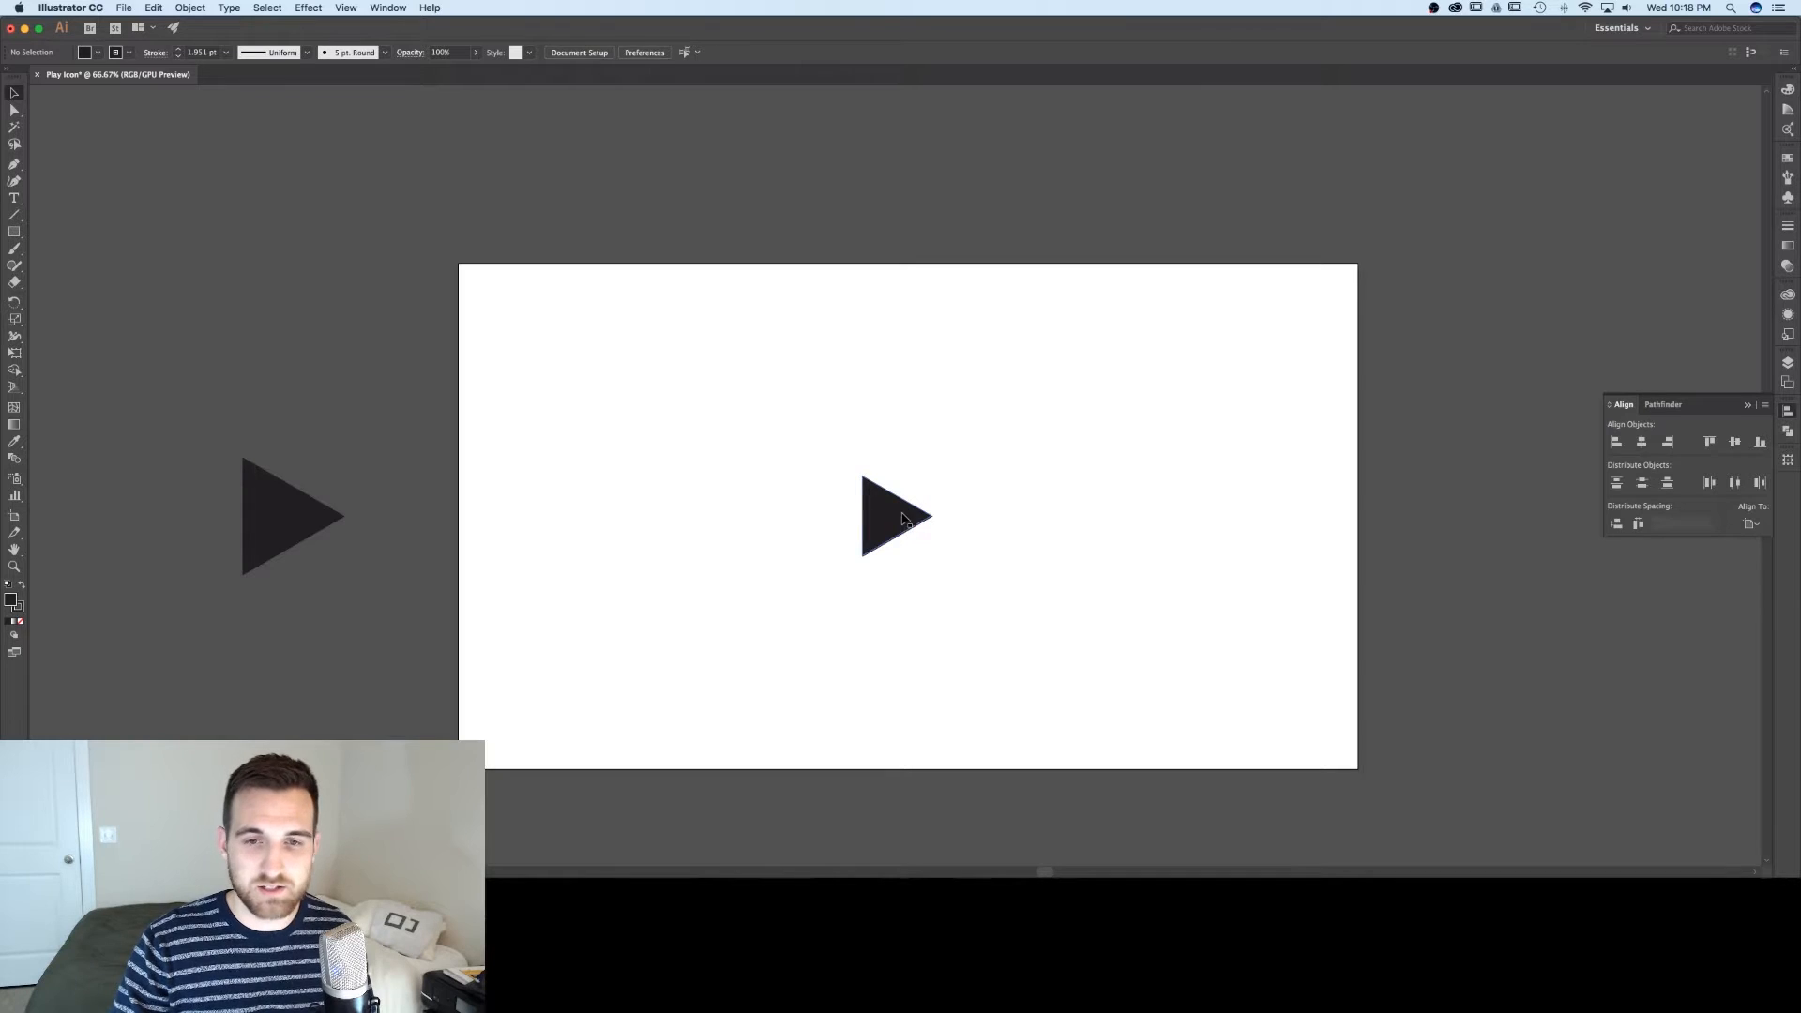
mouse_move(1009, 514)
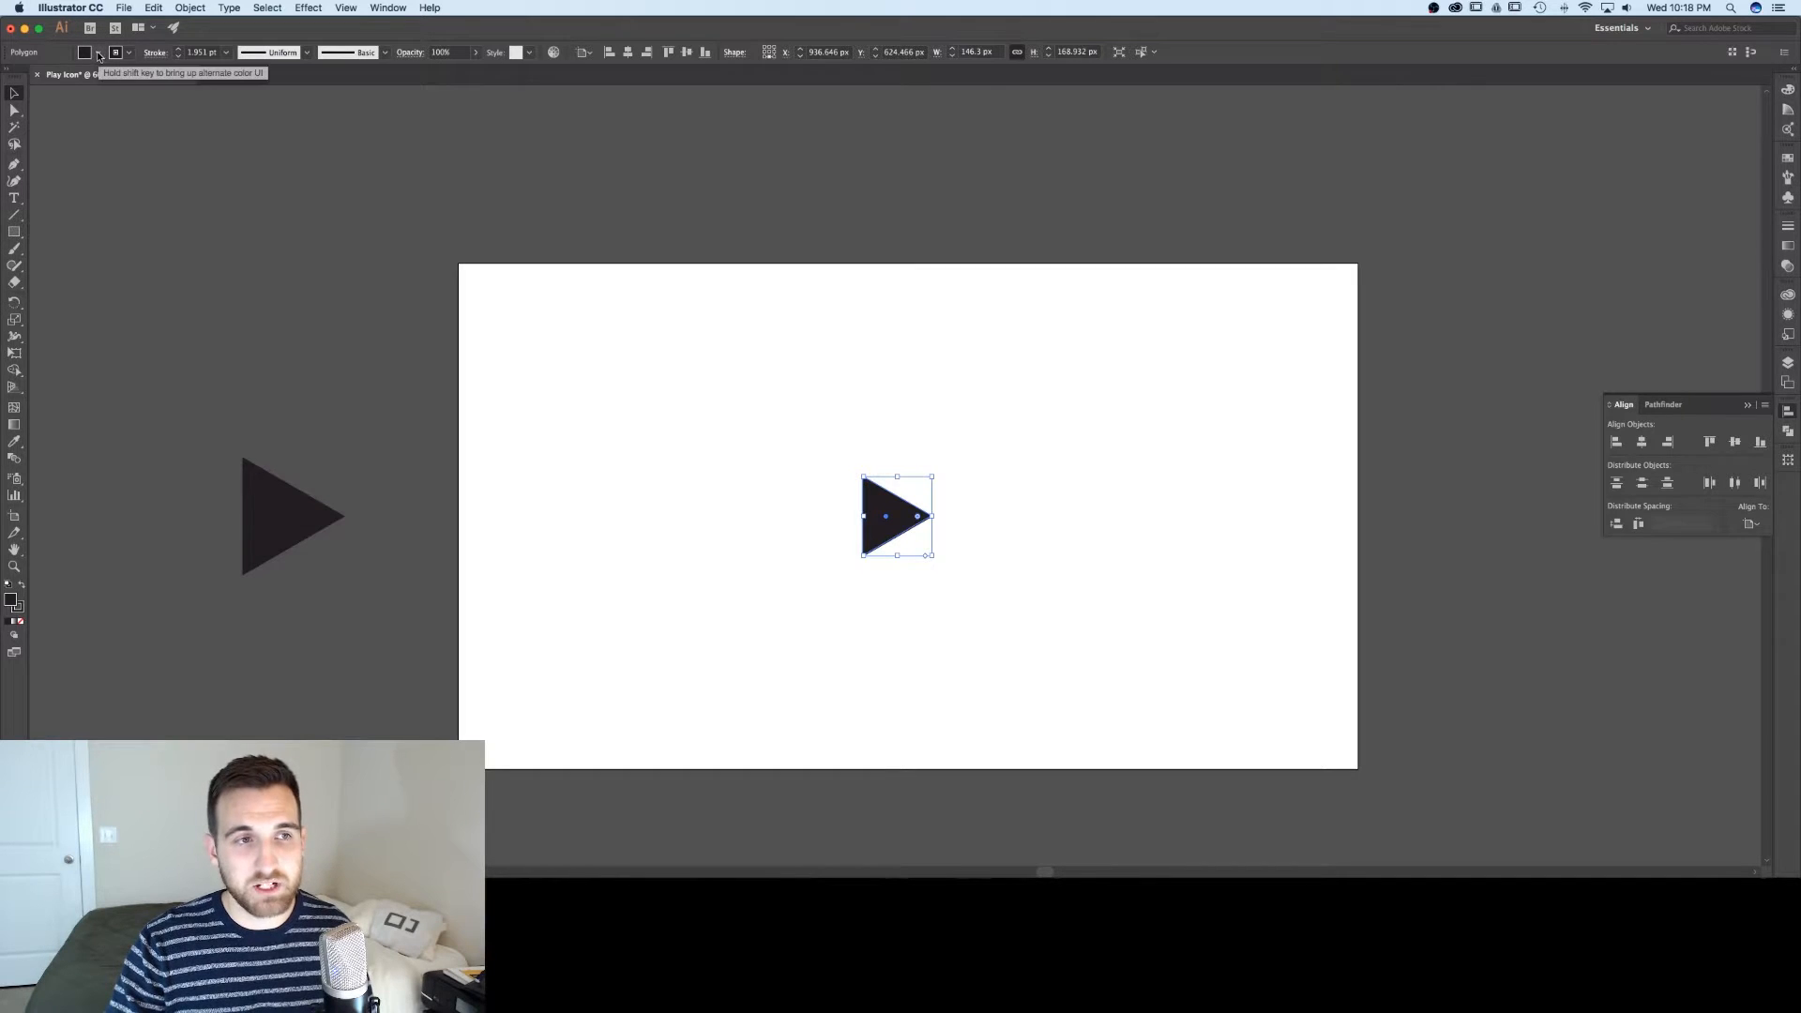
- Remove the triangle's fill and give it a thick dark outline stroke
click(85, 52)
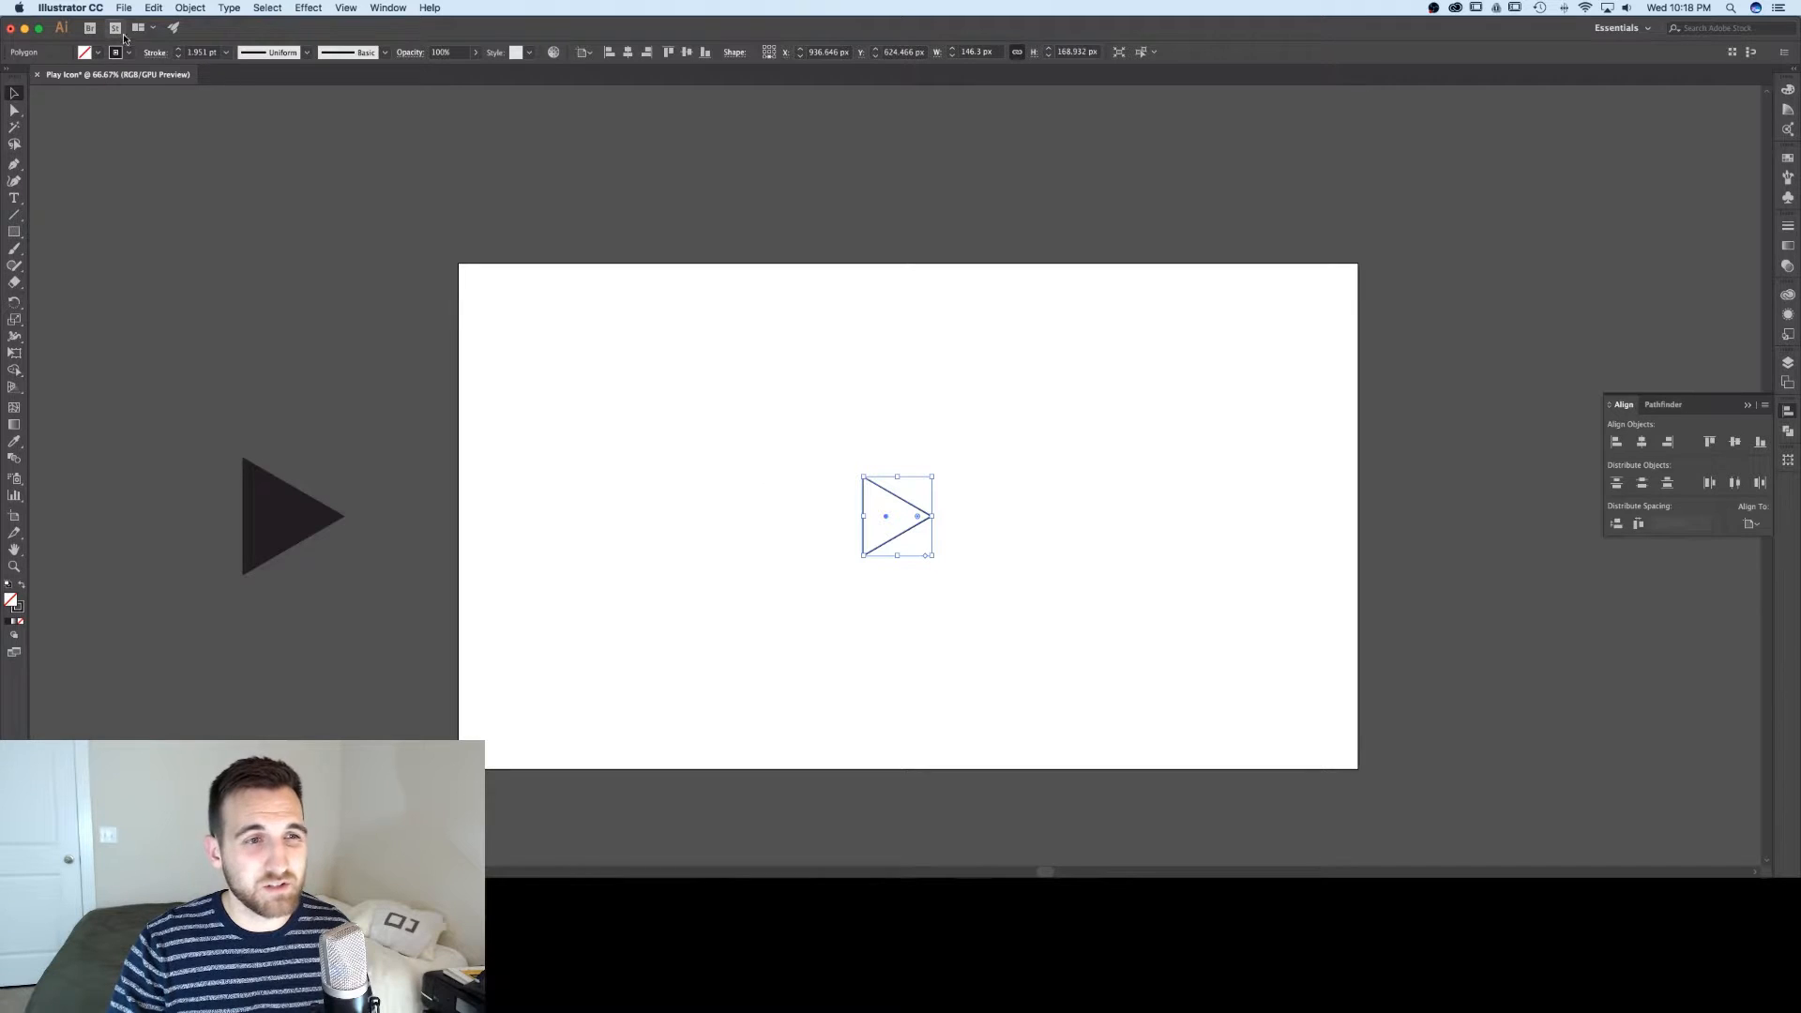
click(201, 53)
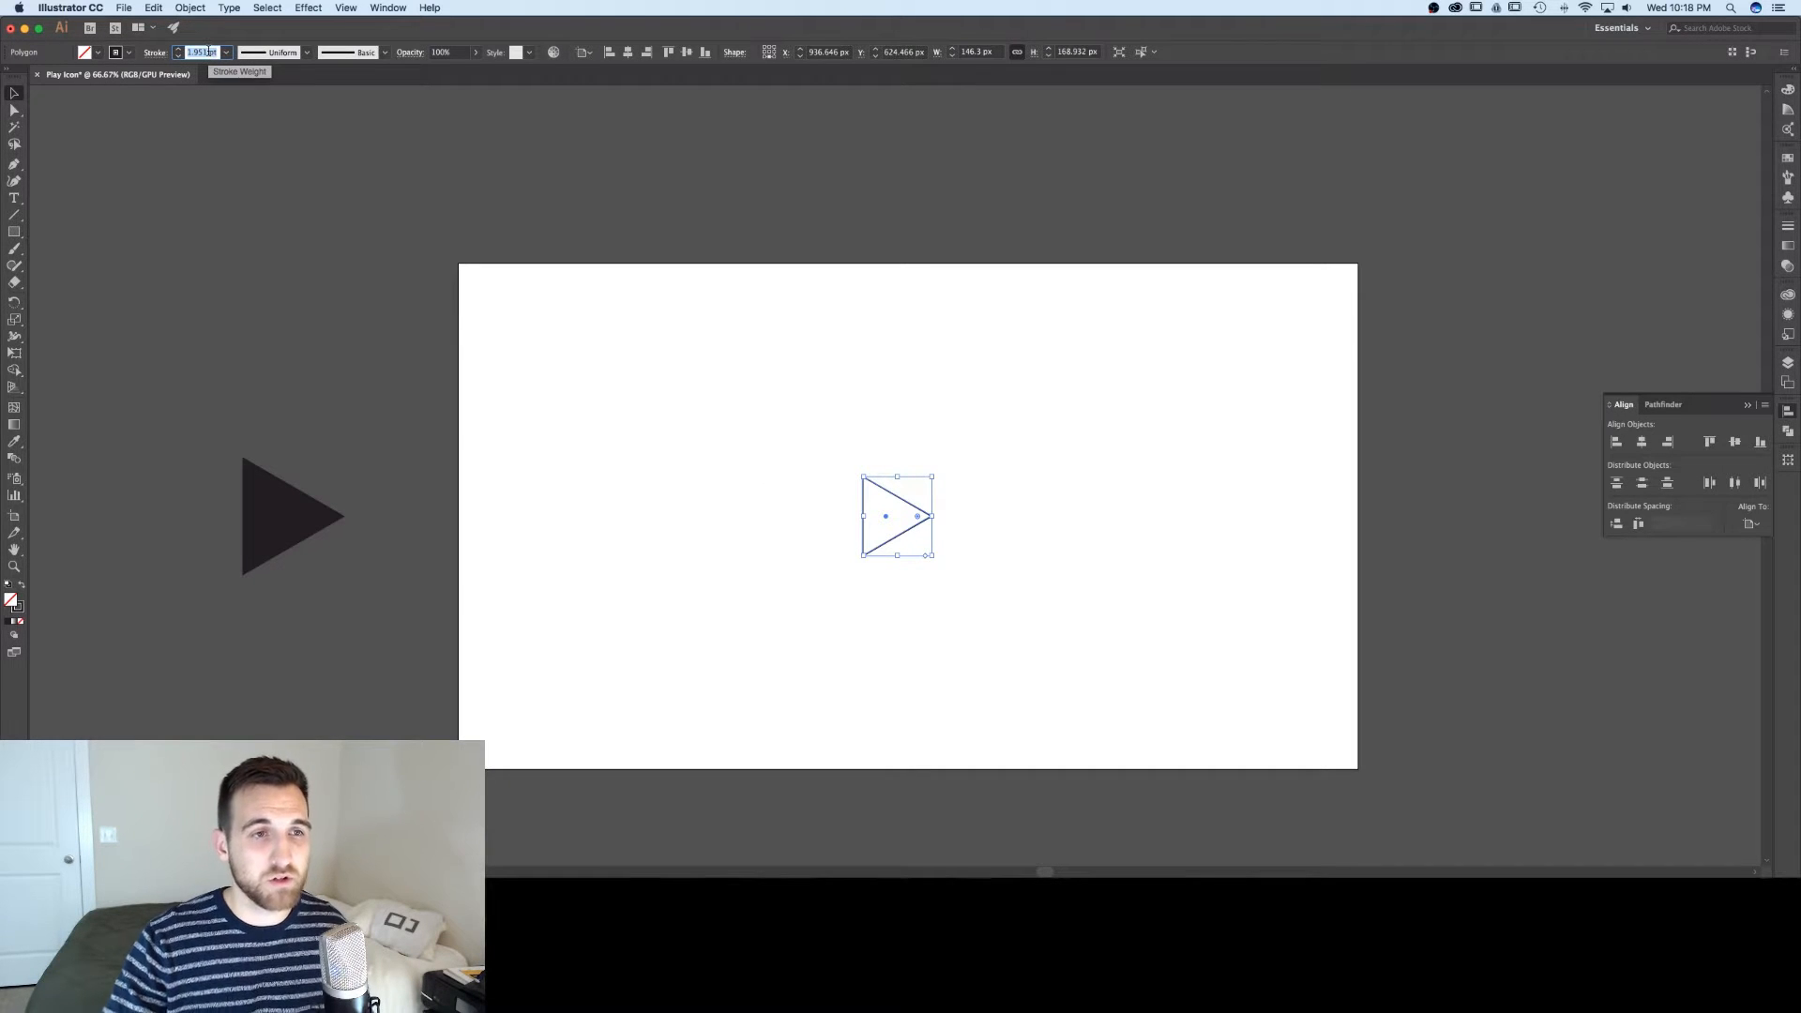
text(5 pt)
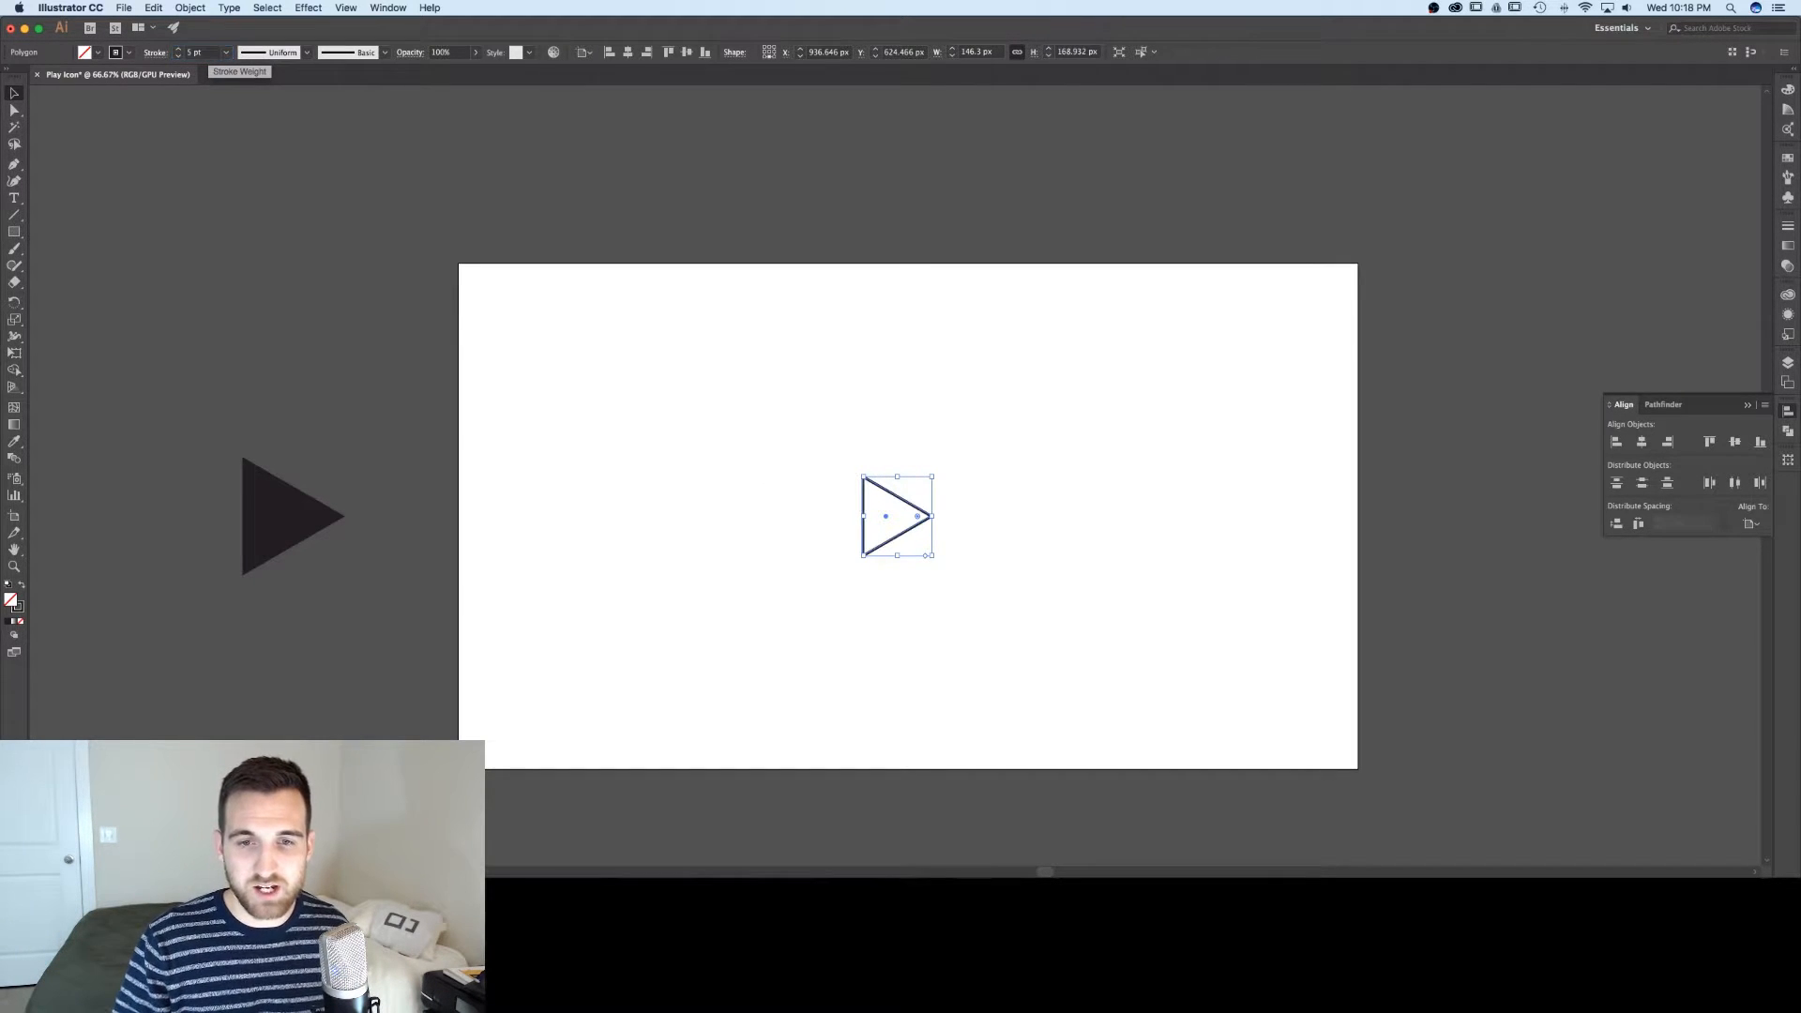
click(941, 608)
text(10)
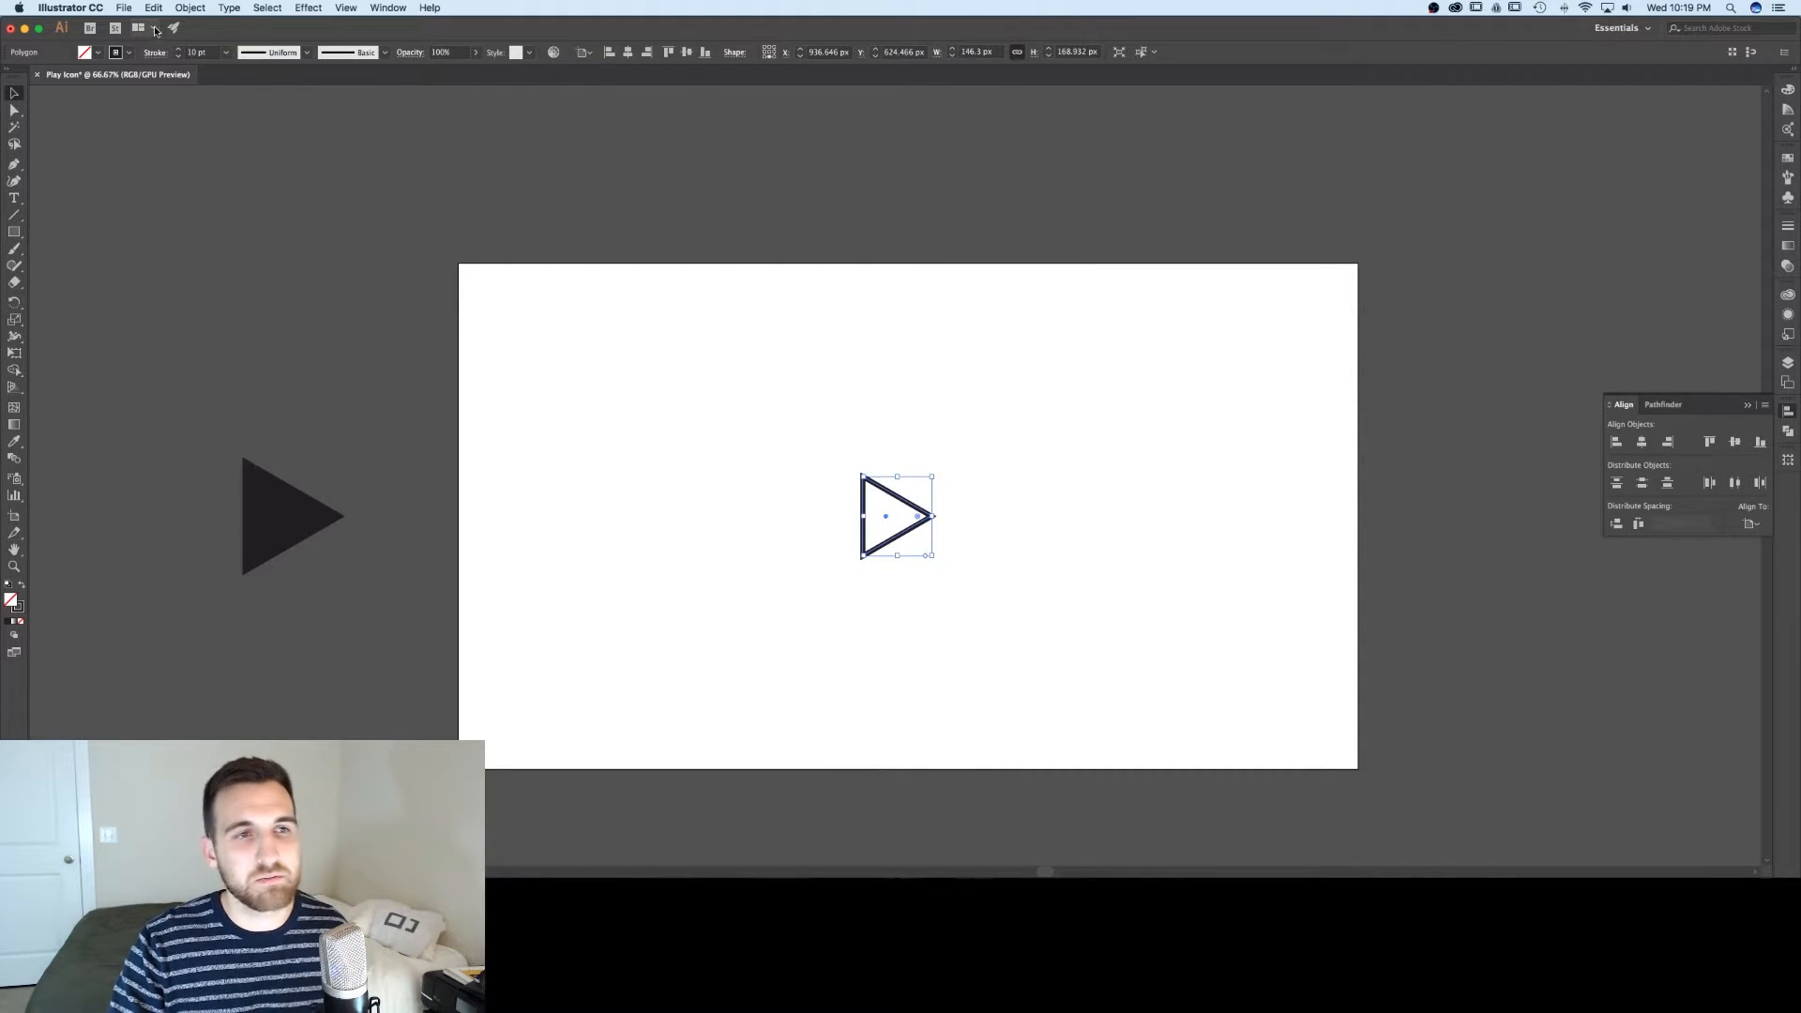
mouse_move(152, 53)
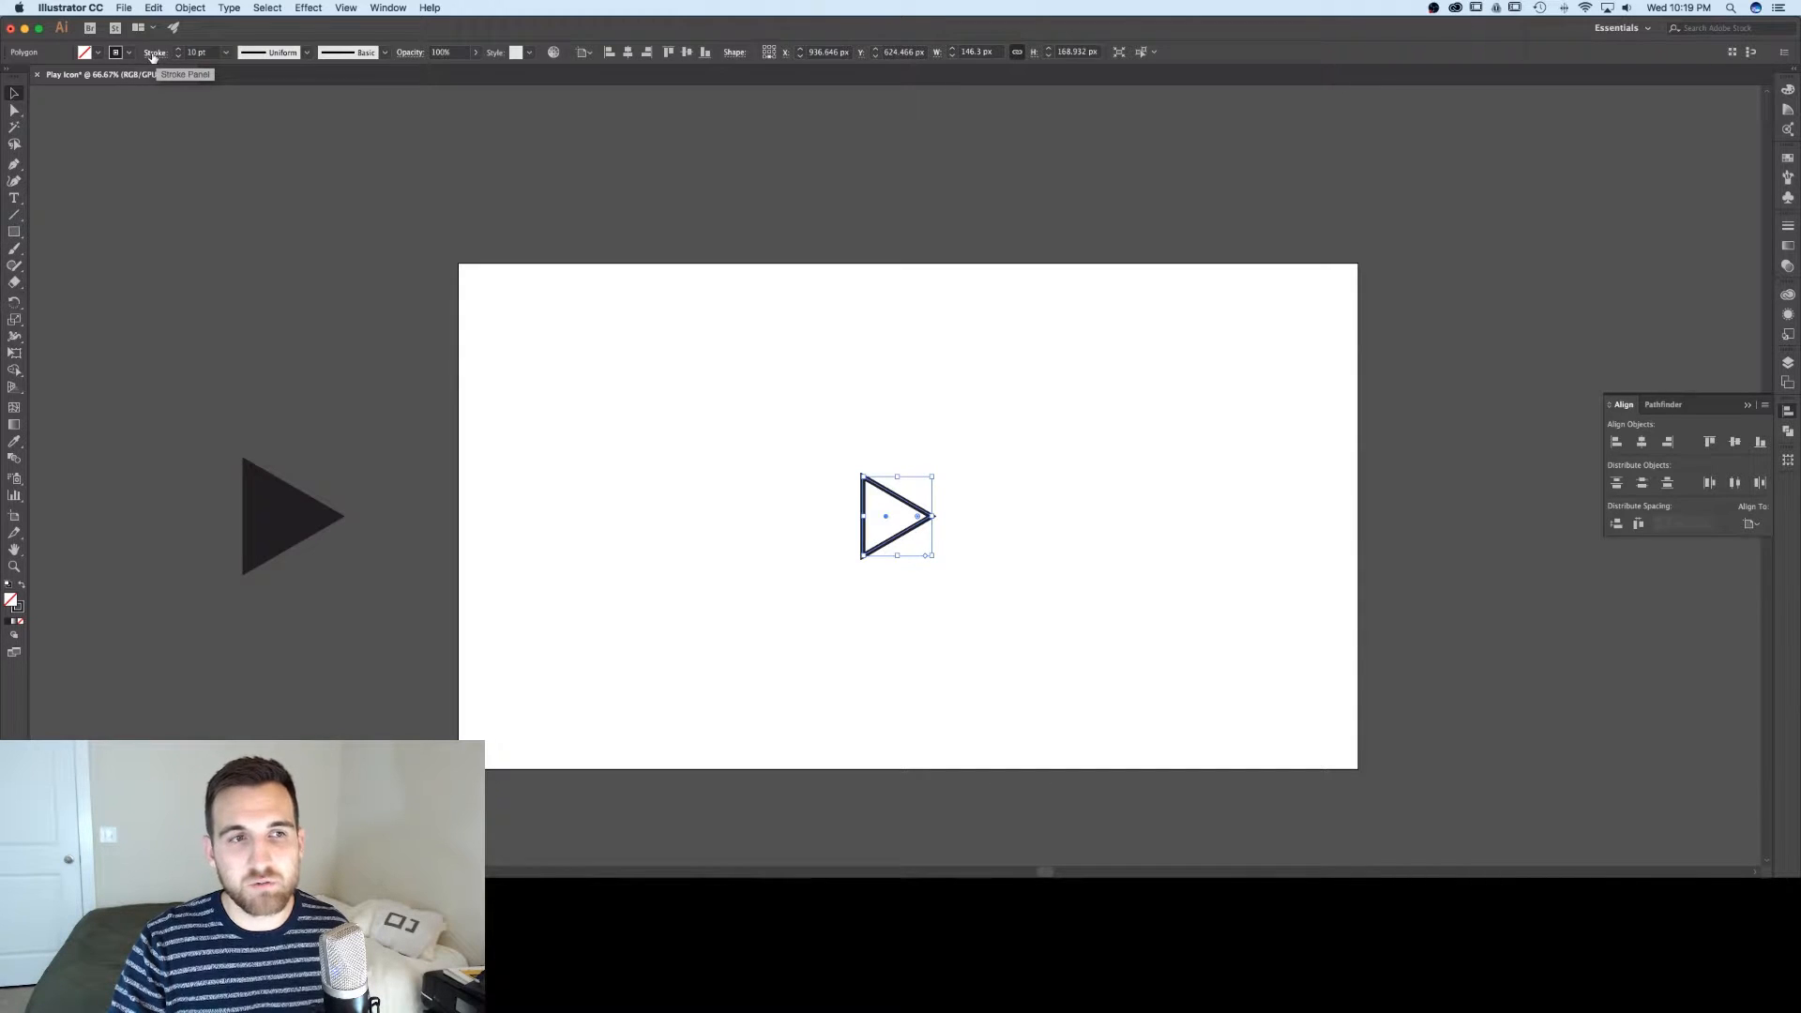
- Change the corner join style of the triangle's stroke in the Stroke options
click(154, 52)
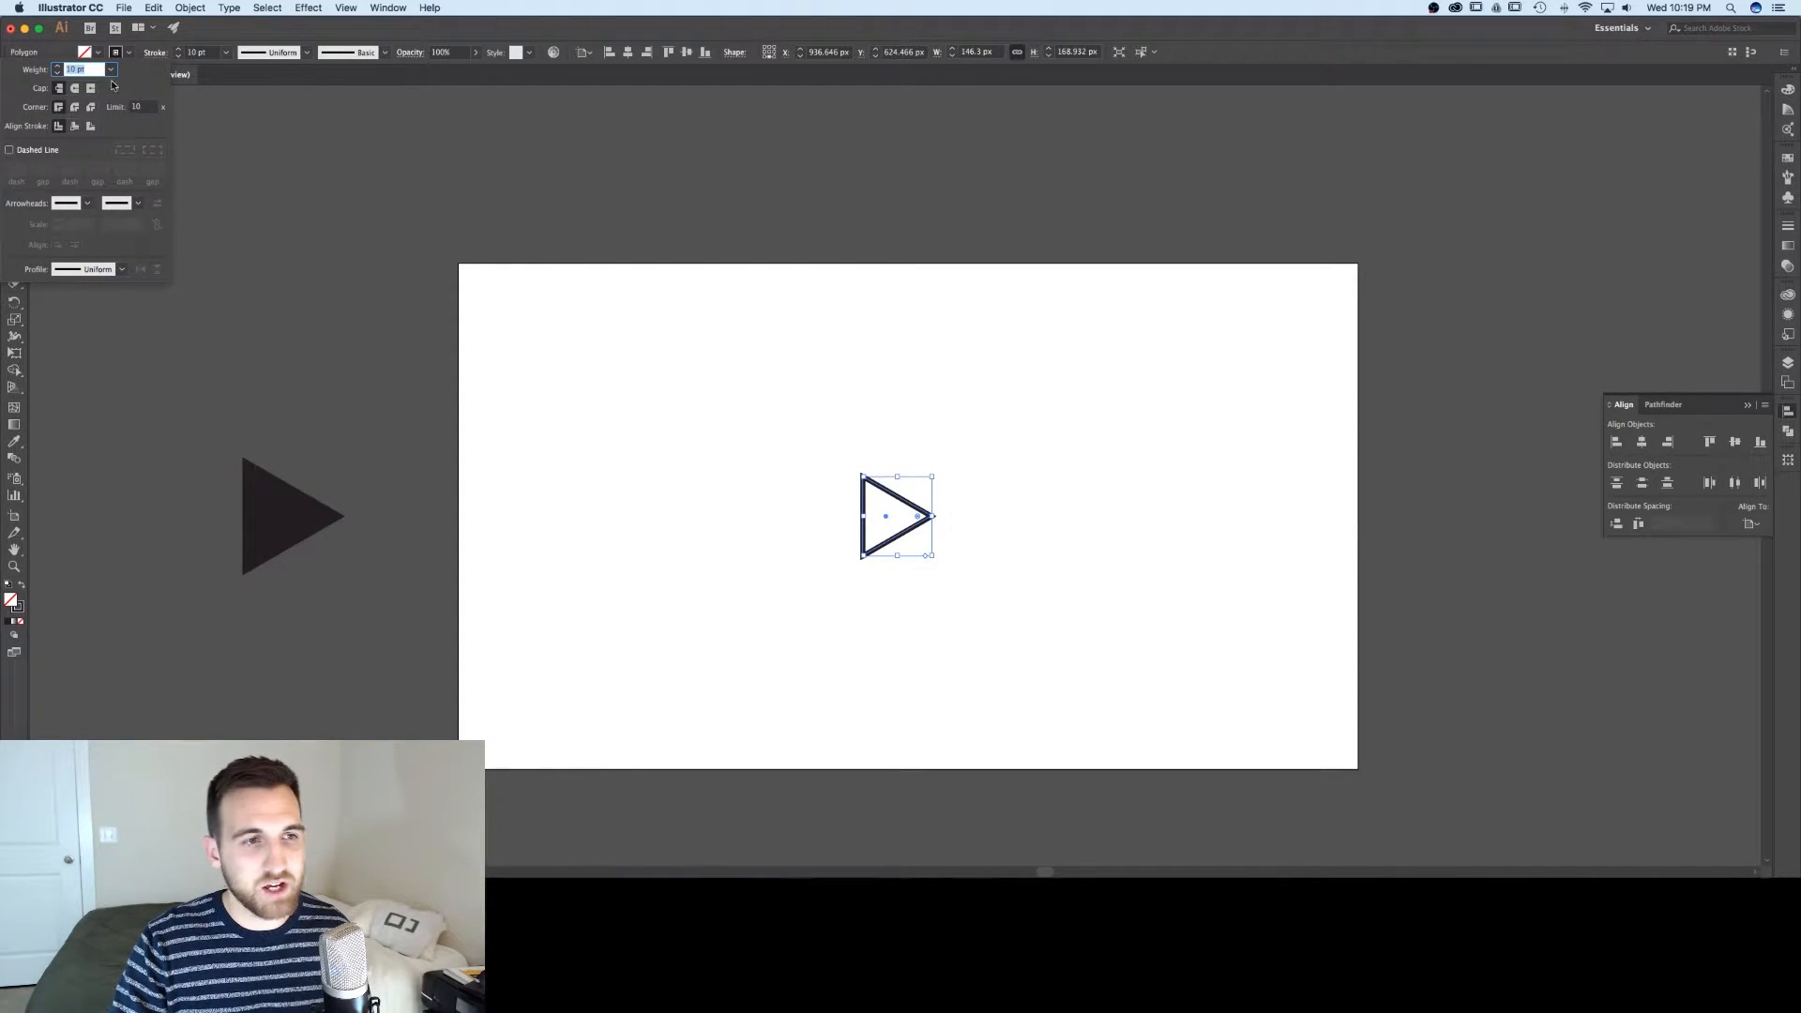
mouse_move(58, 107)
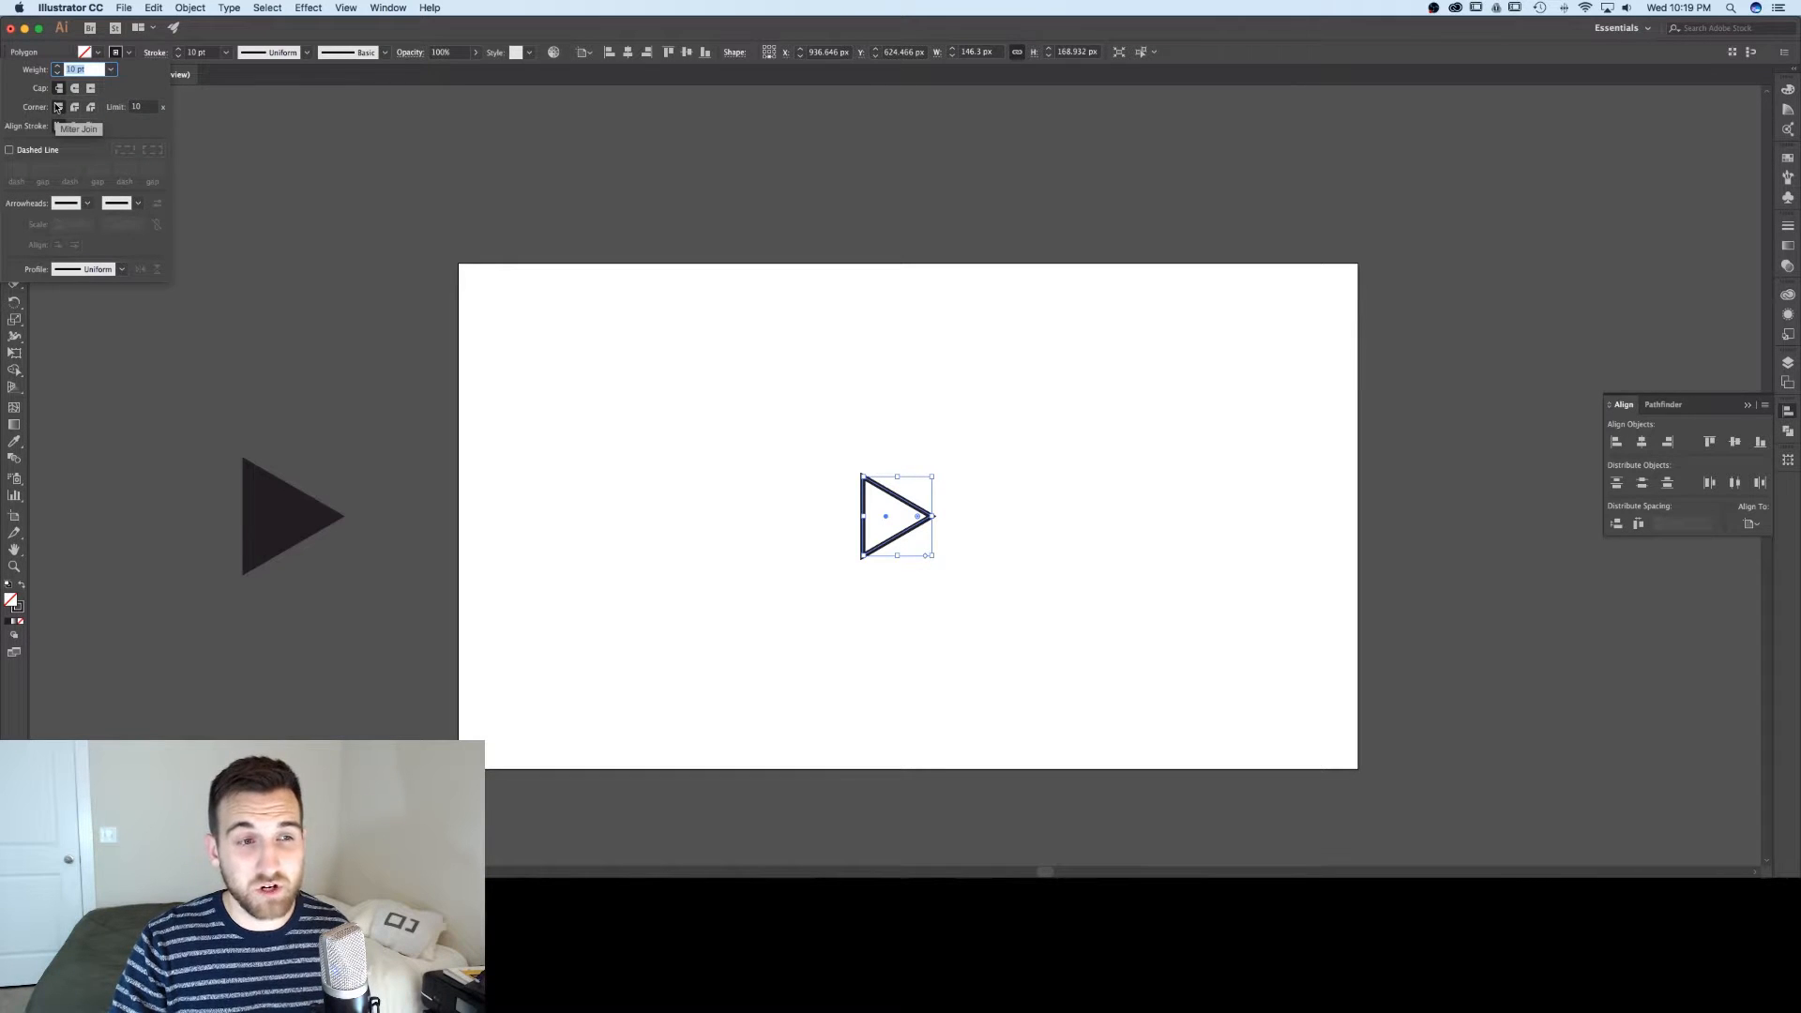
click(73, 106)
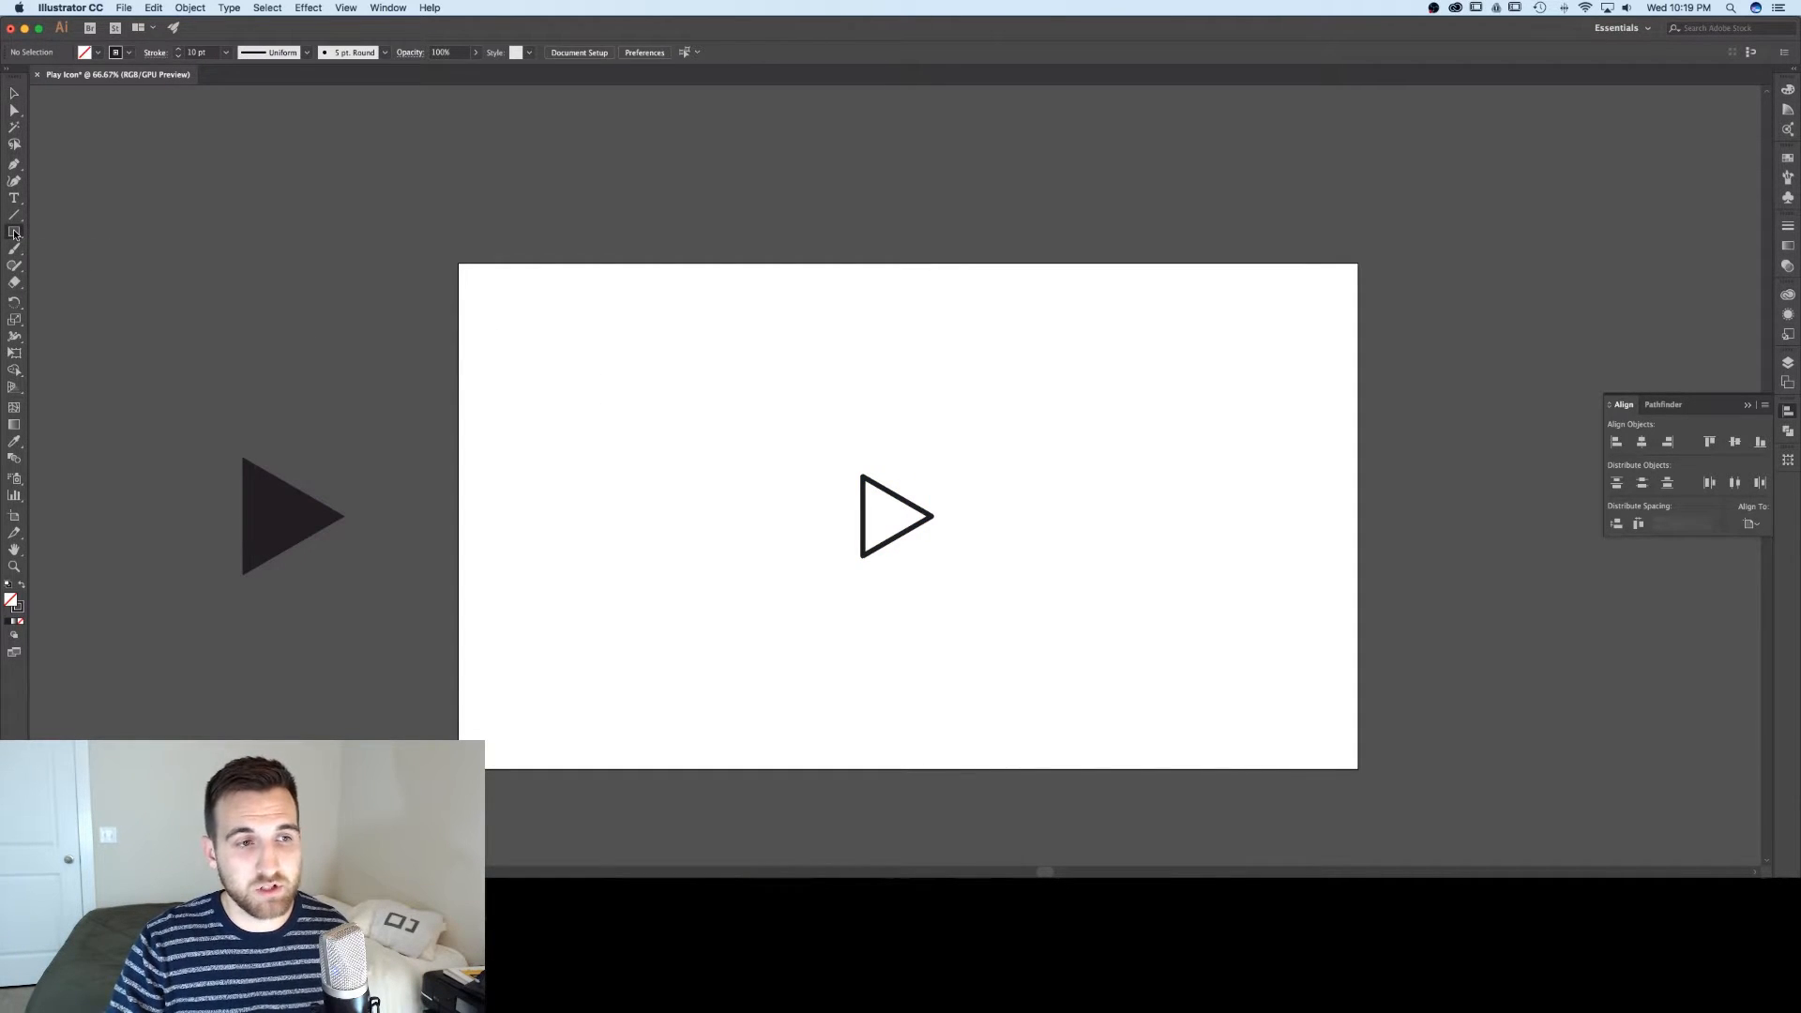
- Draw a perfect circle around the triangle and shrink it to fit
click(15, 233)
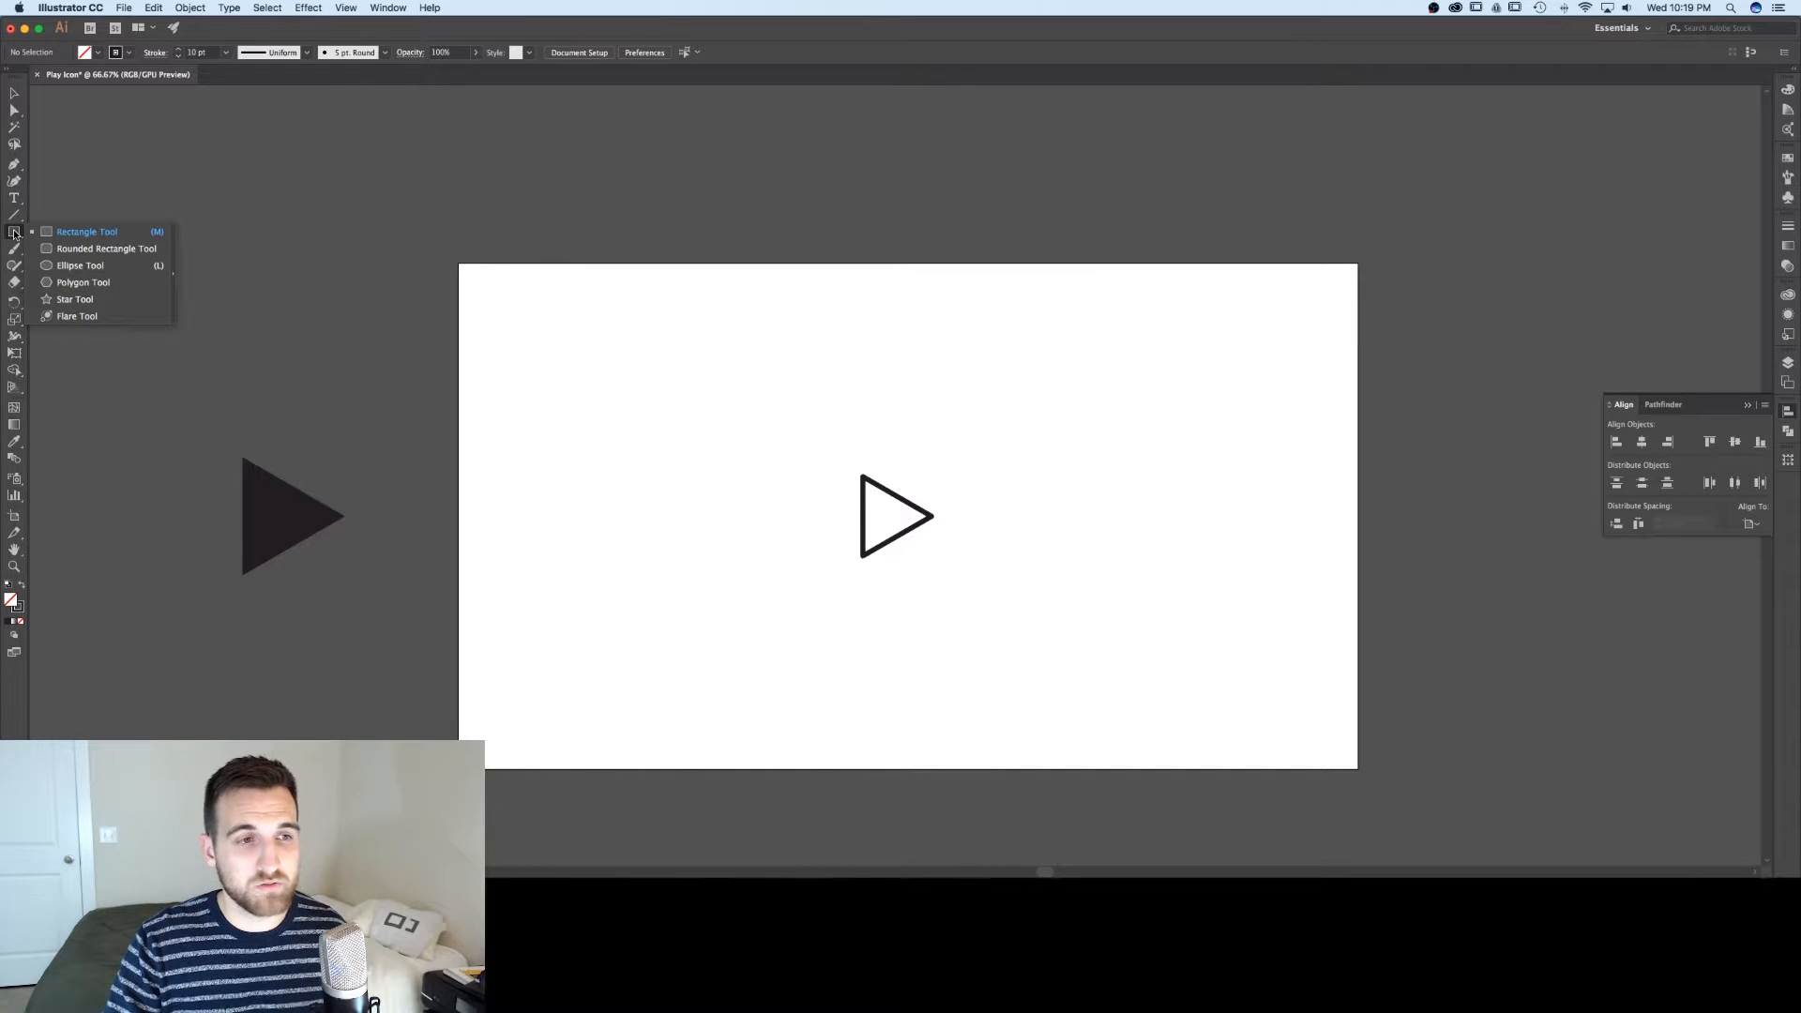
click(79, 264)
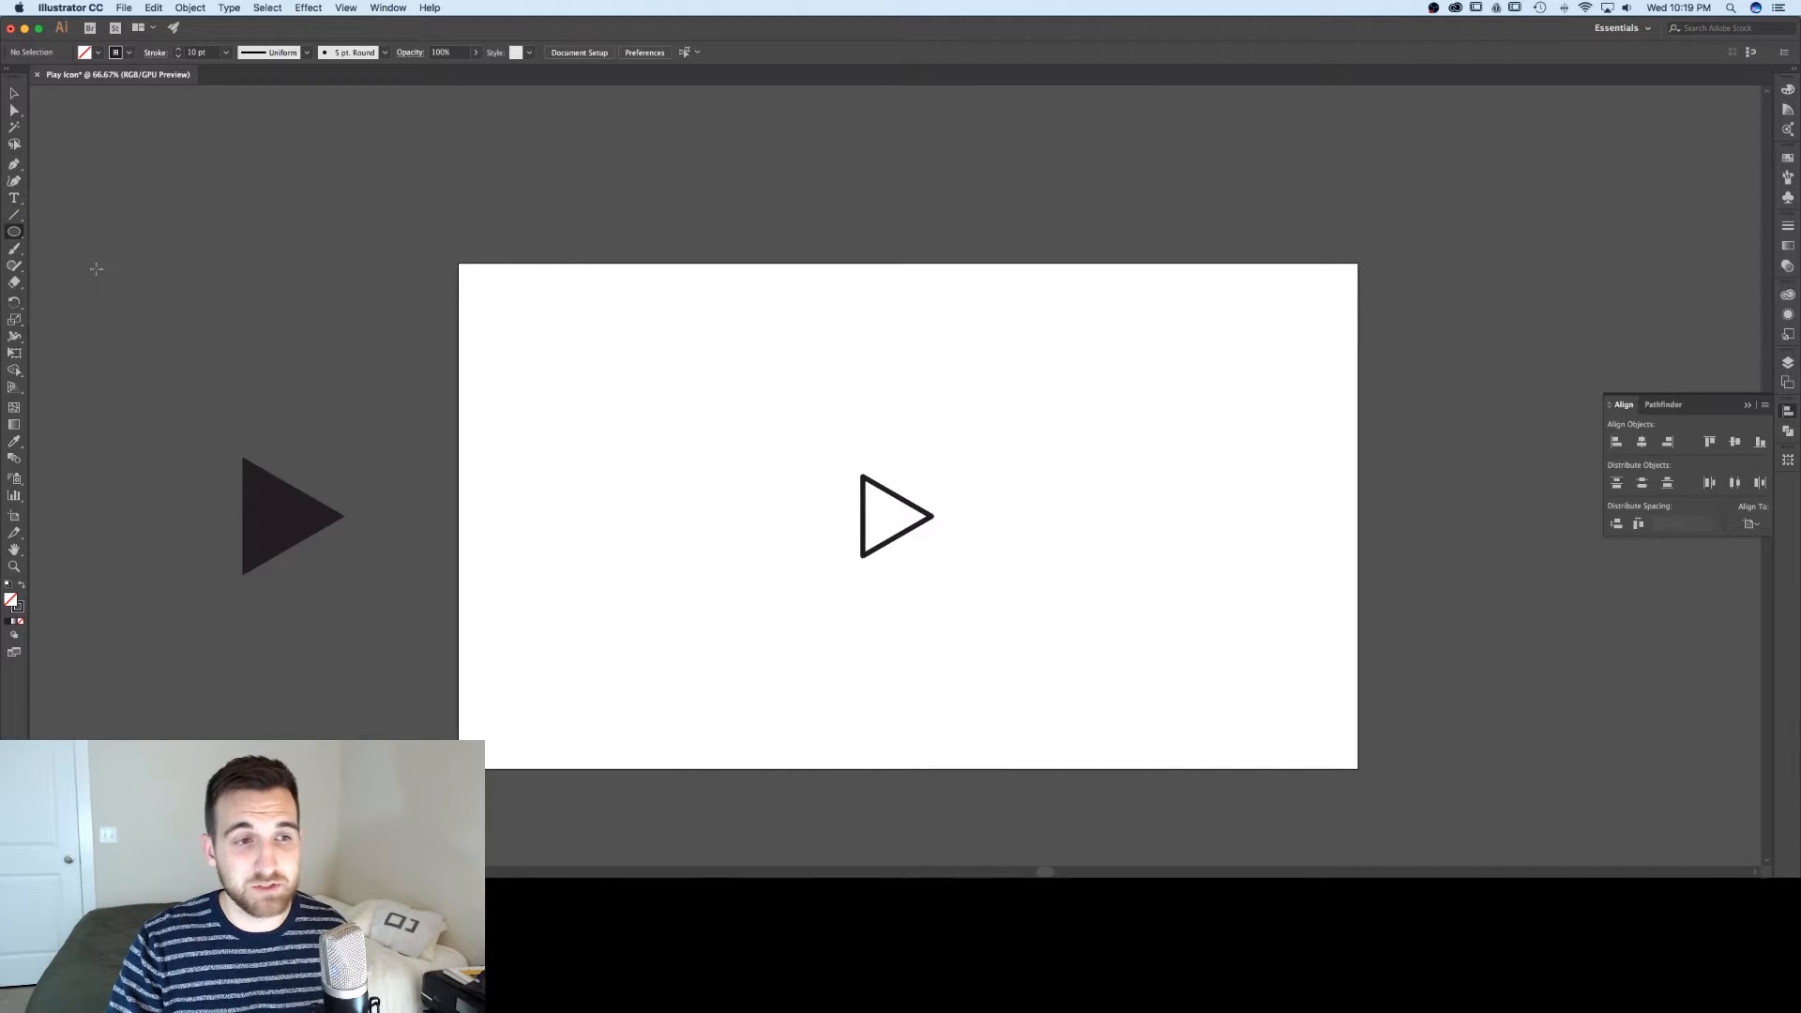
mouse_move(776, 442)
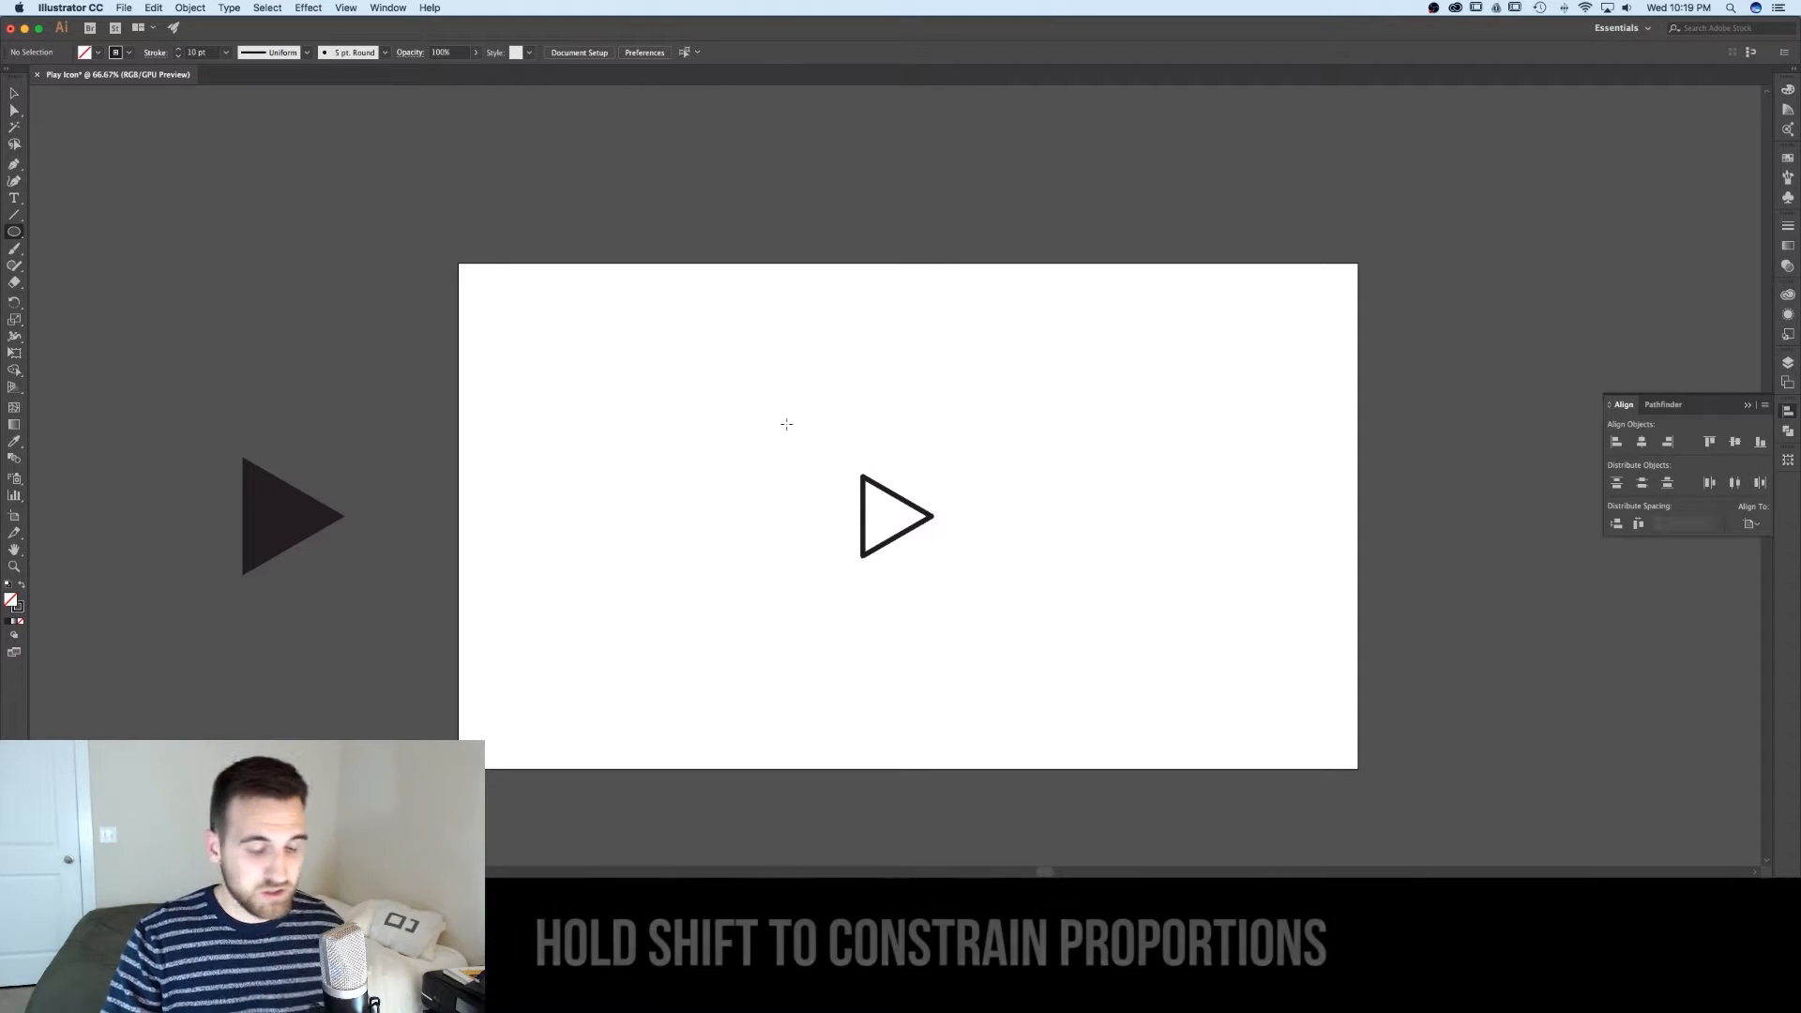
drag(786, 422, 839, 508)
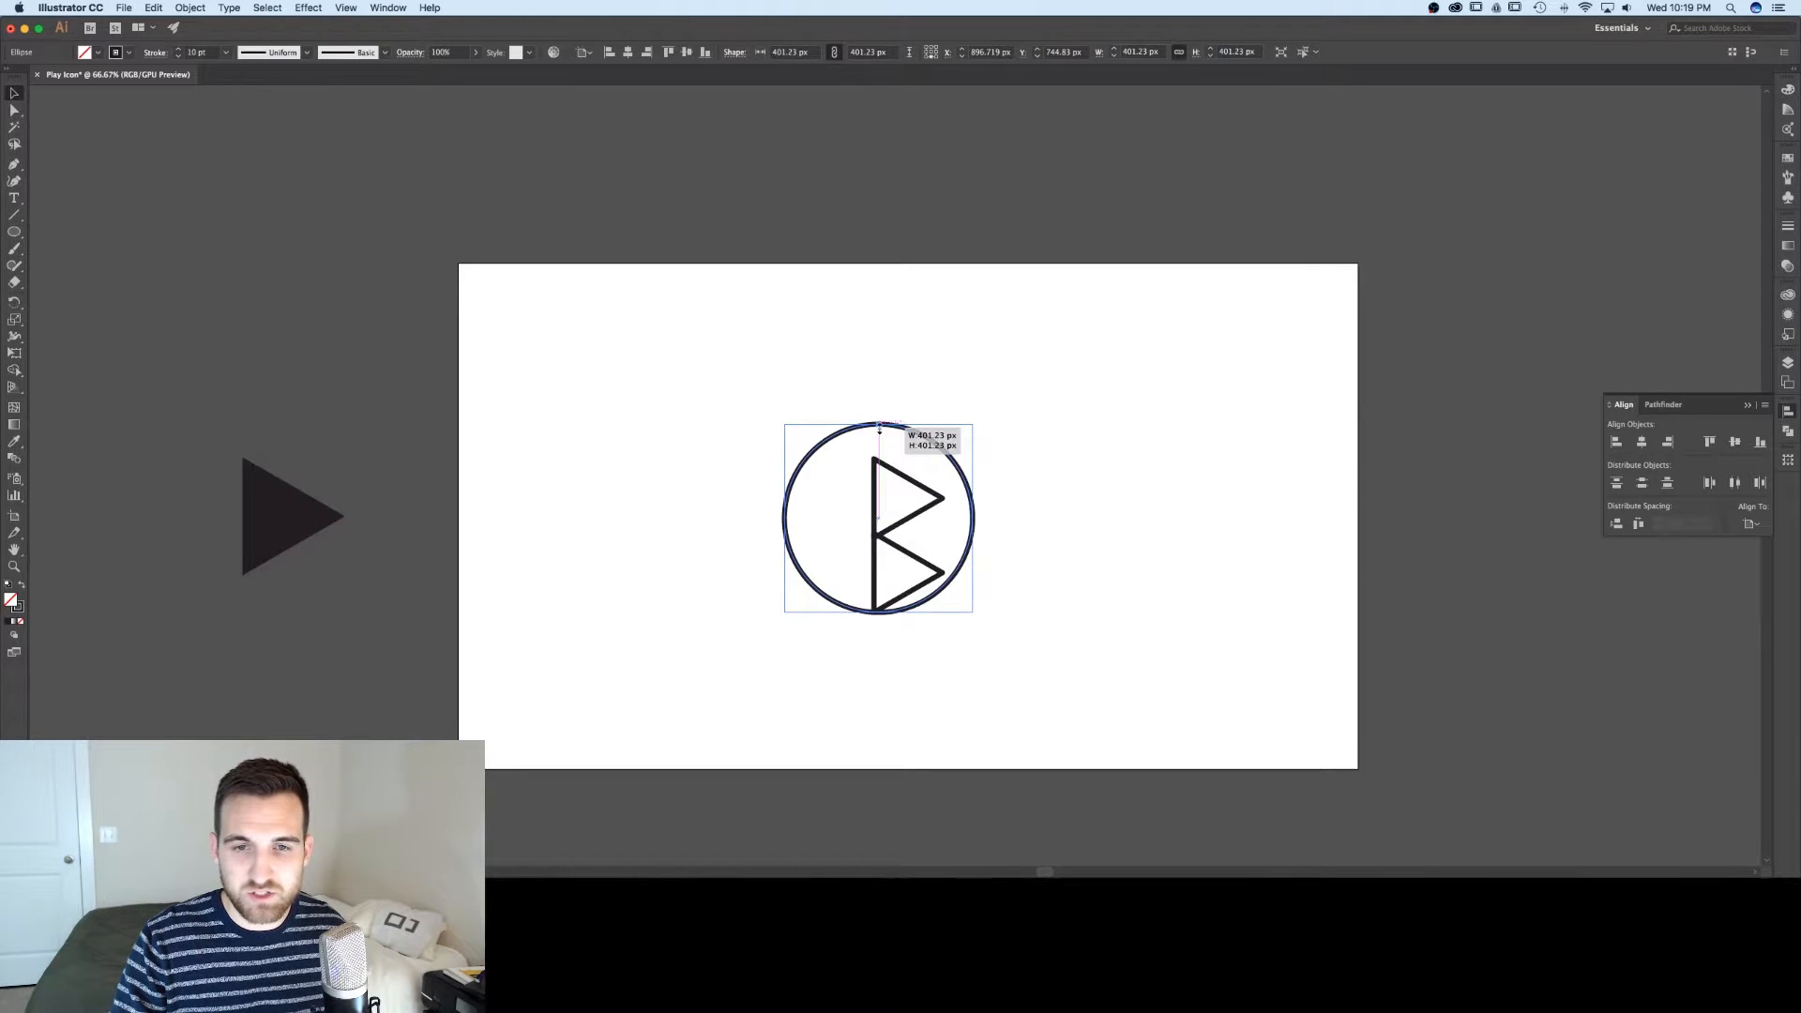
drag(878, 428, 878, 457)
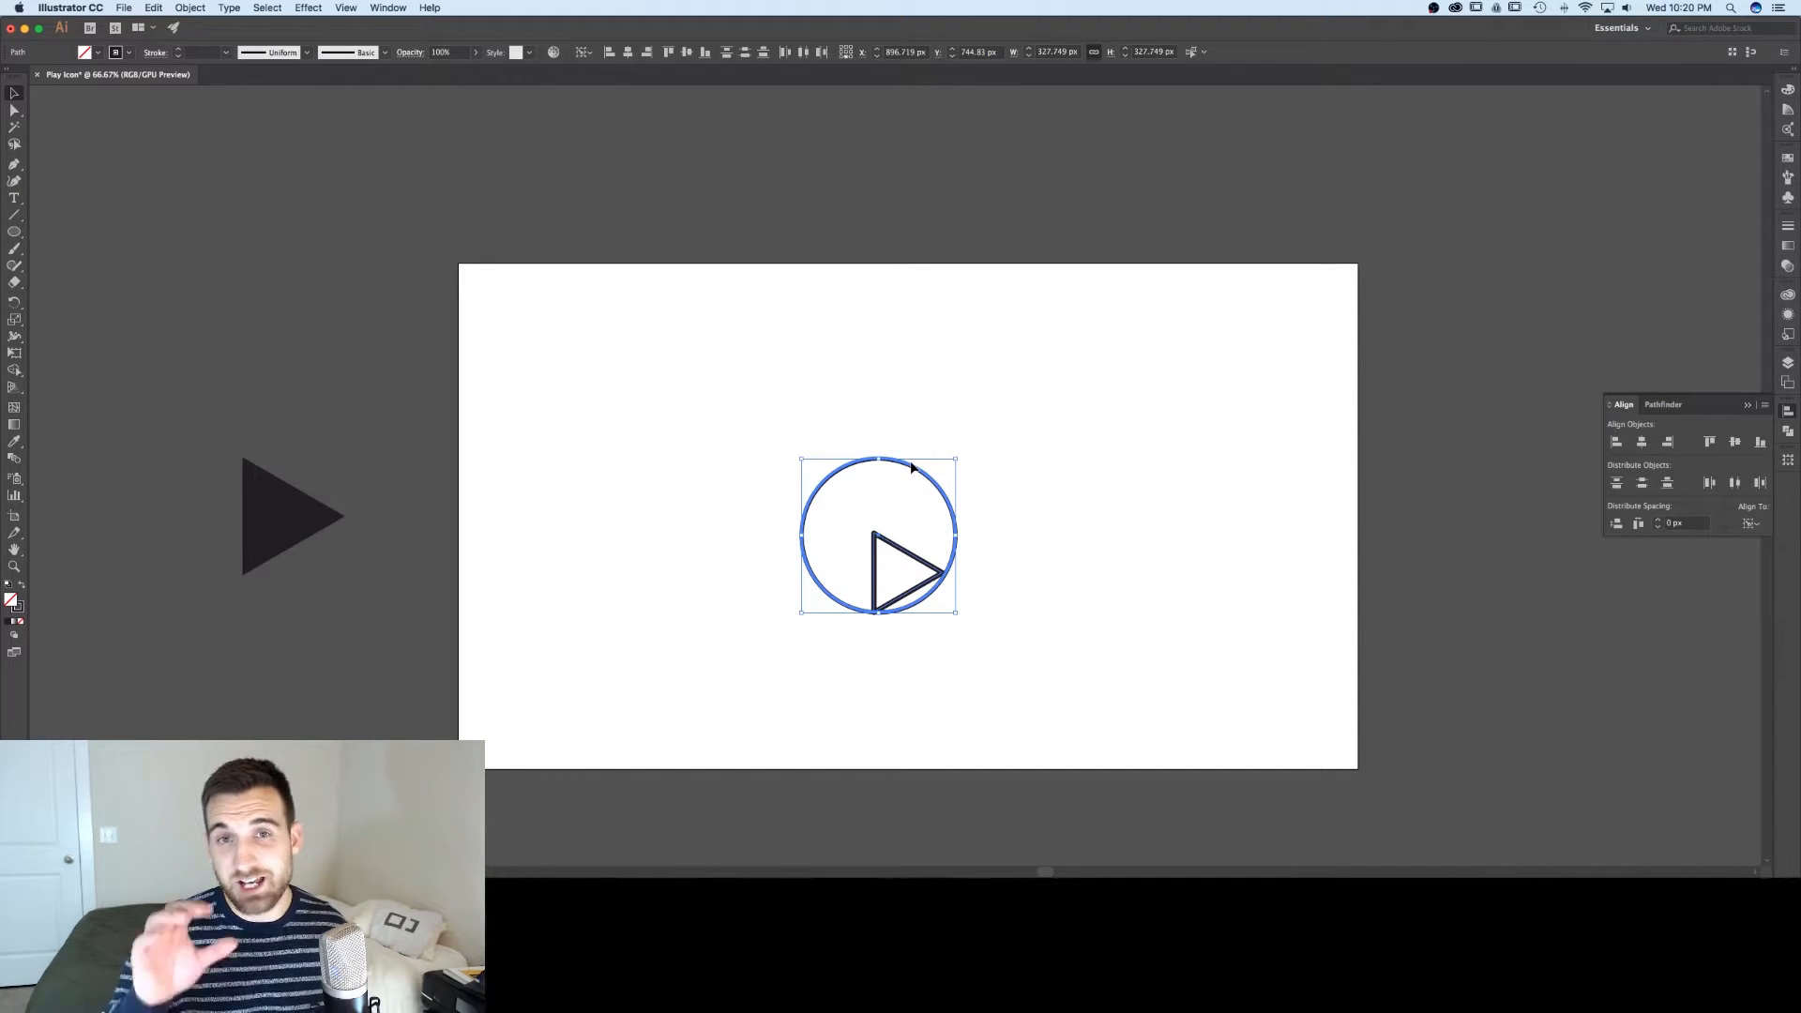
mouse_move(1059, 410)
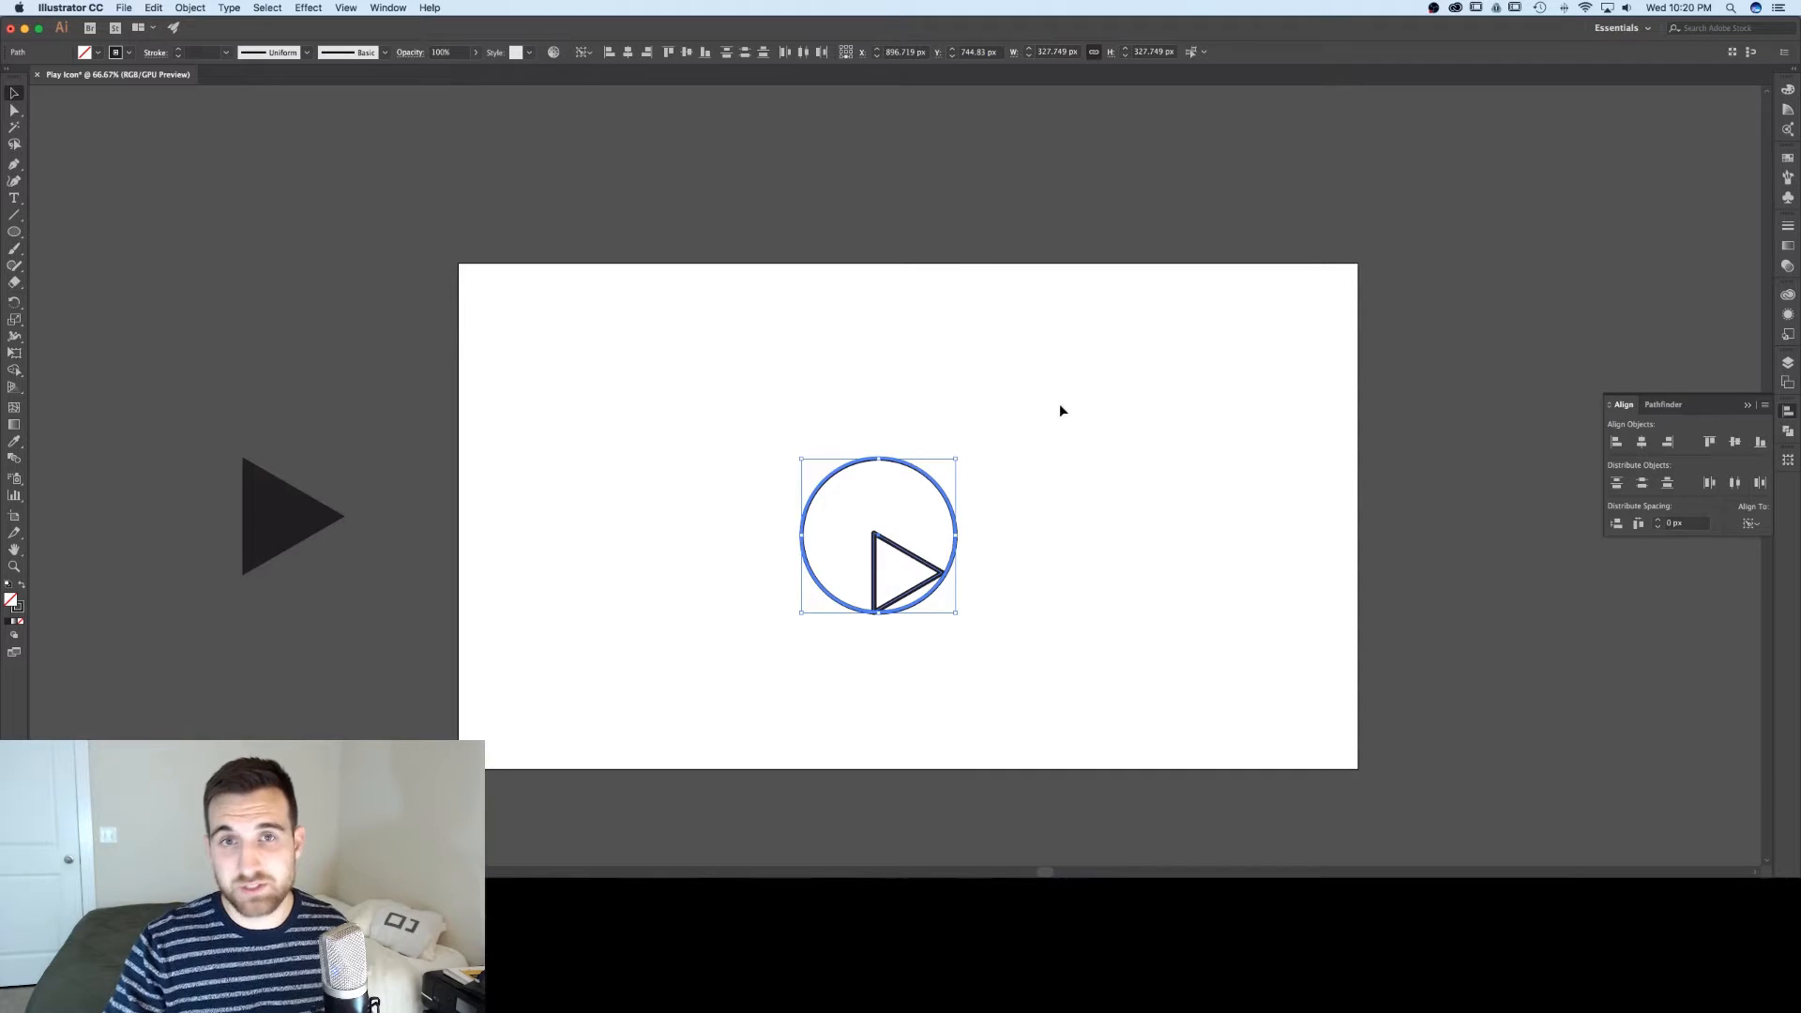
mouse_move(1135, 454)
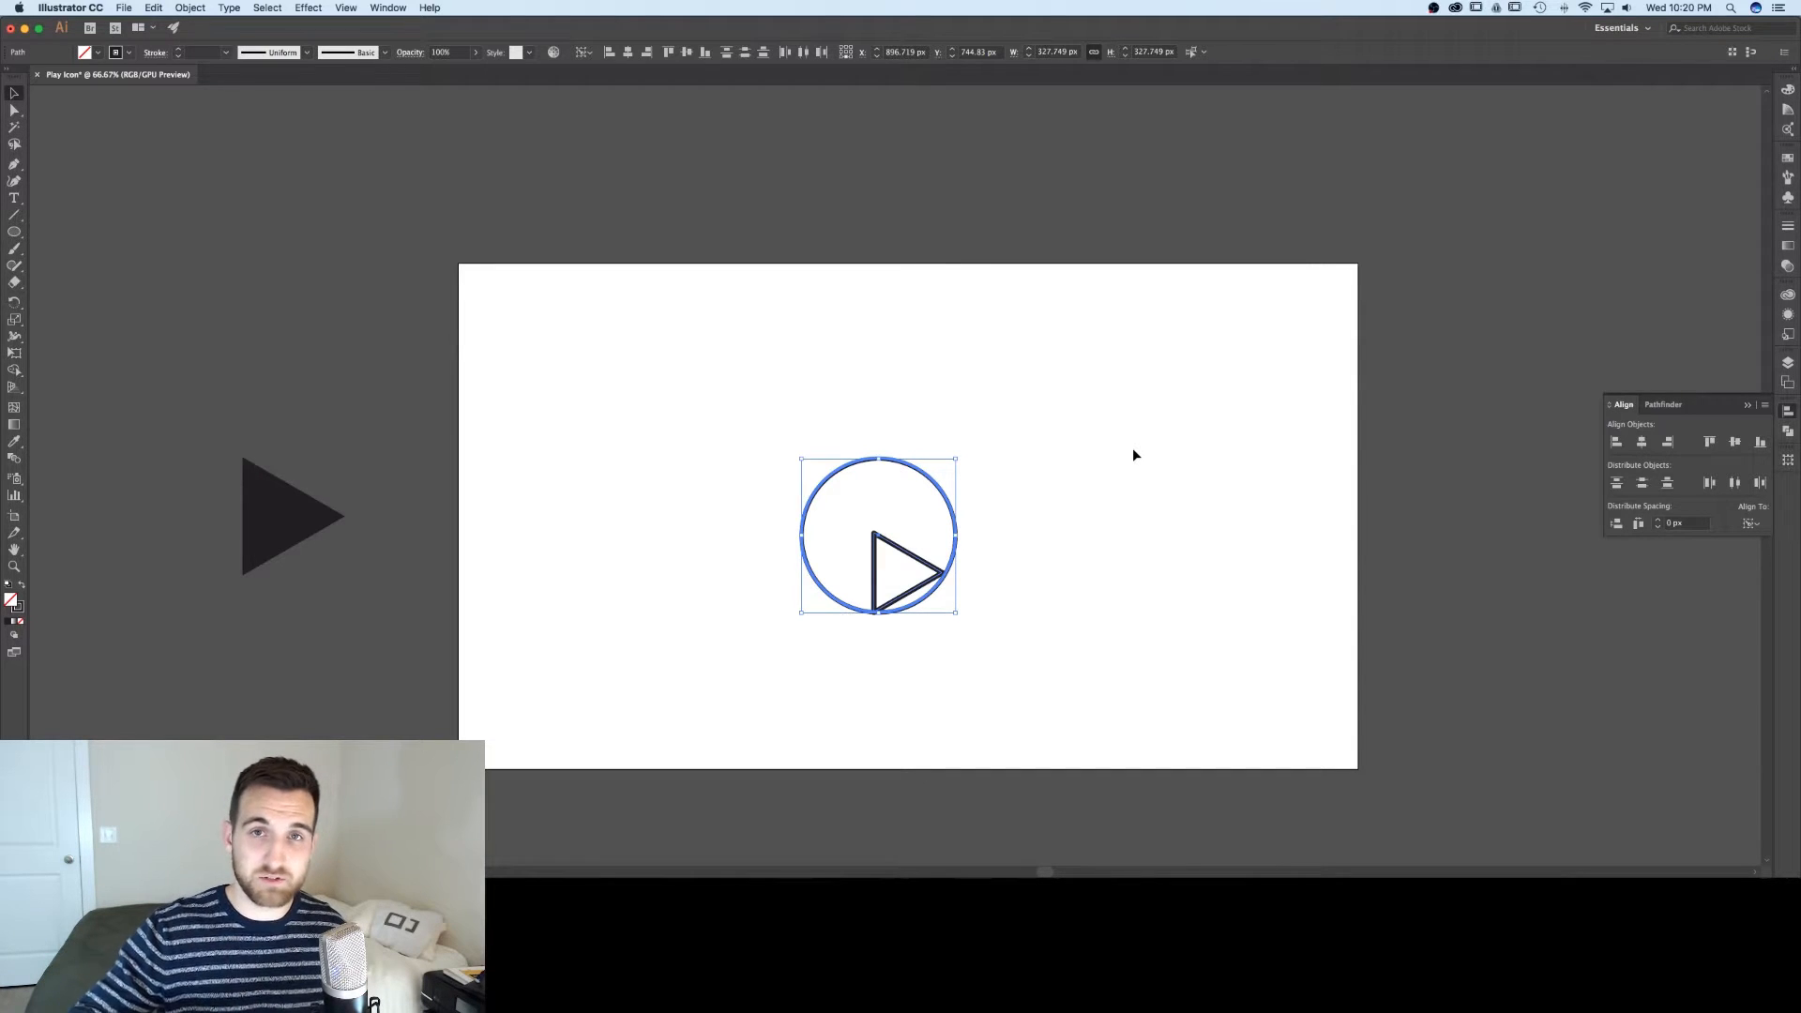
mouse_move(1497, 381)
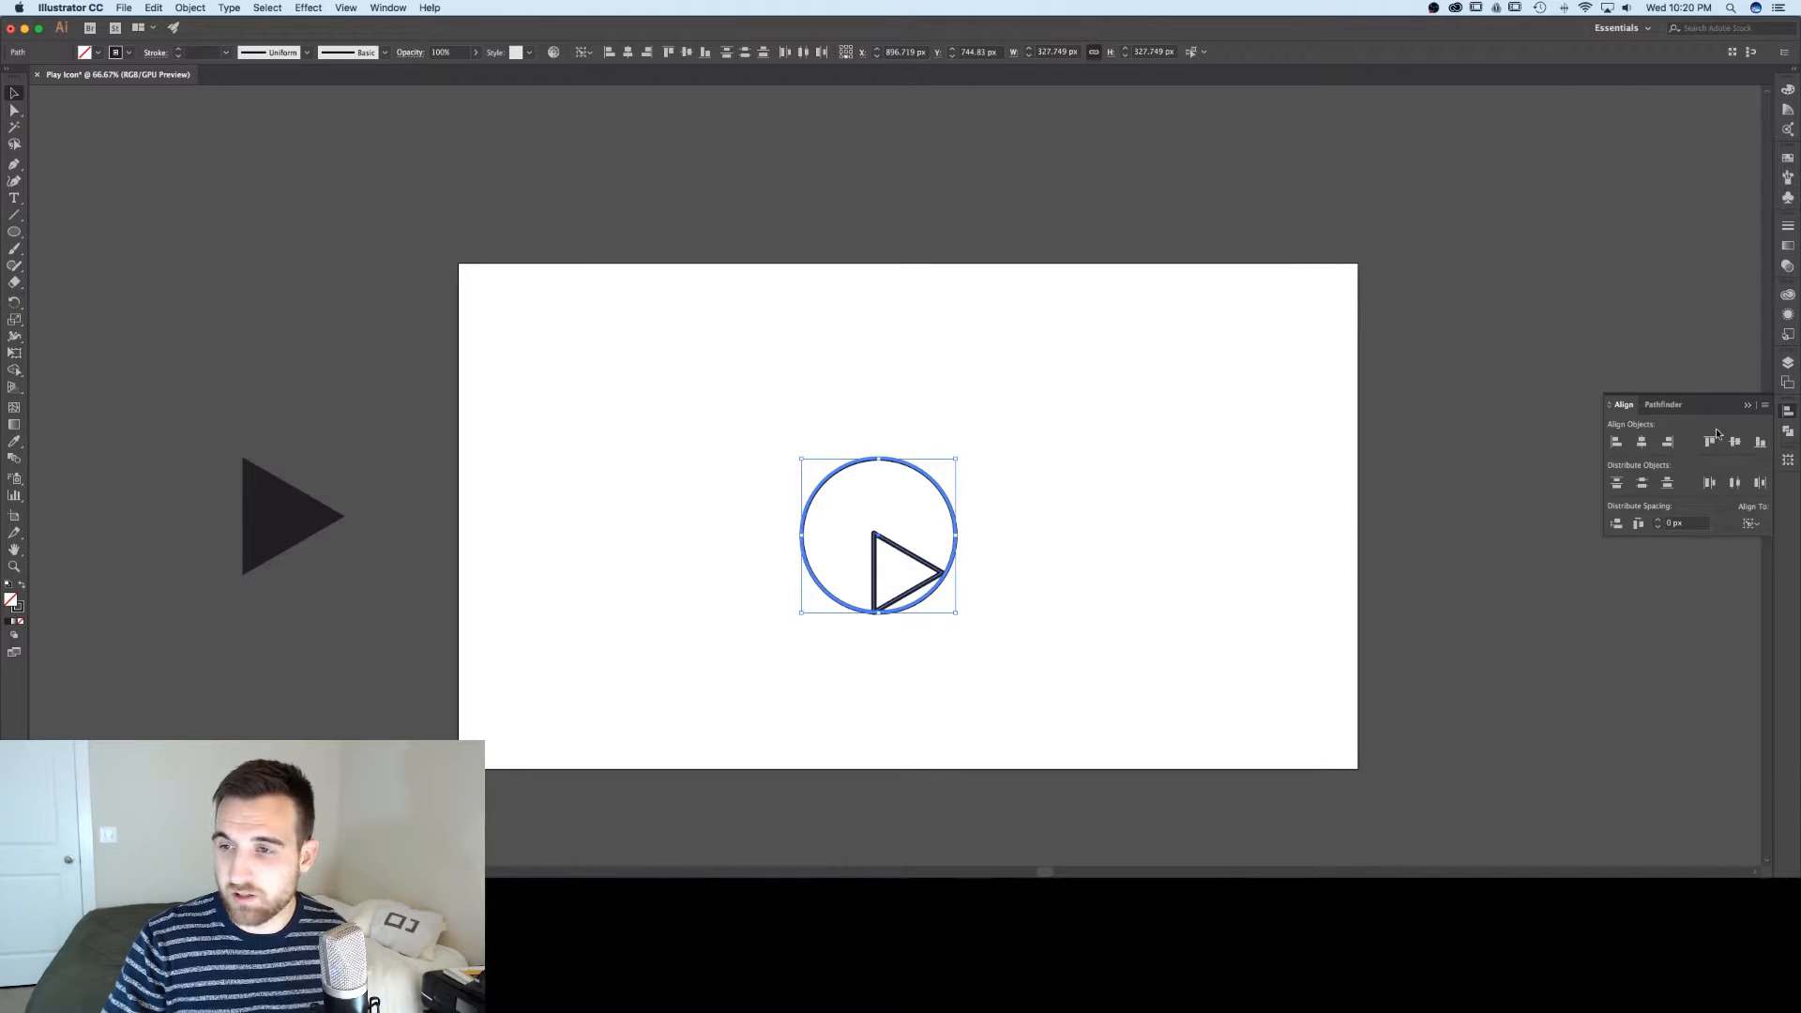
- Align the triangle and circle so they are centred on each other
click(1711, 441)
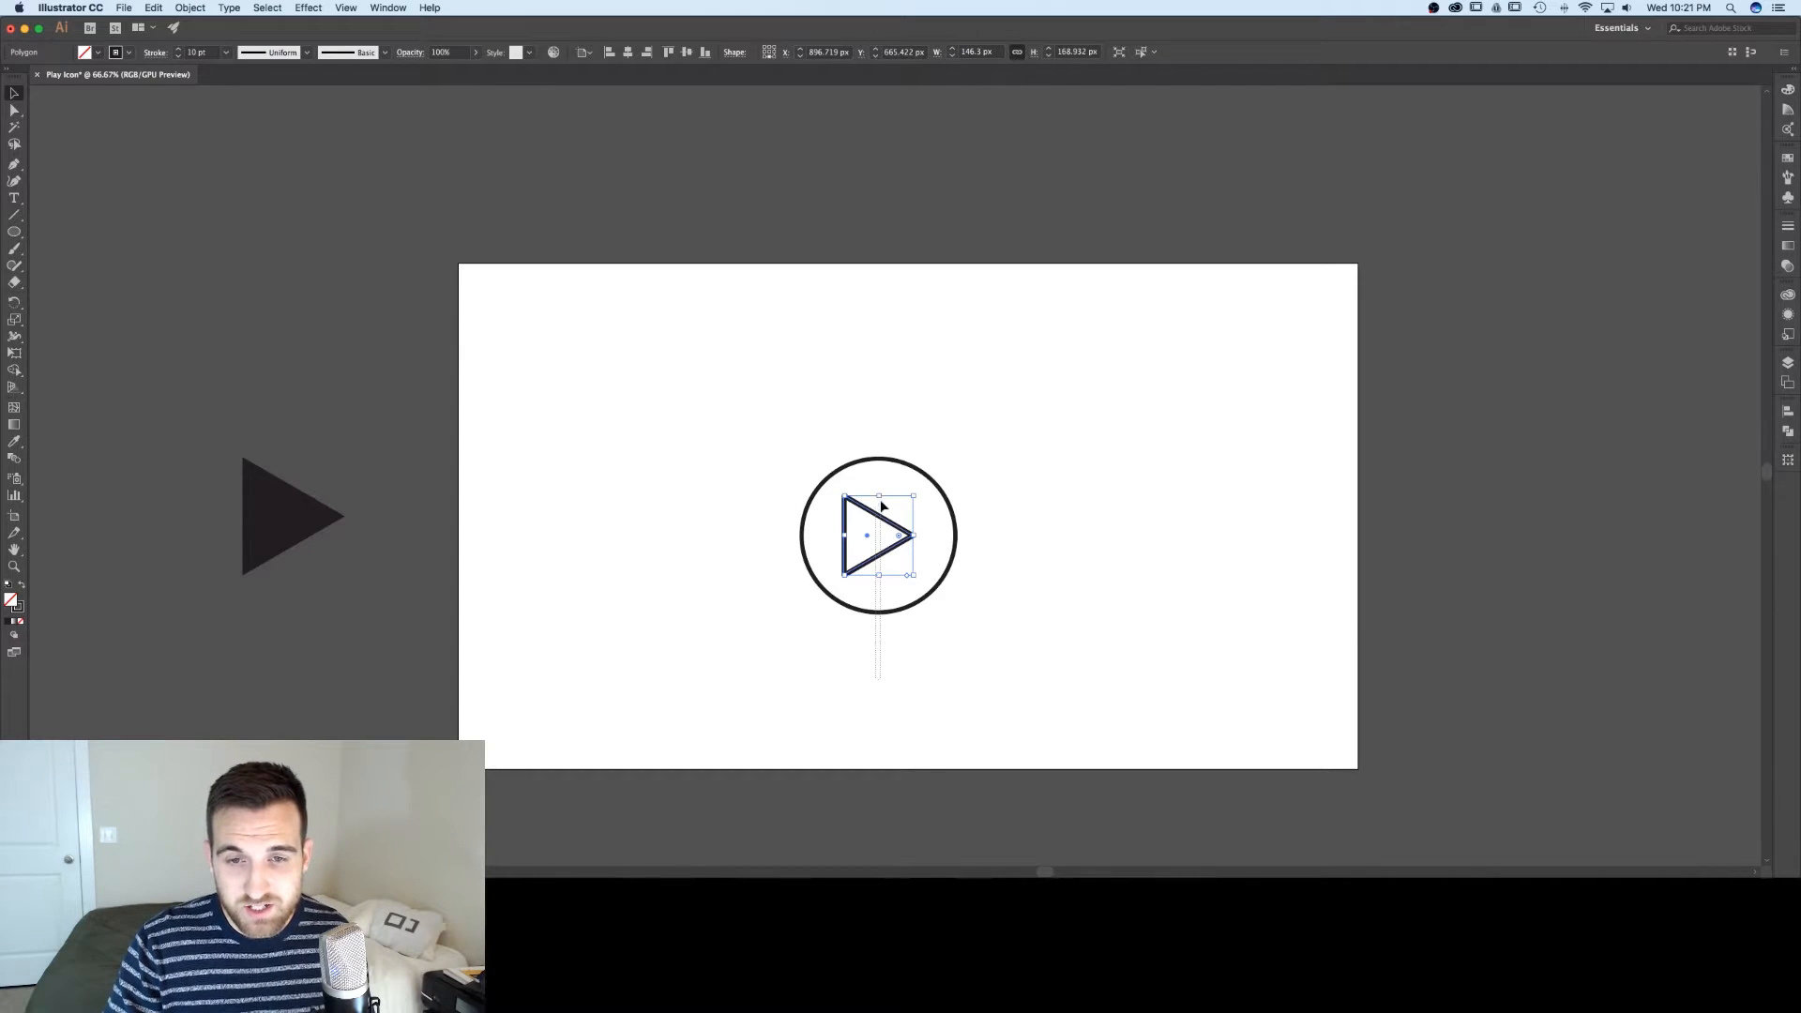
mouse_move(882, 470)
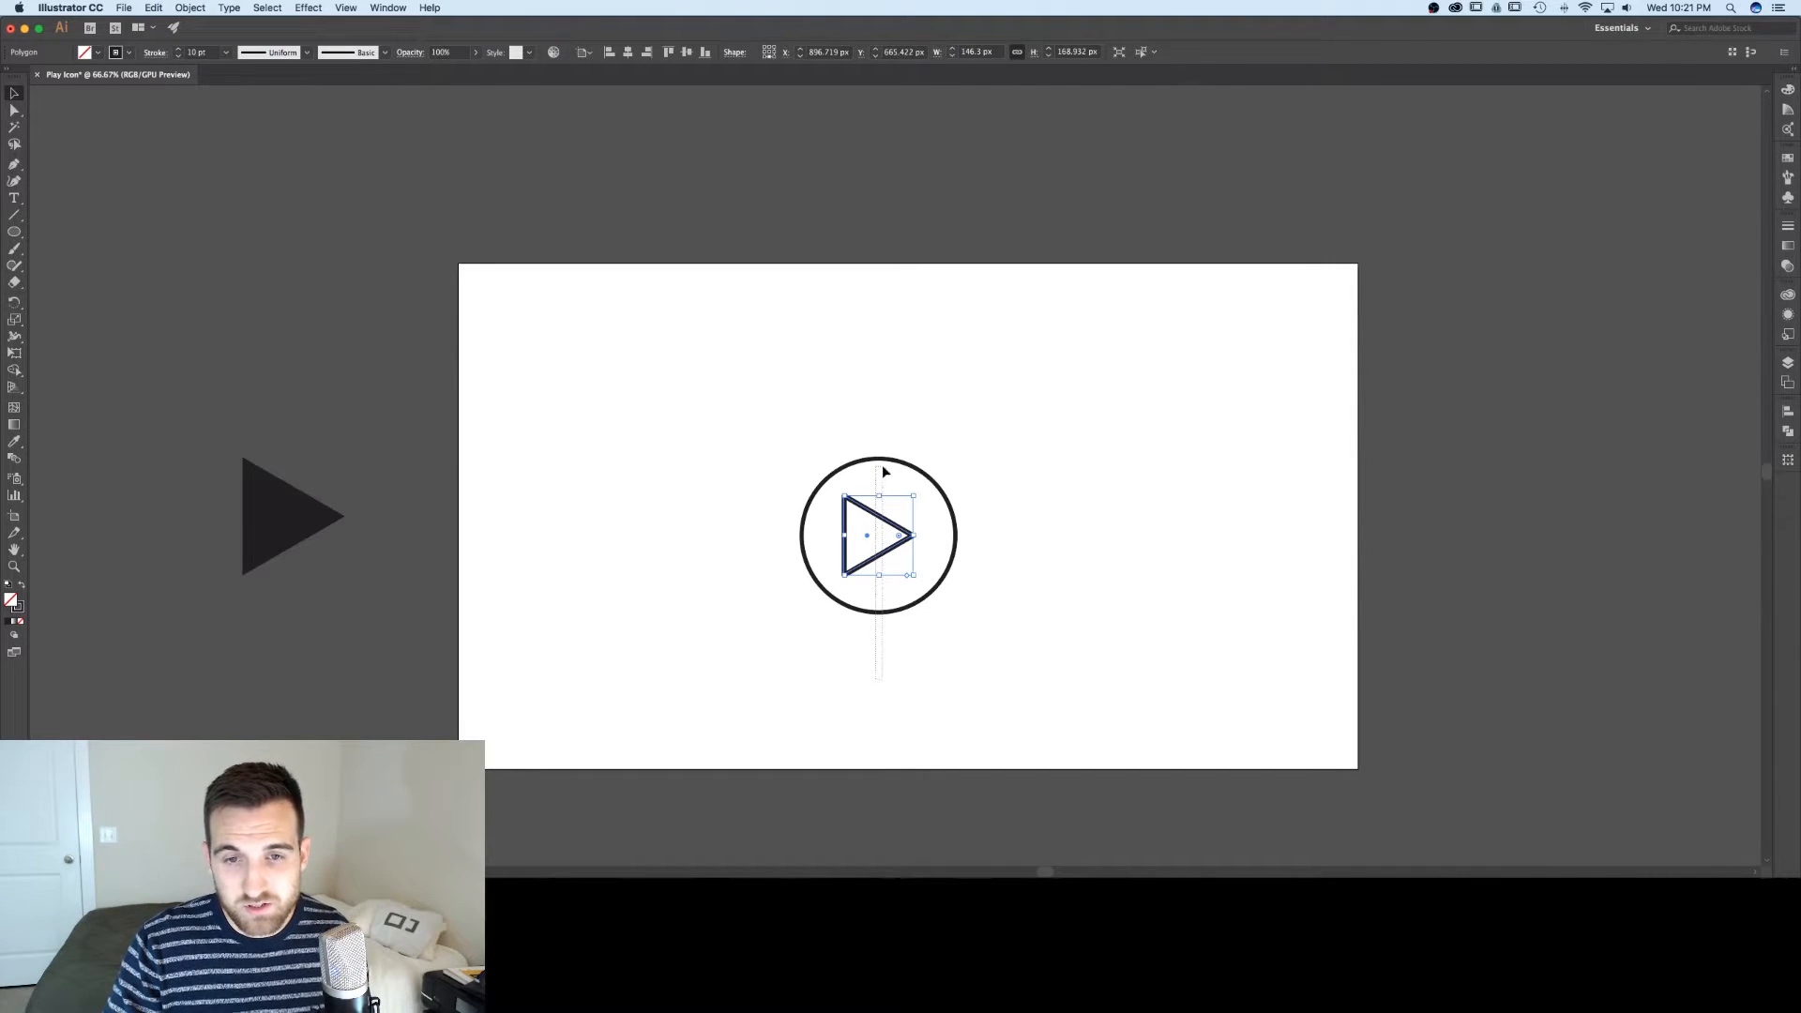
mouse_move(870, 484)
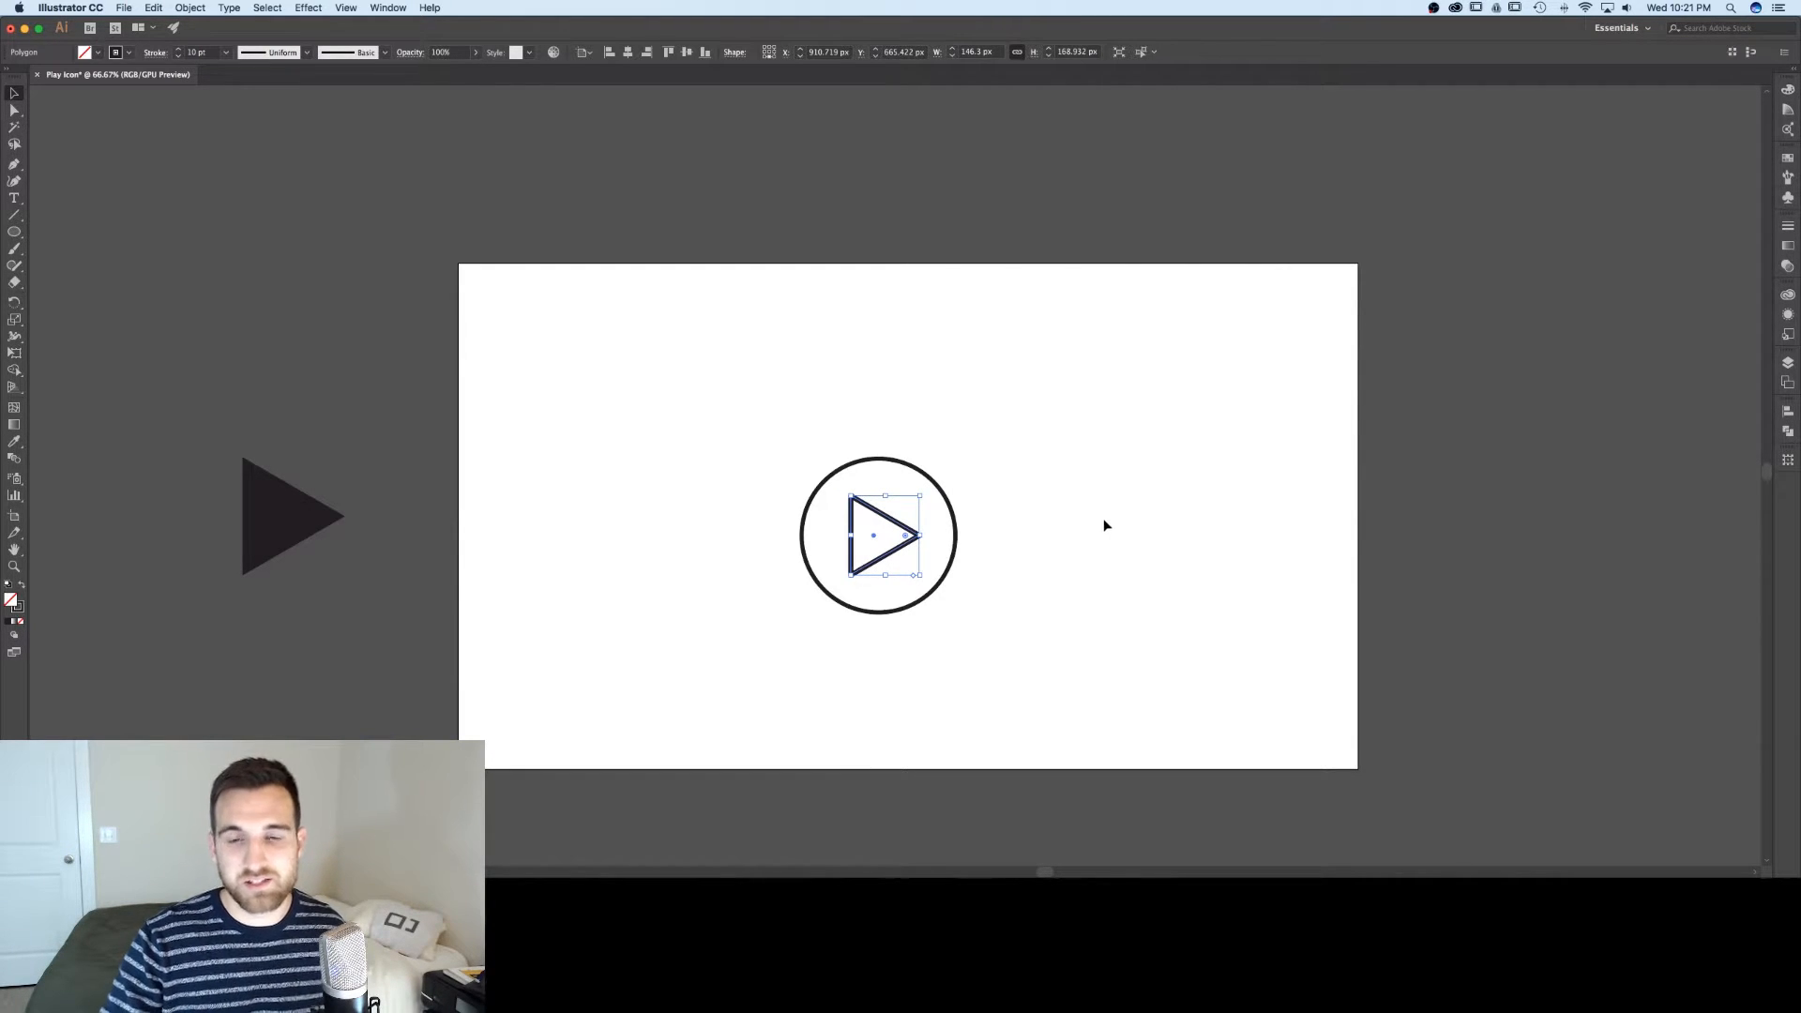
- Check the nudged triangle's optical centering in the circle, then reselect it
click(1105, 526)
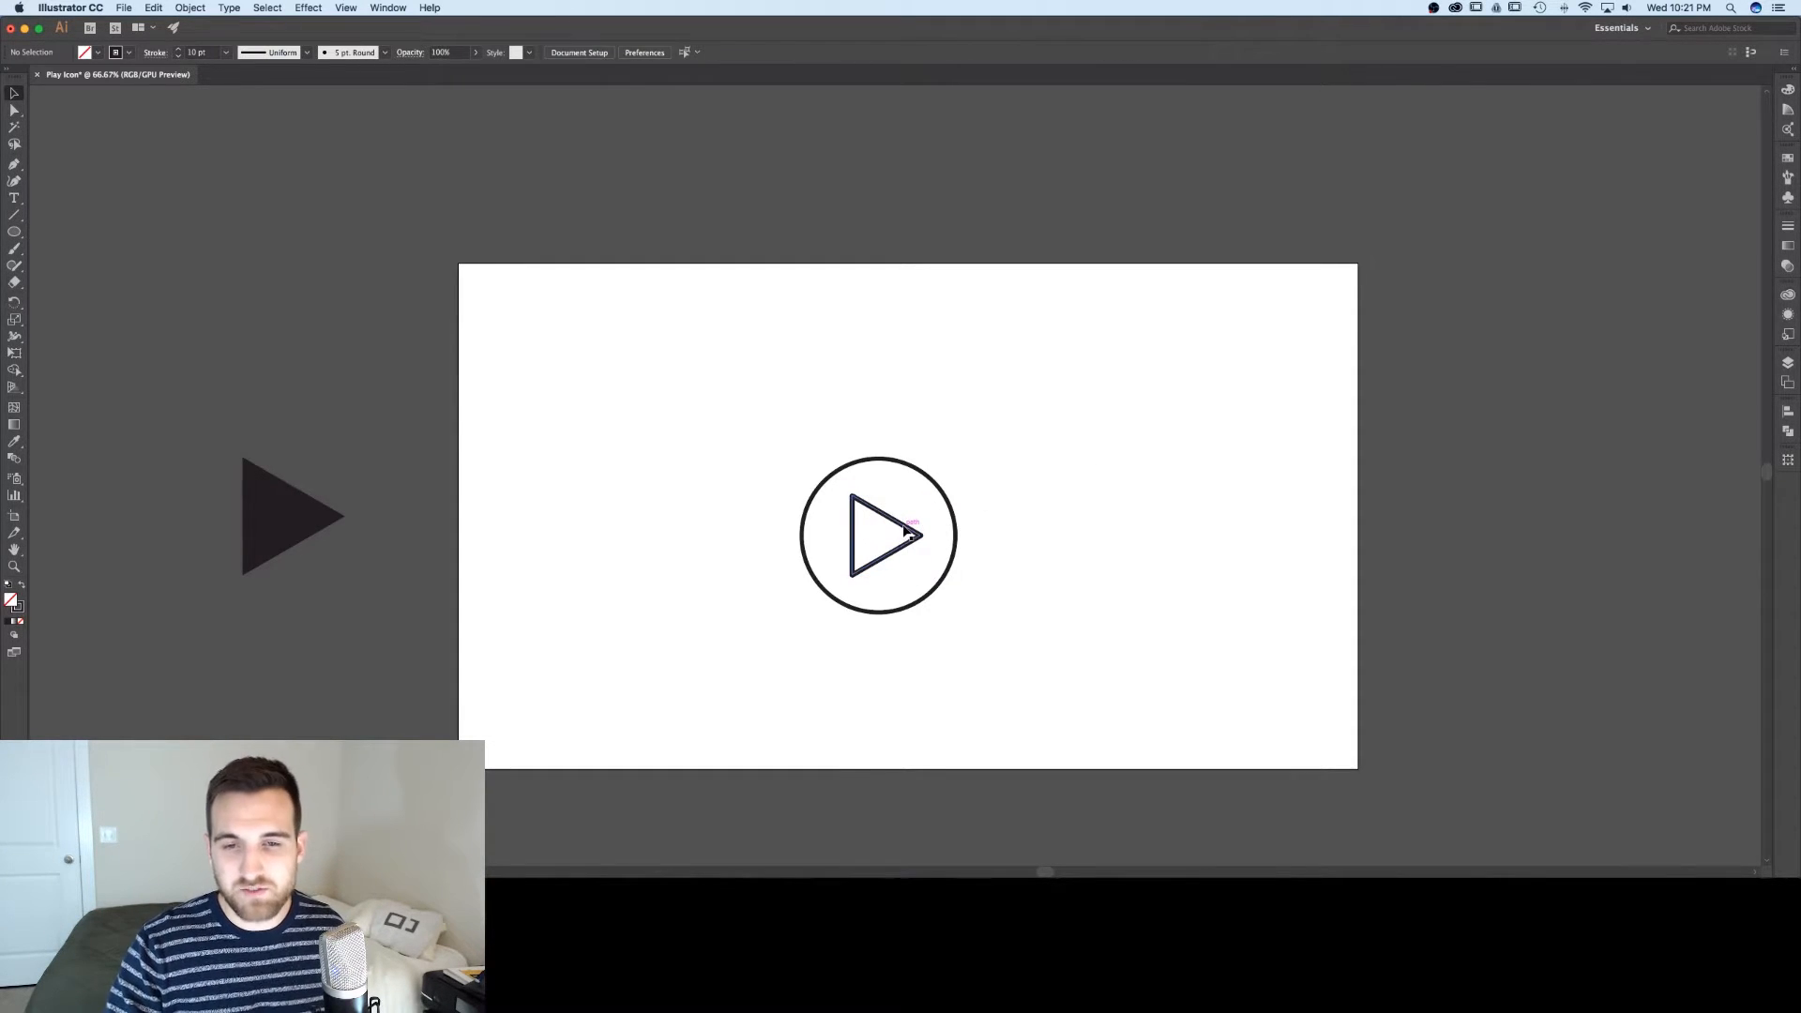
click(878, 537)
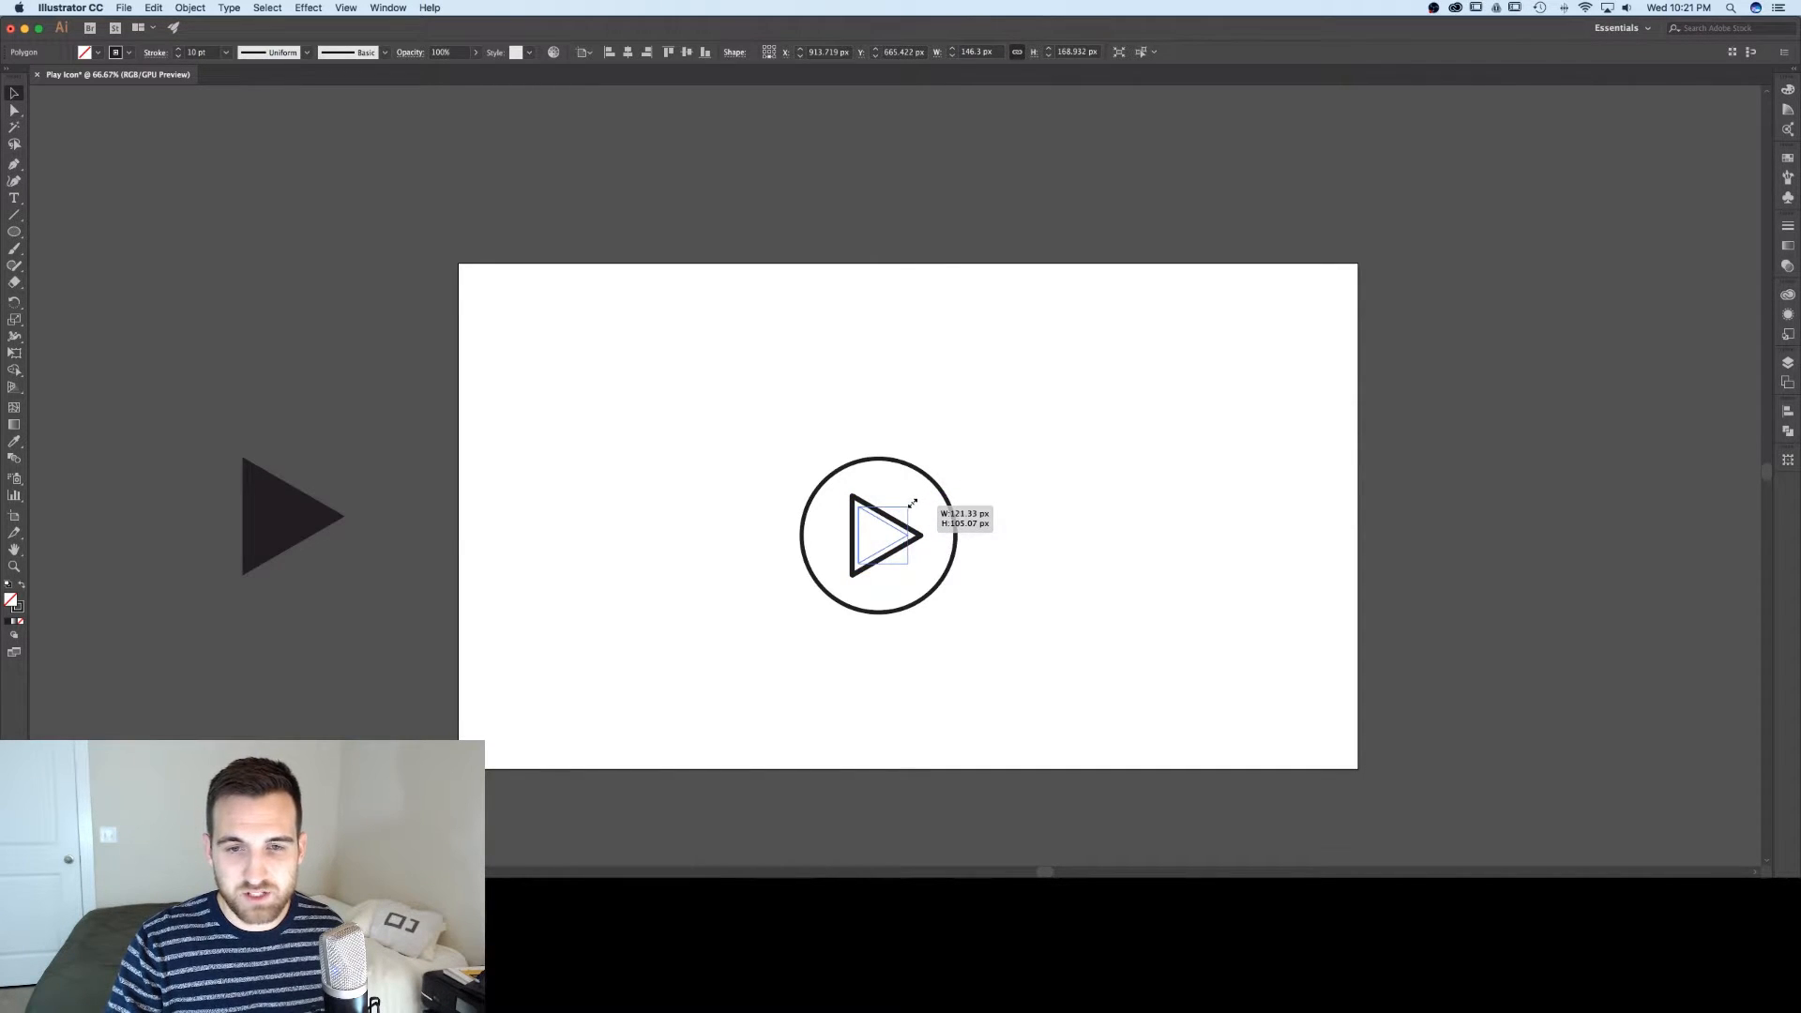
- Scale the triangle down inside the circle with its stroke thinning proportionally, then review it
drag(914, 506, 903, 519)
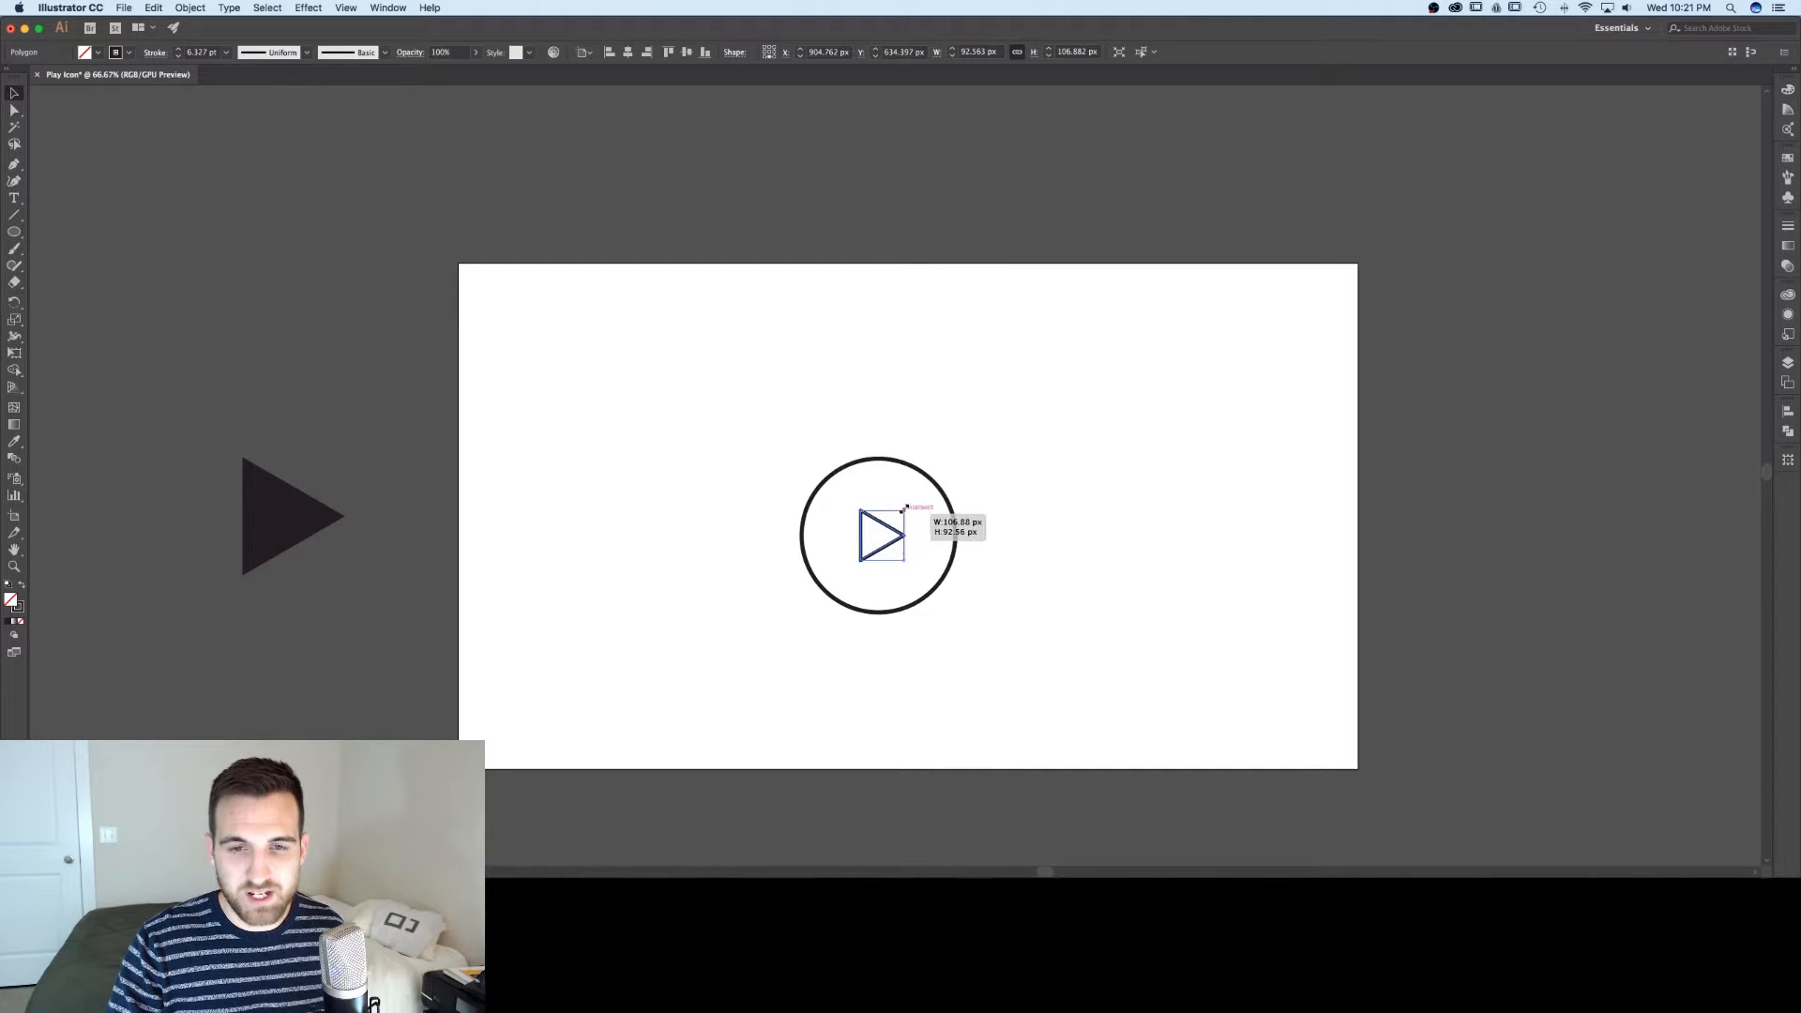
drag(900, 515, 912, 501)
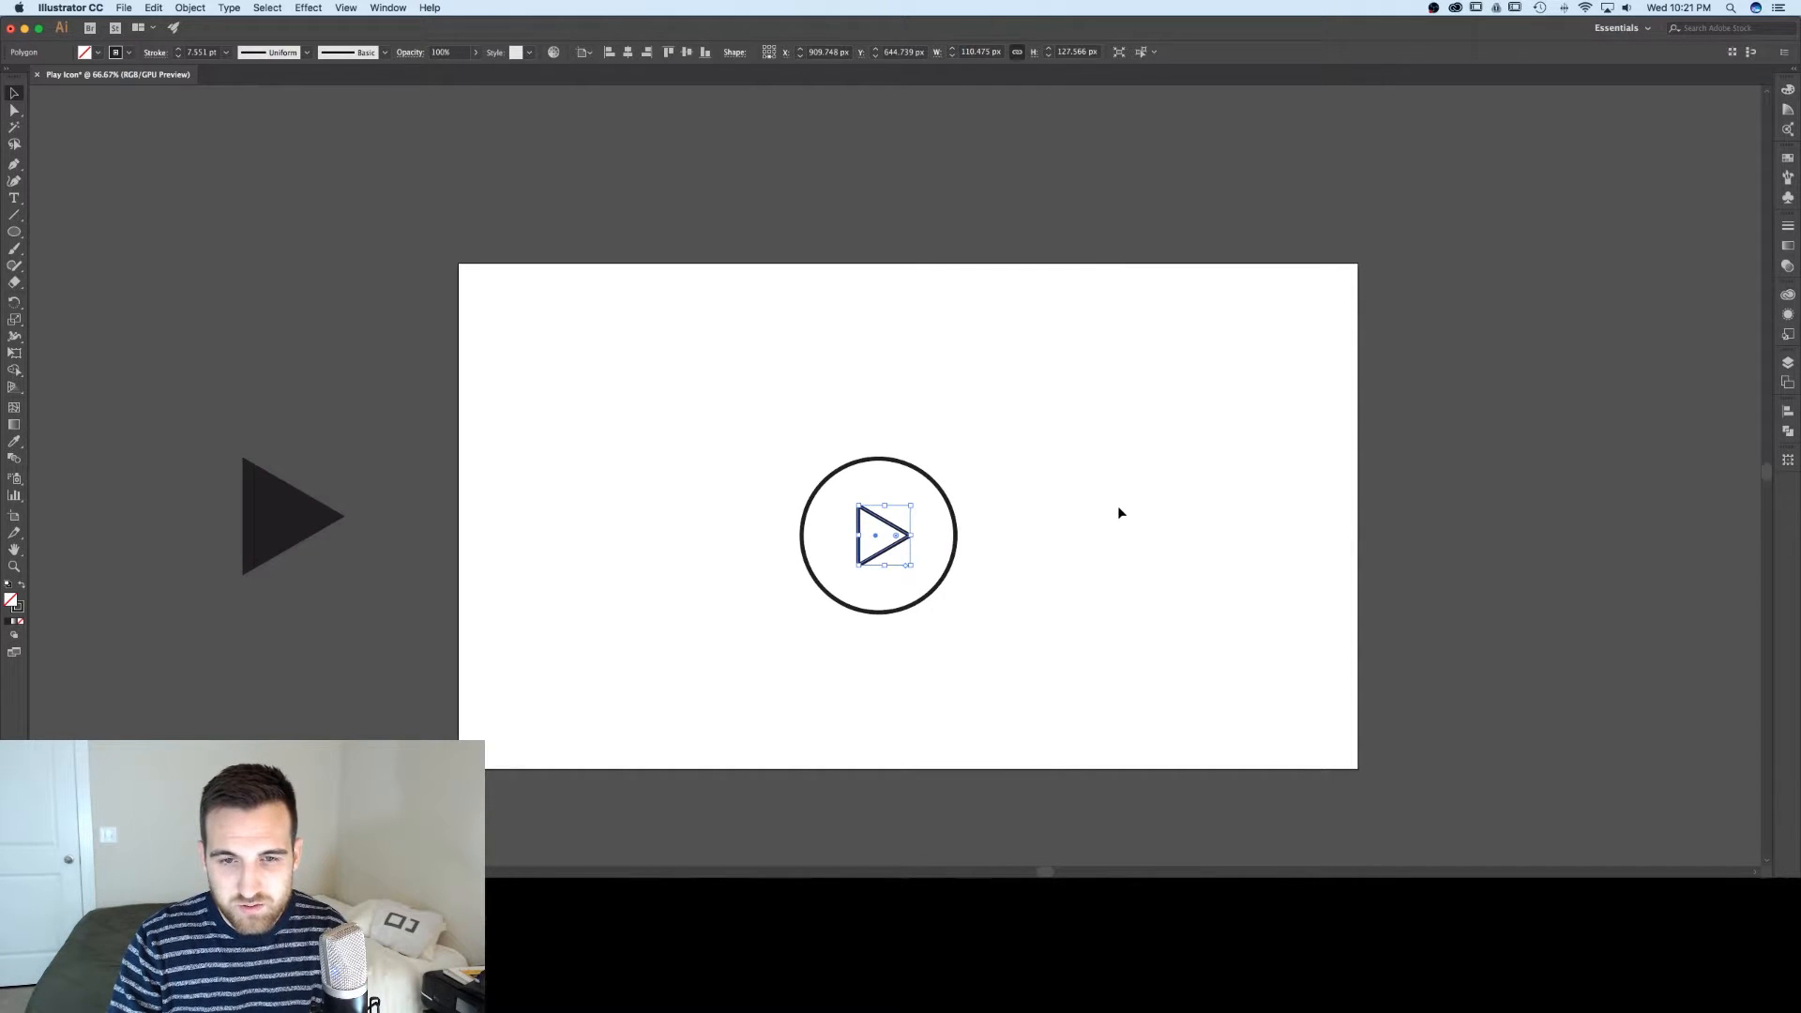
click(1140, 508)
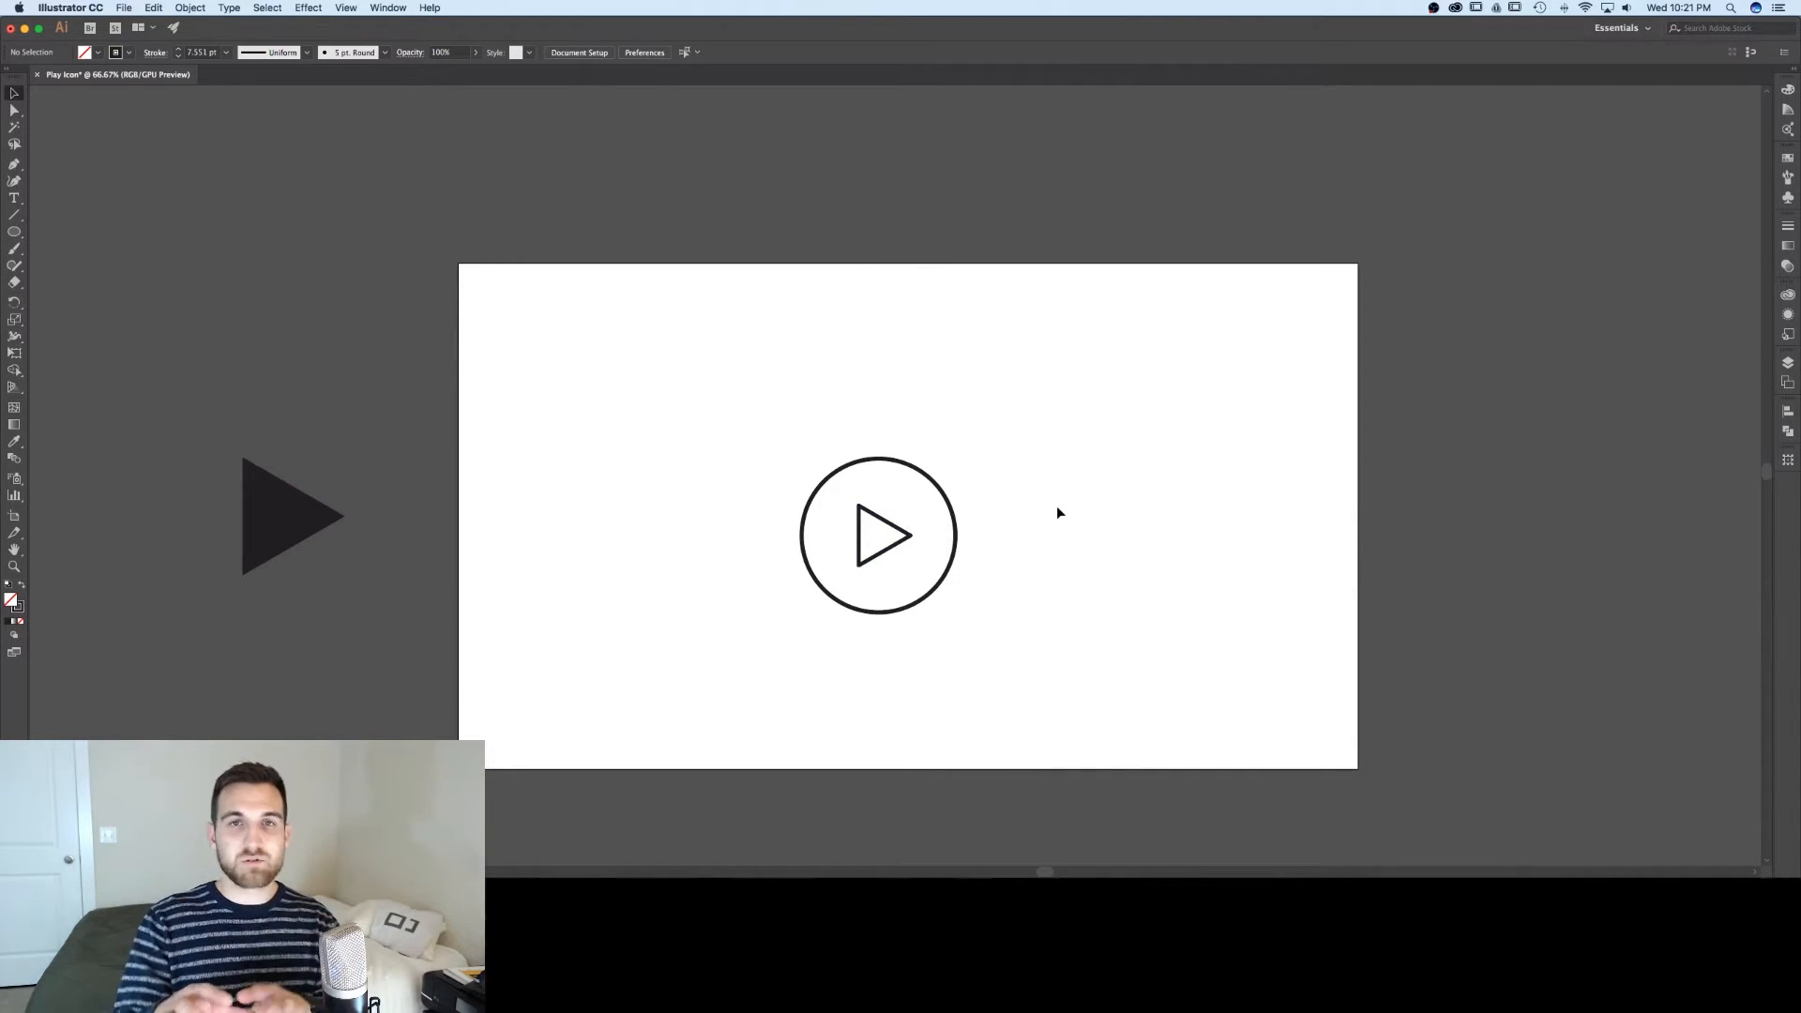
mouse_move(1054, 546)
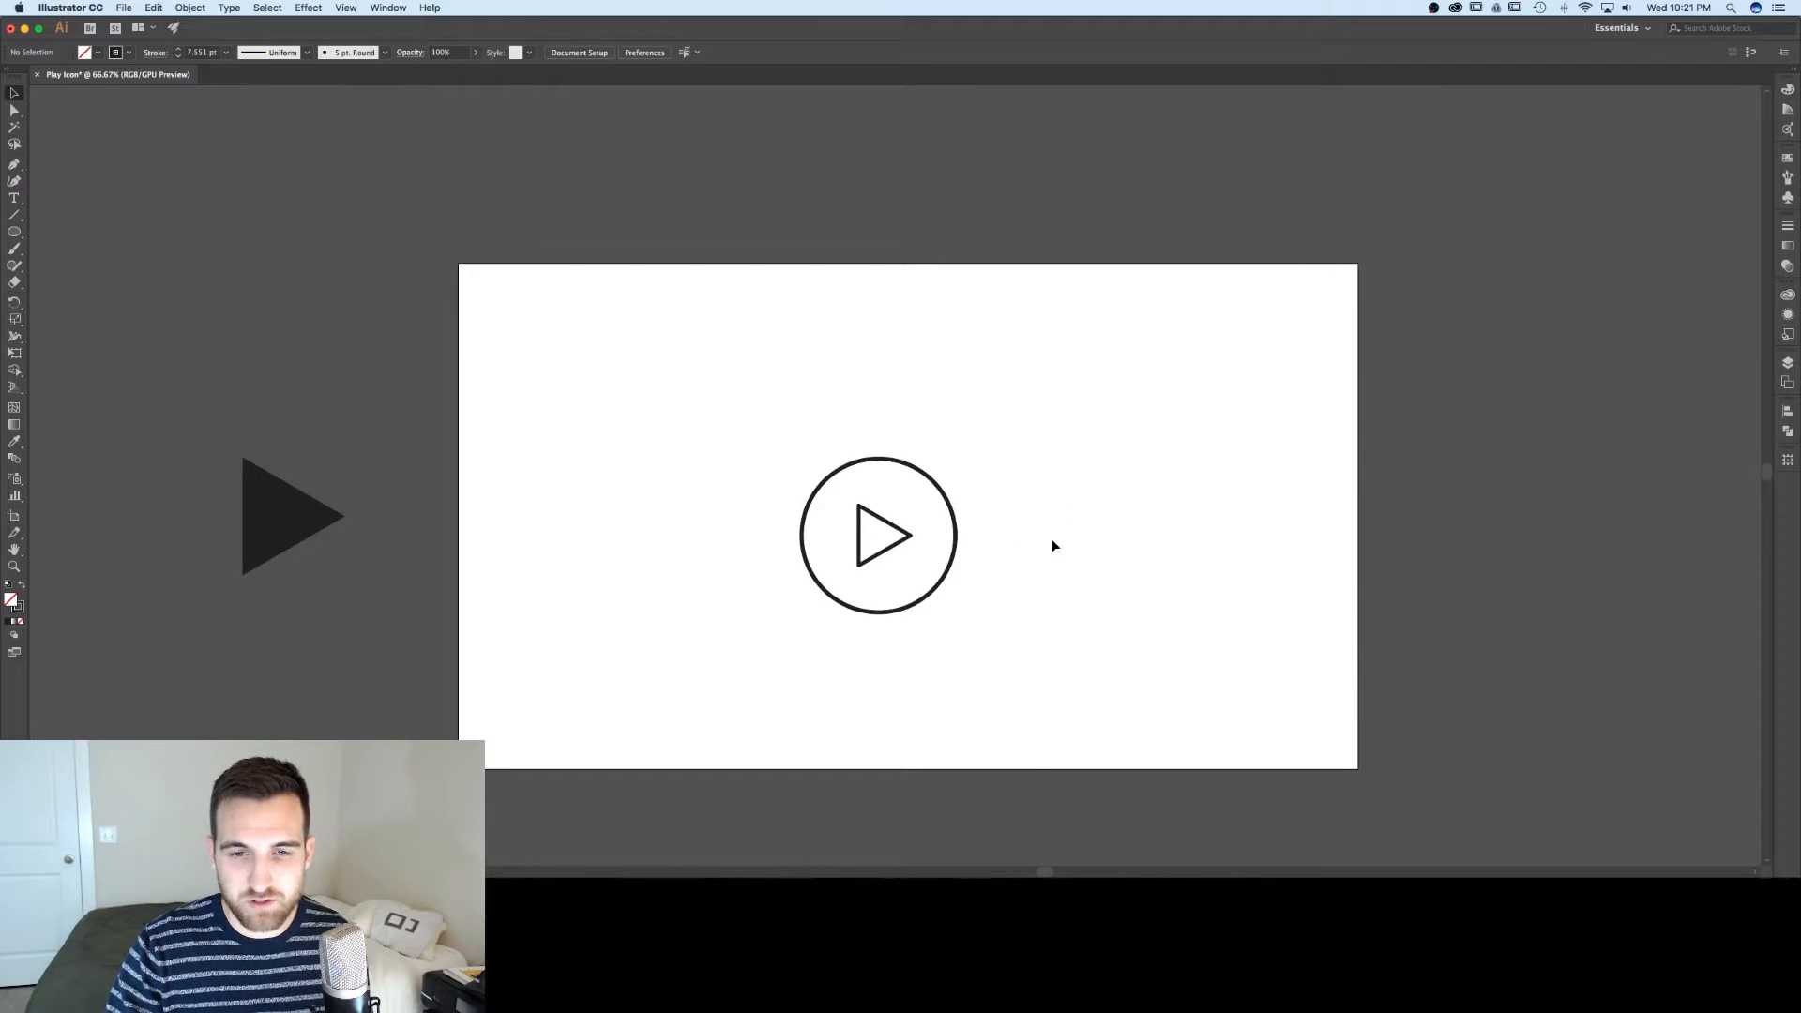
click(878, 534)
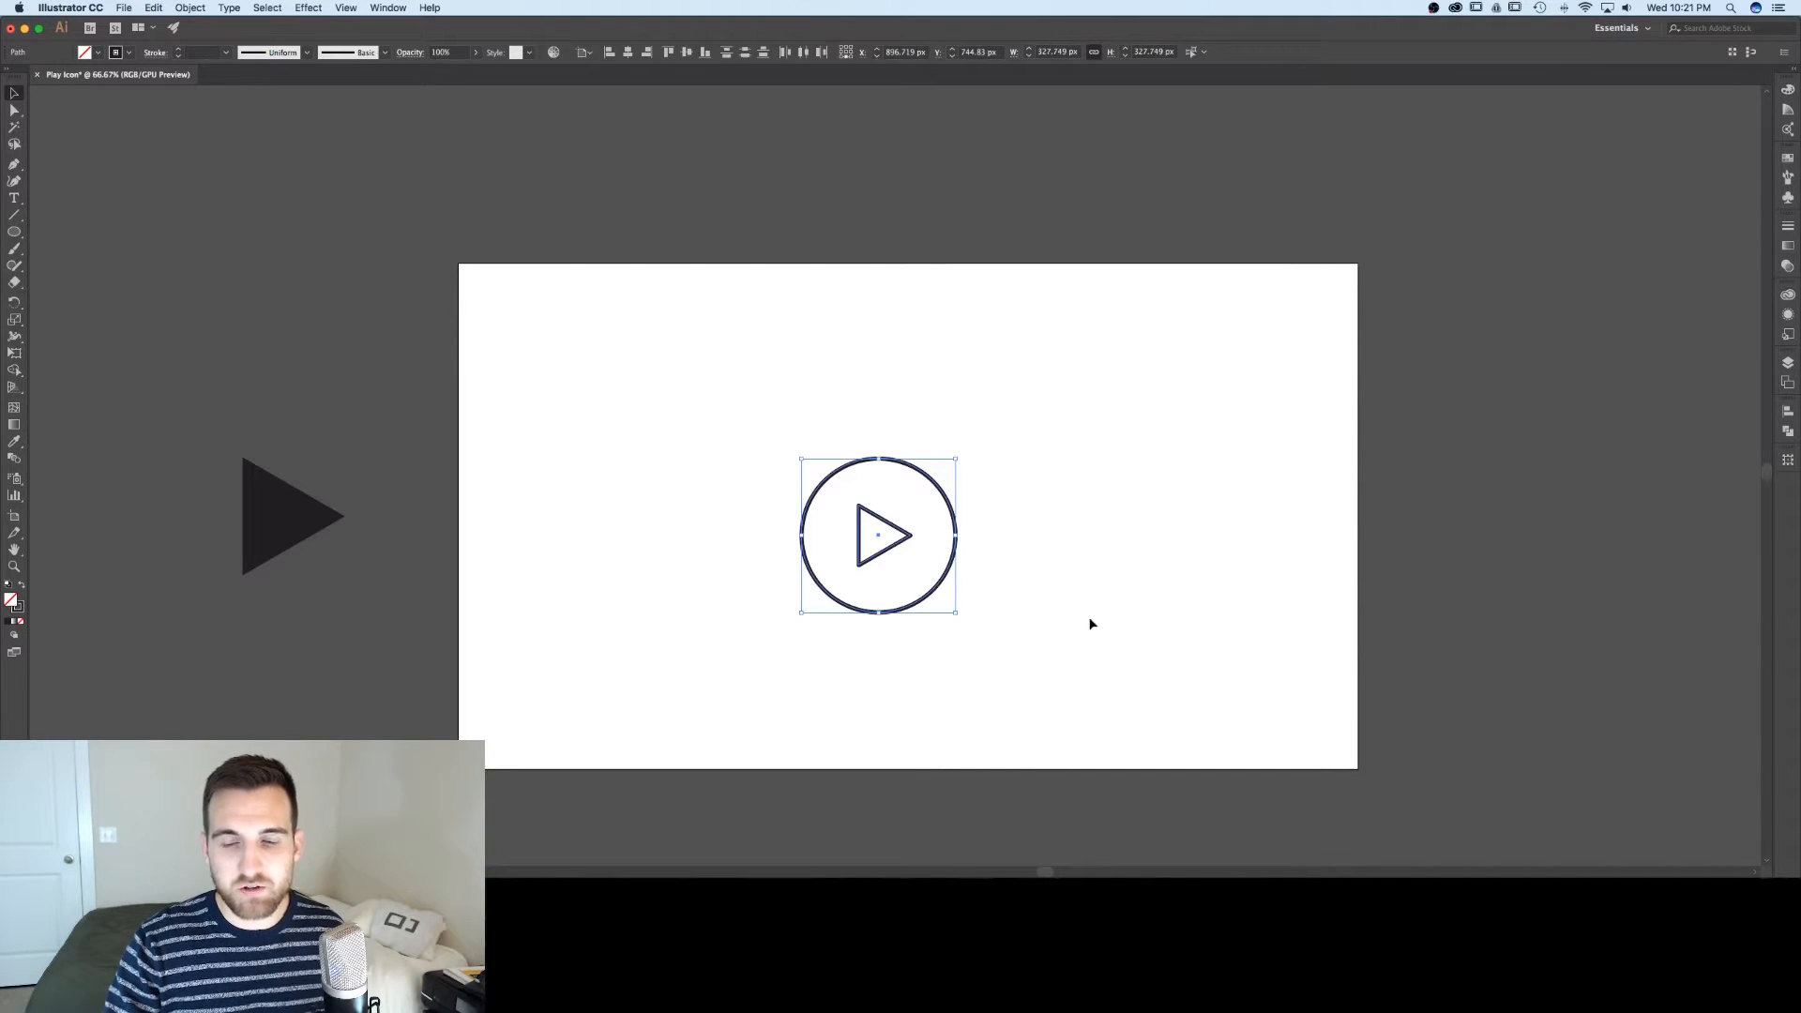
click(1131, 617)
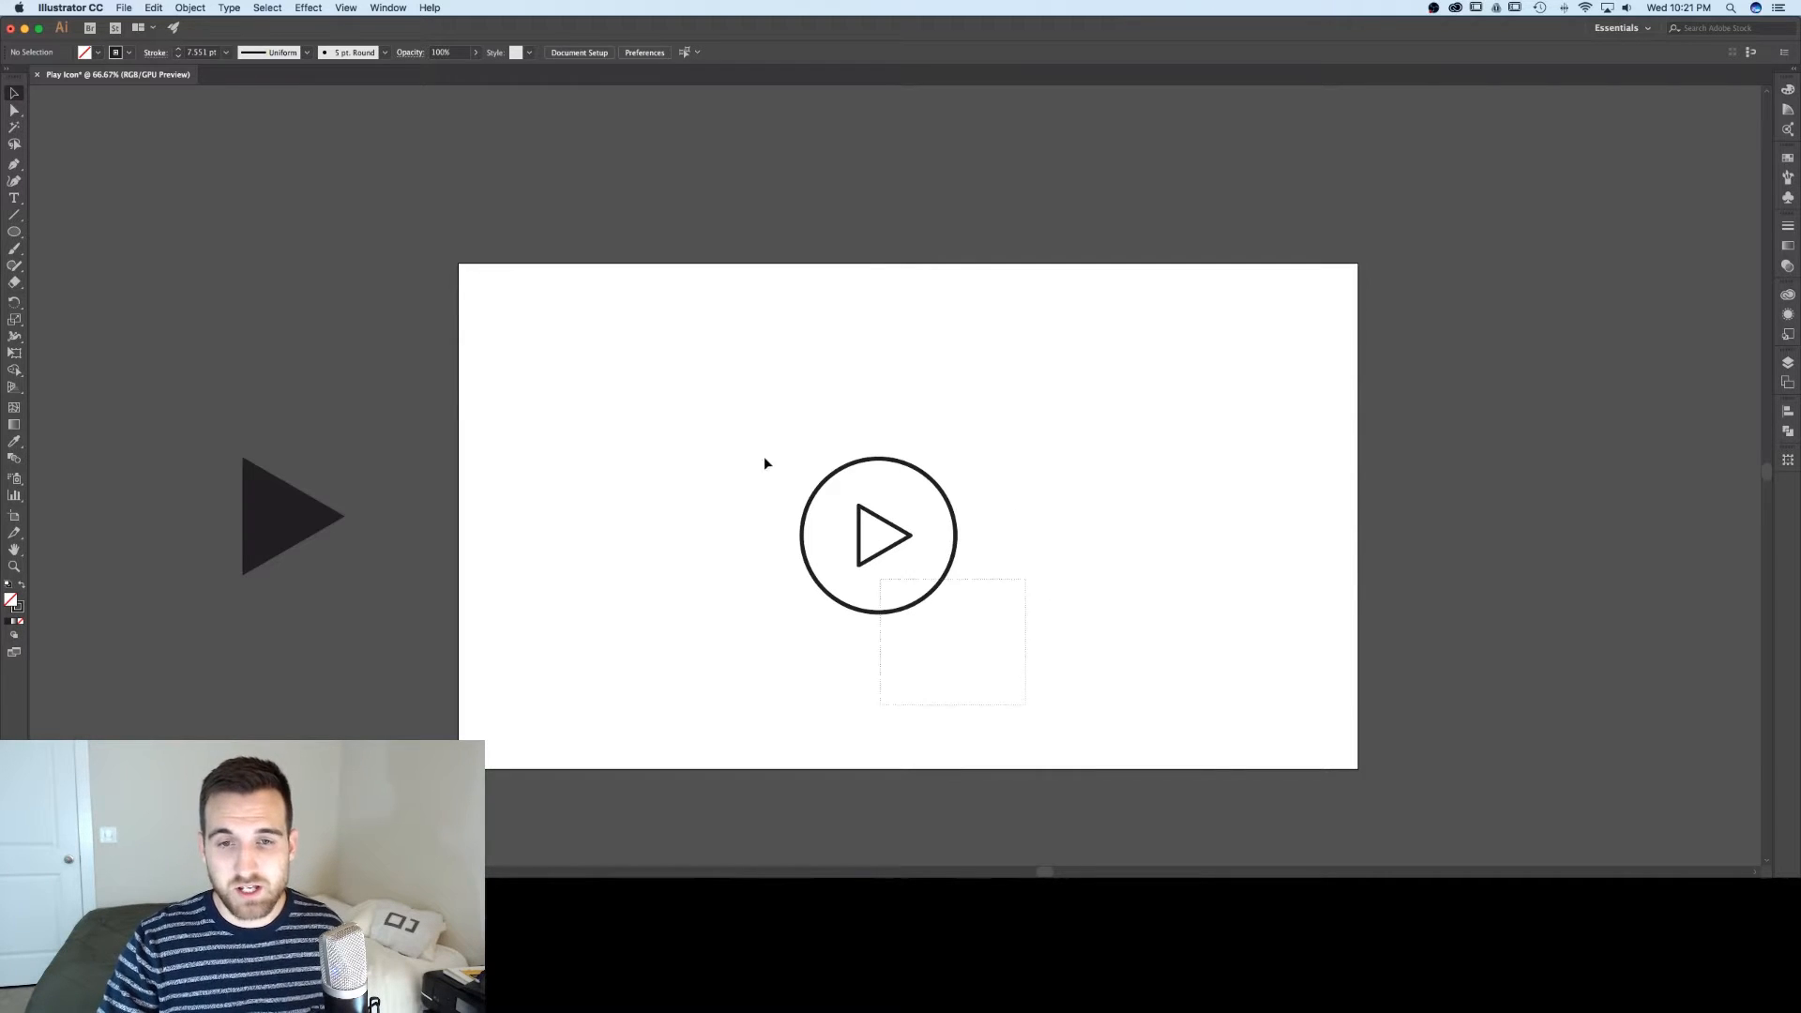
- Move the circled play icon left and bring up the shape tools flyout
drag(878, 535, 579, 509)
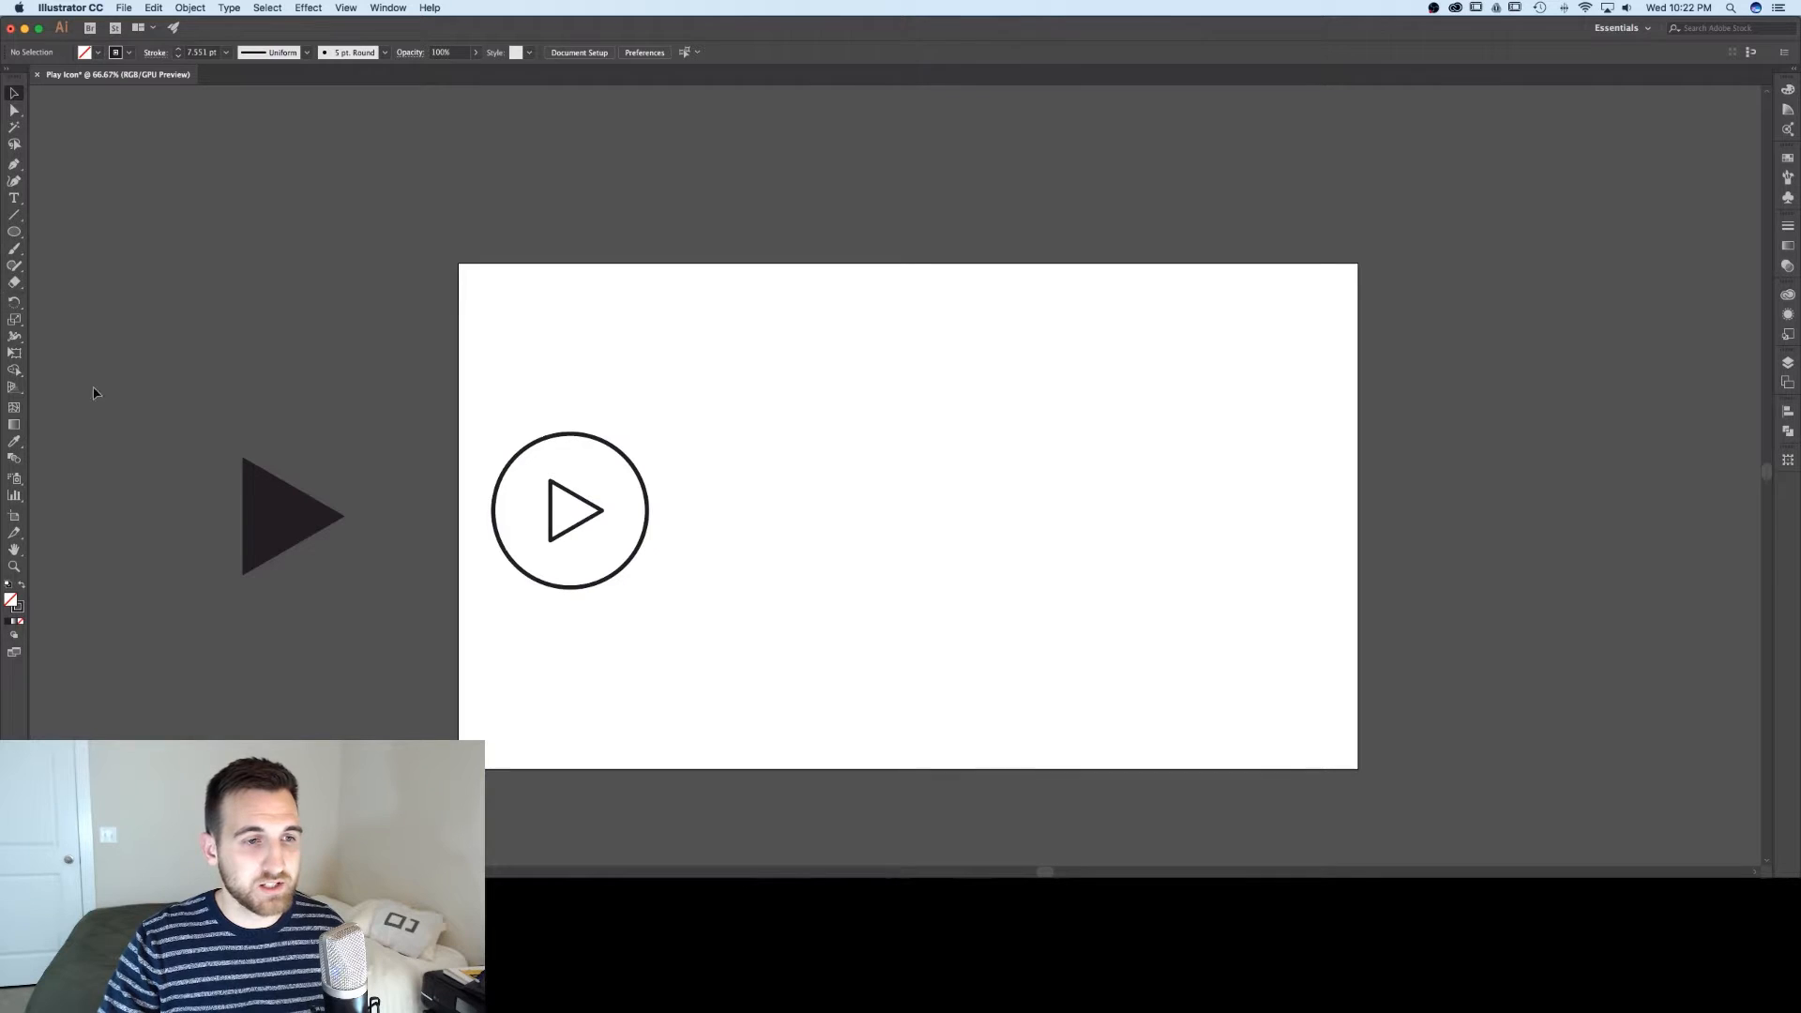
mouse_move(158, 264)
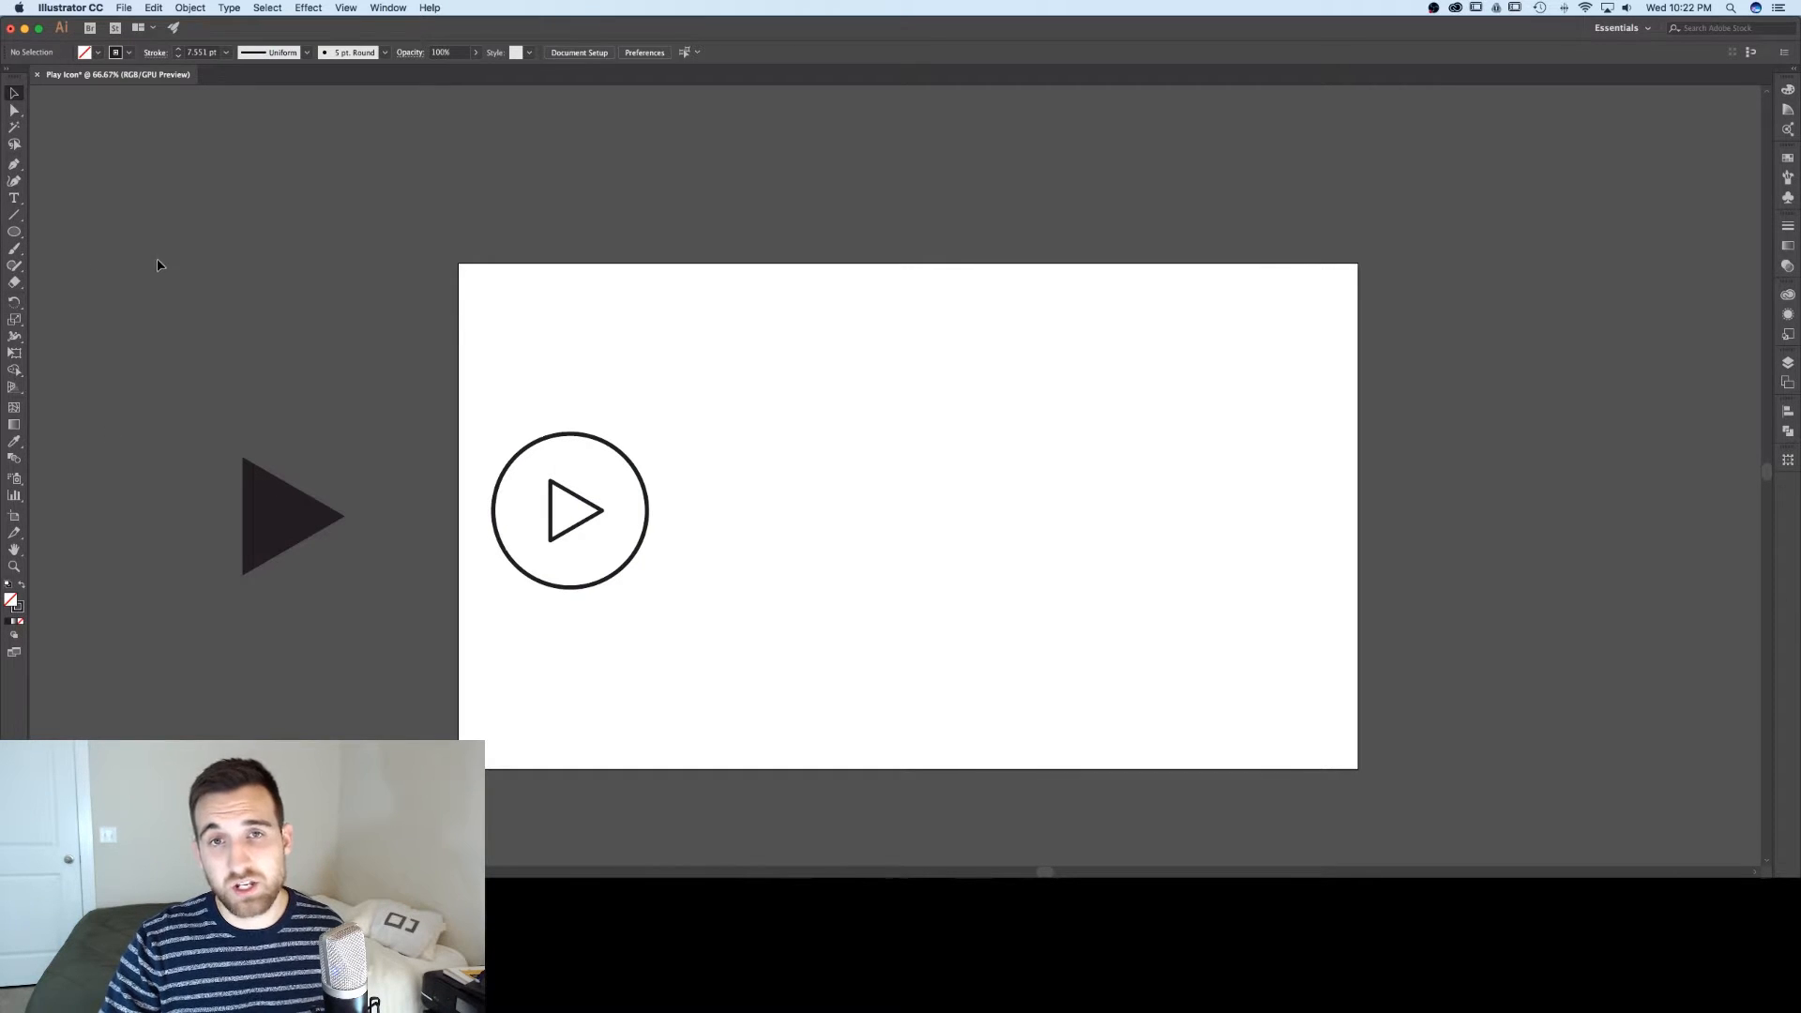
mouse_move(396, 432)
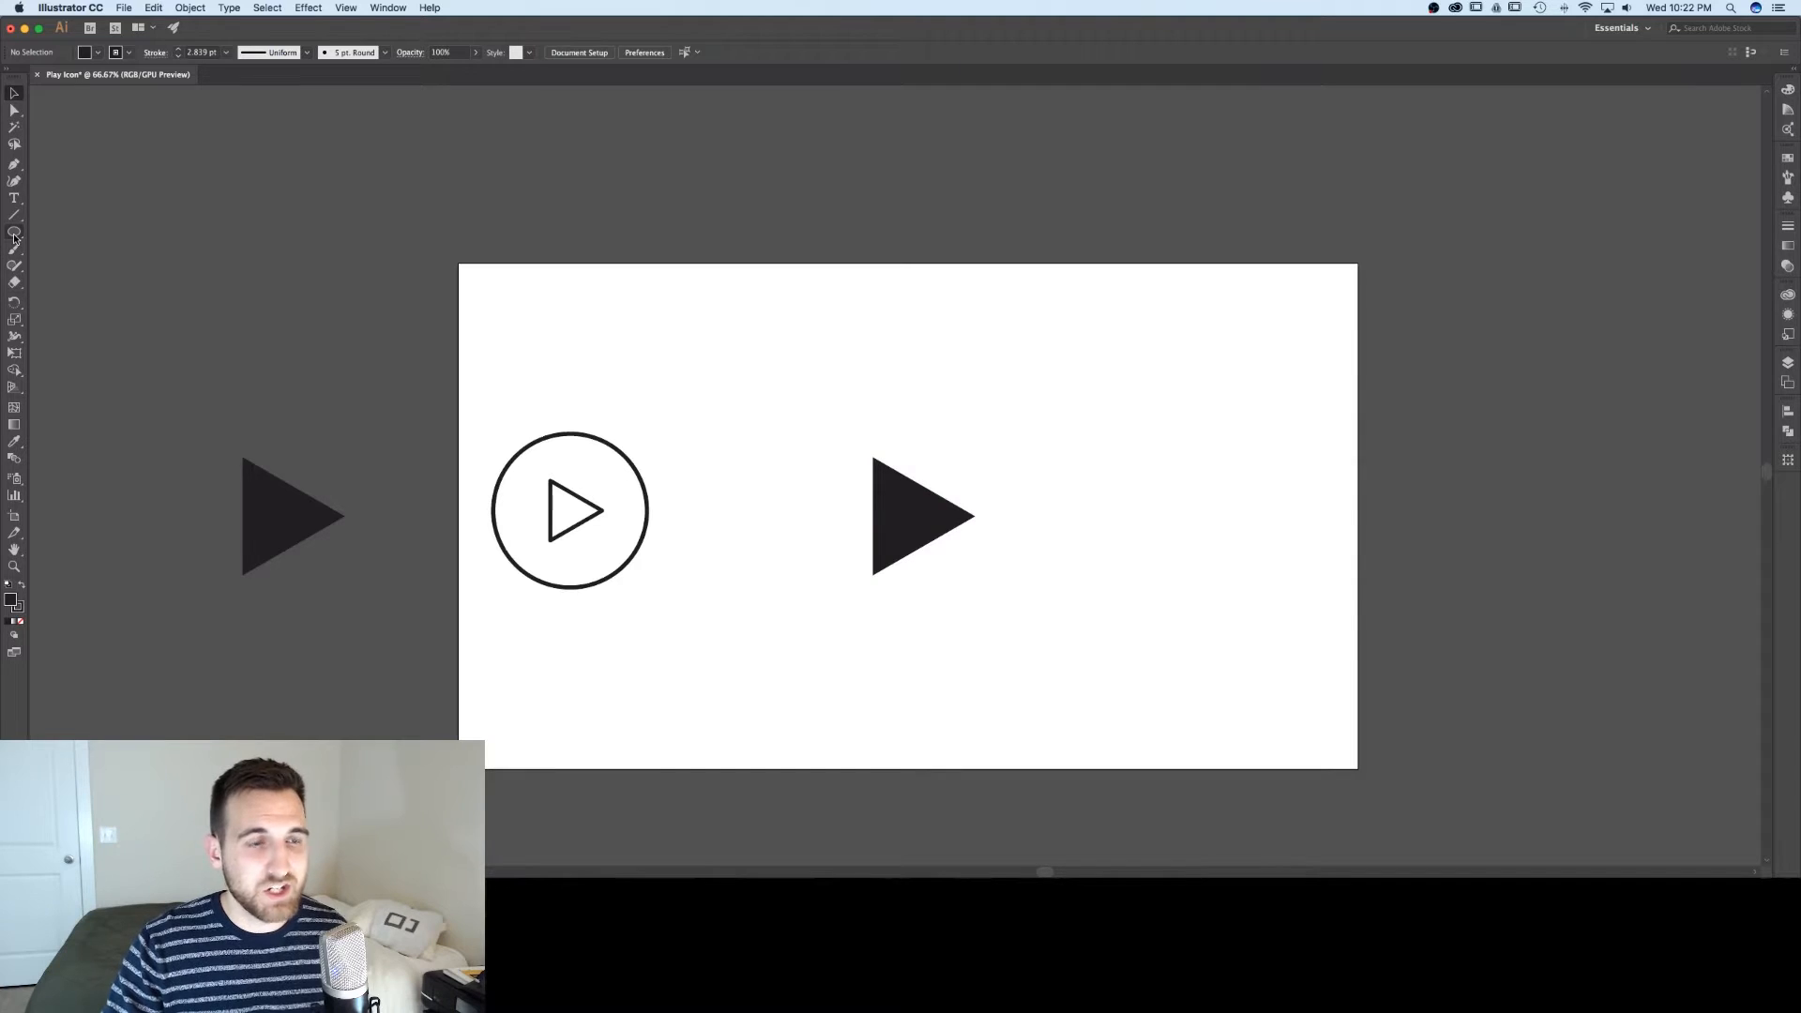
mouse_move(15, 239)
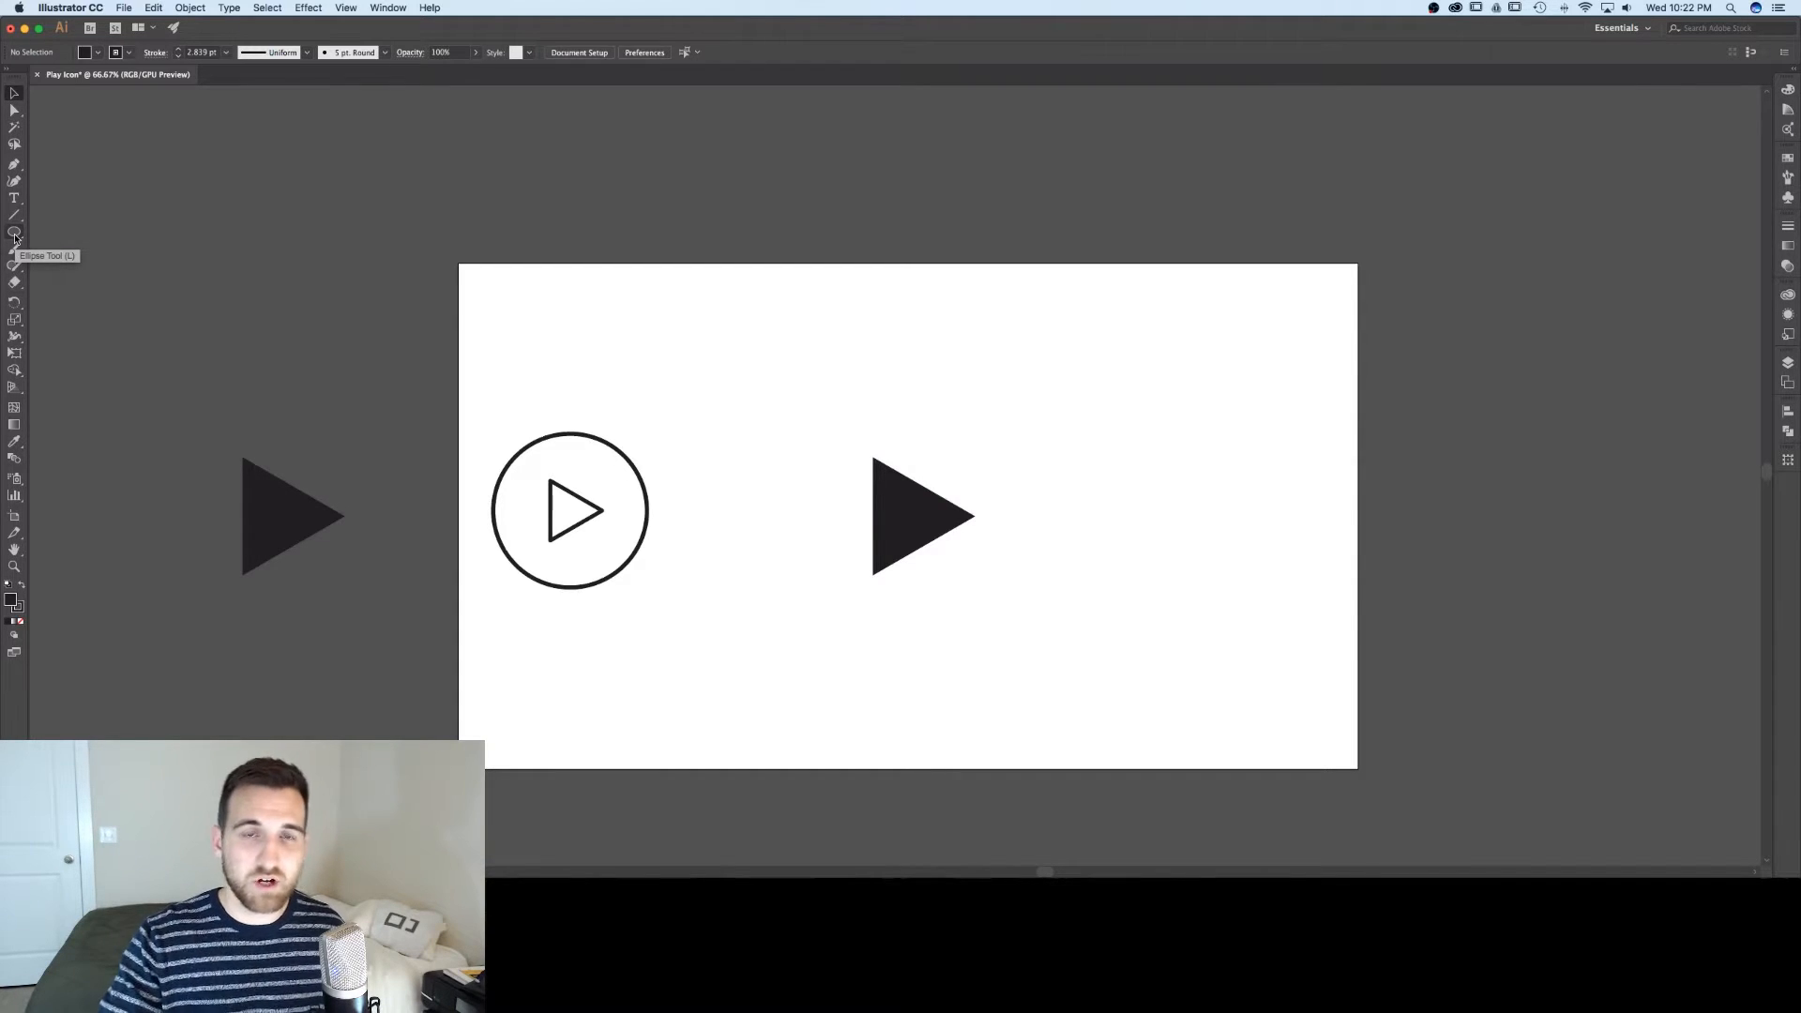
click(16, 235)
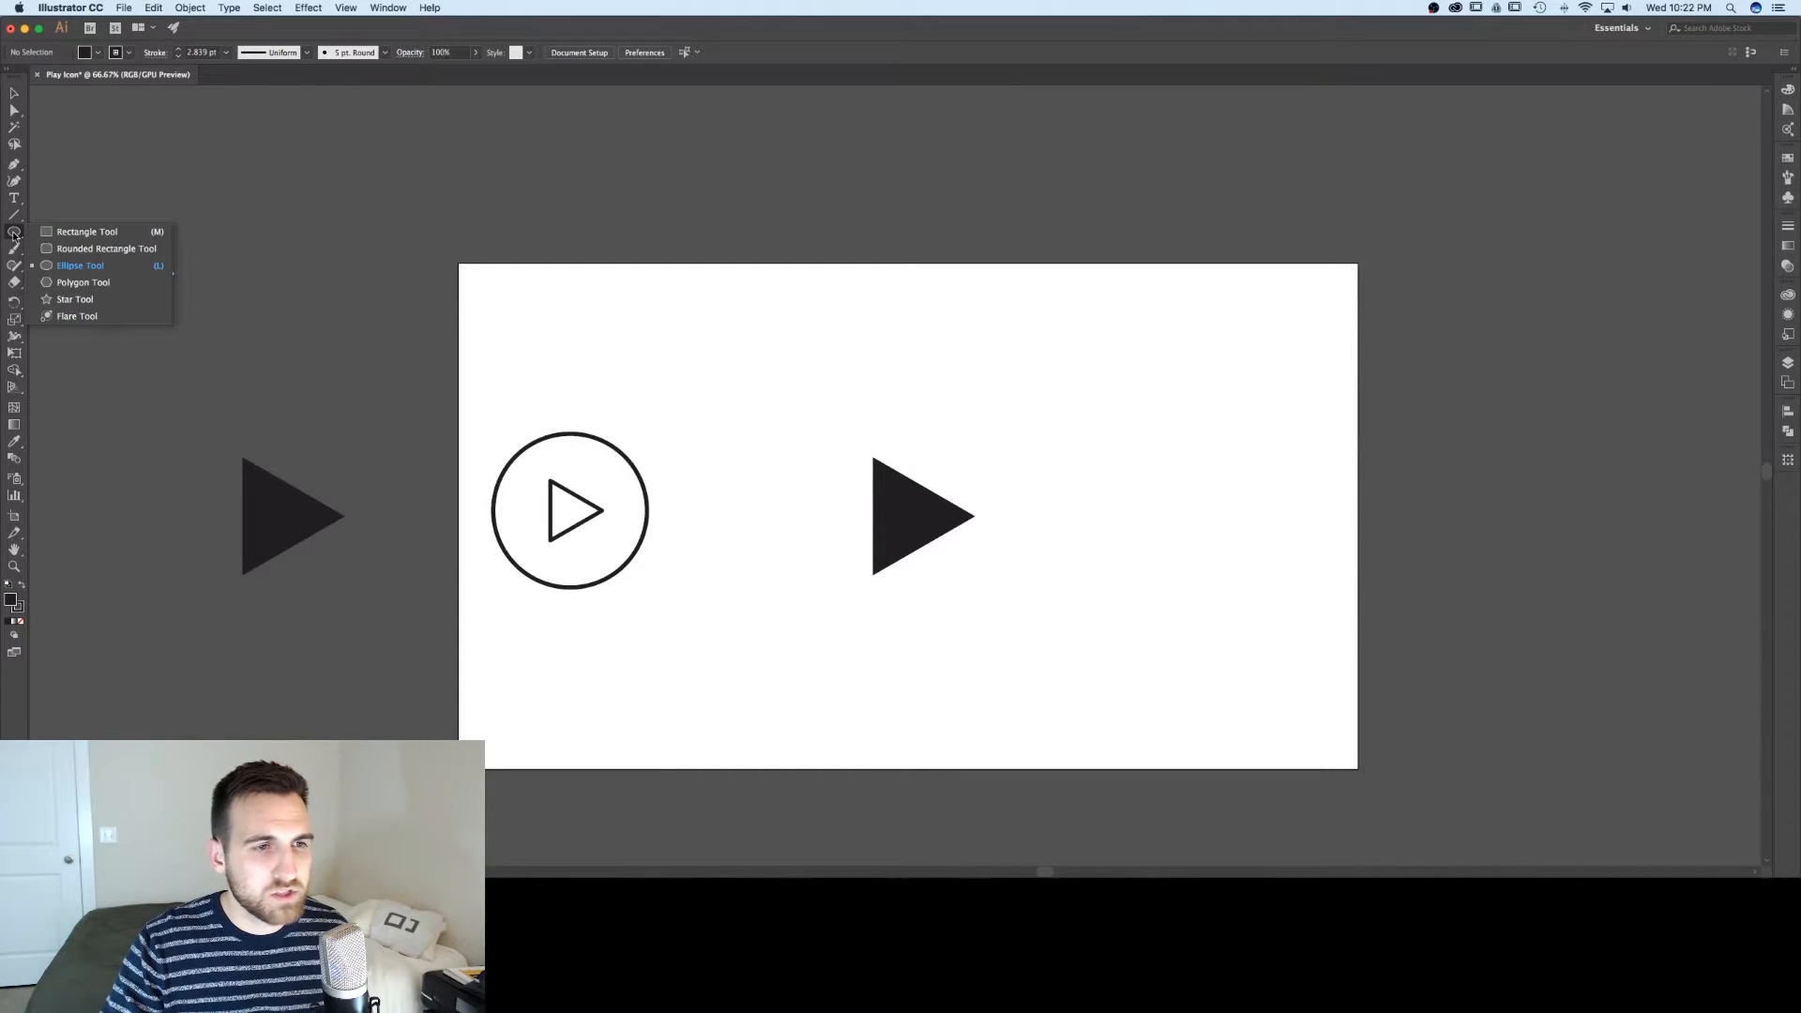
mouse_move(74, 247)
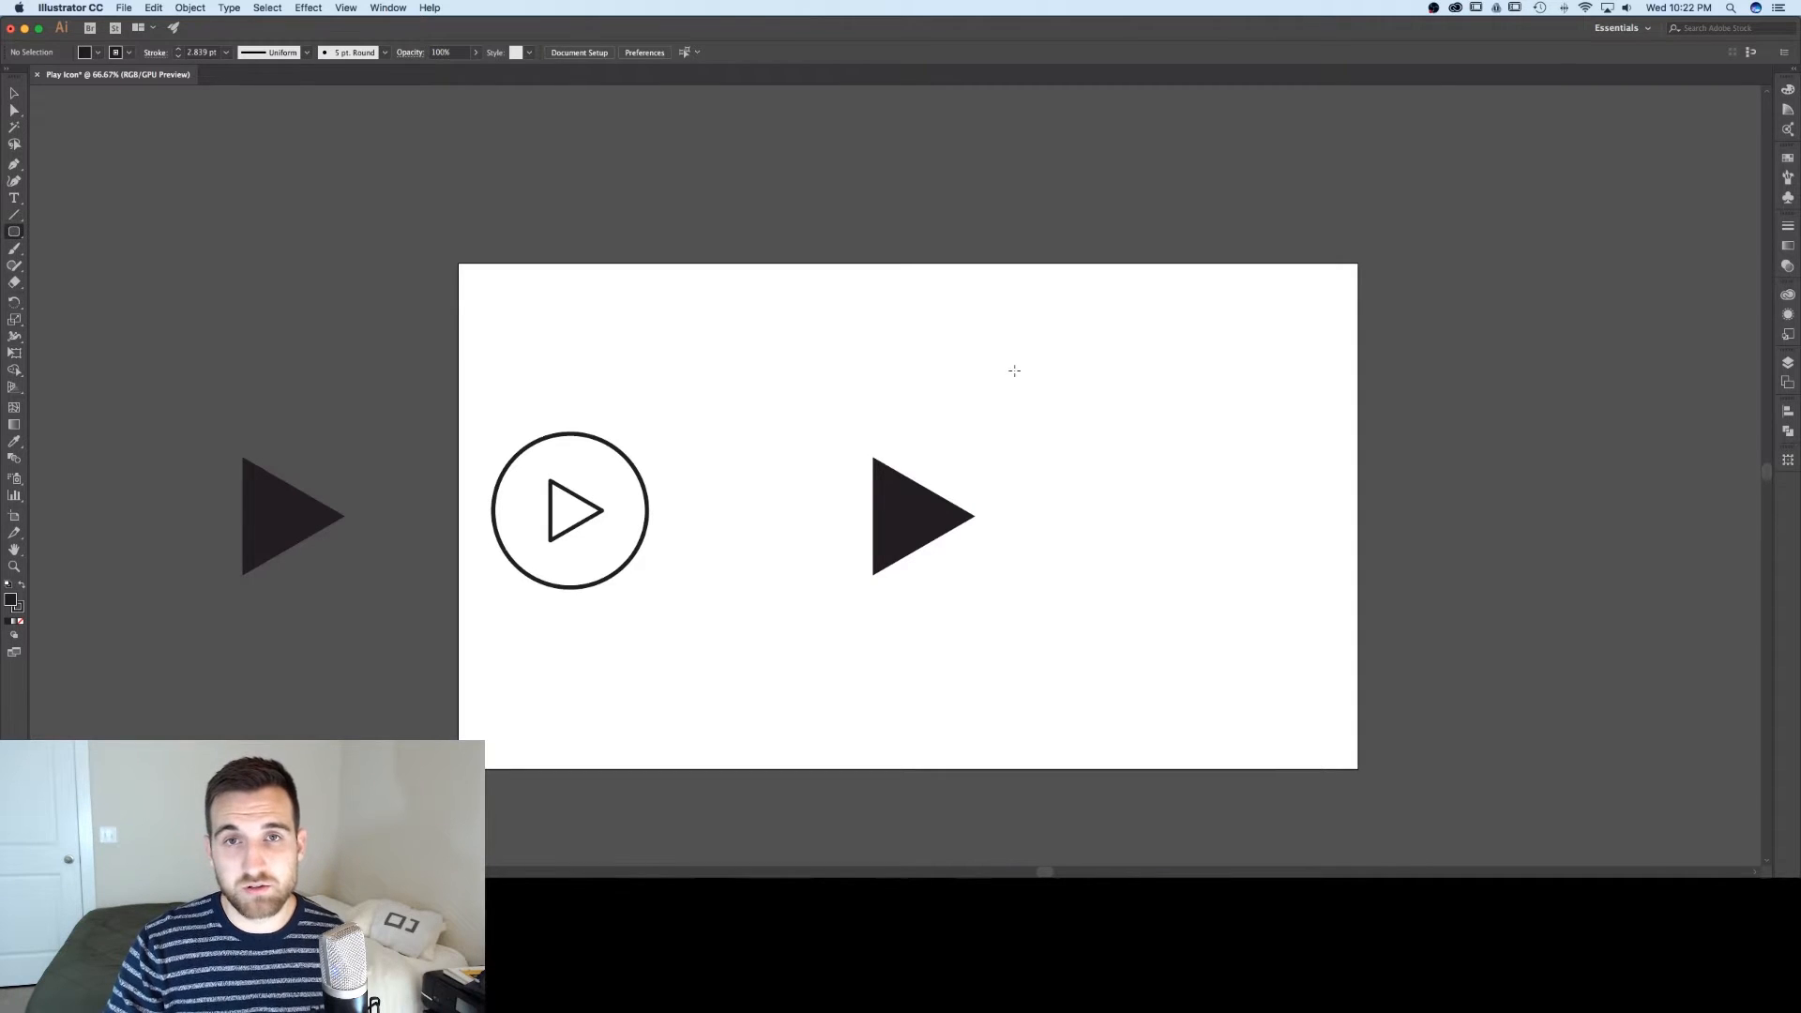
mouse_move(1062, 443)
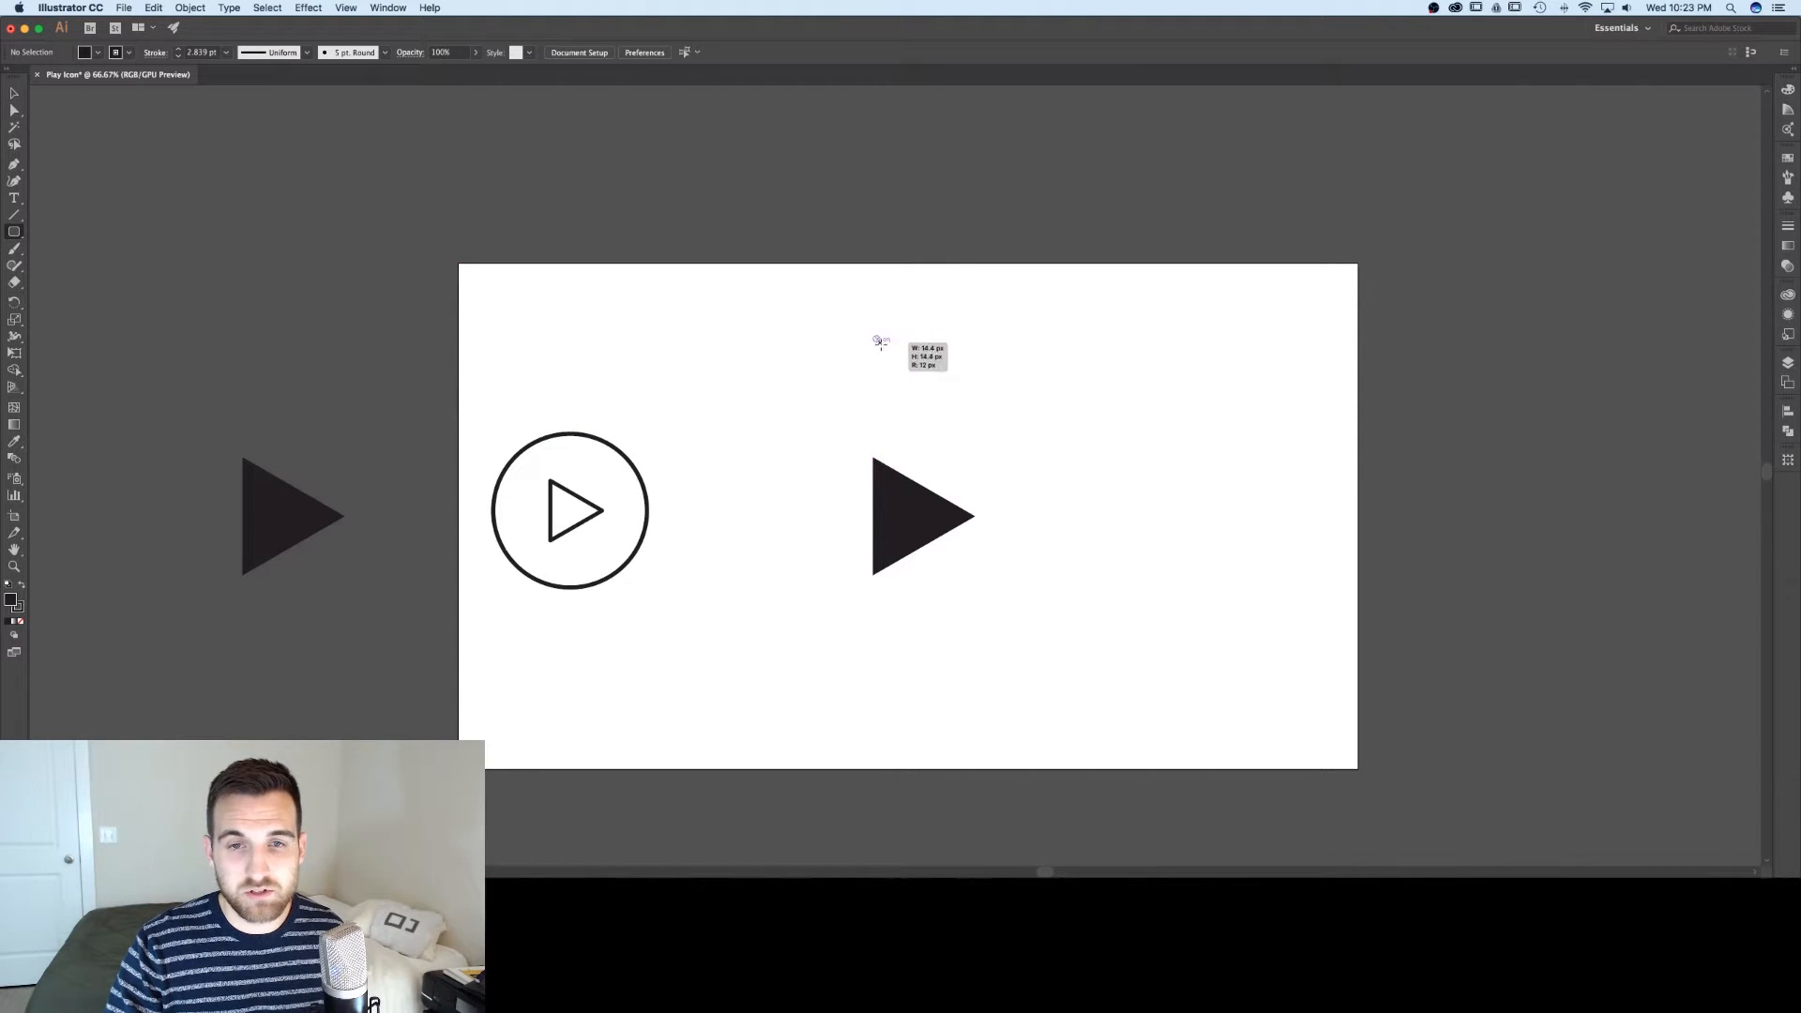
- Draw a solid black rectangle above the solid play triangle and select it
drag(878, 342, 999, 437)
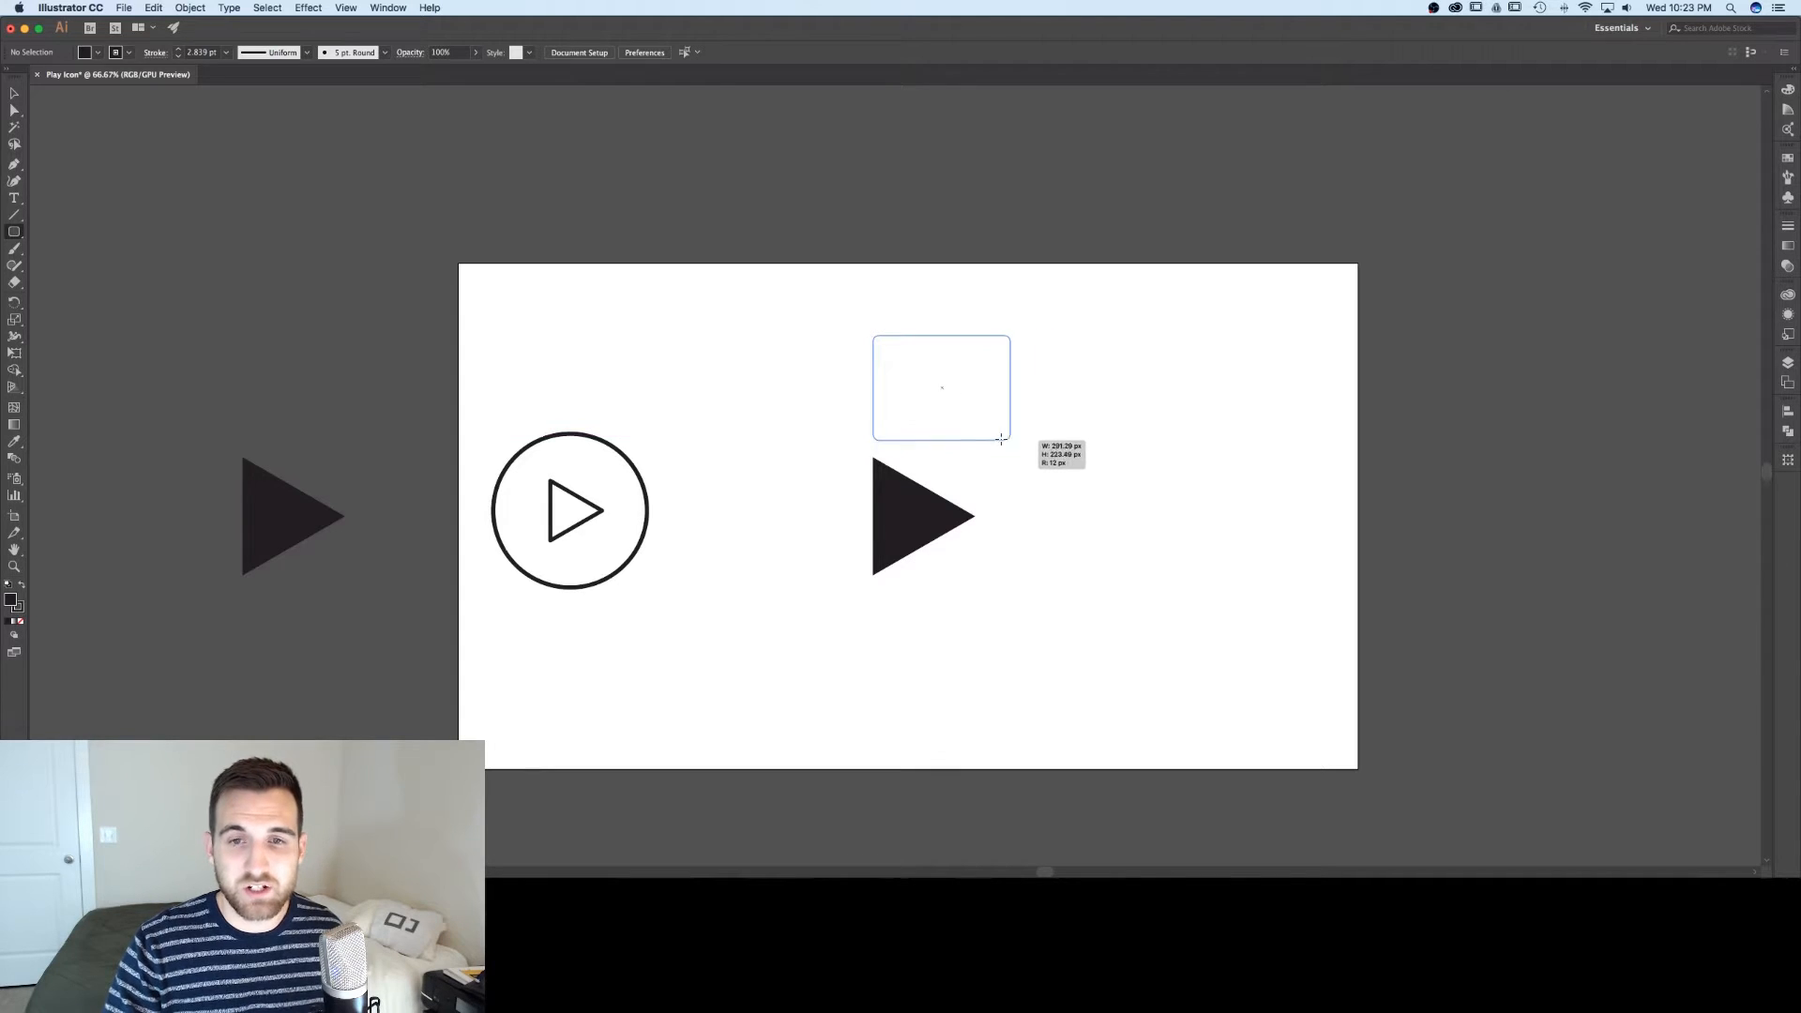
drag(1000, 439, 1034, 471)
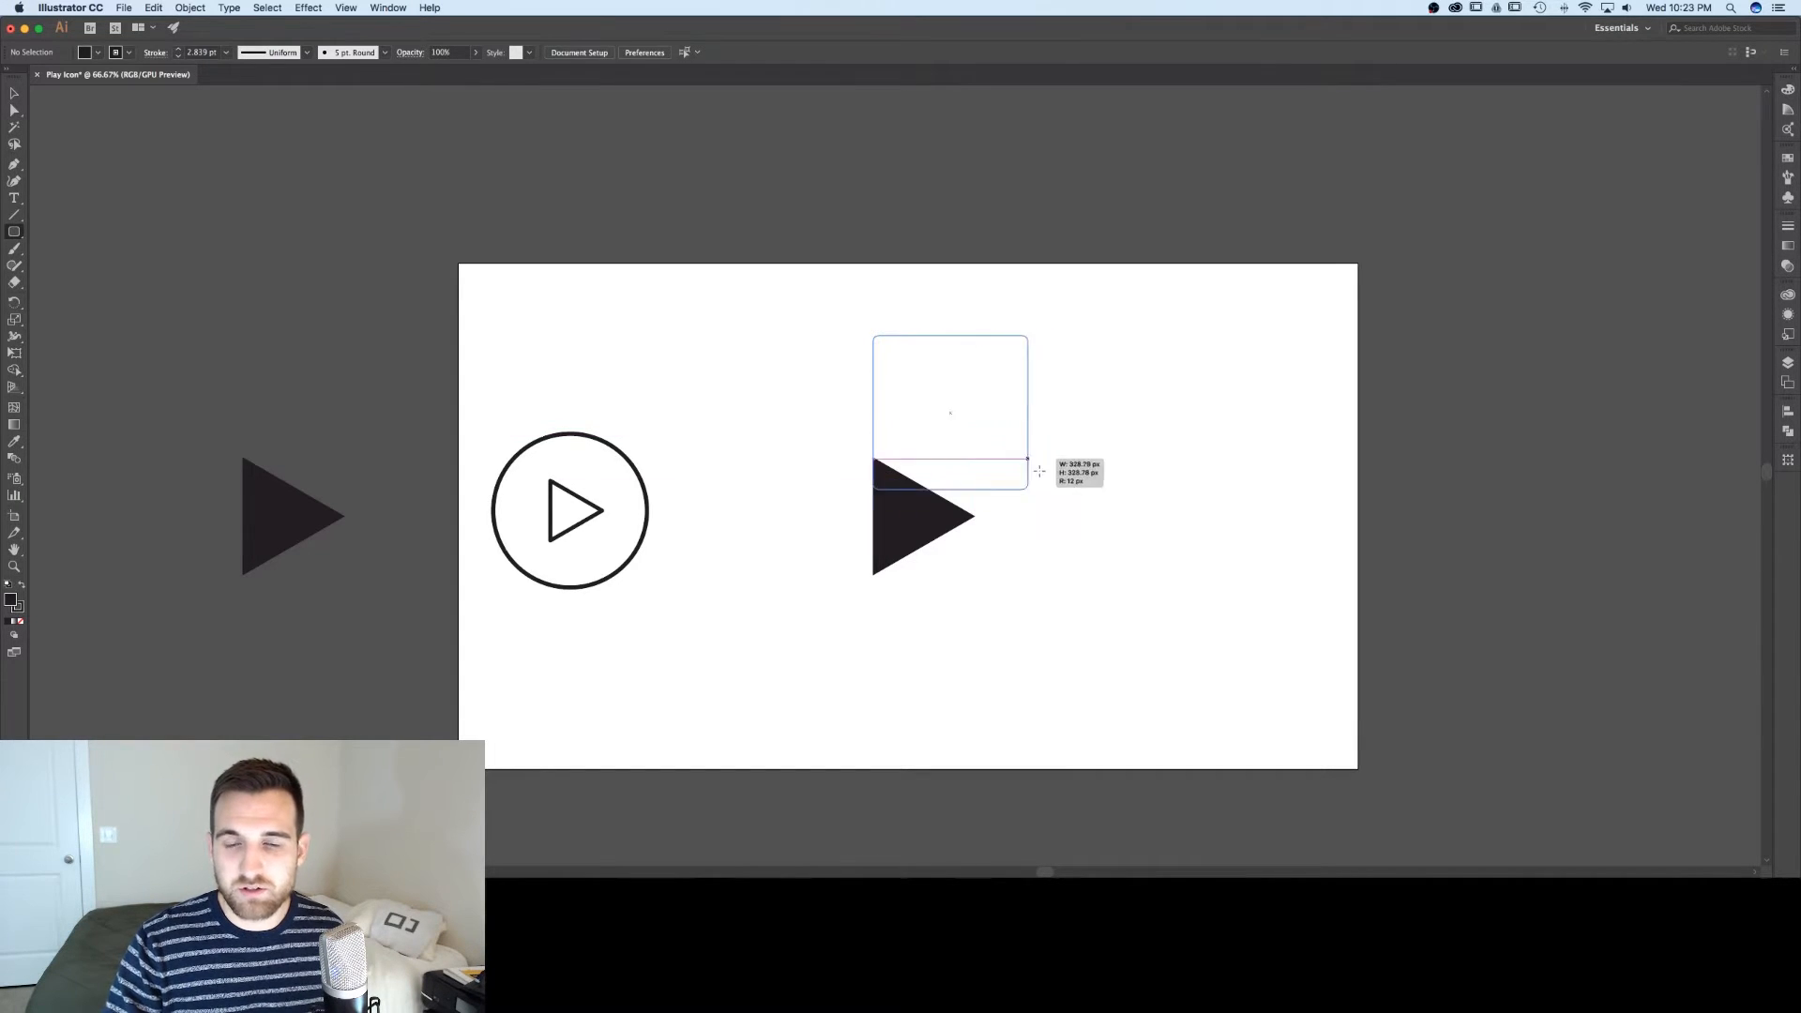
drag(1028, 471, 965, 433)
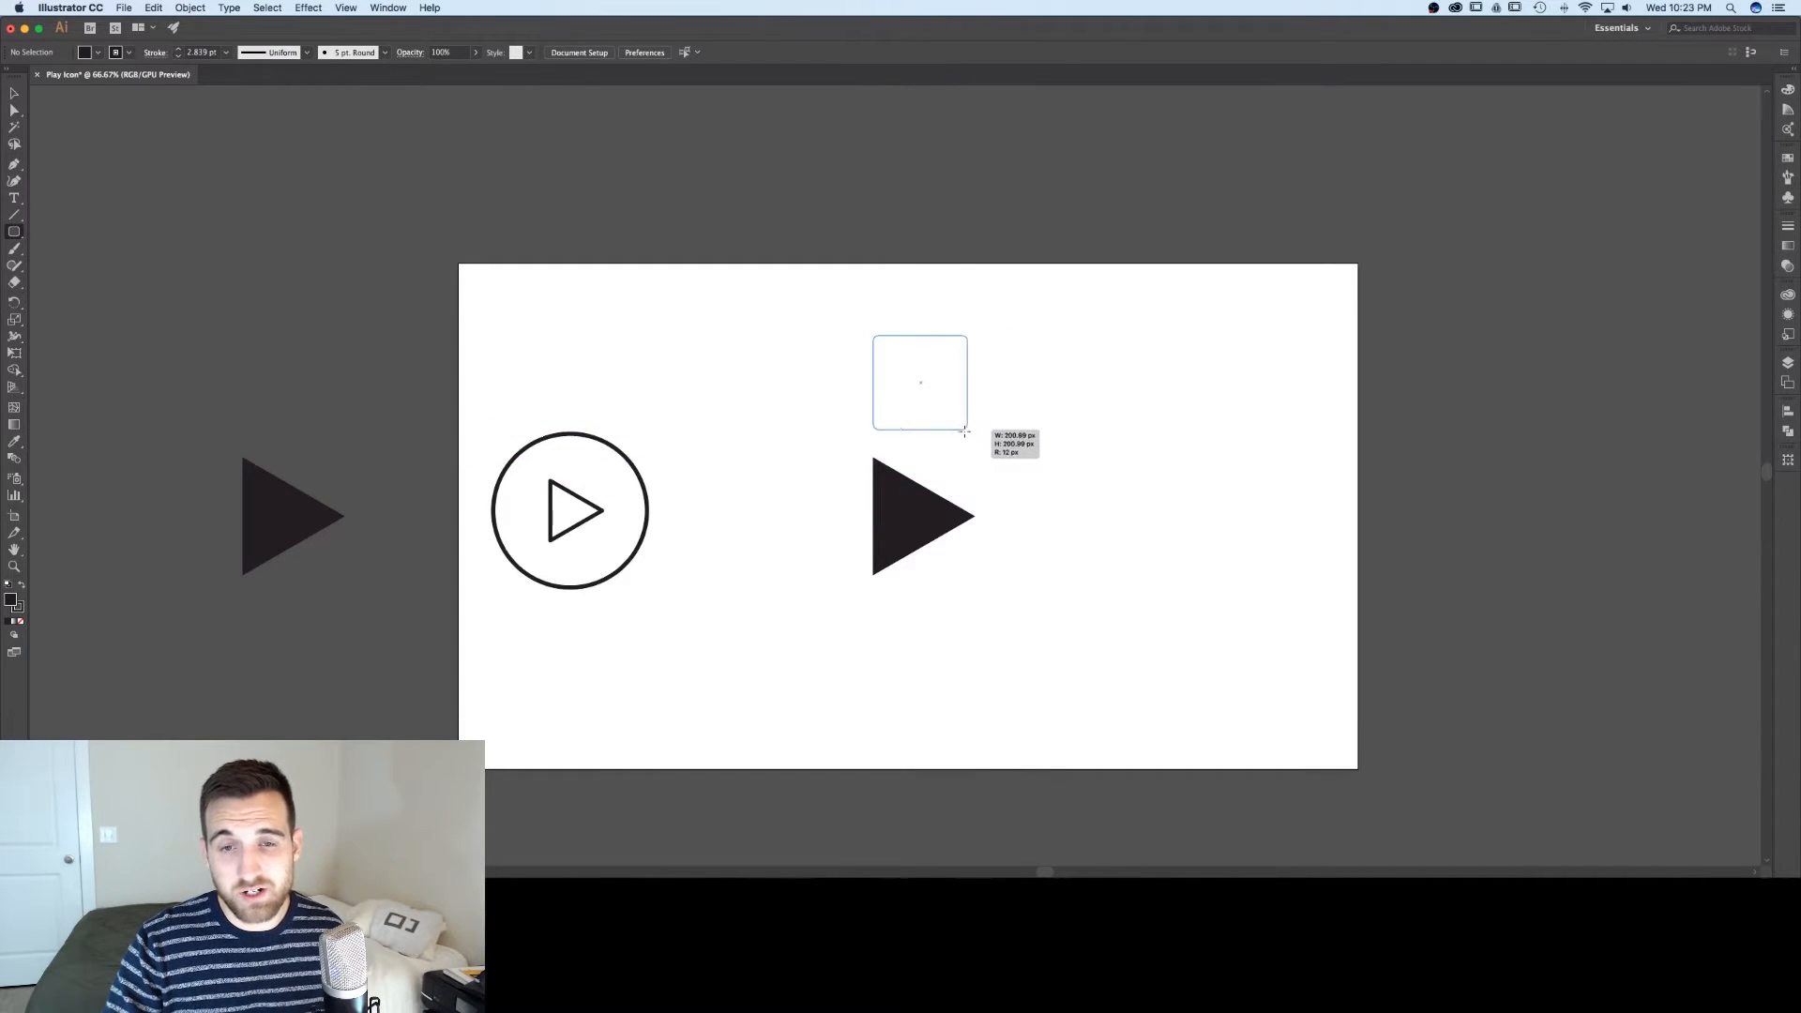
drag(964, 434, 996, 437)
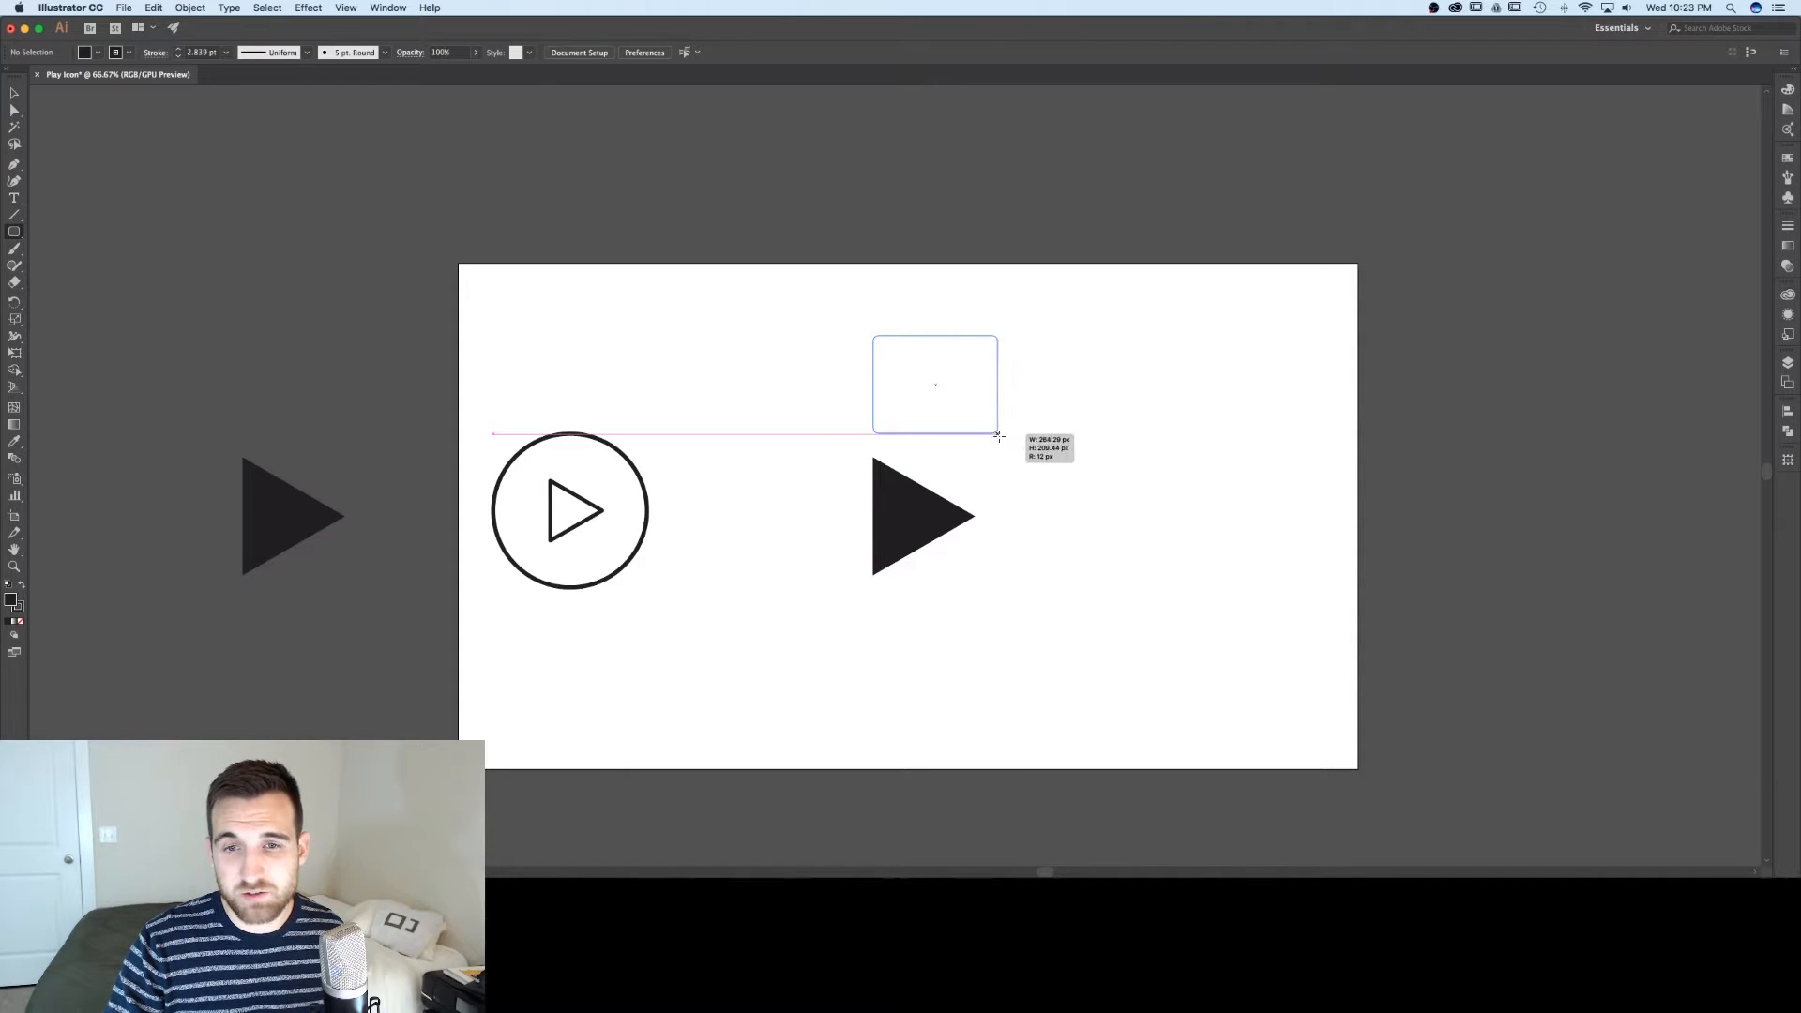
drag(996, 437, 1037, 431)
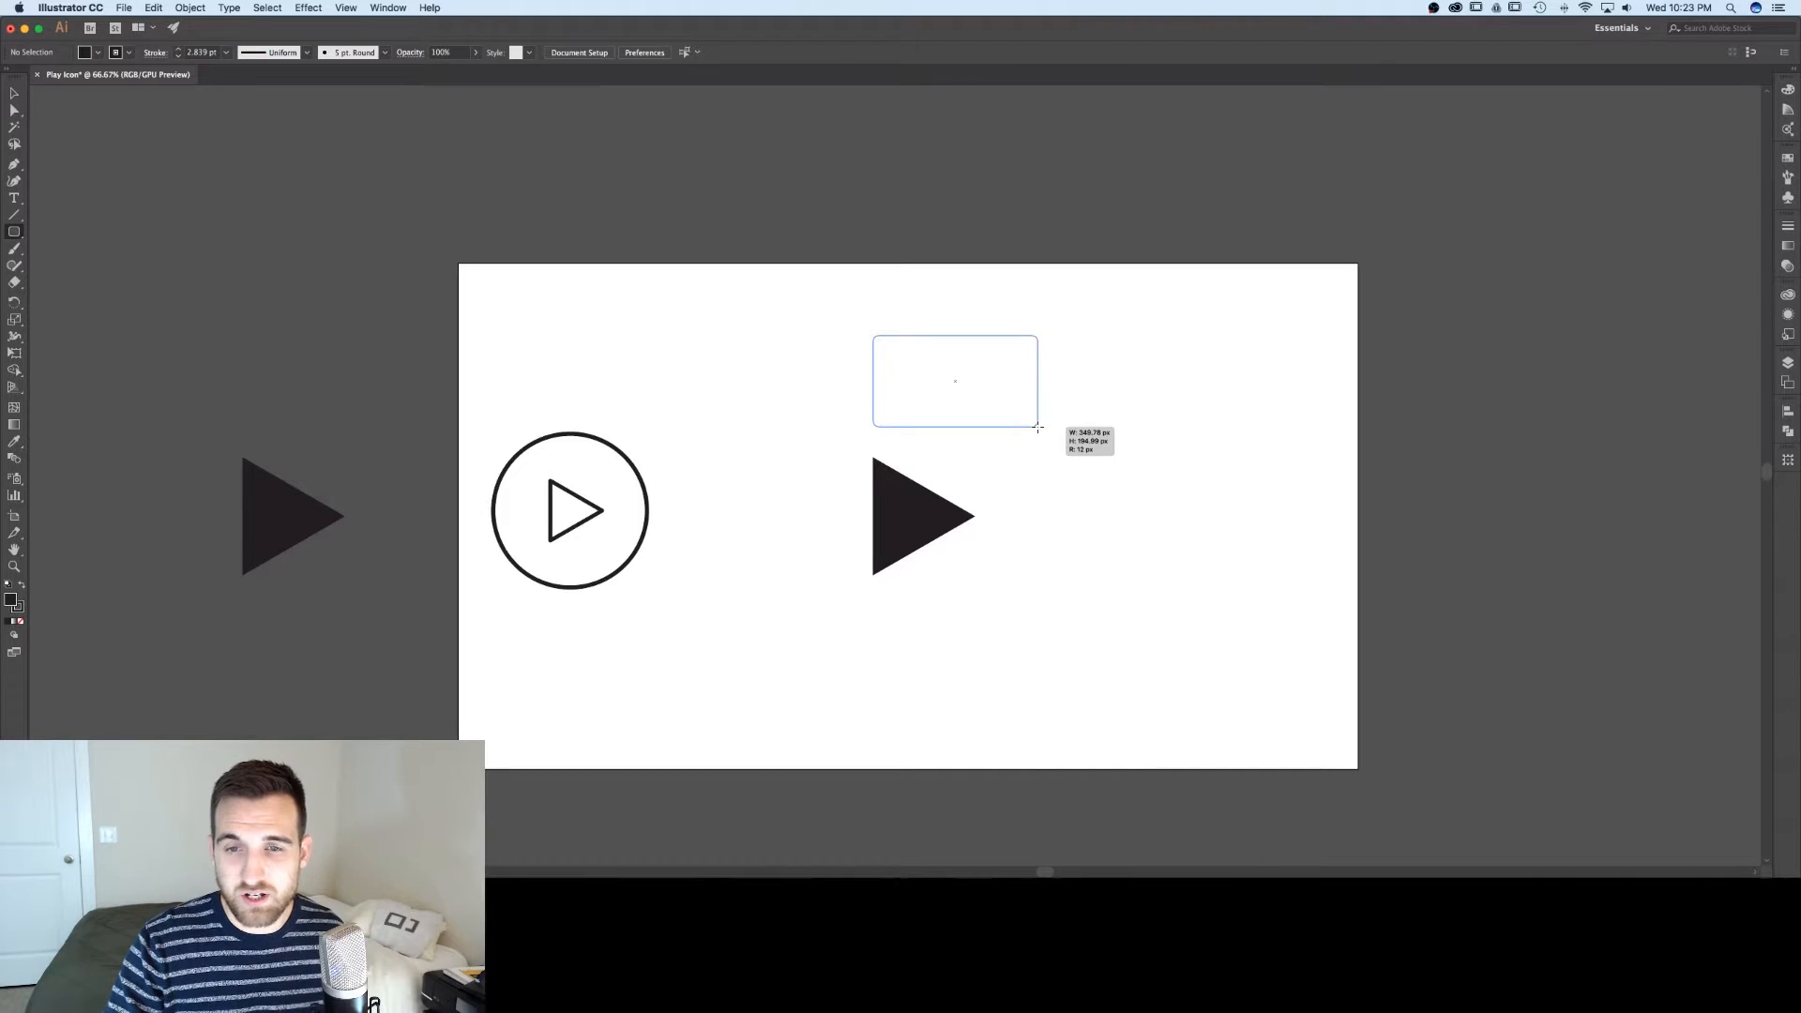
drag(1038, 428, 1030, 427)
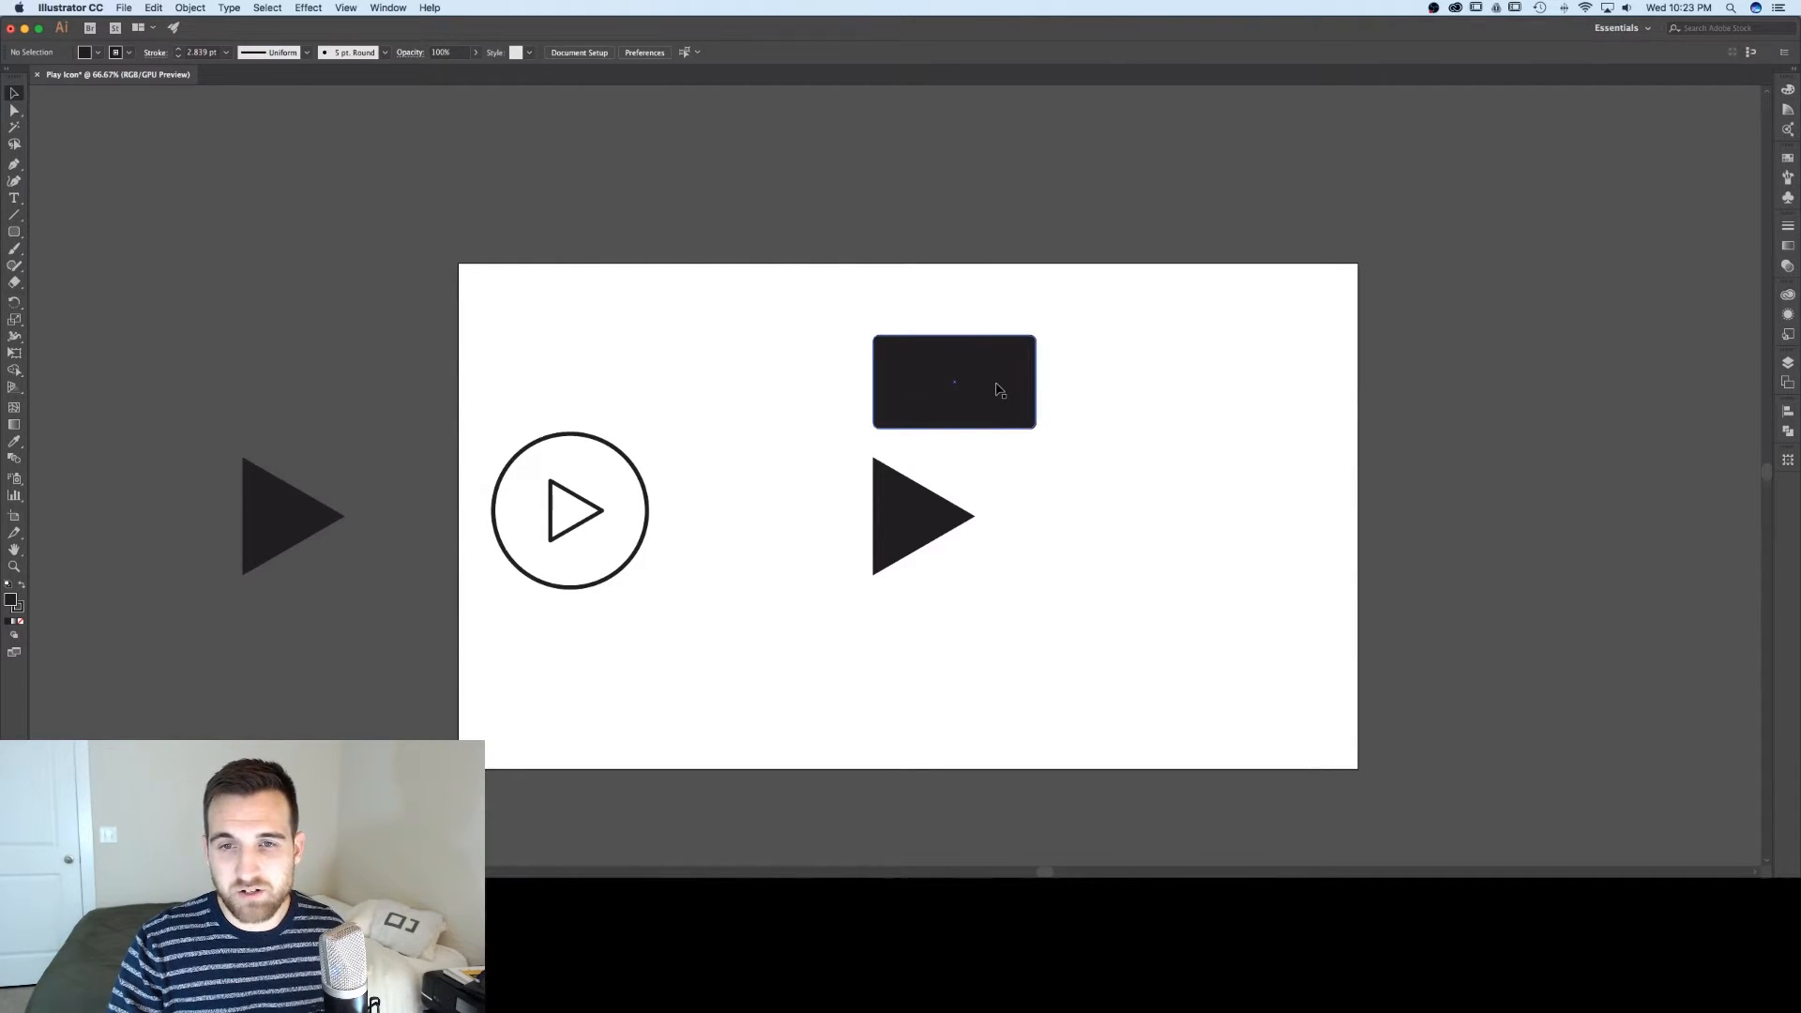
click(953, 381)
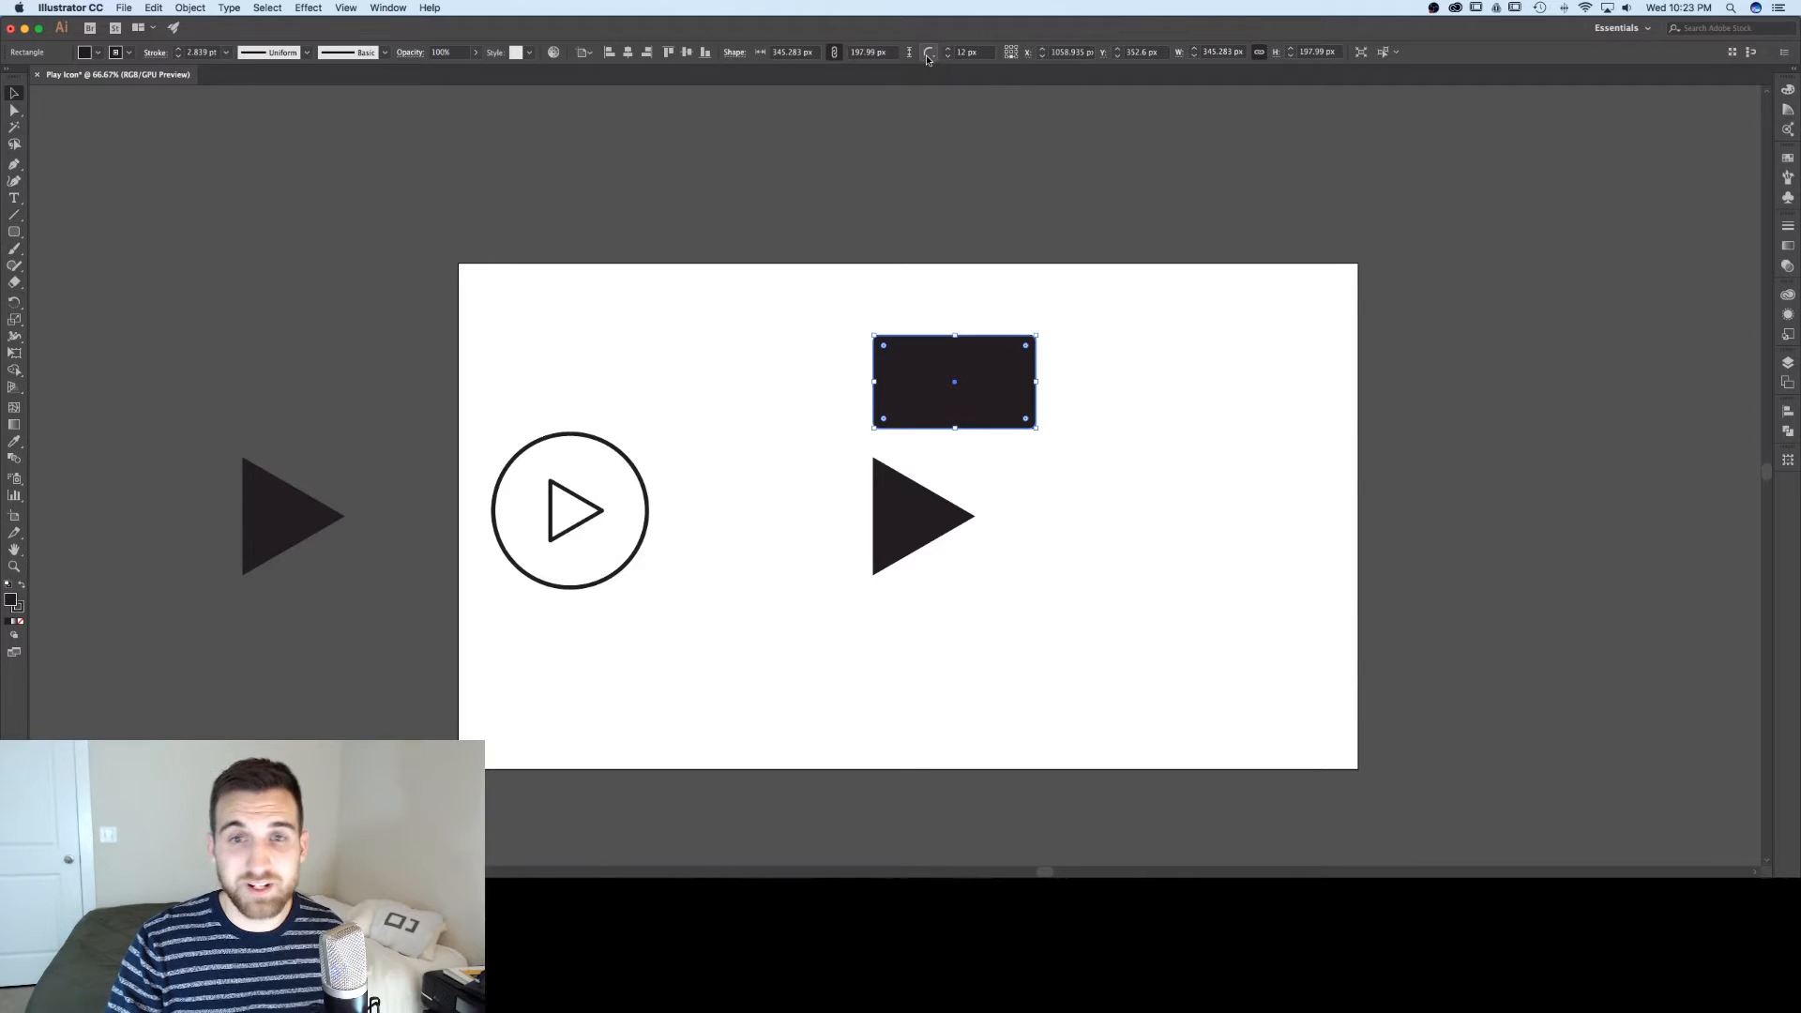
- Try rounding the rectangle's corners with the corner widget, then return them to sharp
click(968, 53)
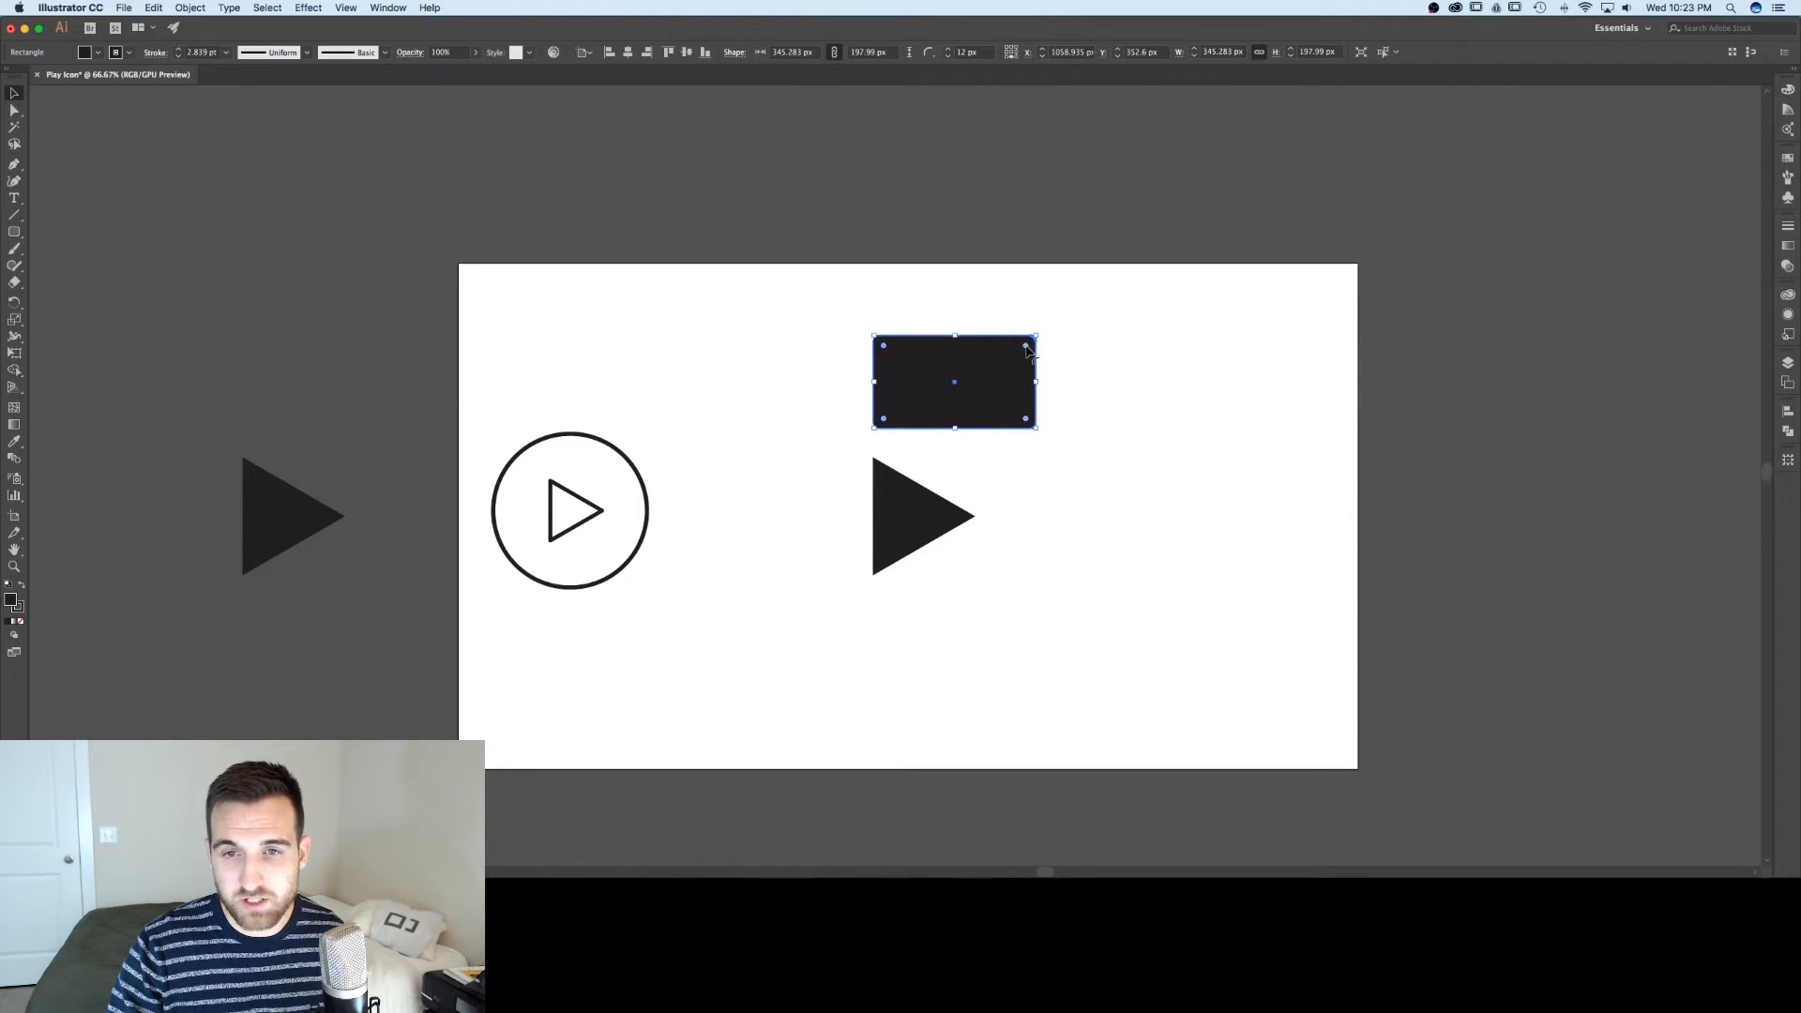
drag(1024, 351, 1009, 368)
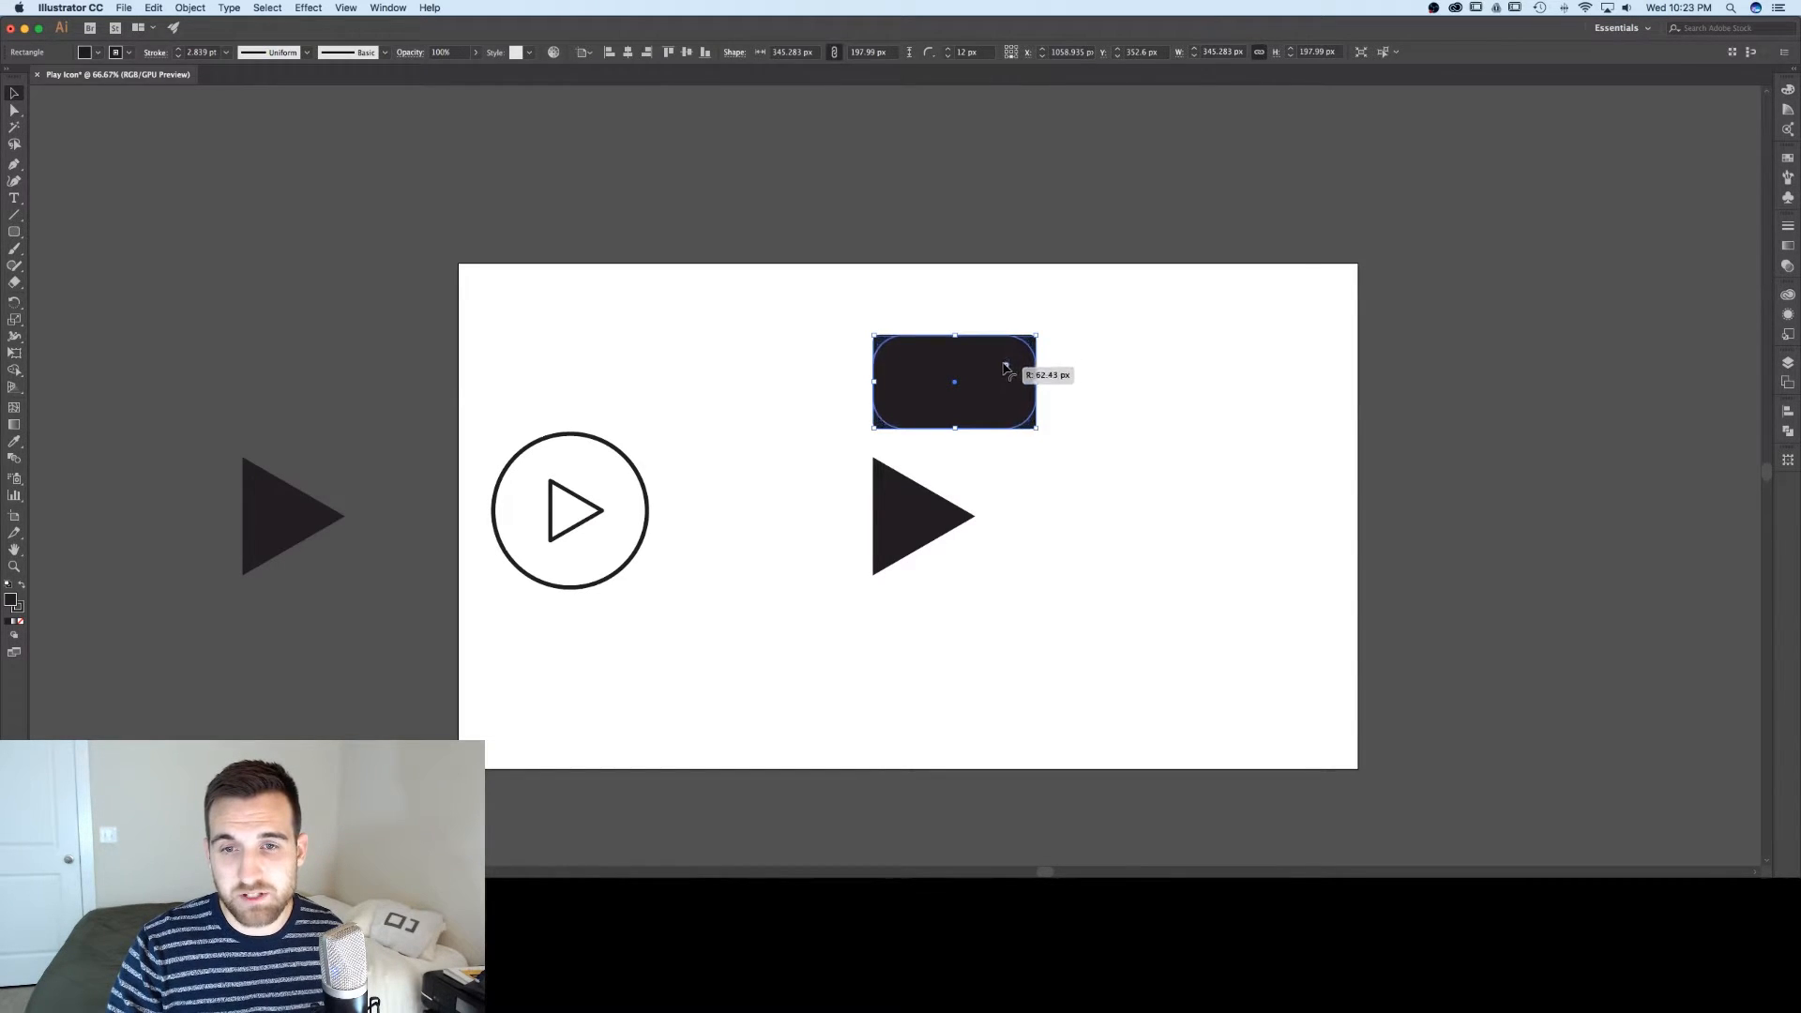
drag(1006, 366, 1011, 360)
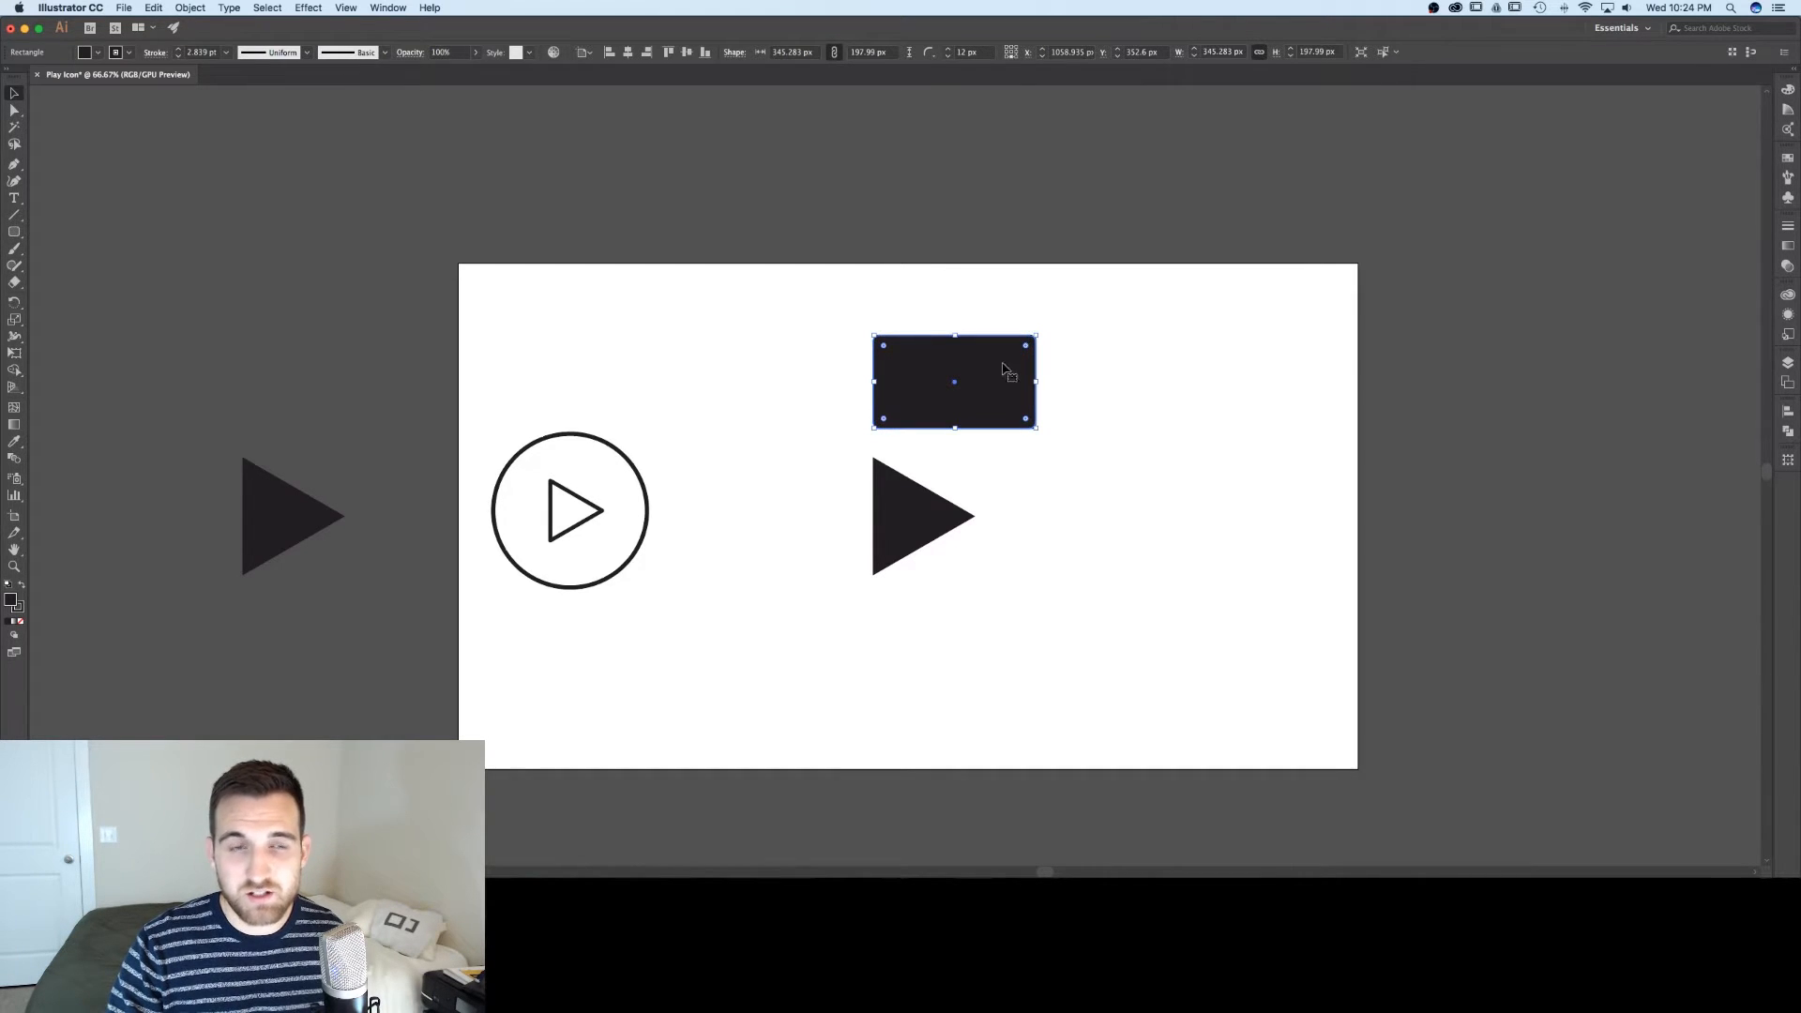
- Hide the live corner widget via the View menu and reselect the rectangle
click(345, 8)
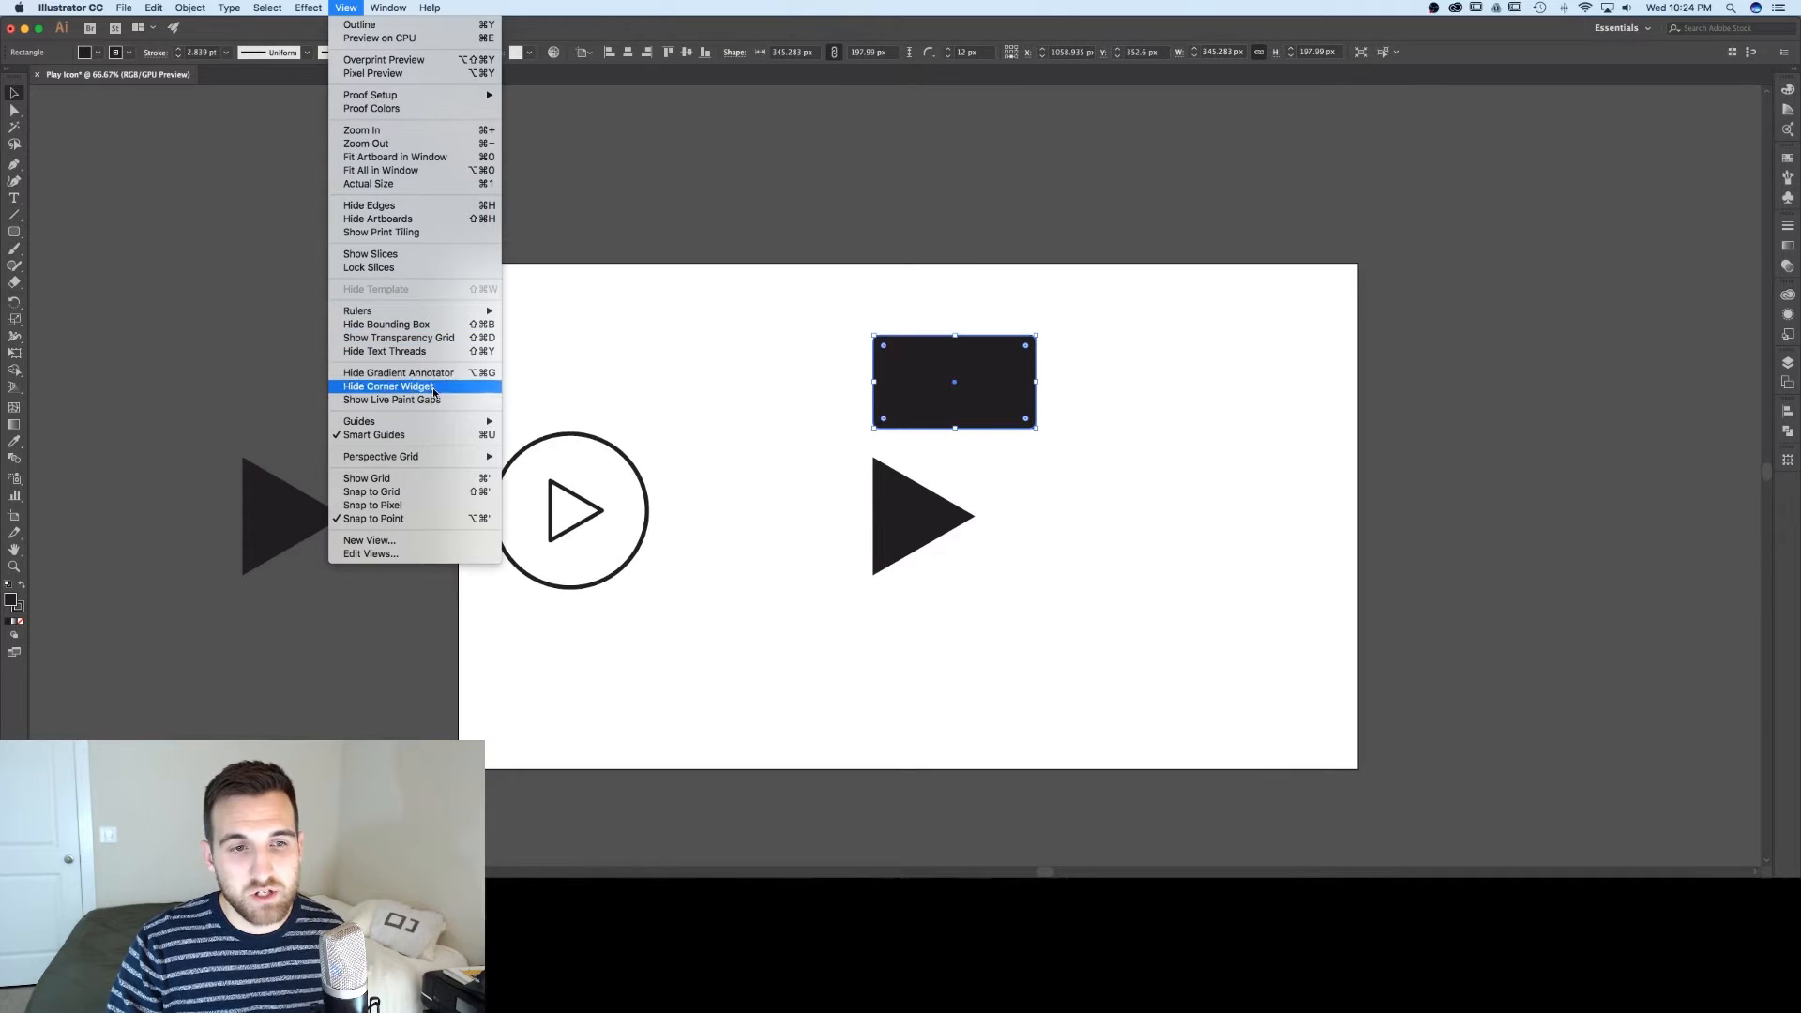
mouse_move(358, 420)
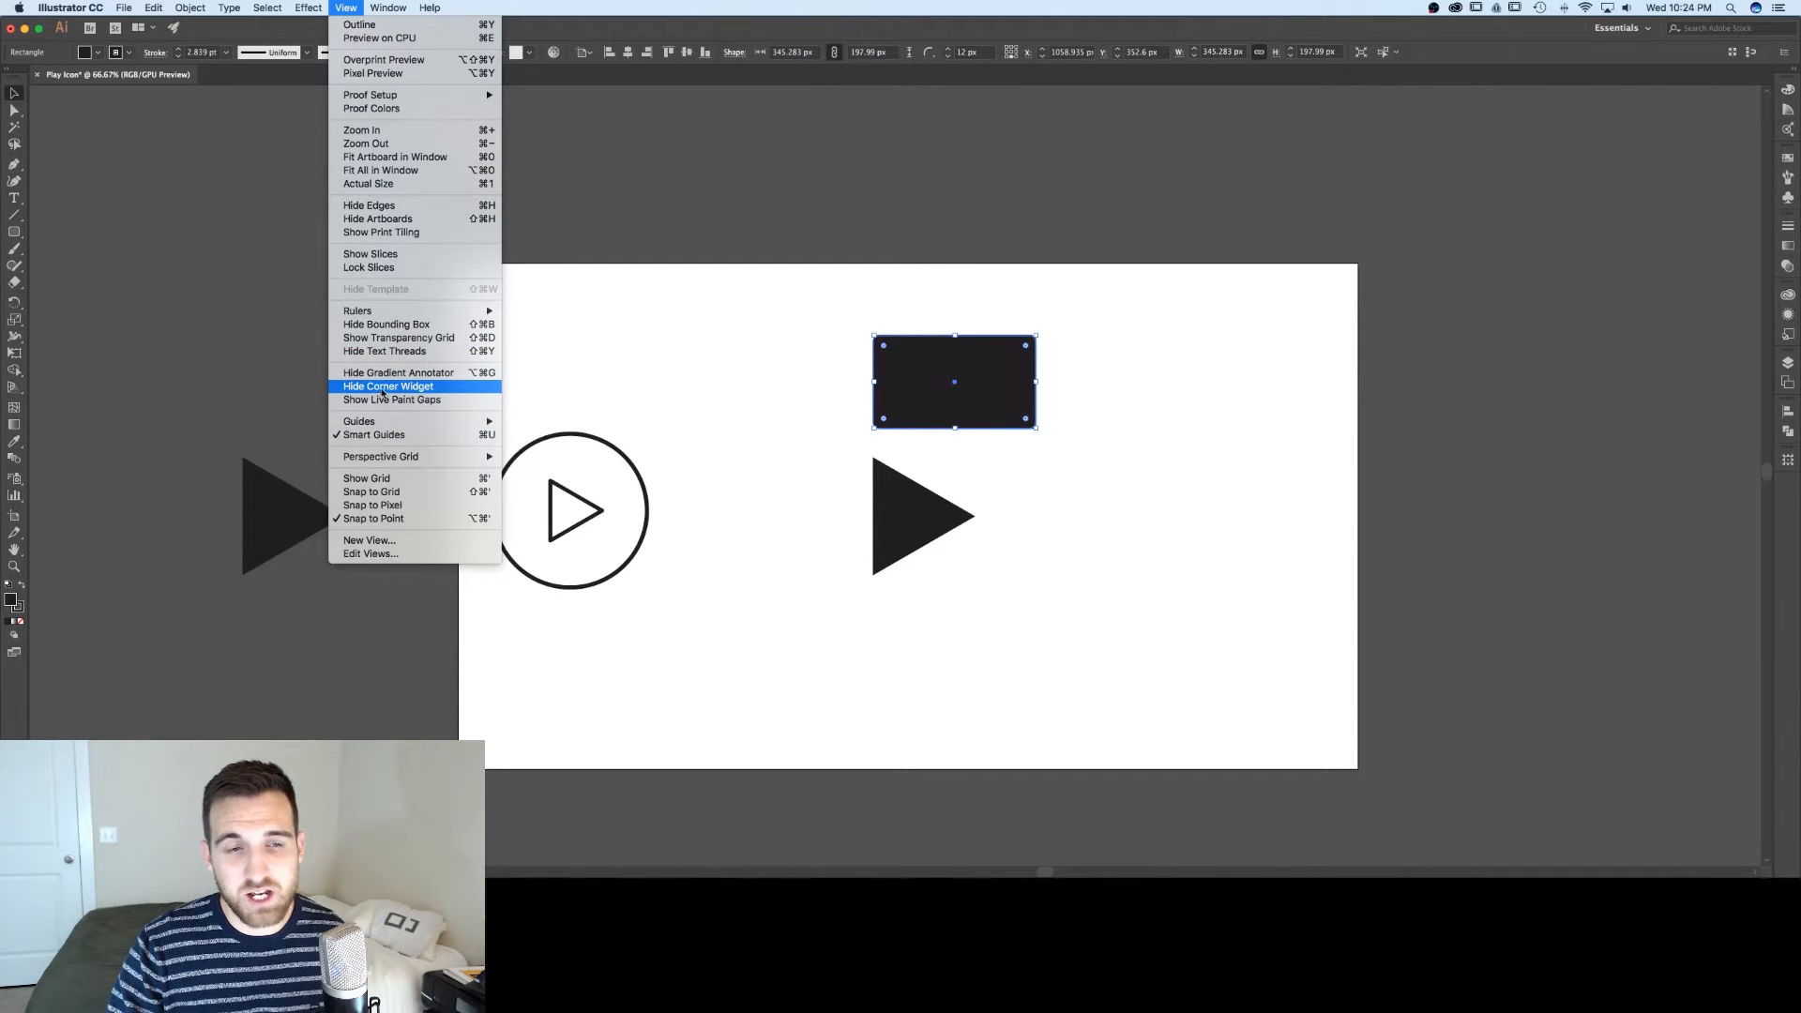
click(389, 387)
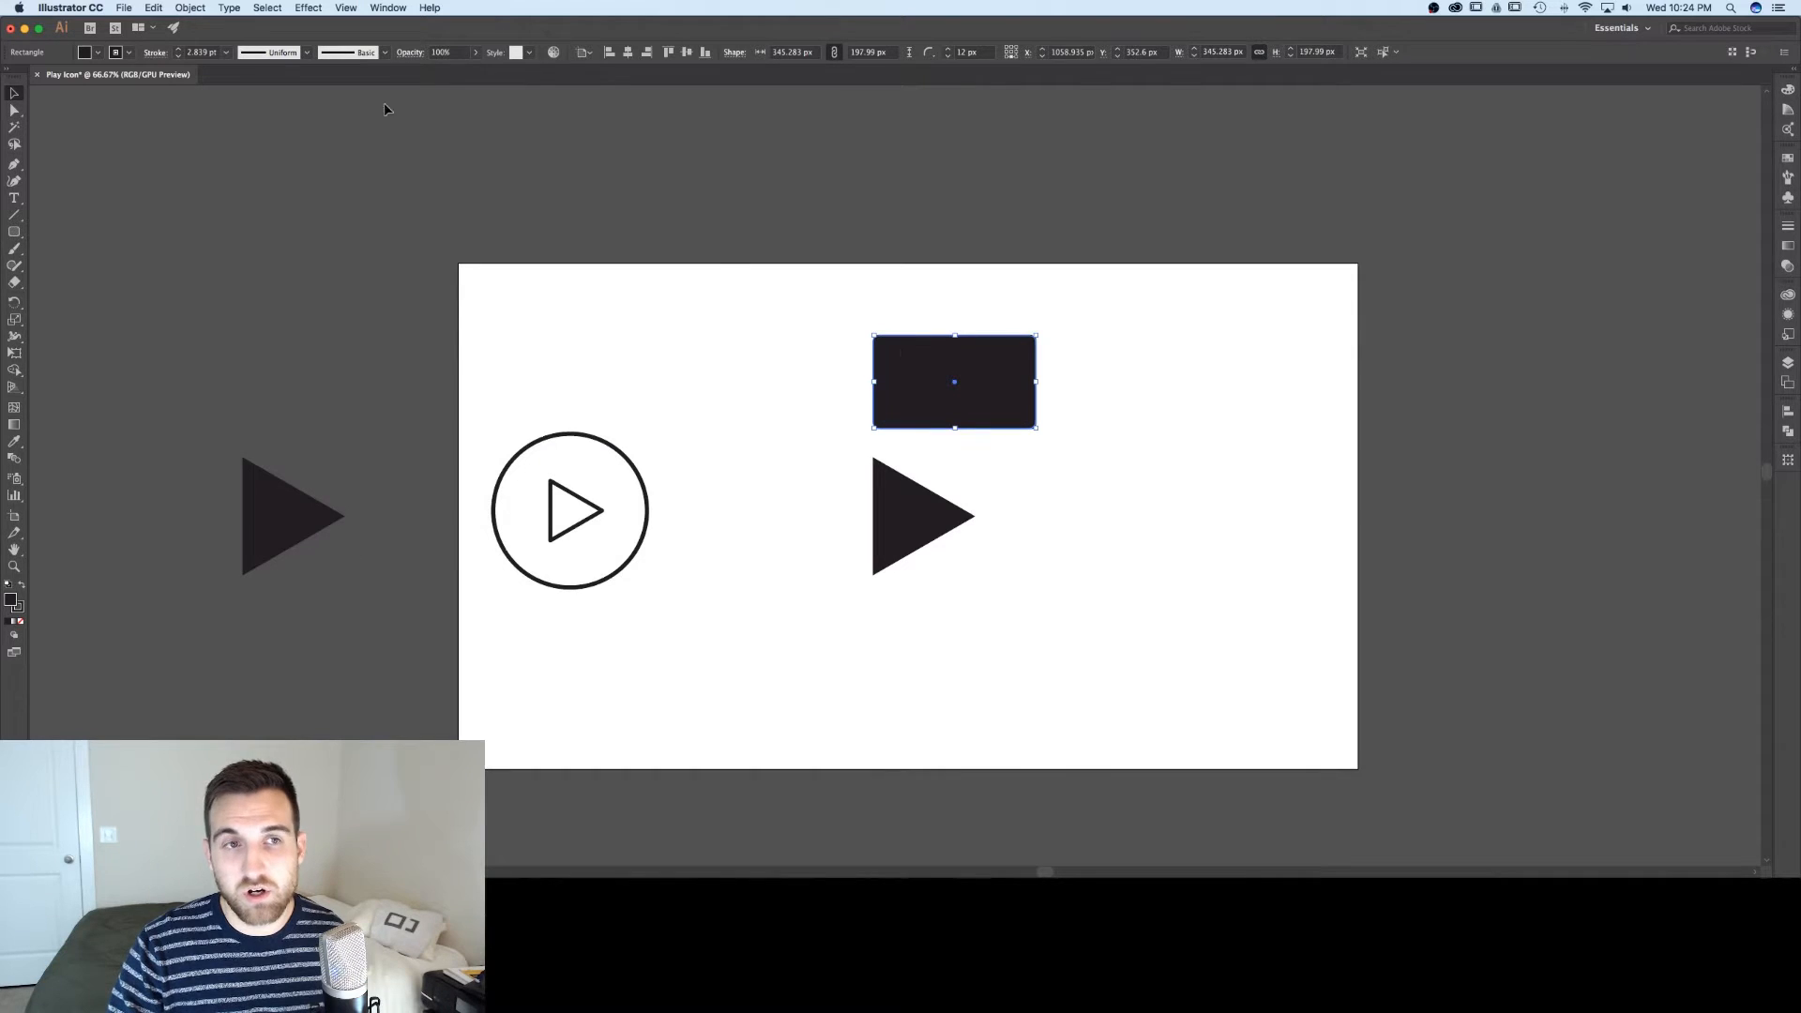
click(345, 7)
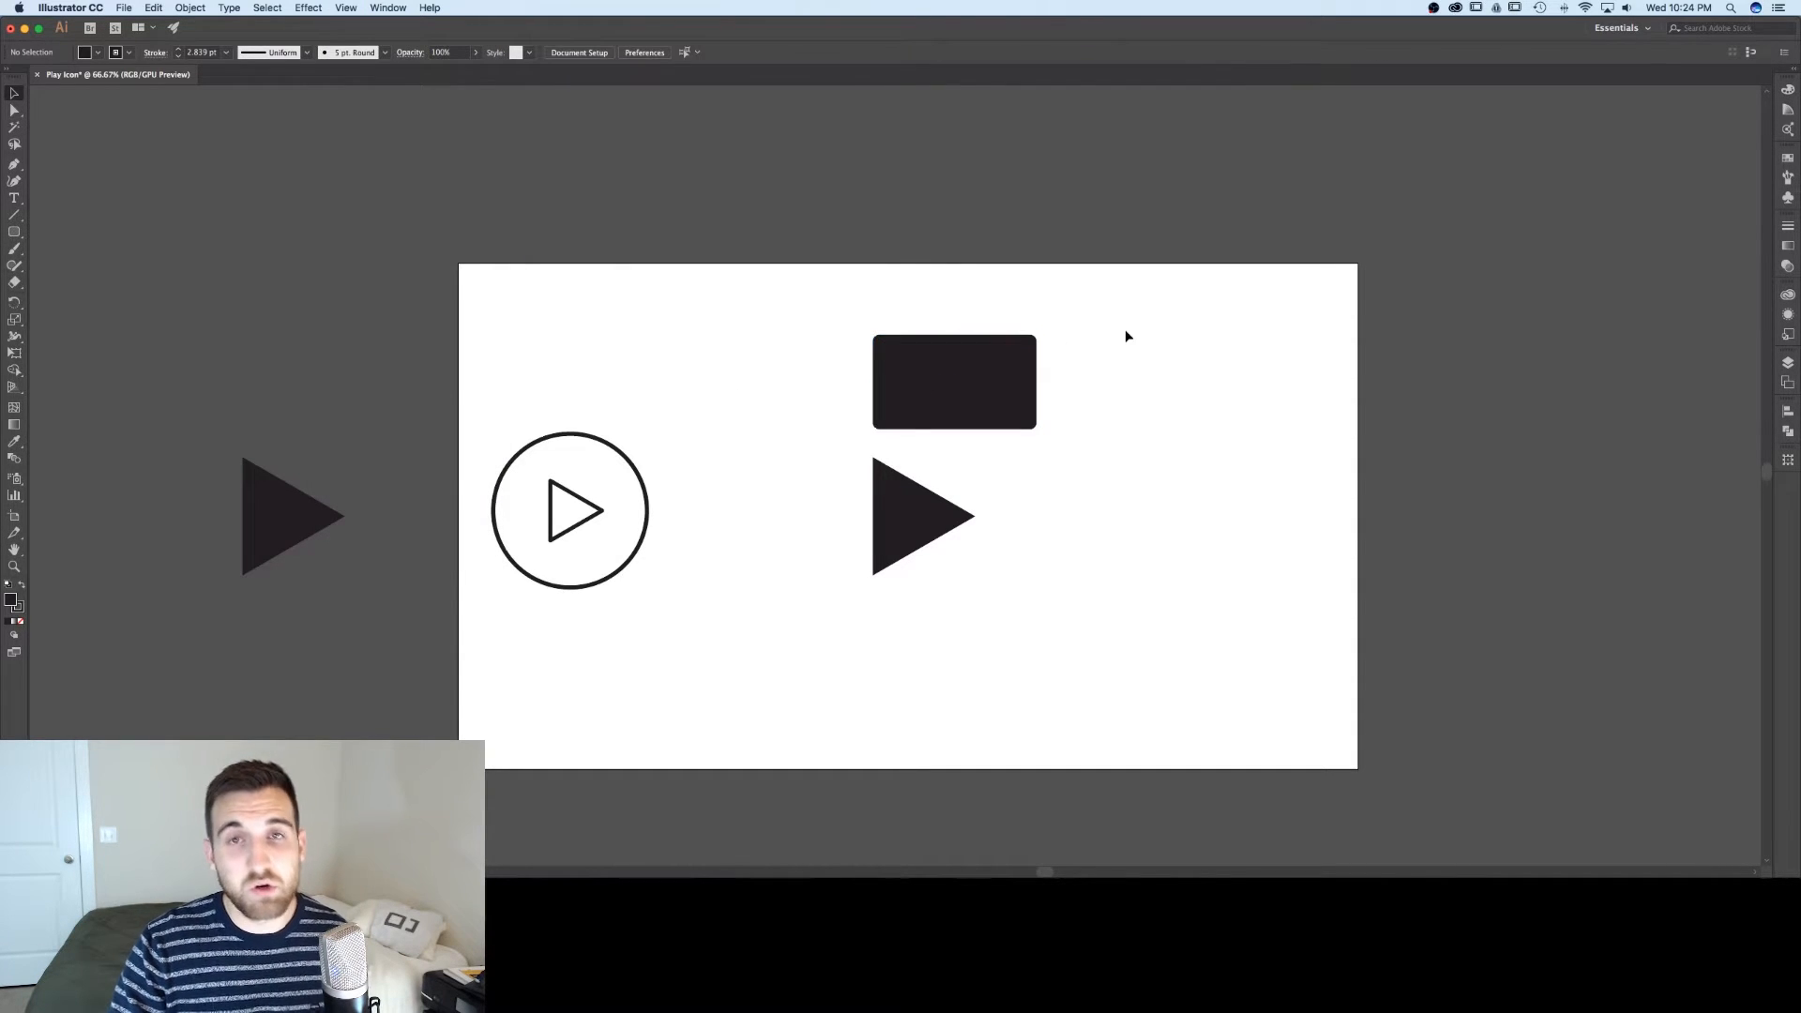
click(953, 381)
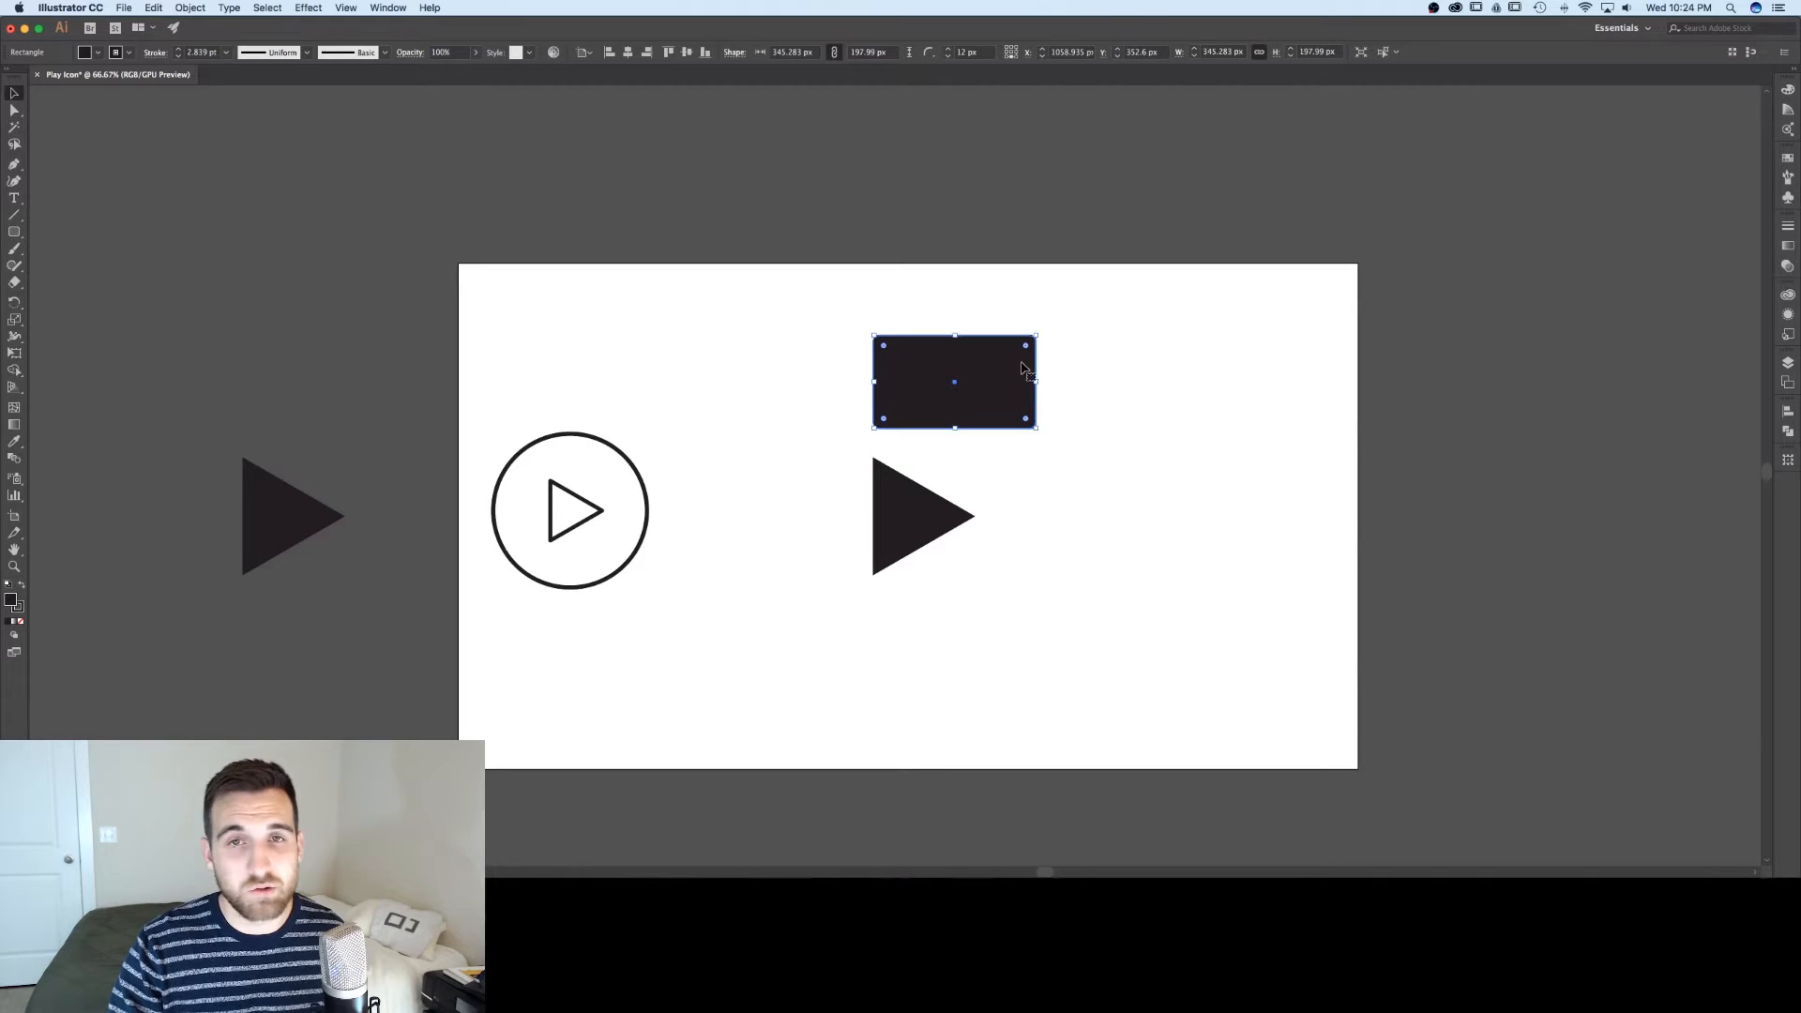
- Draw a second black rectangle to the right of the first and select it
click(810, 189)
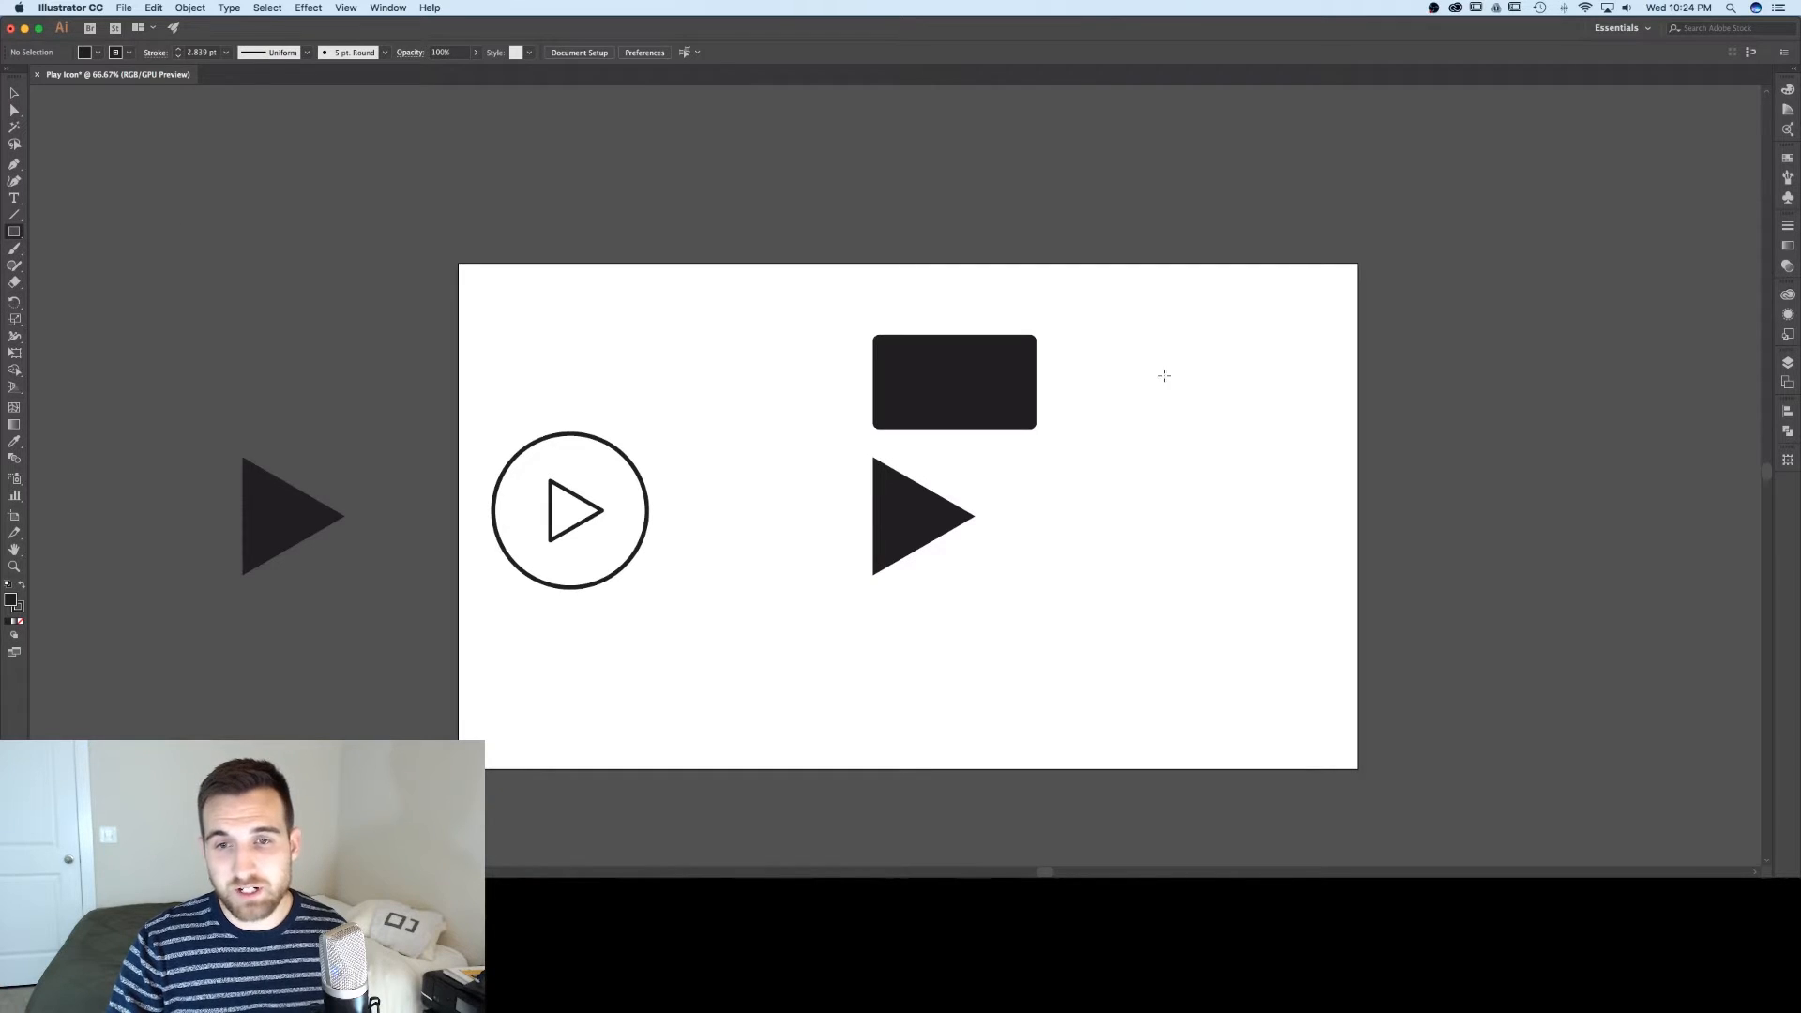
drag(1077, 334, 1230, 426)
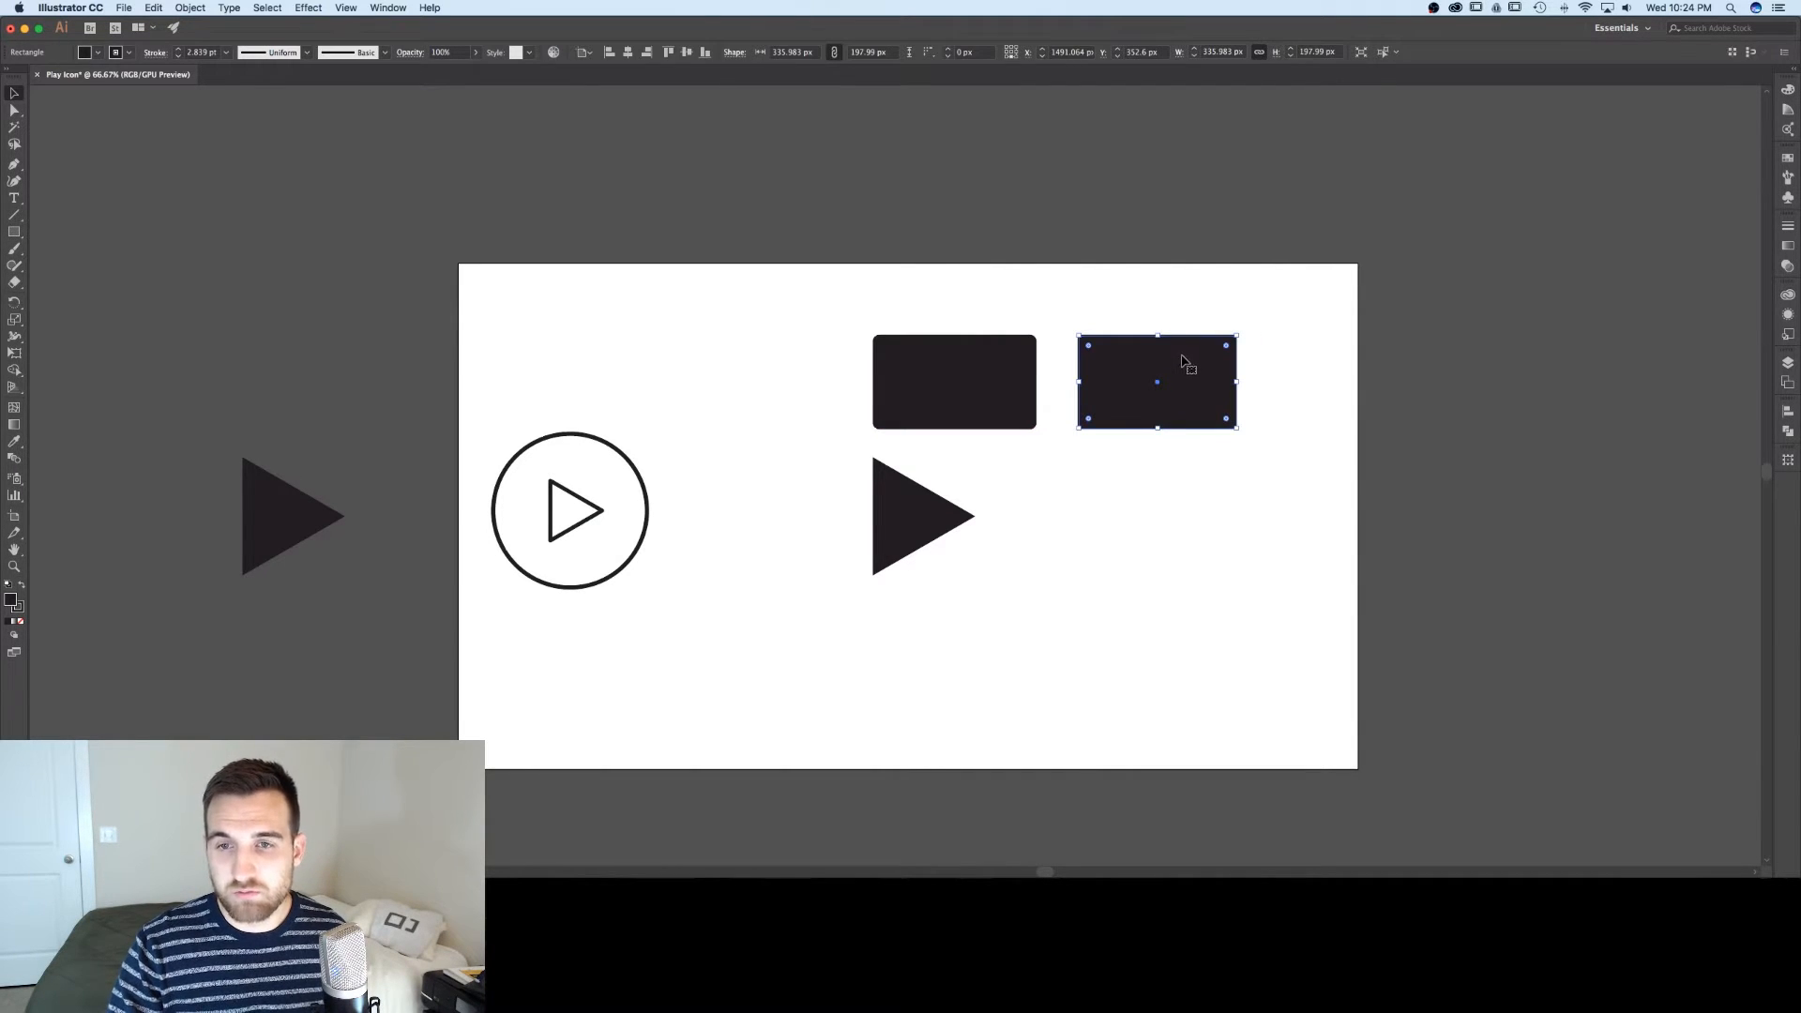
click(306, 7)
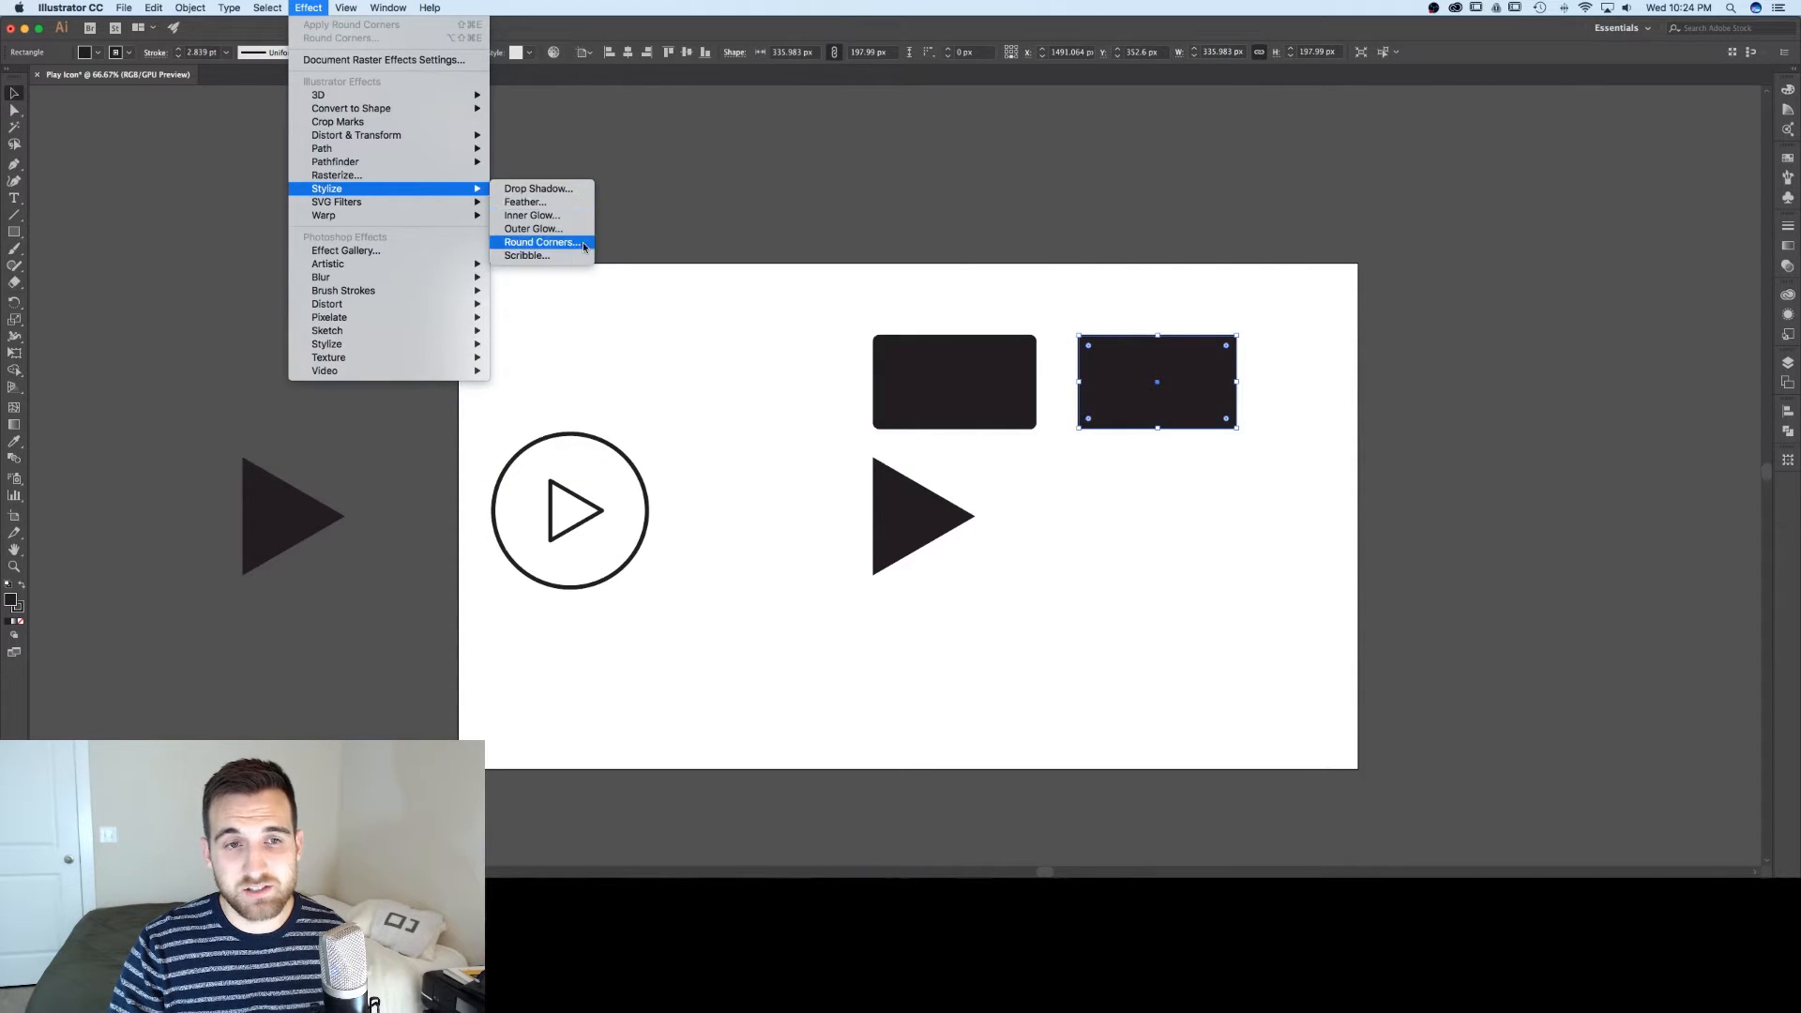
- Apply a Round Corners effect with a 50 px radius to the rectangle, then deselect
click(540, 242)
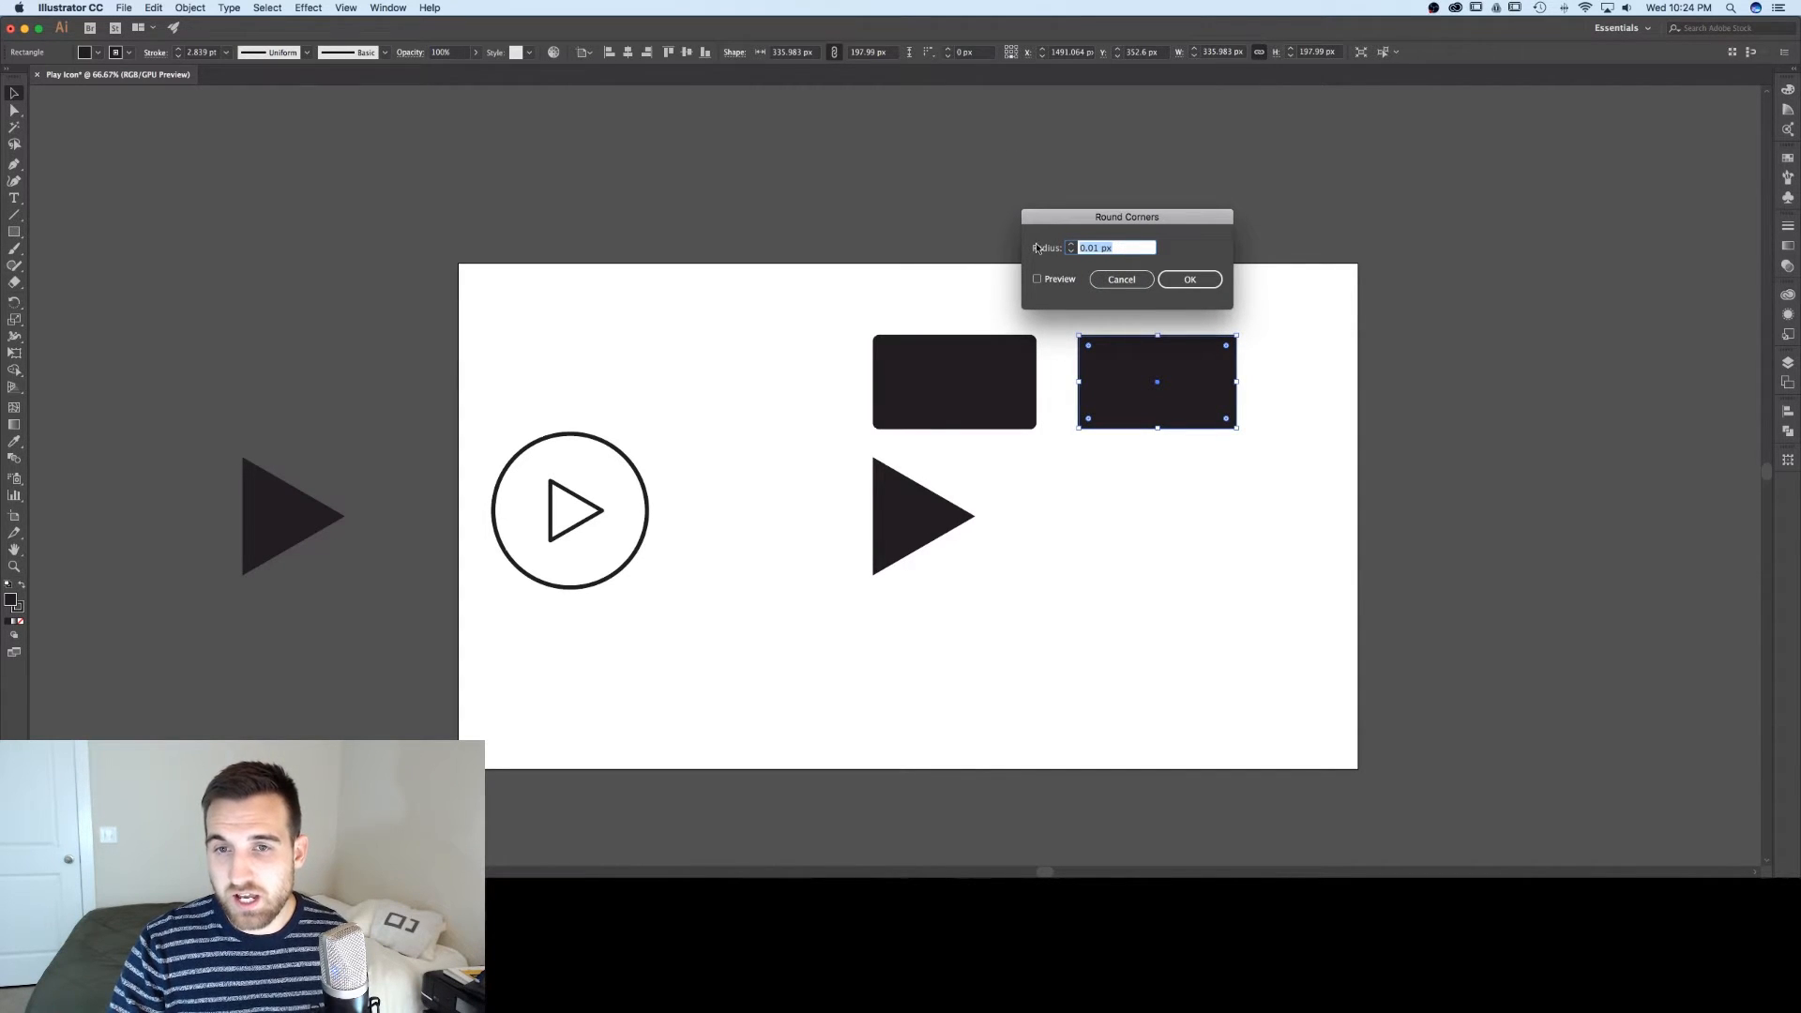
click(1037, 279)
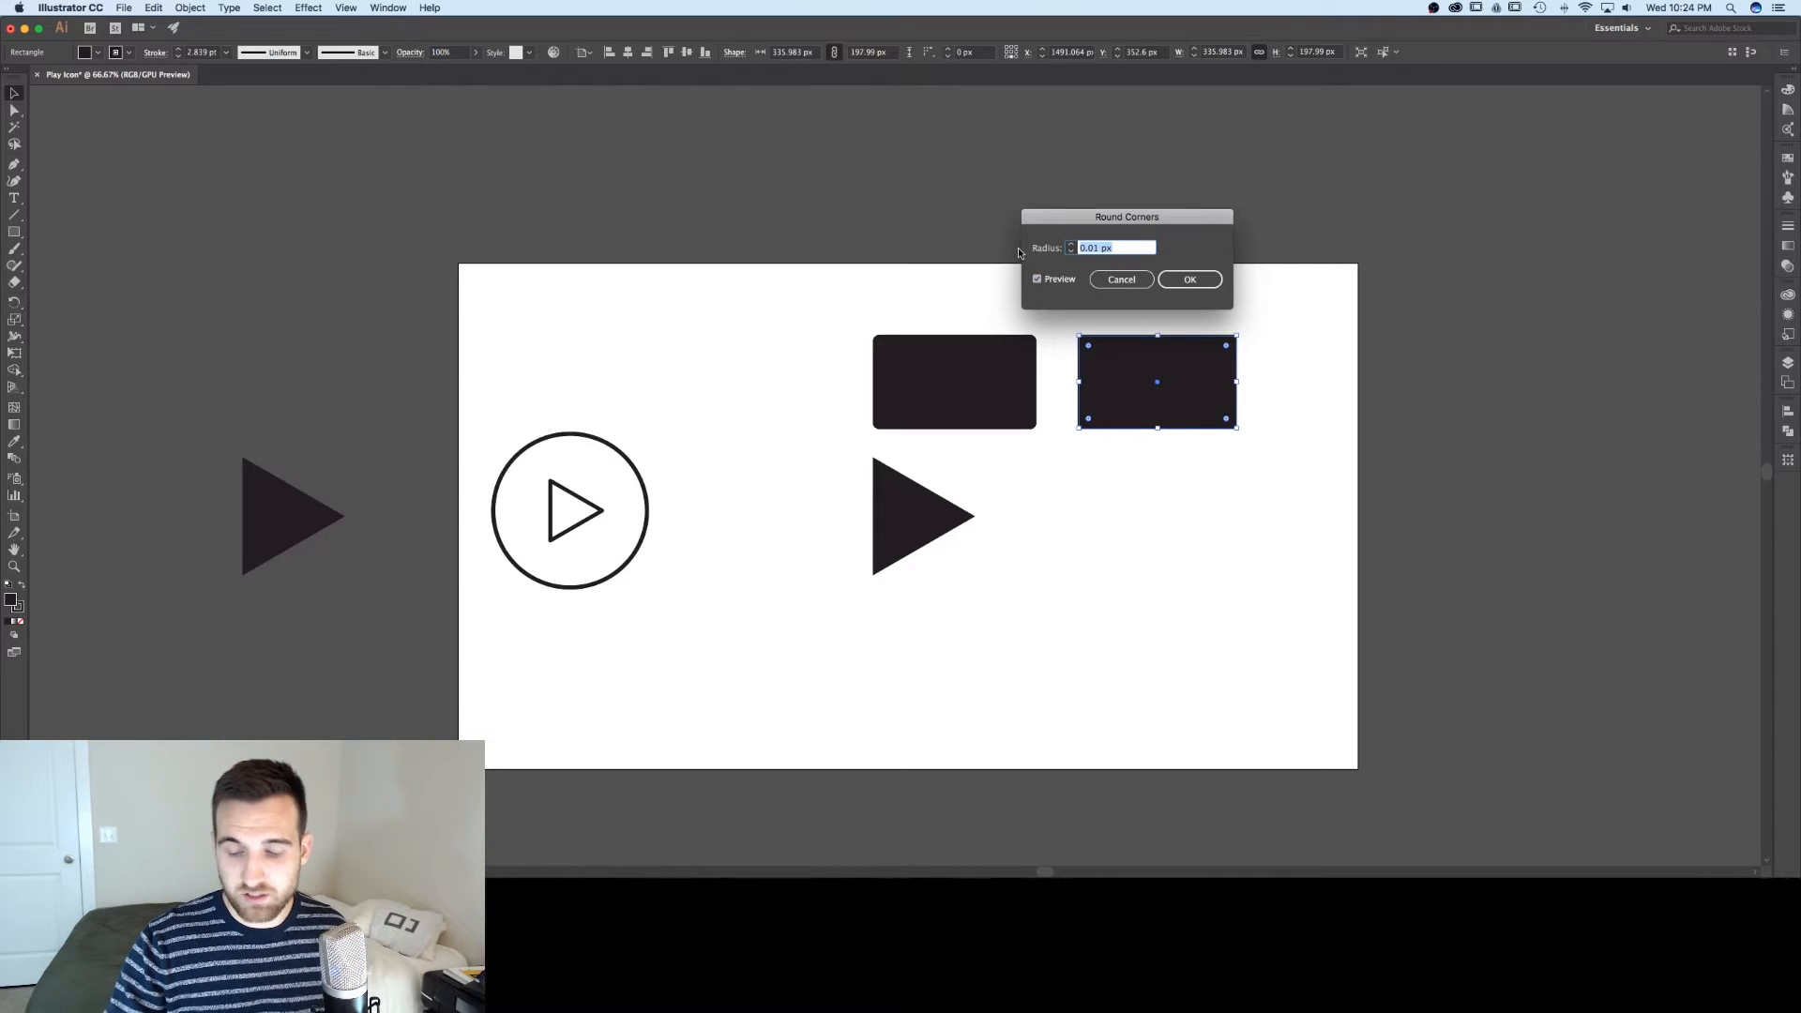
text(50)
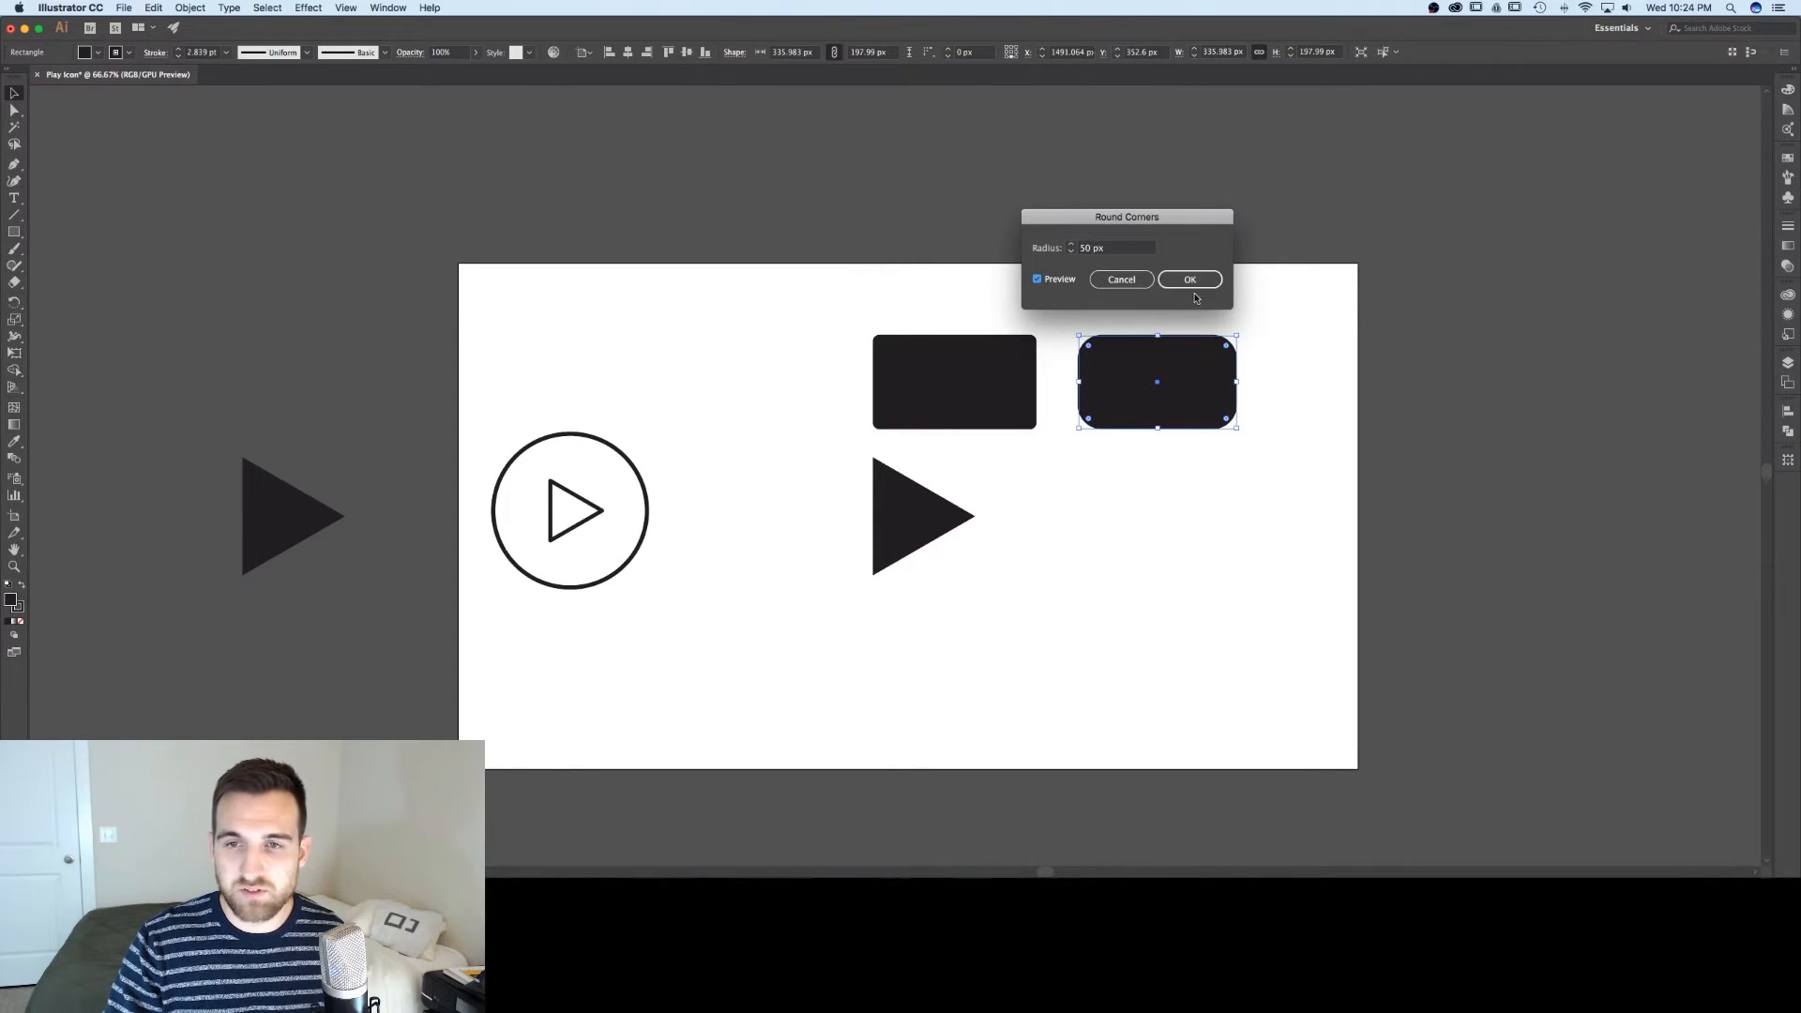
click(1190, 280)
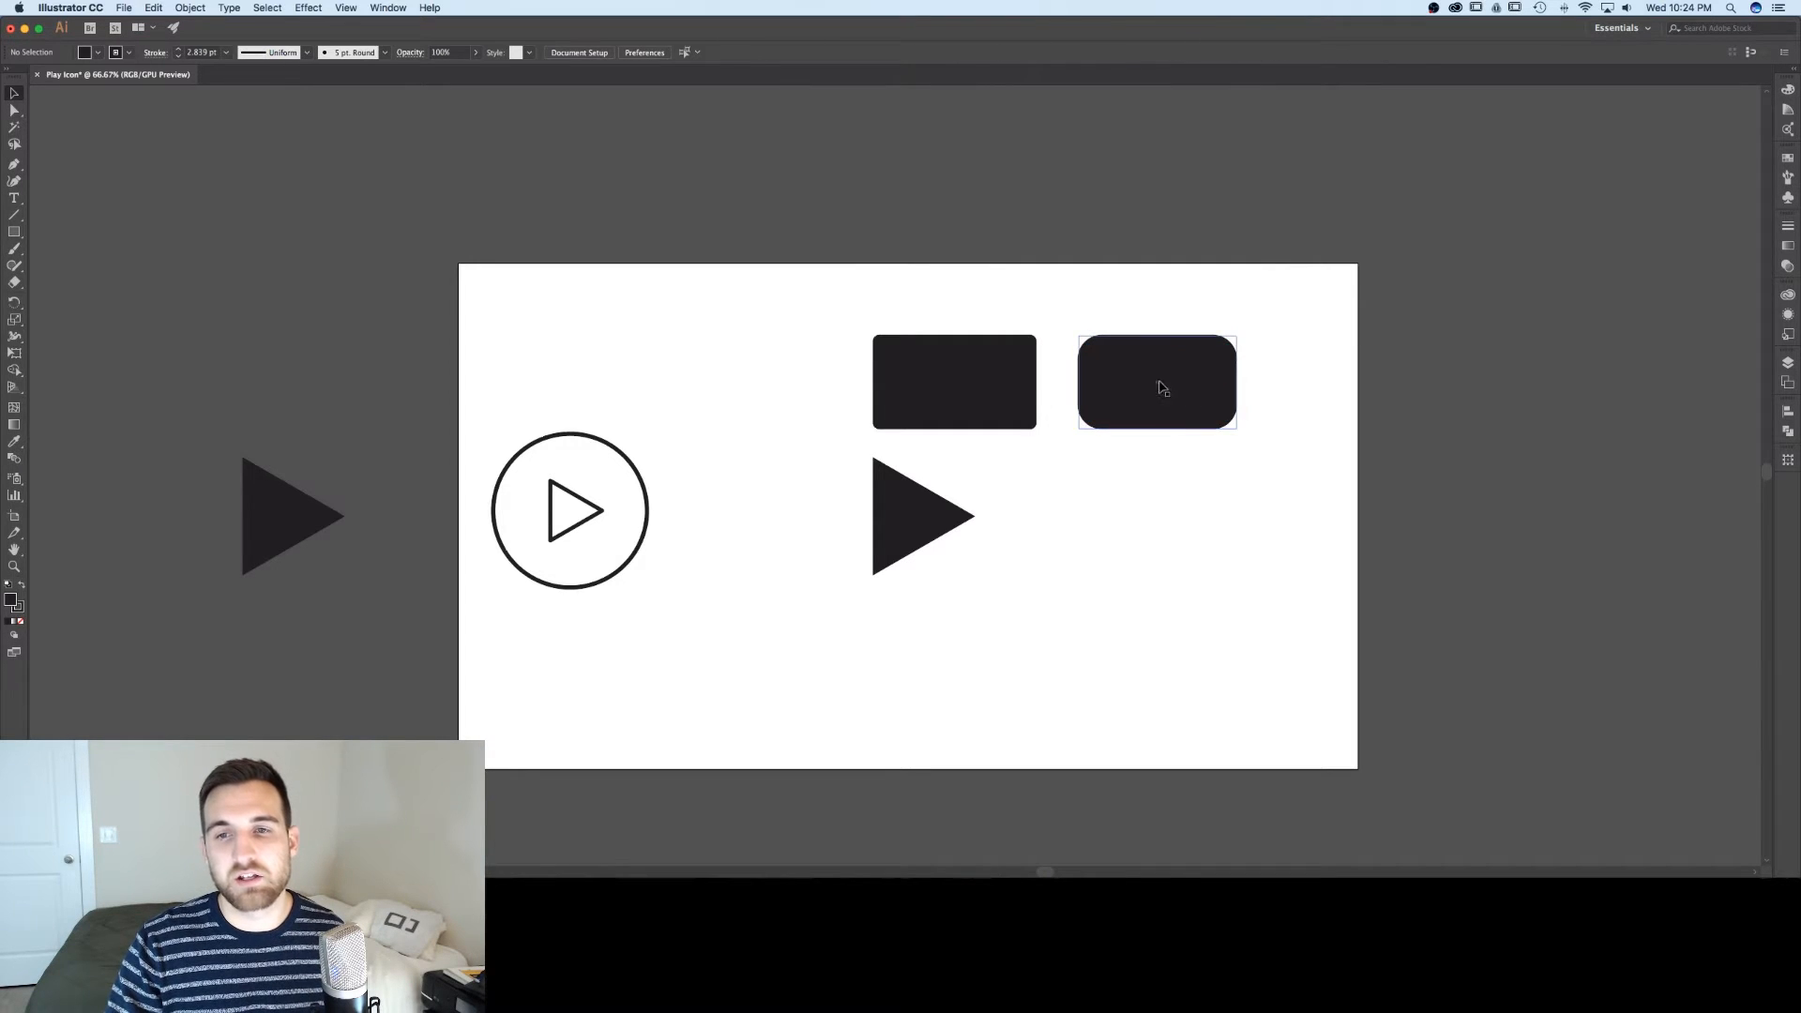
click(953, 382)
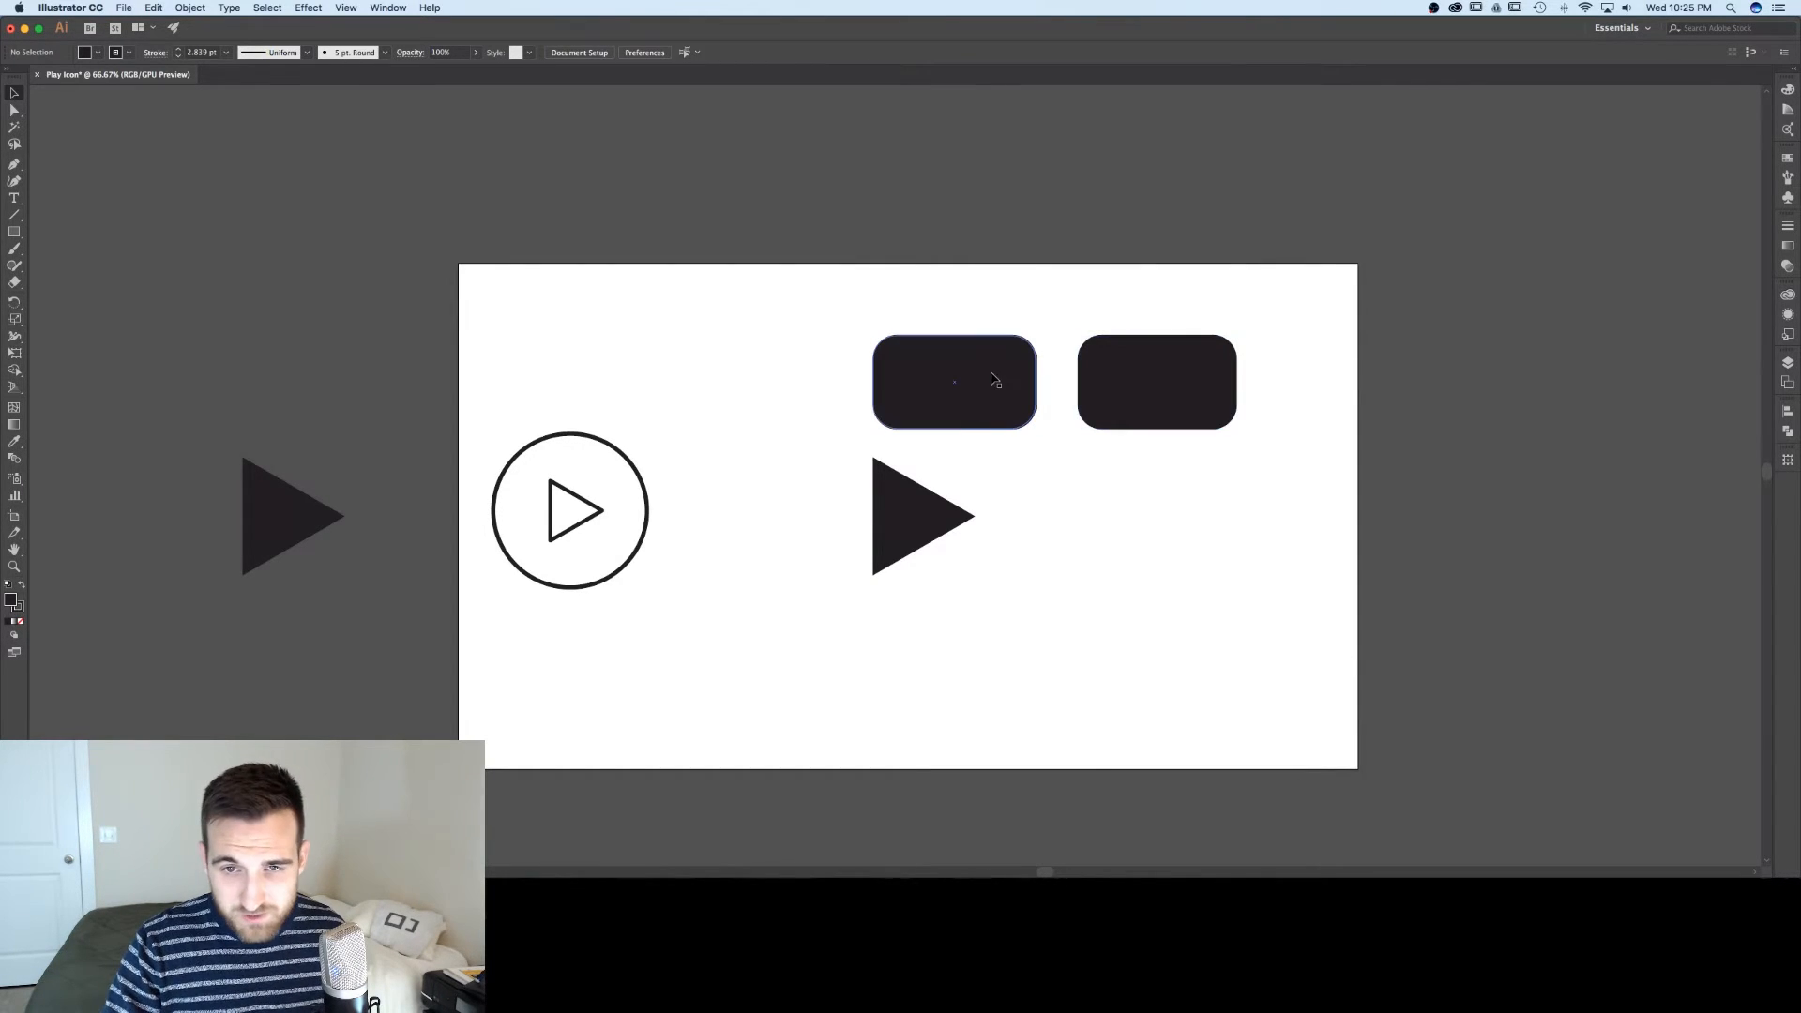
click(1101, 474)
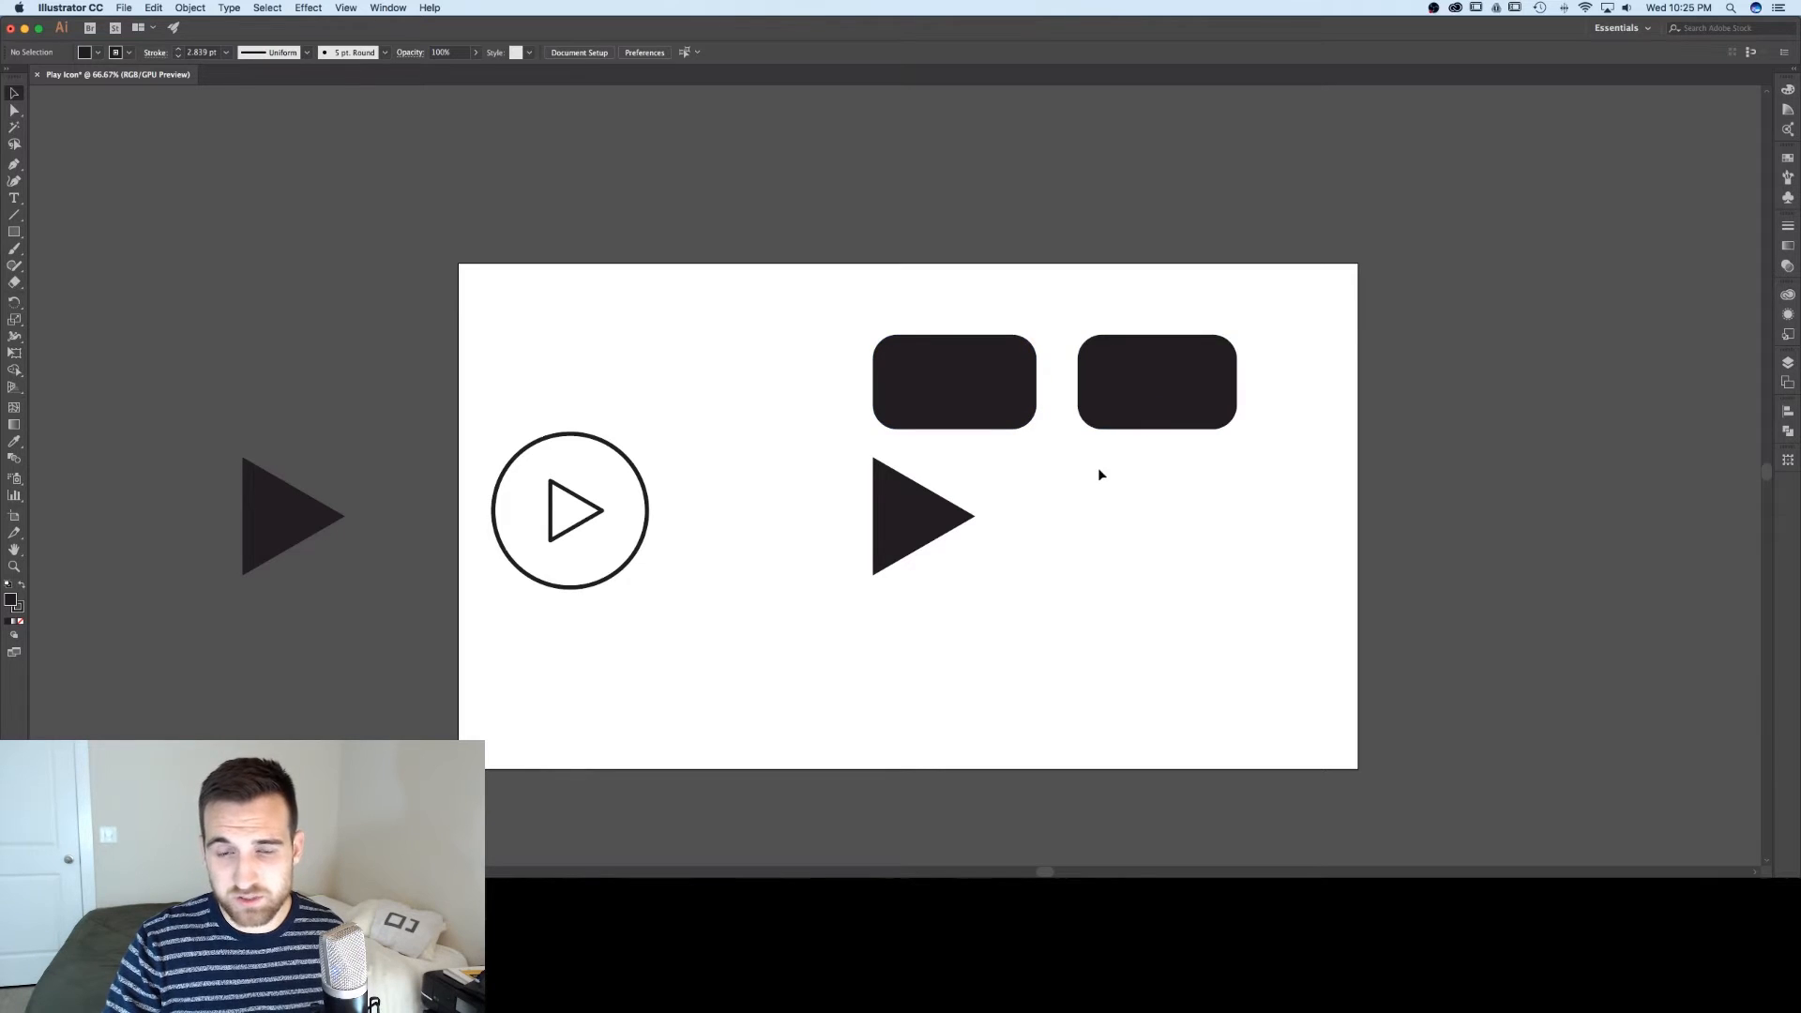
- Make the solid triangle white, bring it to front on the first rounded rectangle, and reselect it
click(923, 514)
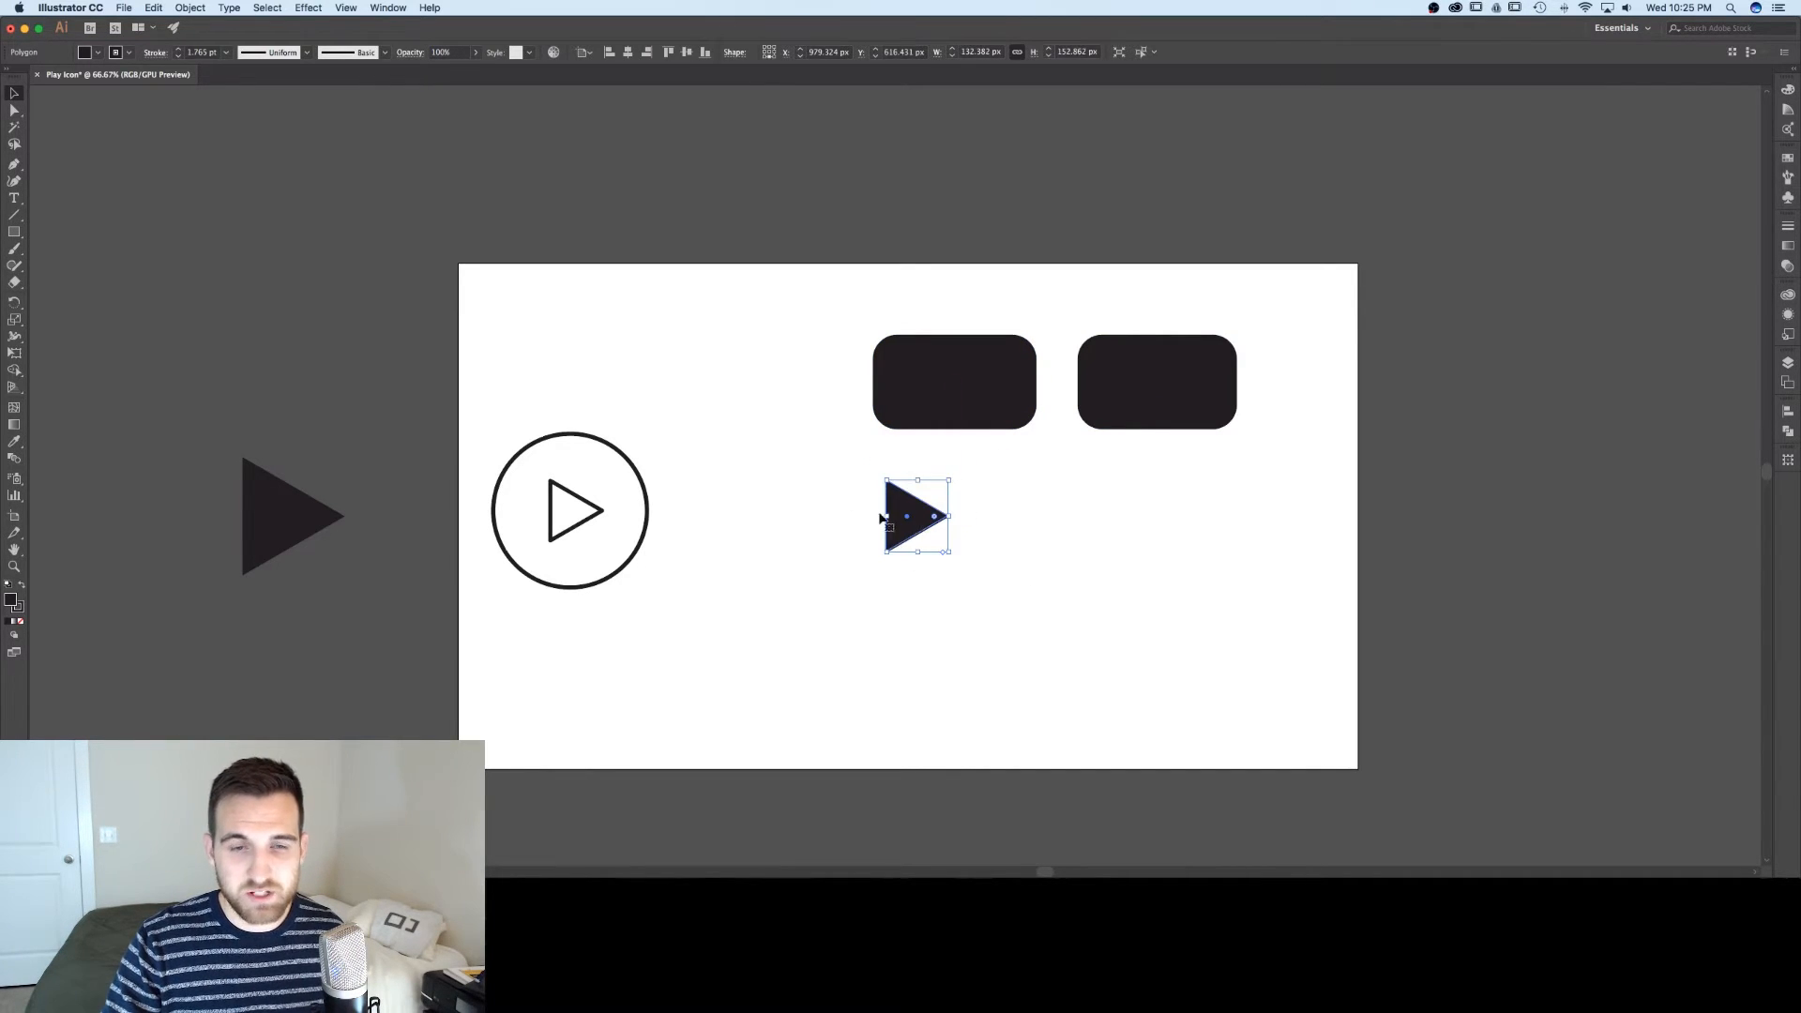
click(84, 52)
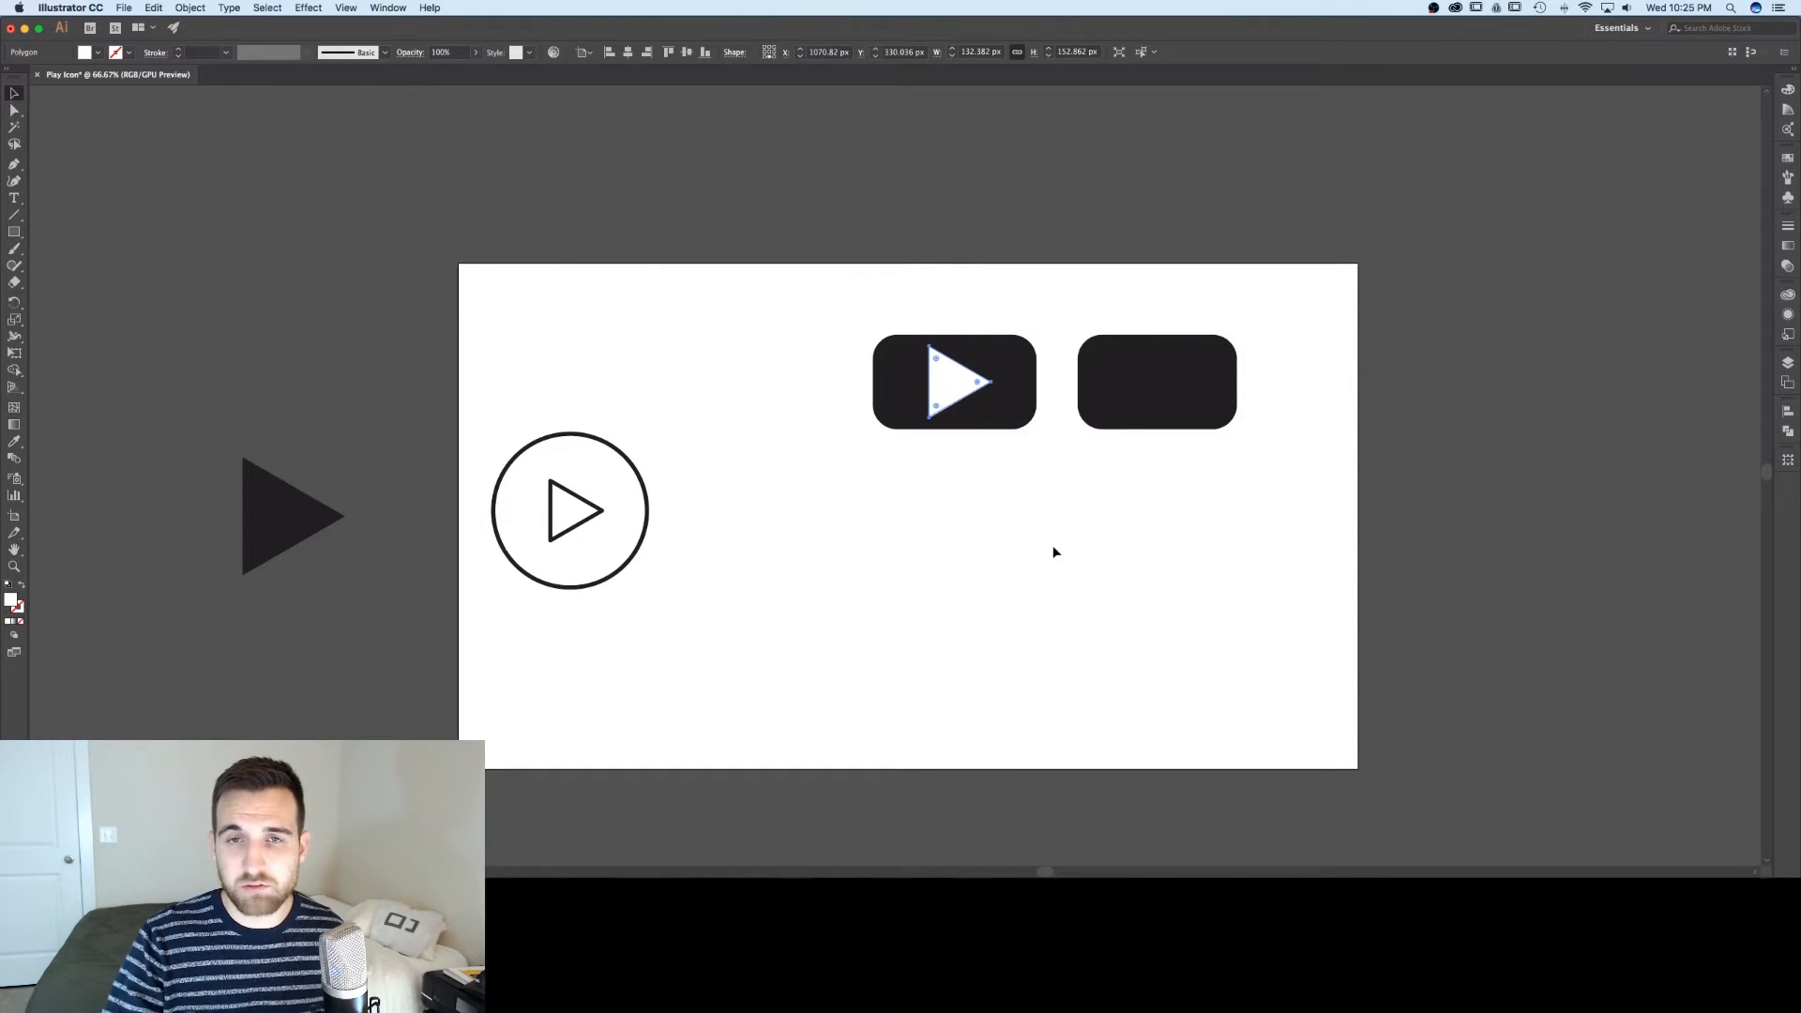
right_click(942, 368)
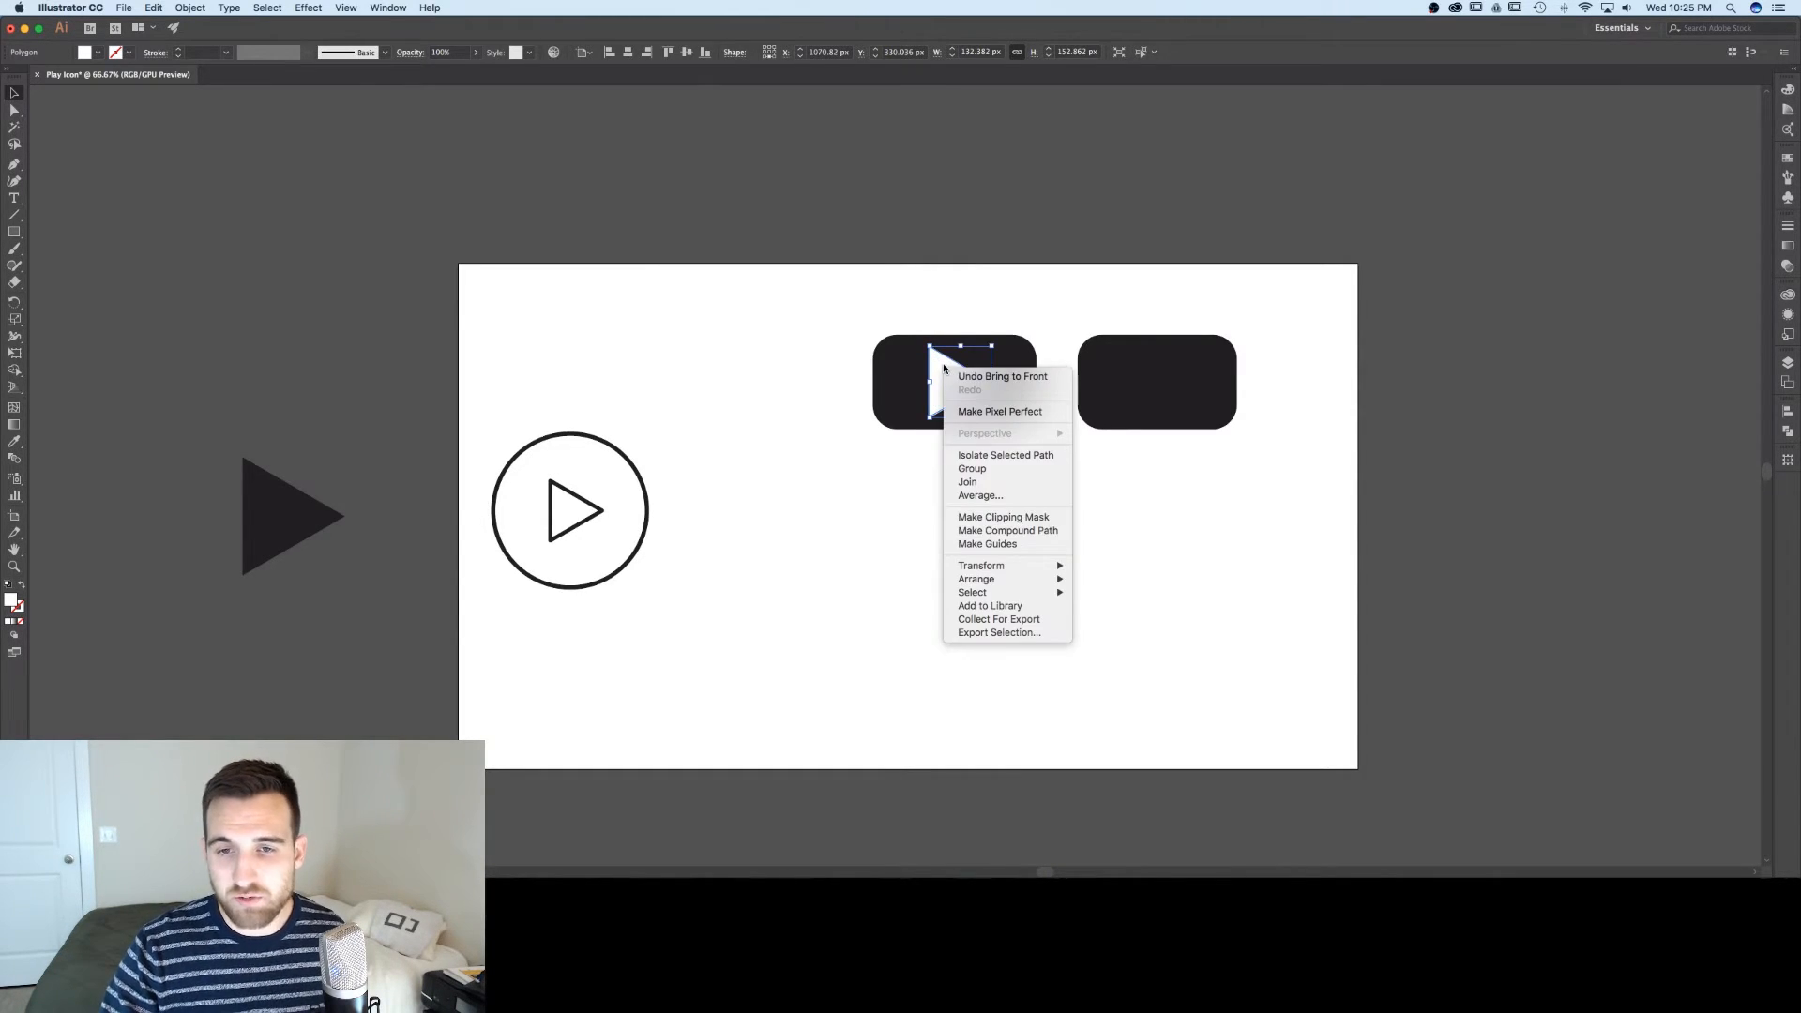
mouse_move(976, 578)
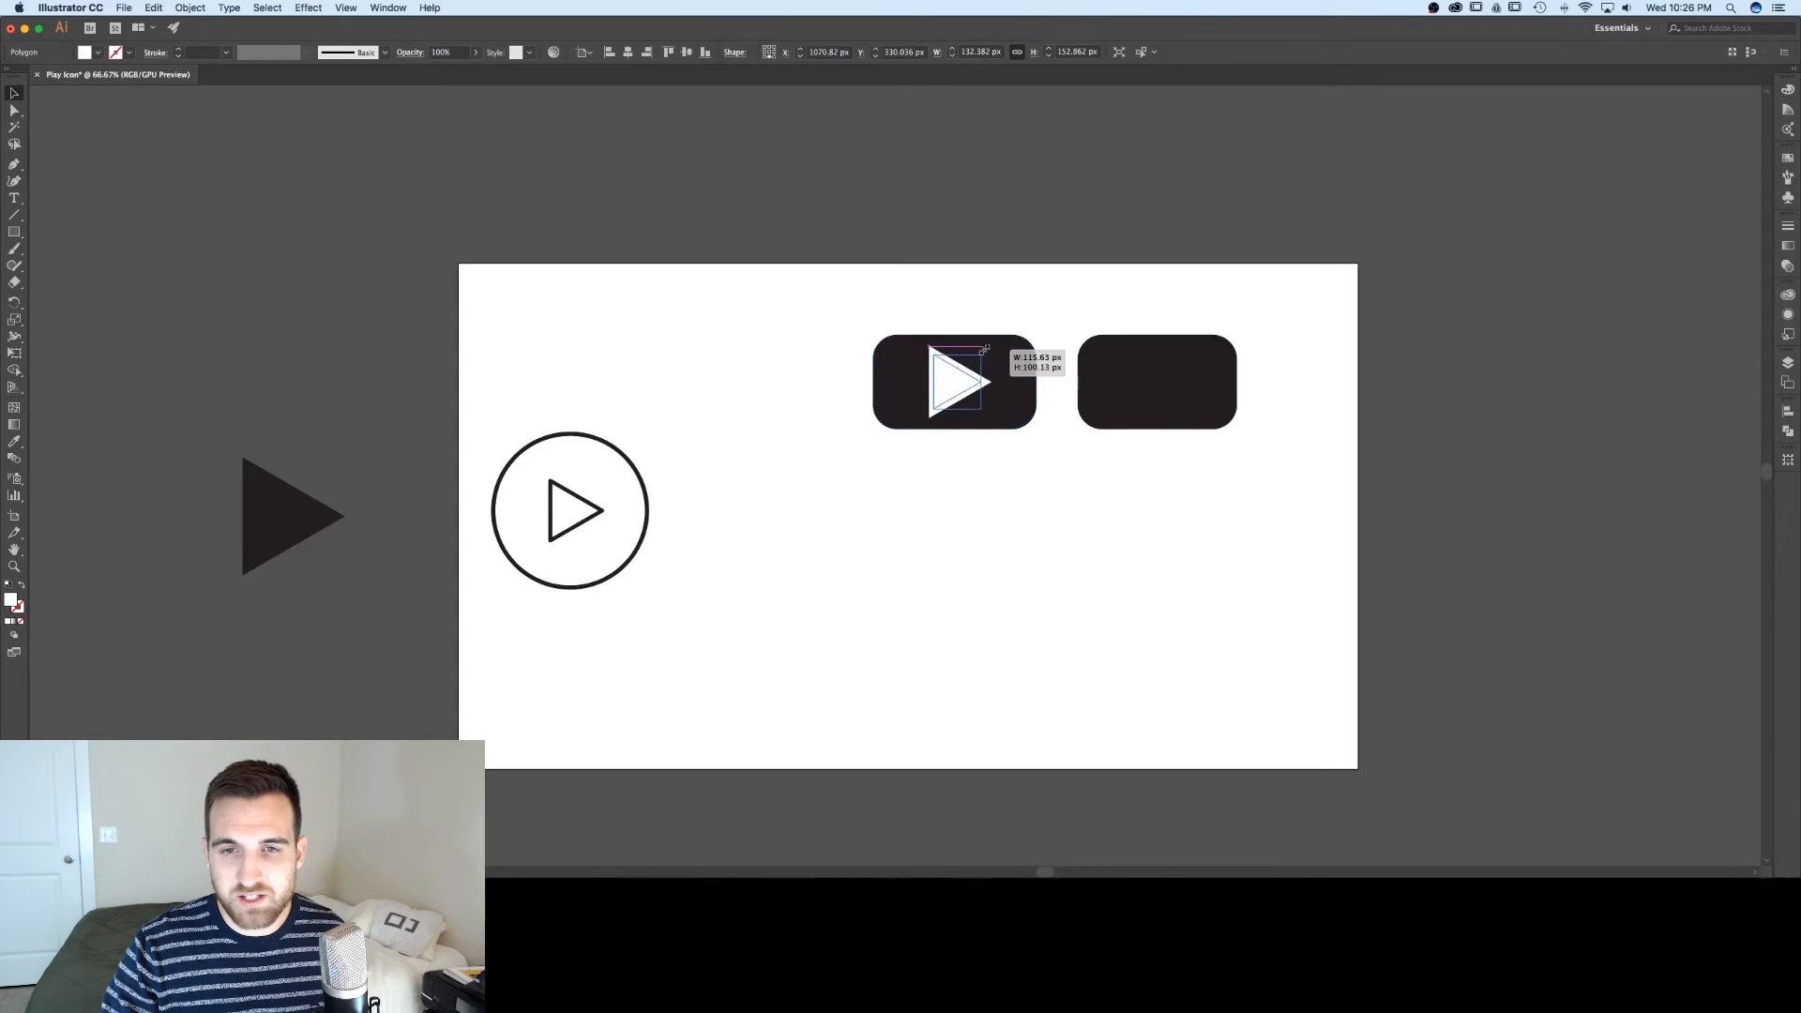
click(1058, 538)
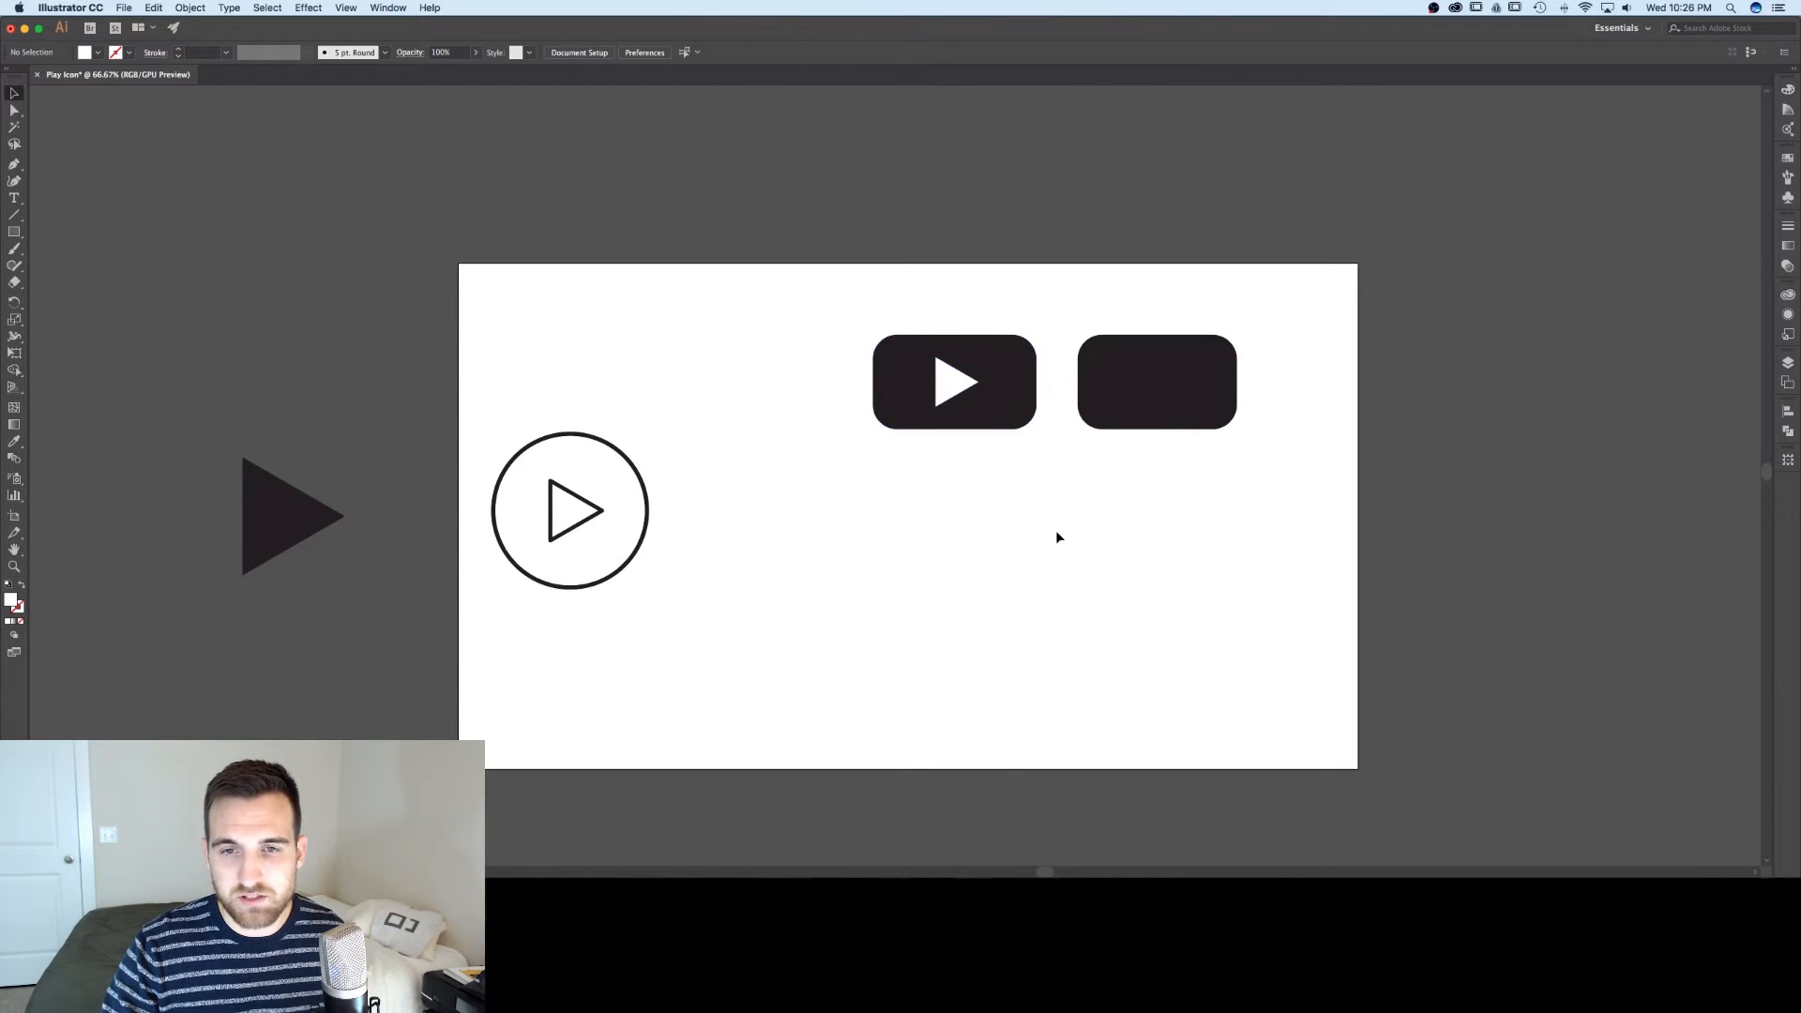
click(949, 381)
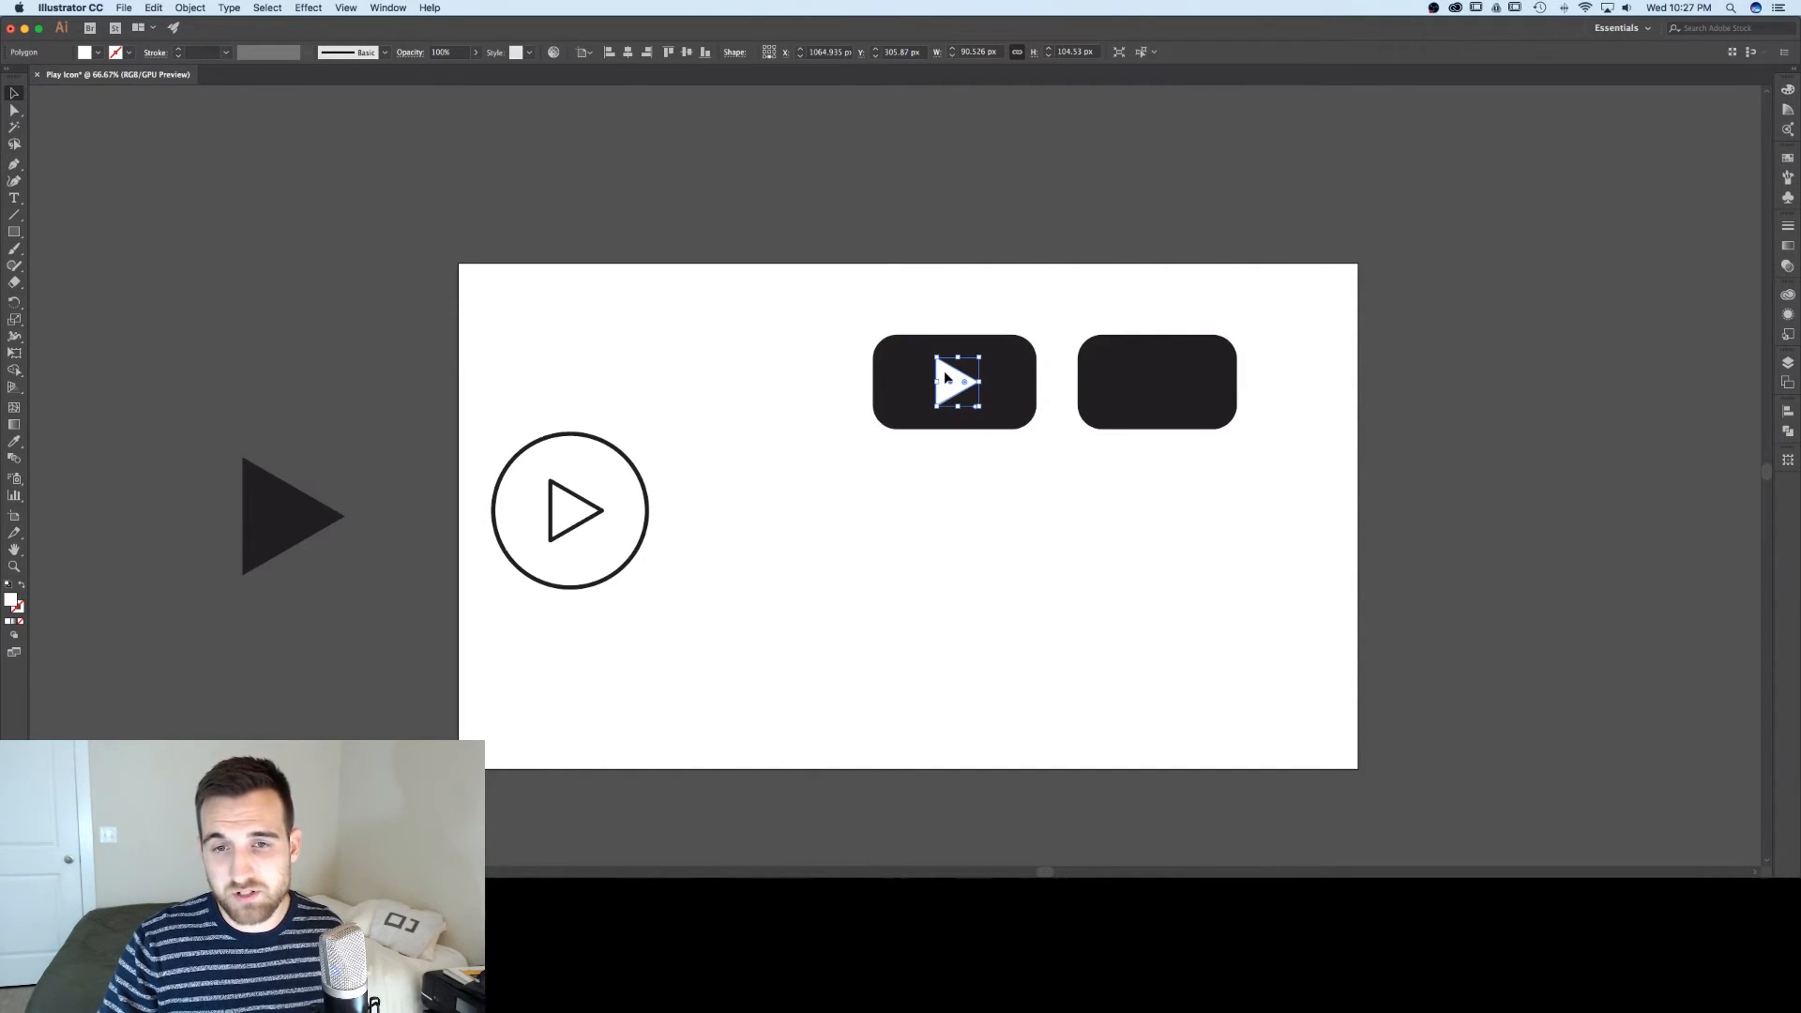
- Copy the white triangle onto the second rectangle and move both icons above the artboard
drag(953, 381, 1159, 378)
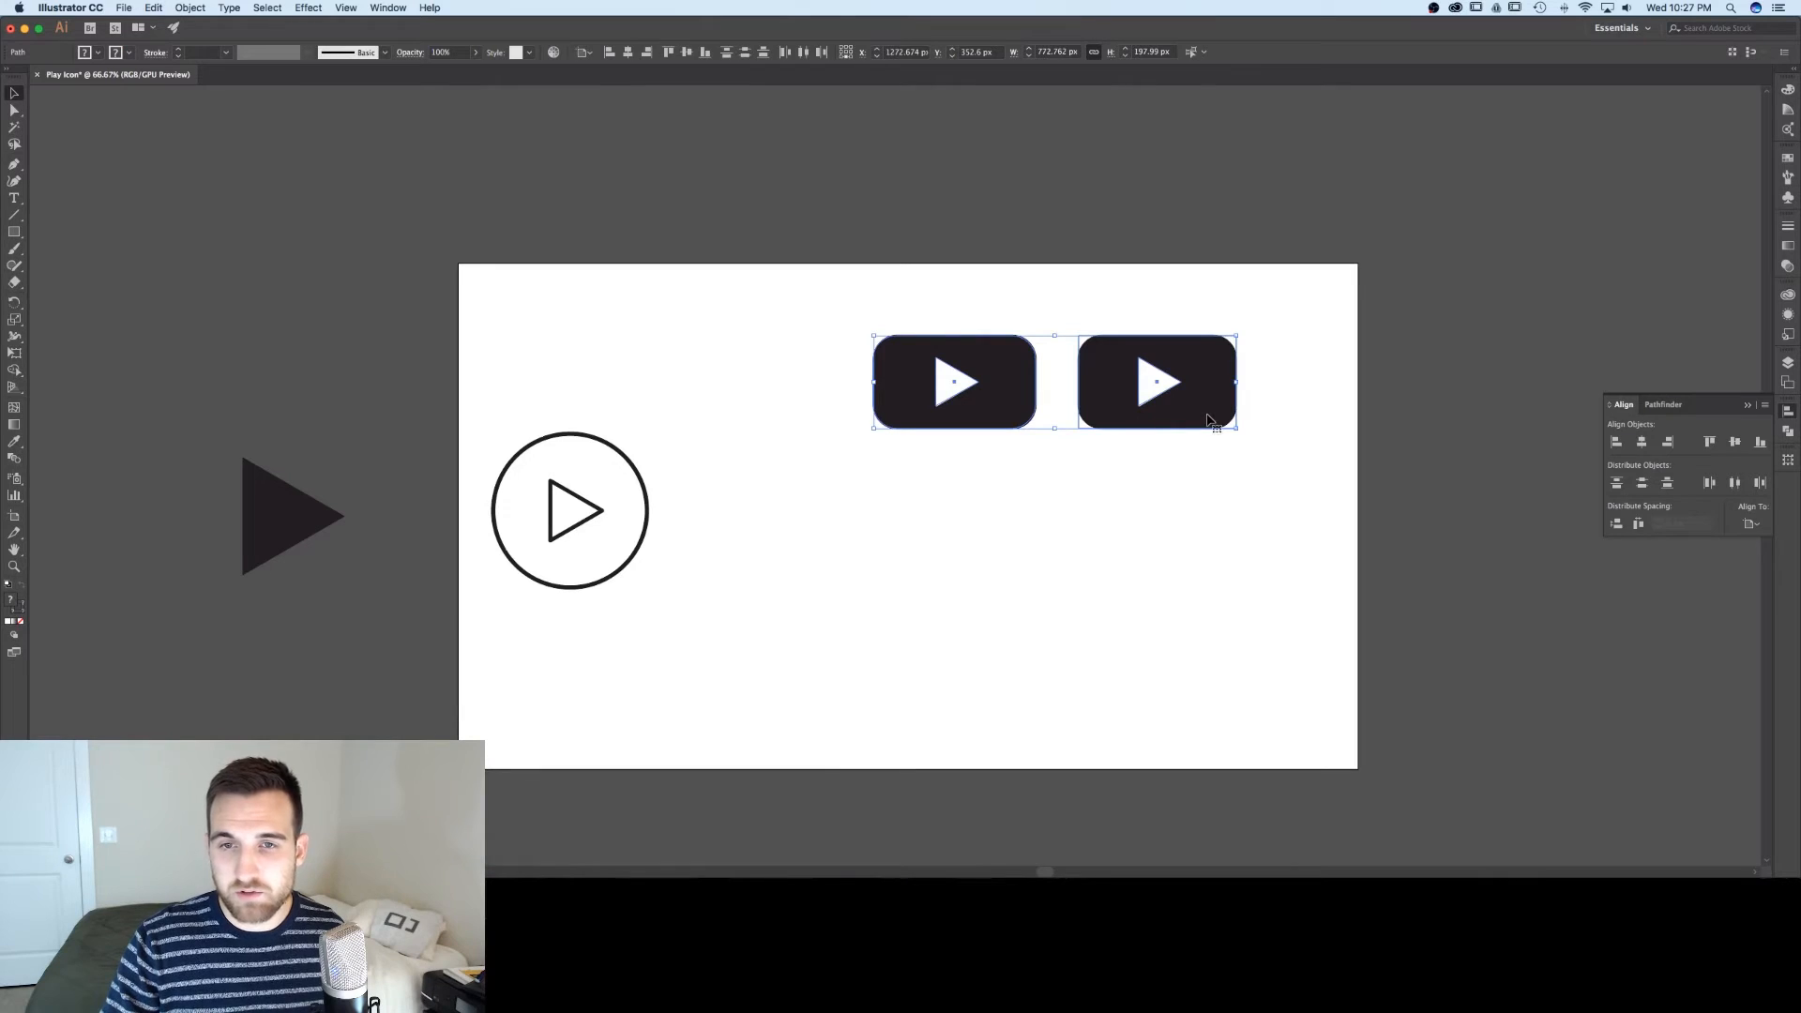
drag(1153, 381, 1153, 268)
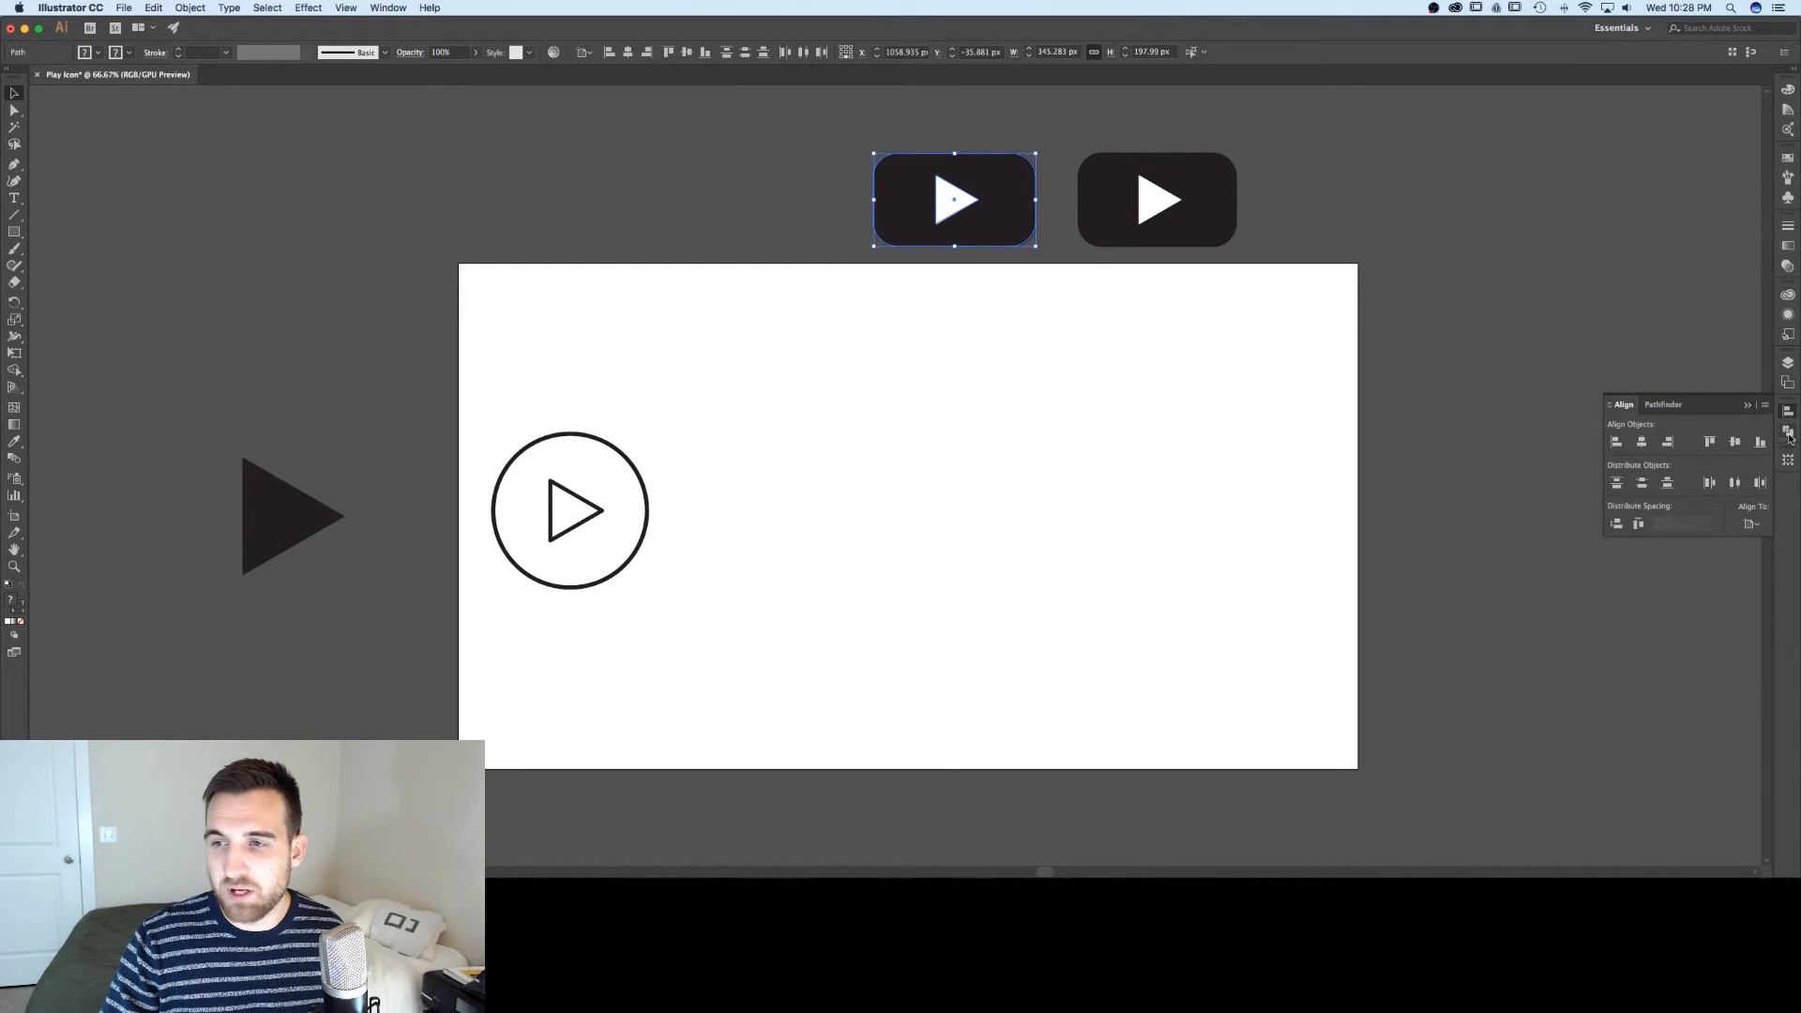
- Use Pathfinder Minus Front to cut the triangle out of the first rounded rectangle
click(1660, 405)
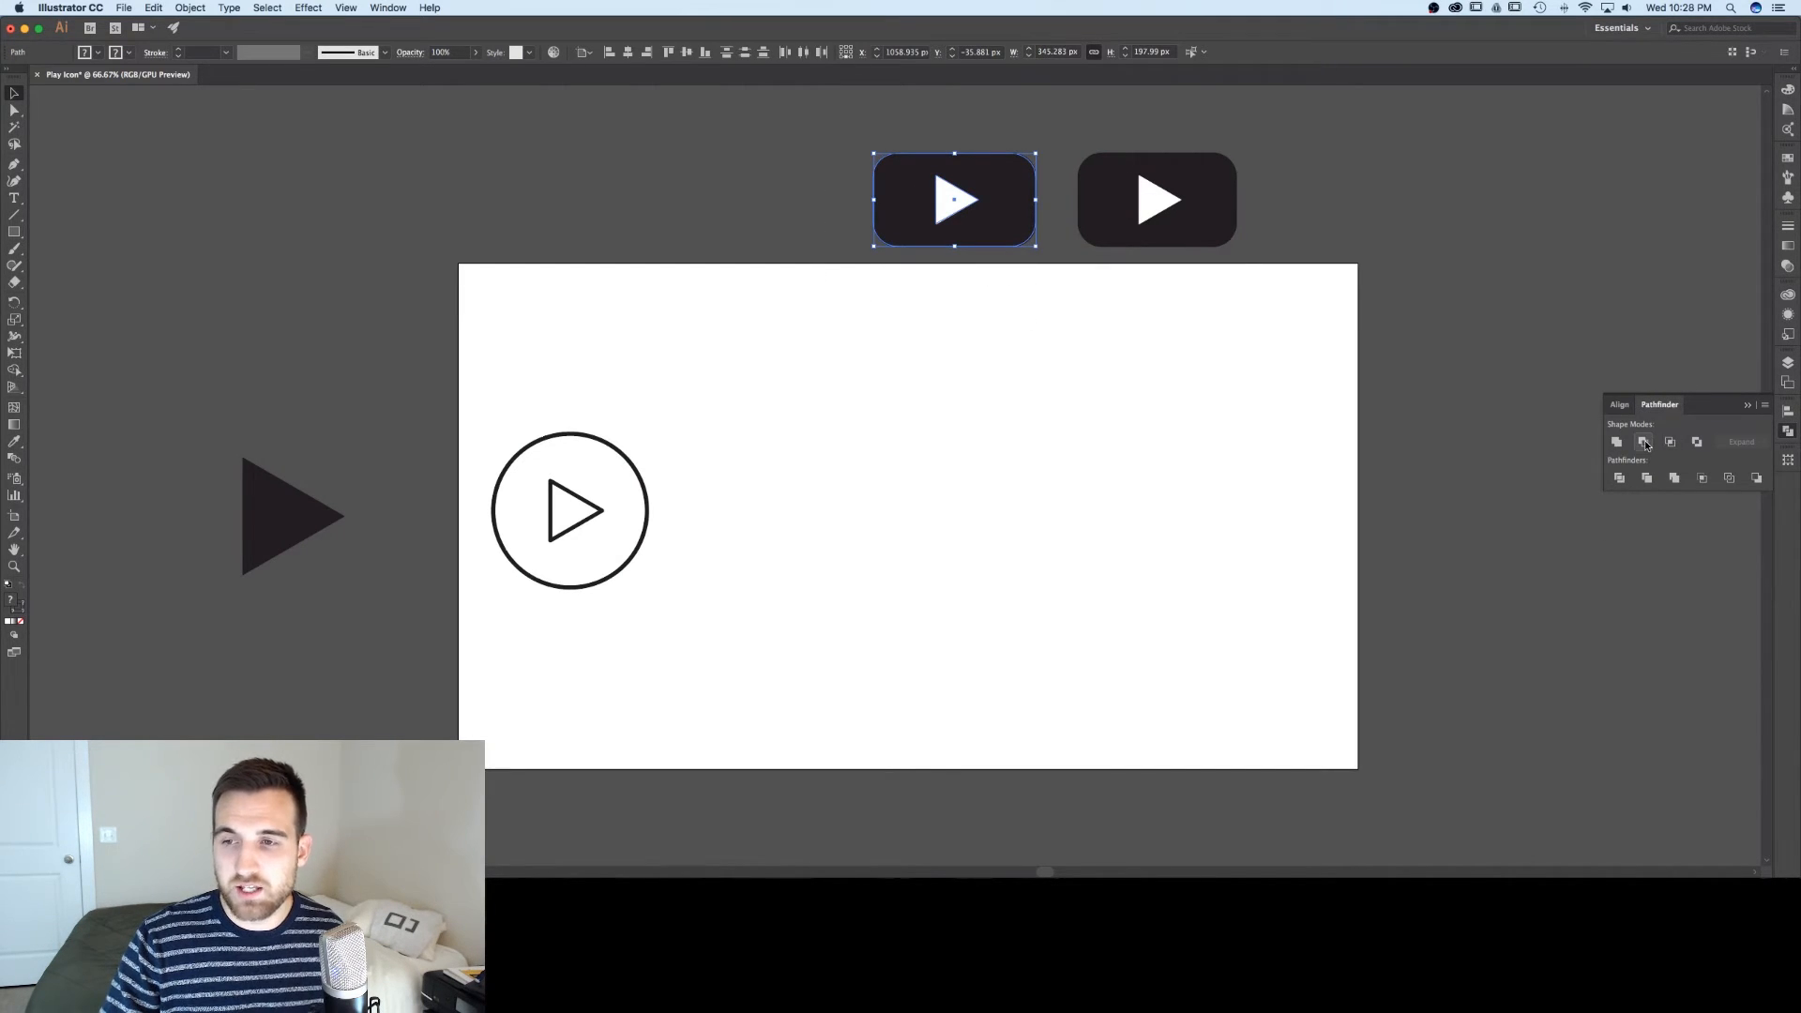
mouse_move(1643, 442)
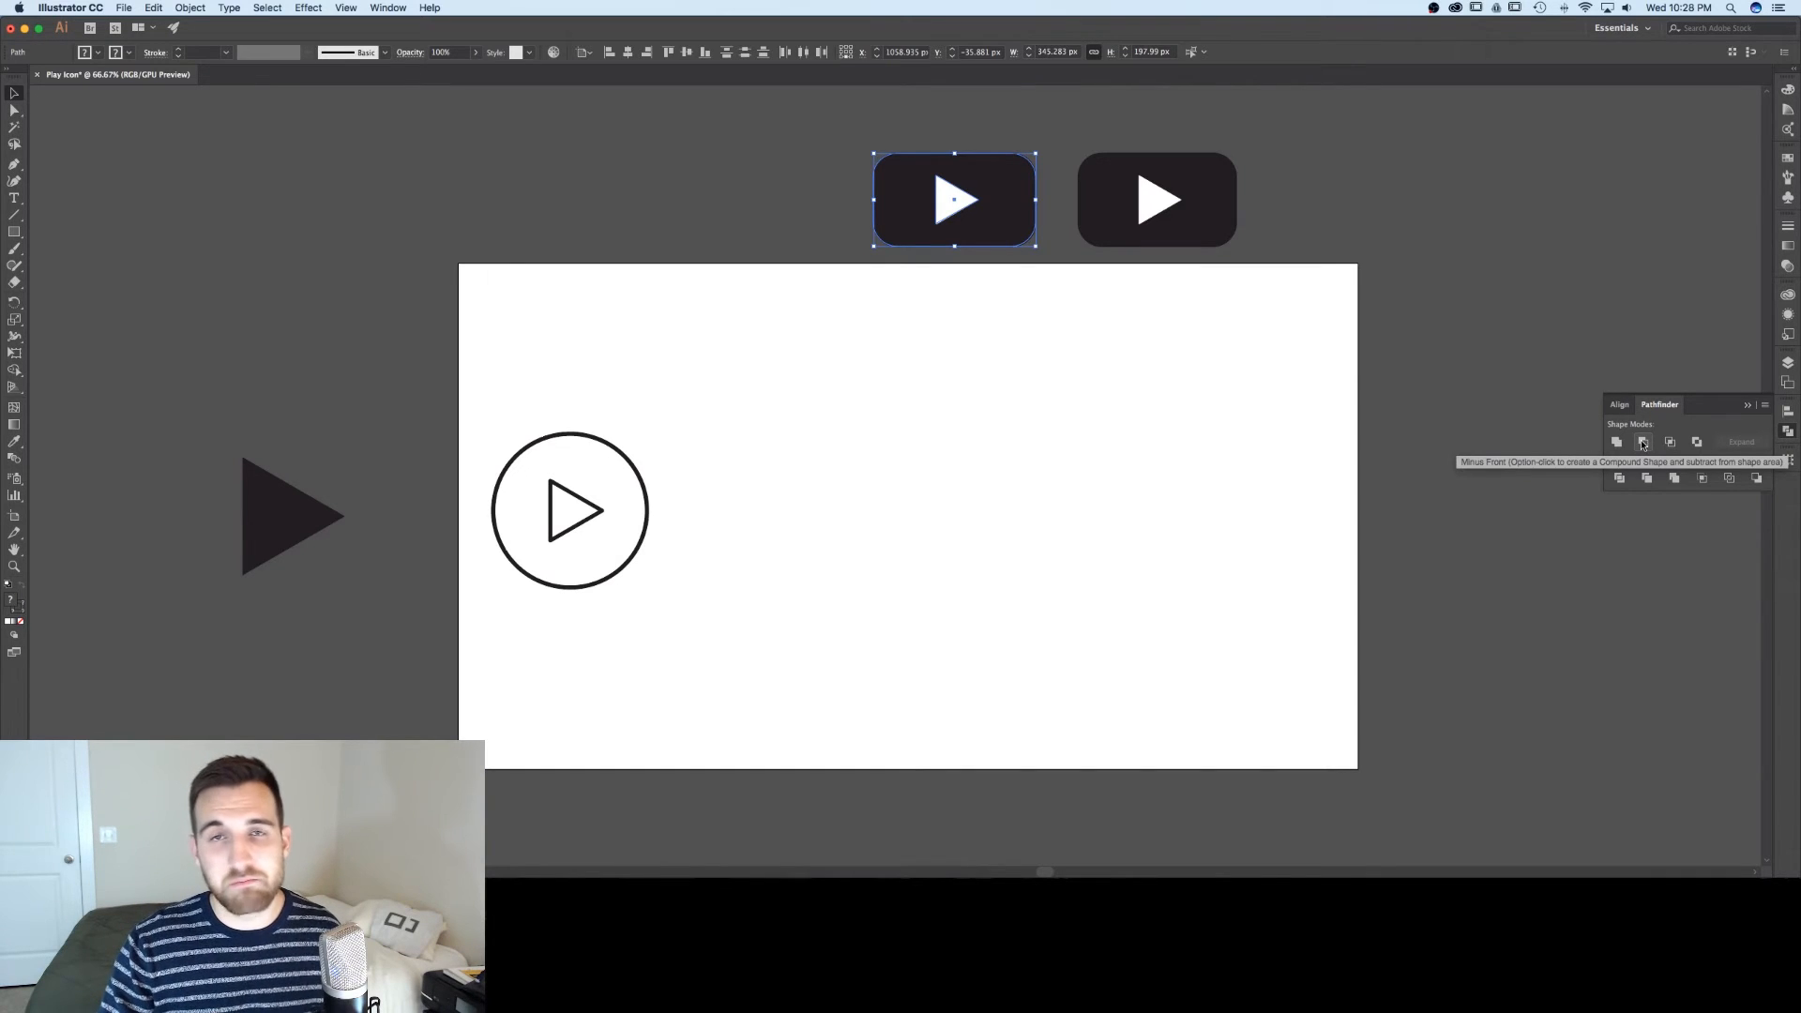
click(1643, 442)
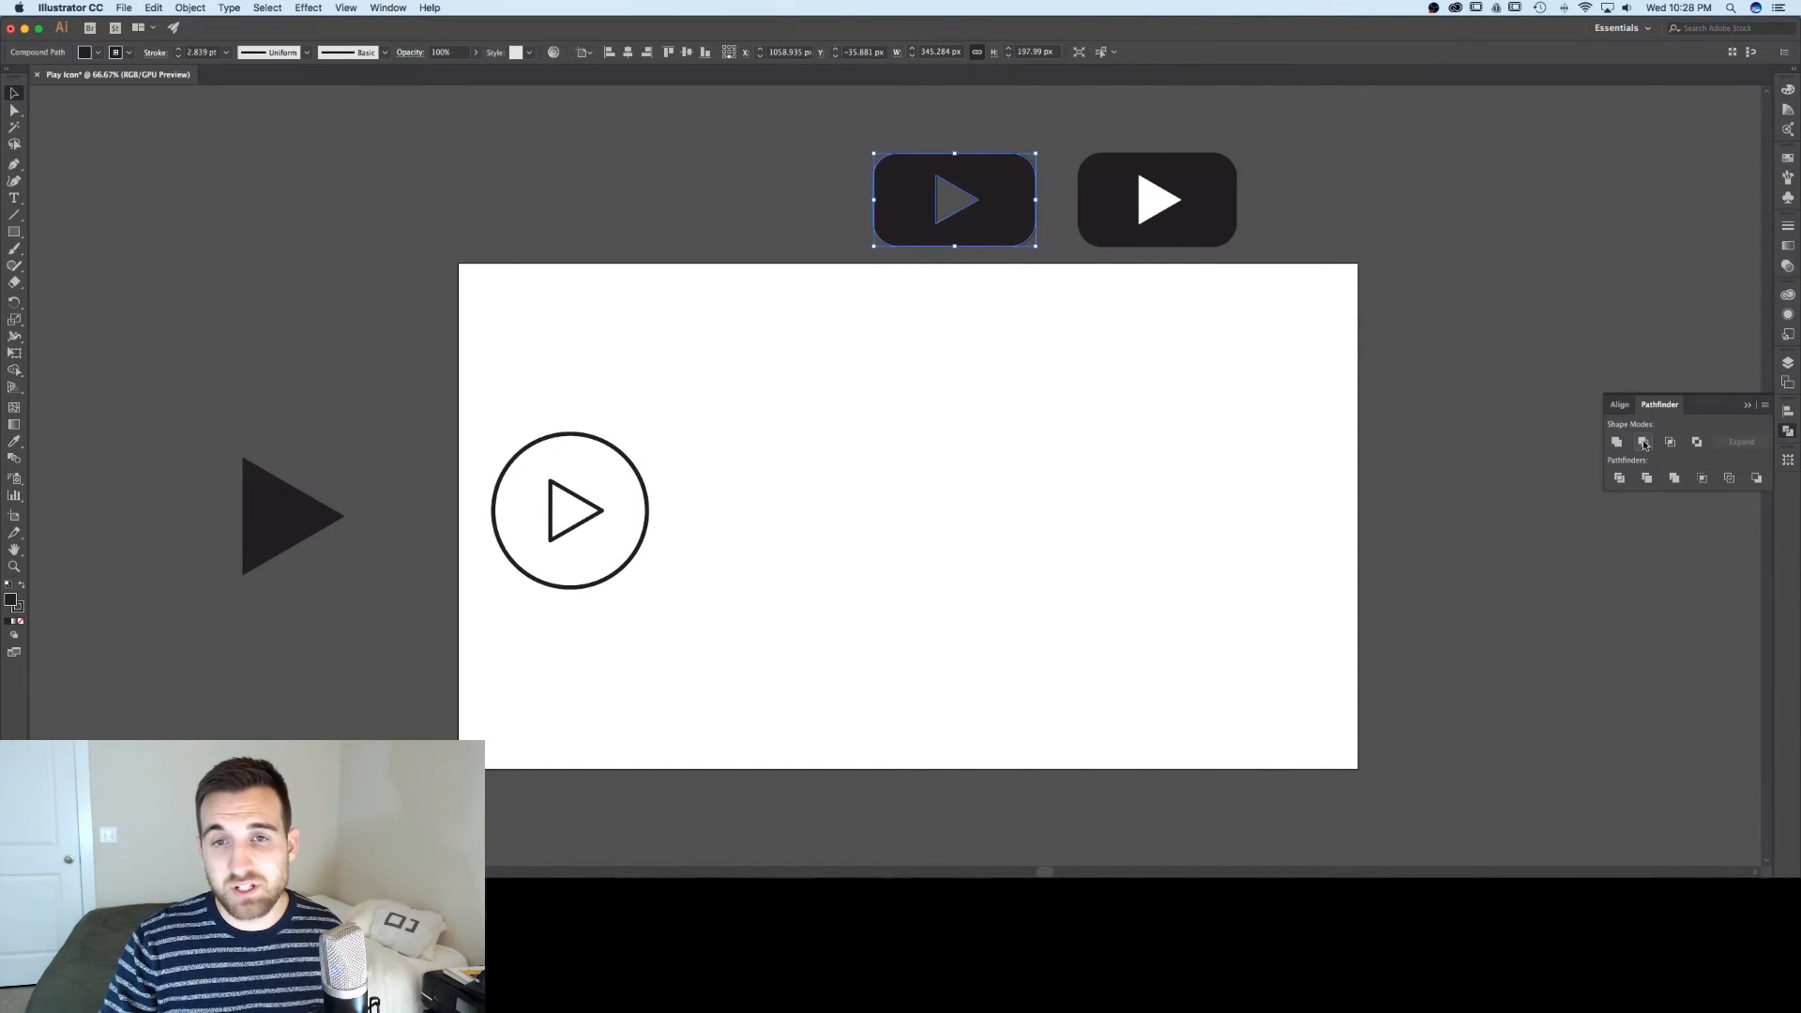
mouse_move(1137, 469)
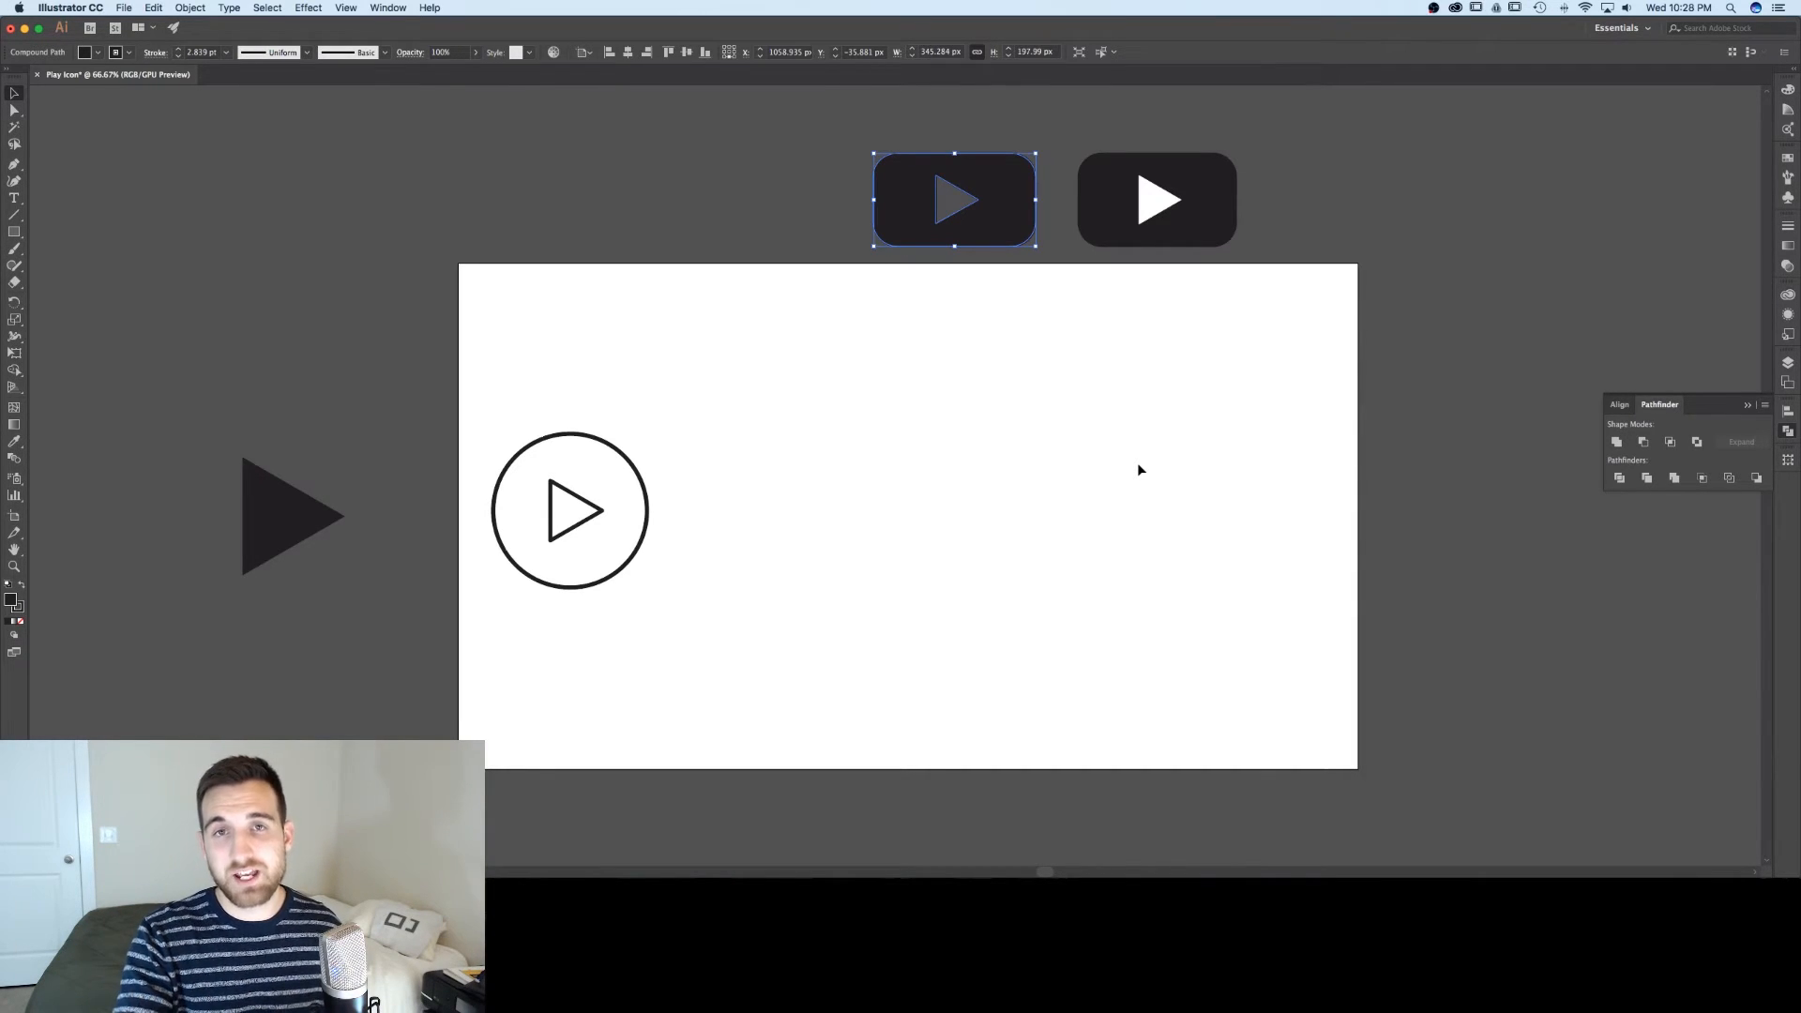
mouse_move(1114, 321)
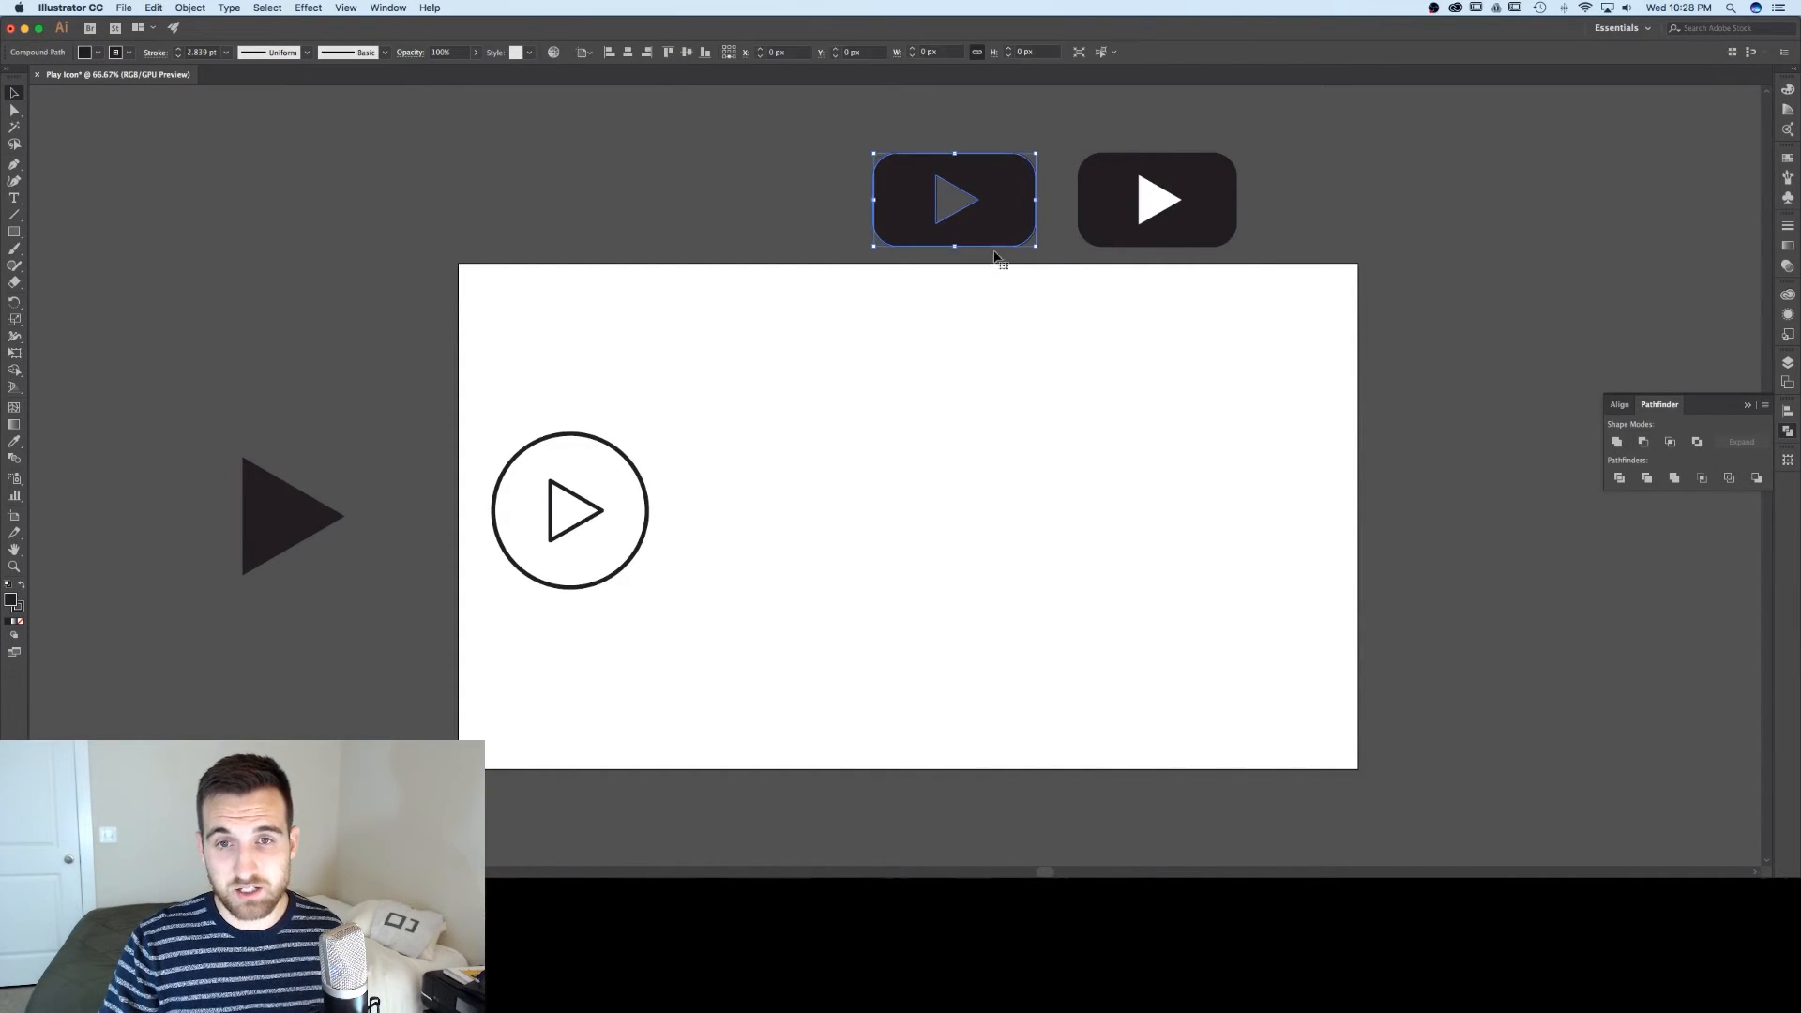
drag(952, 201, 953, 276)
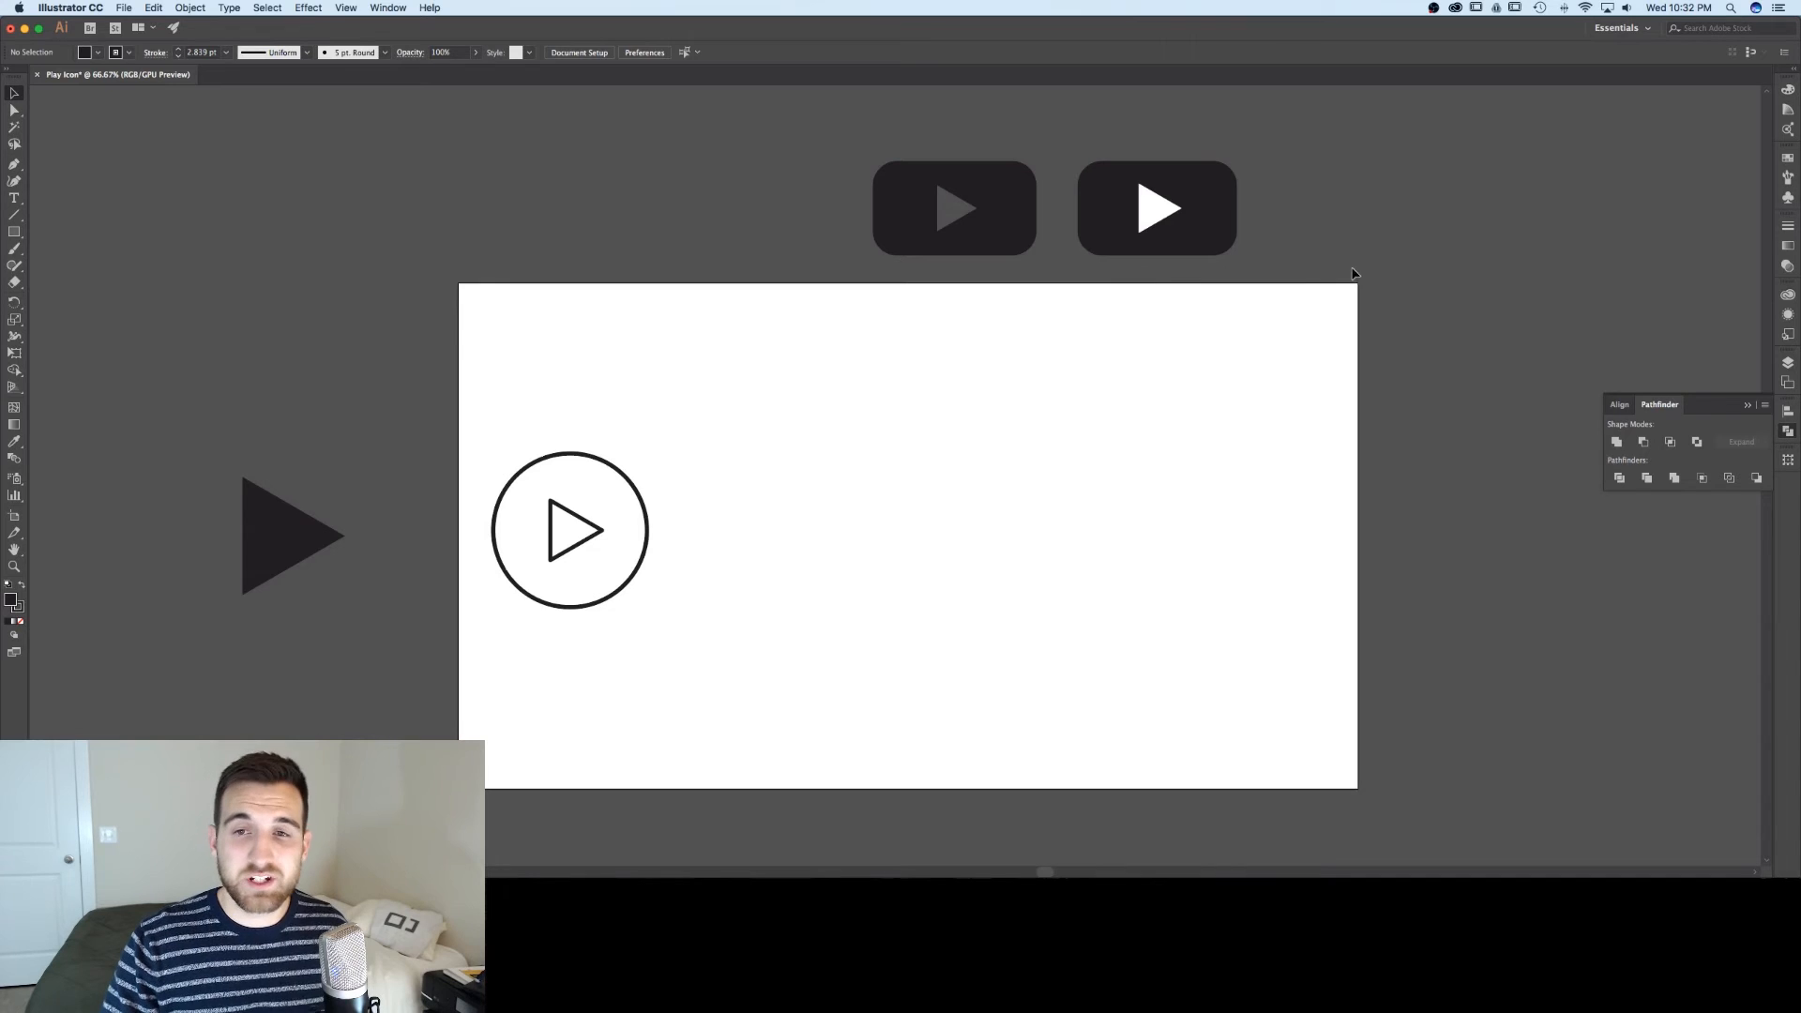
mouse_move(1296, 249)
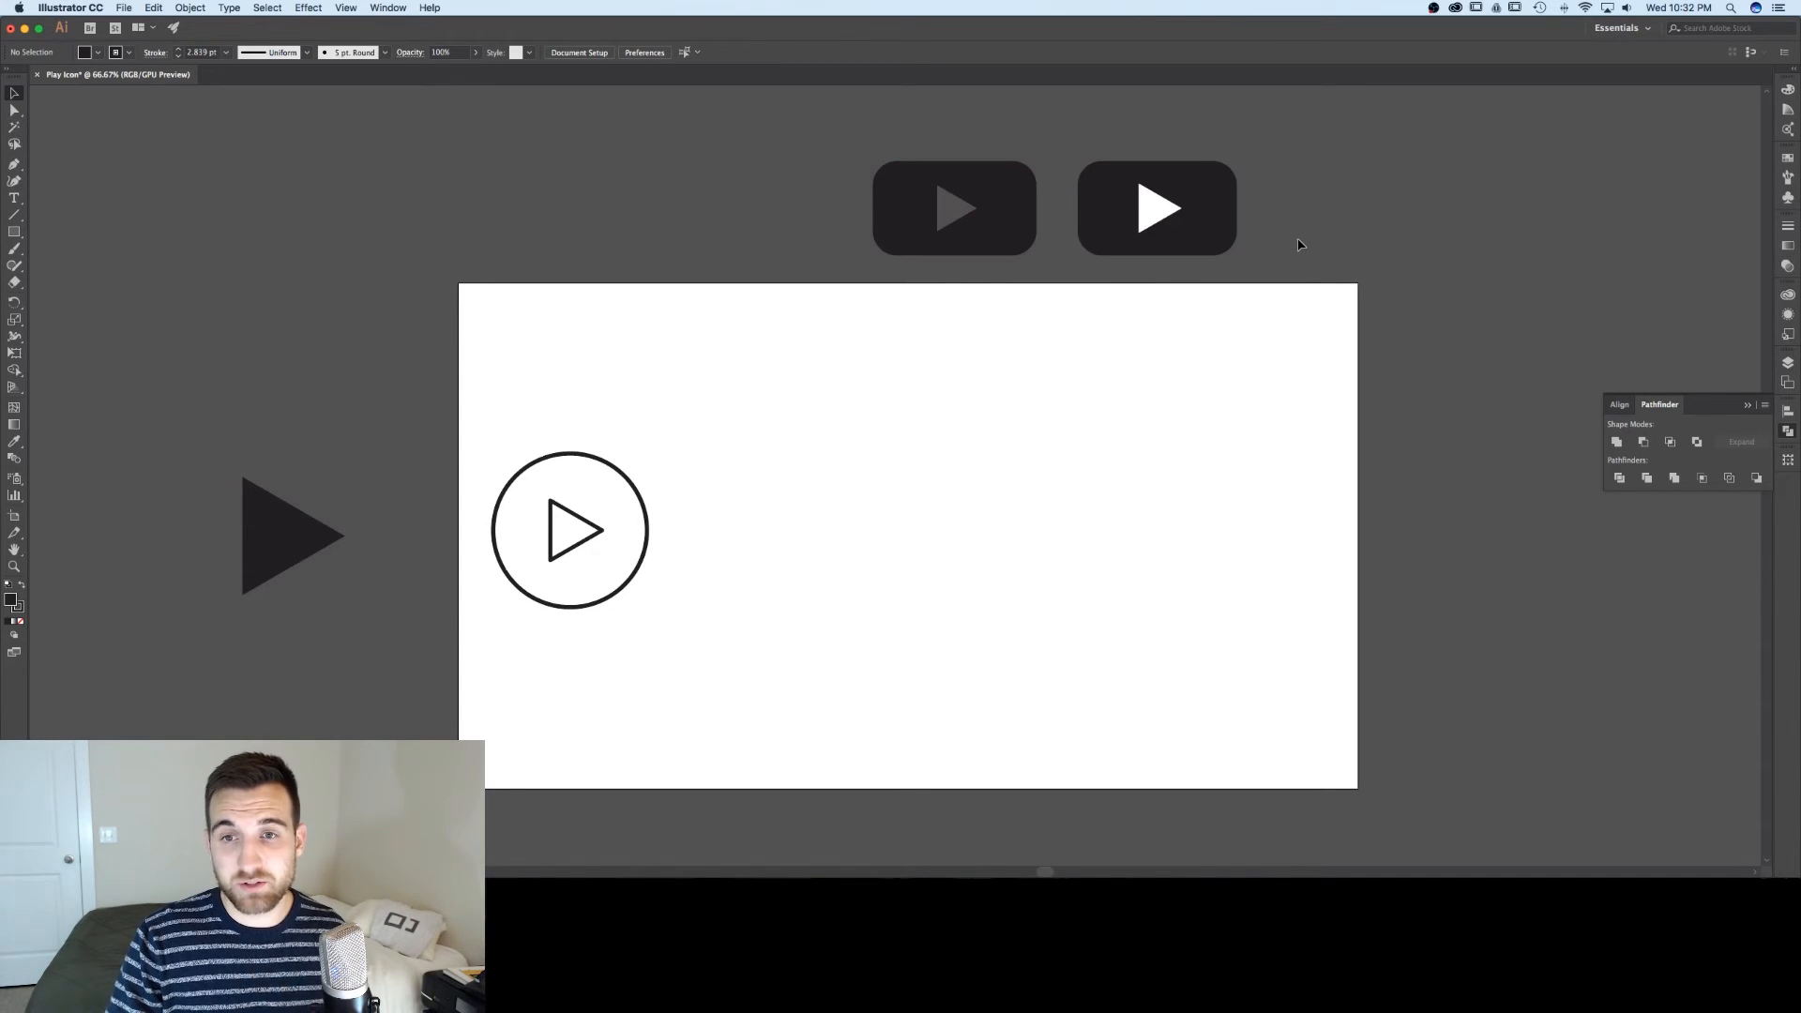
- Cut the play triangle out of the second rounded rectangle with Pathfinder Minus Front
click(1157, 208)
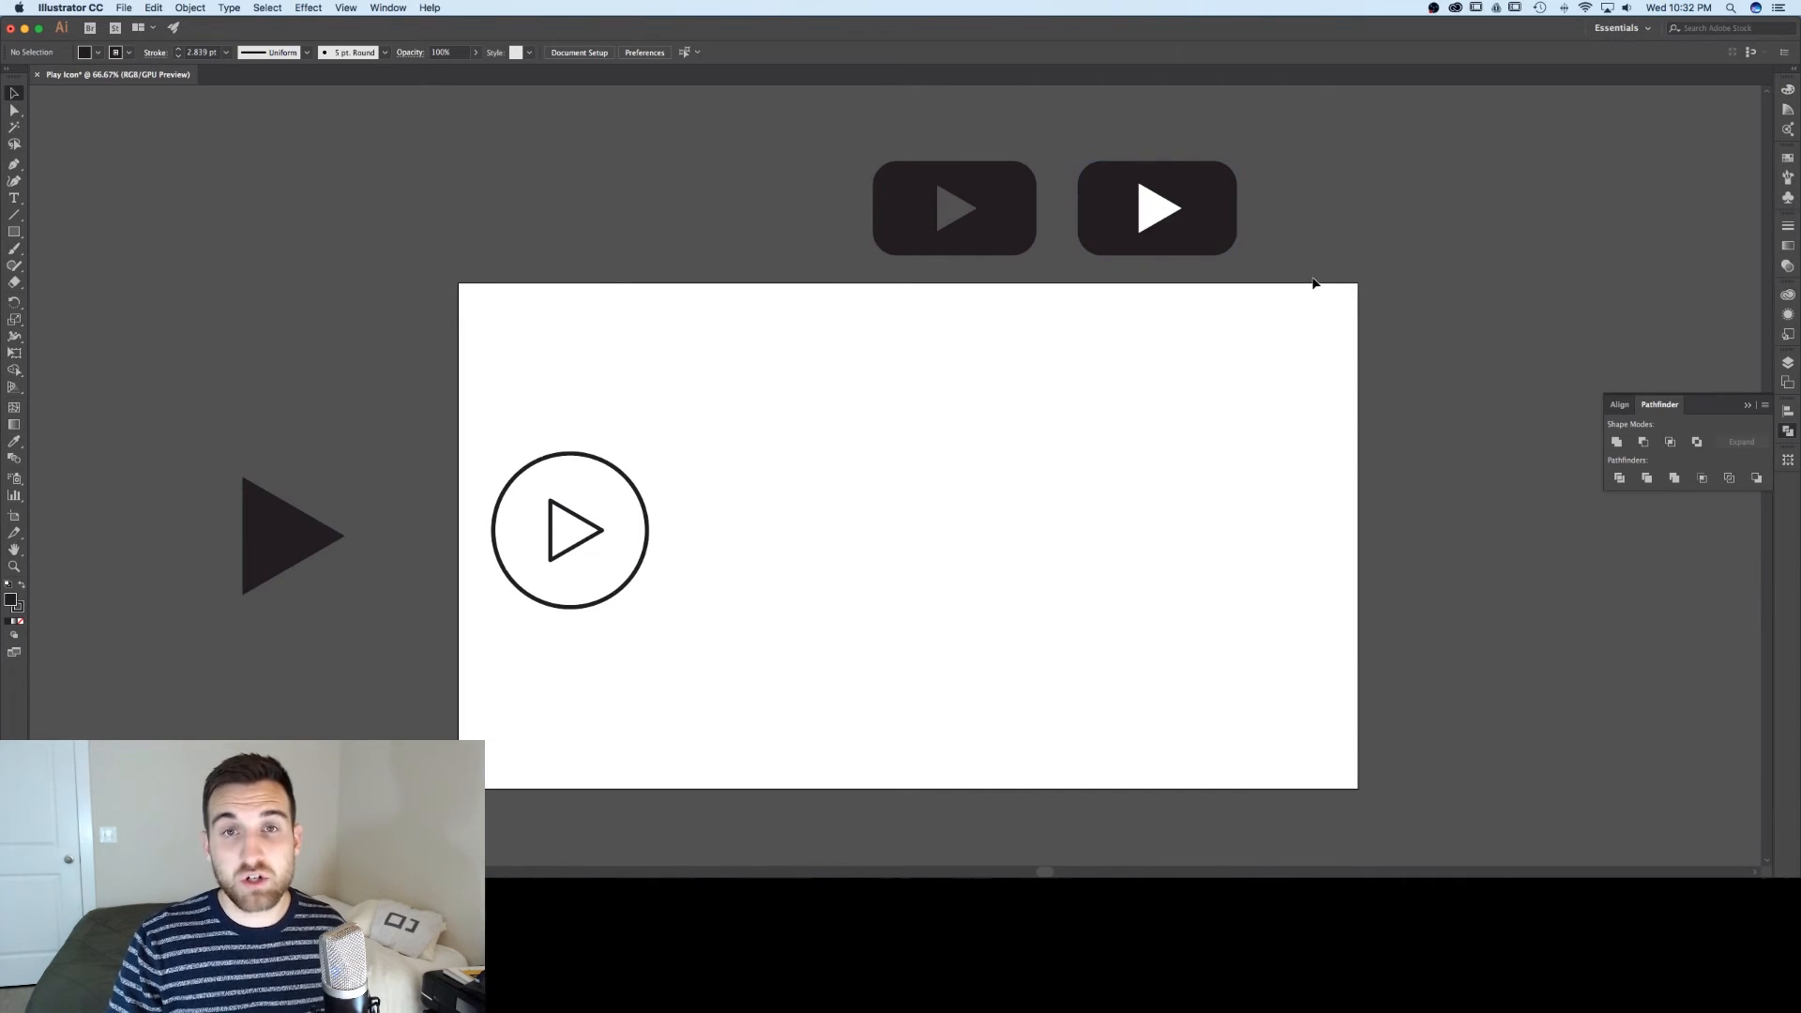
mouse_move(1253, 265)
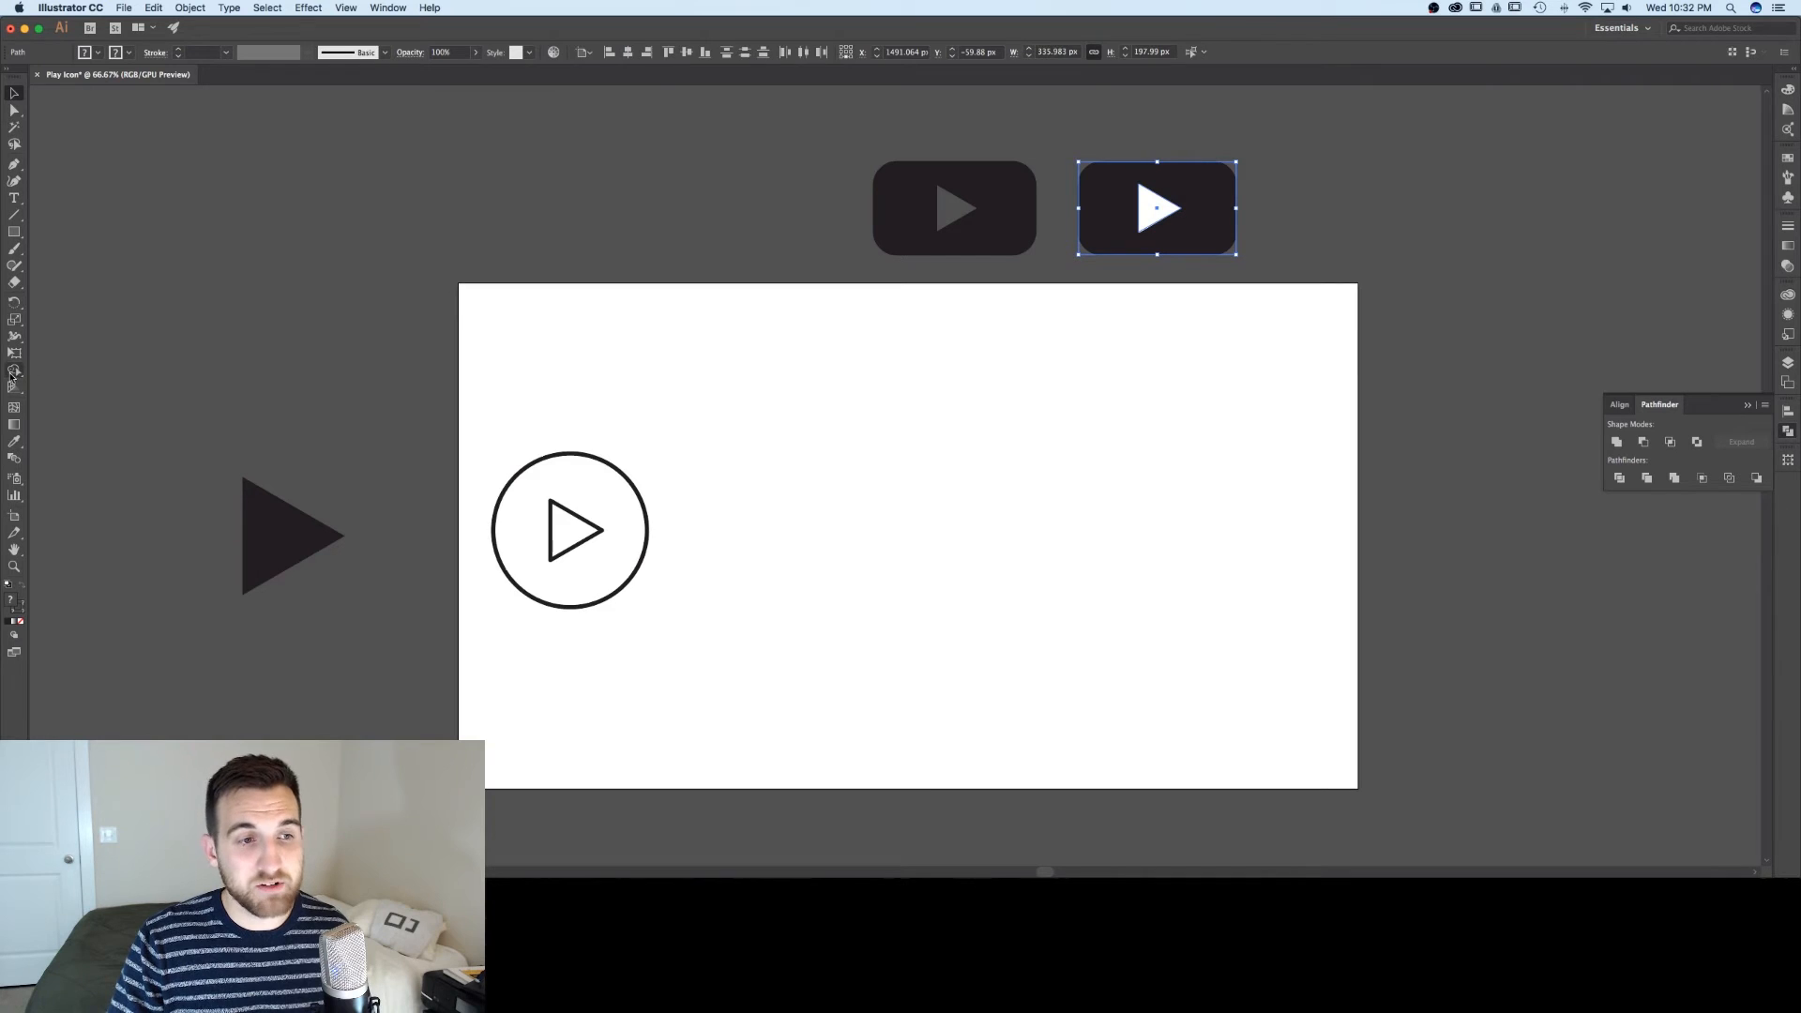
mouse_move(15, 371)
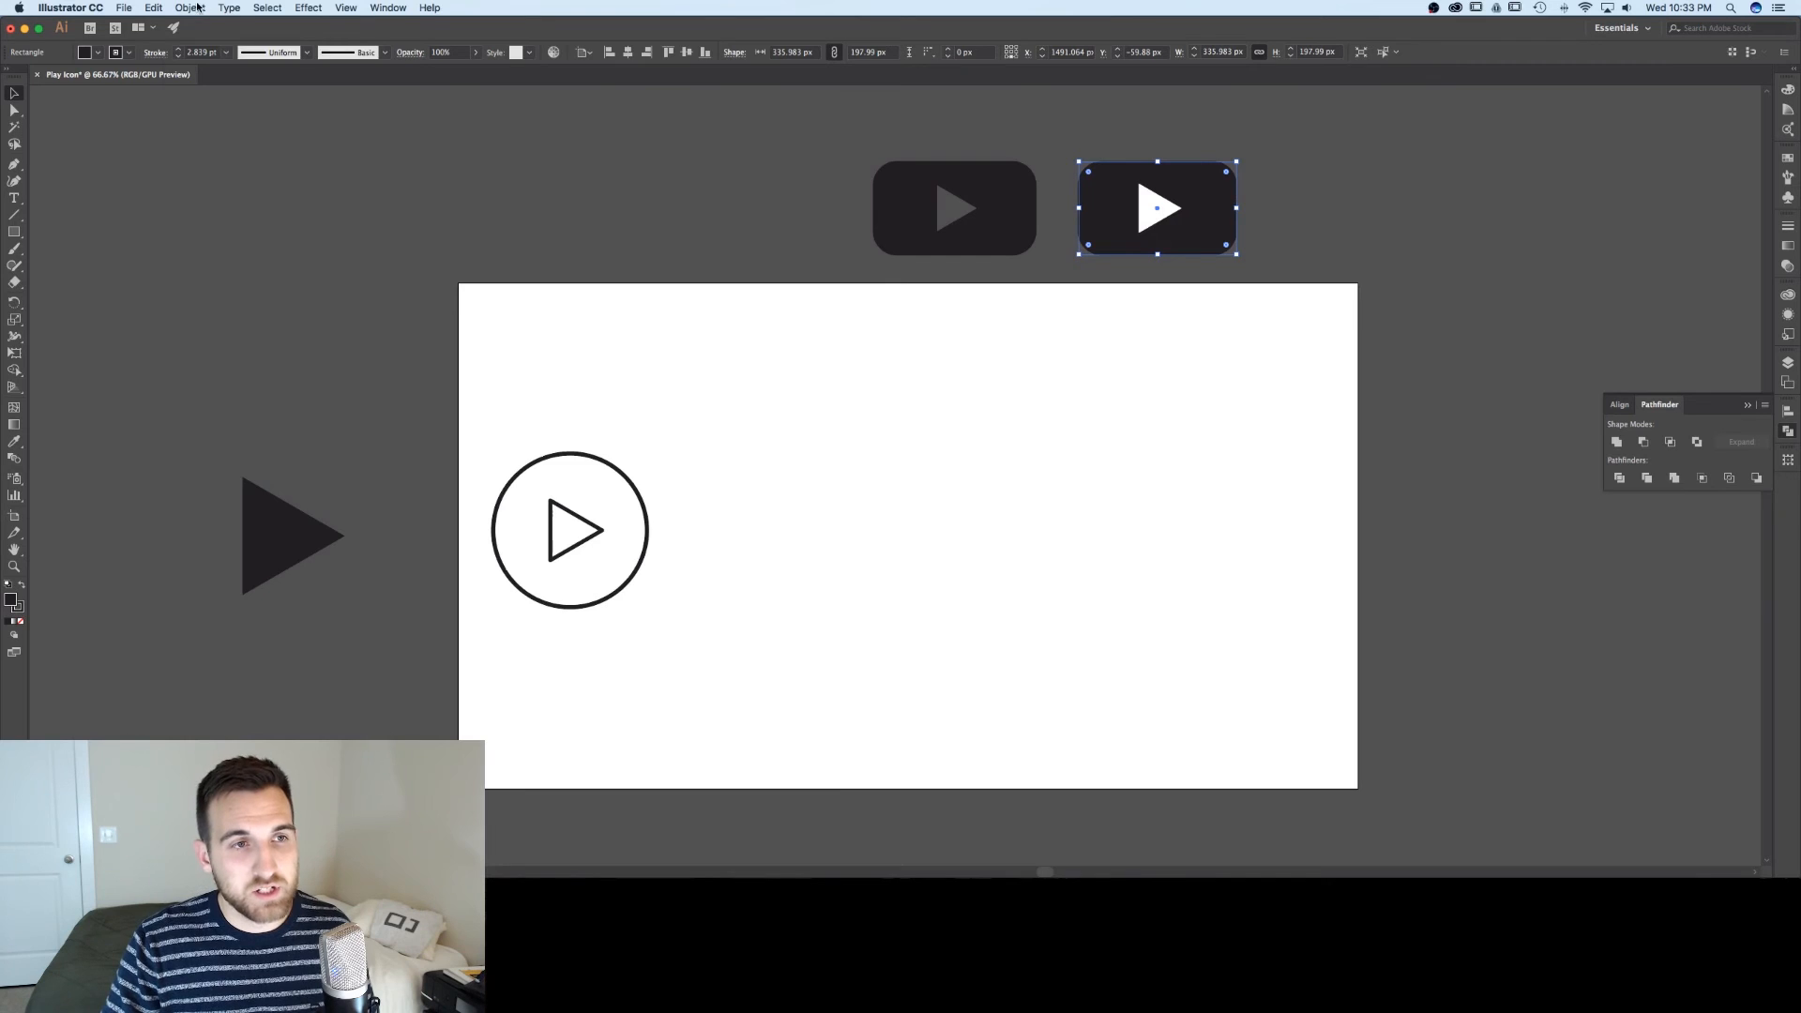
click(192, 7)
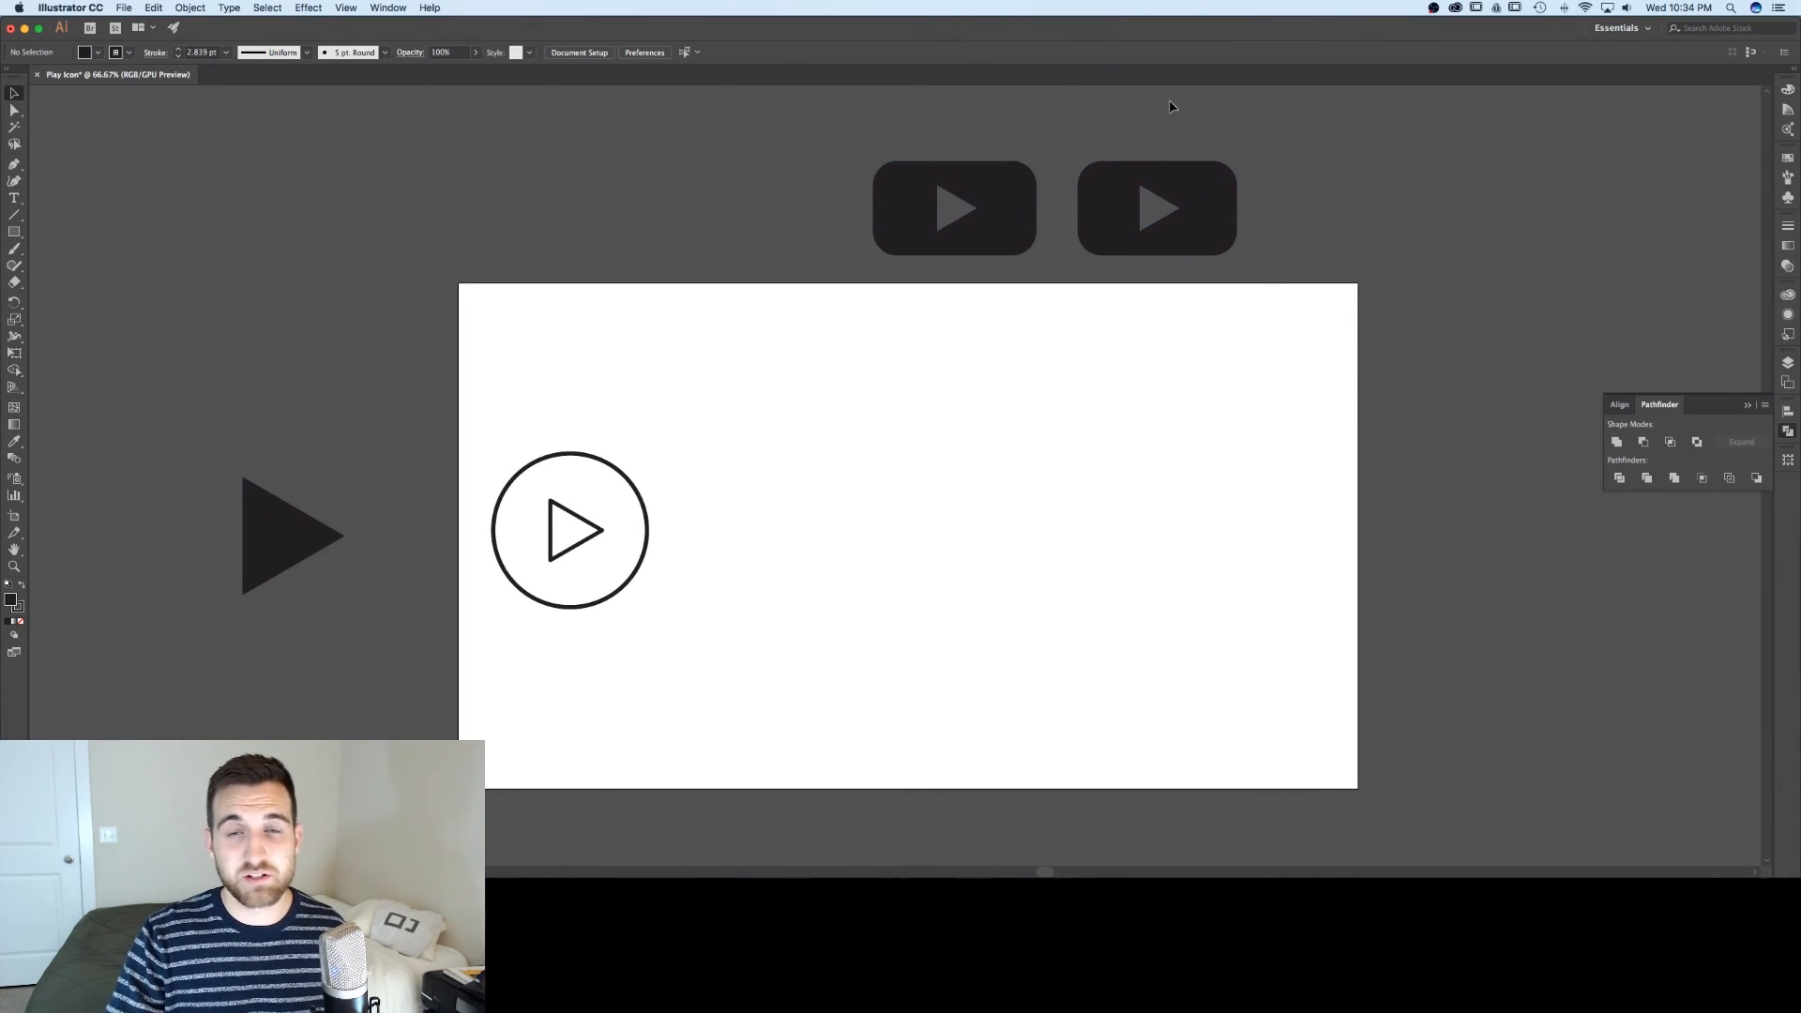
mouse_move(1351, 201)
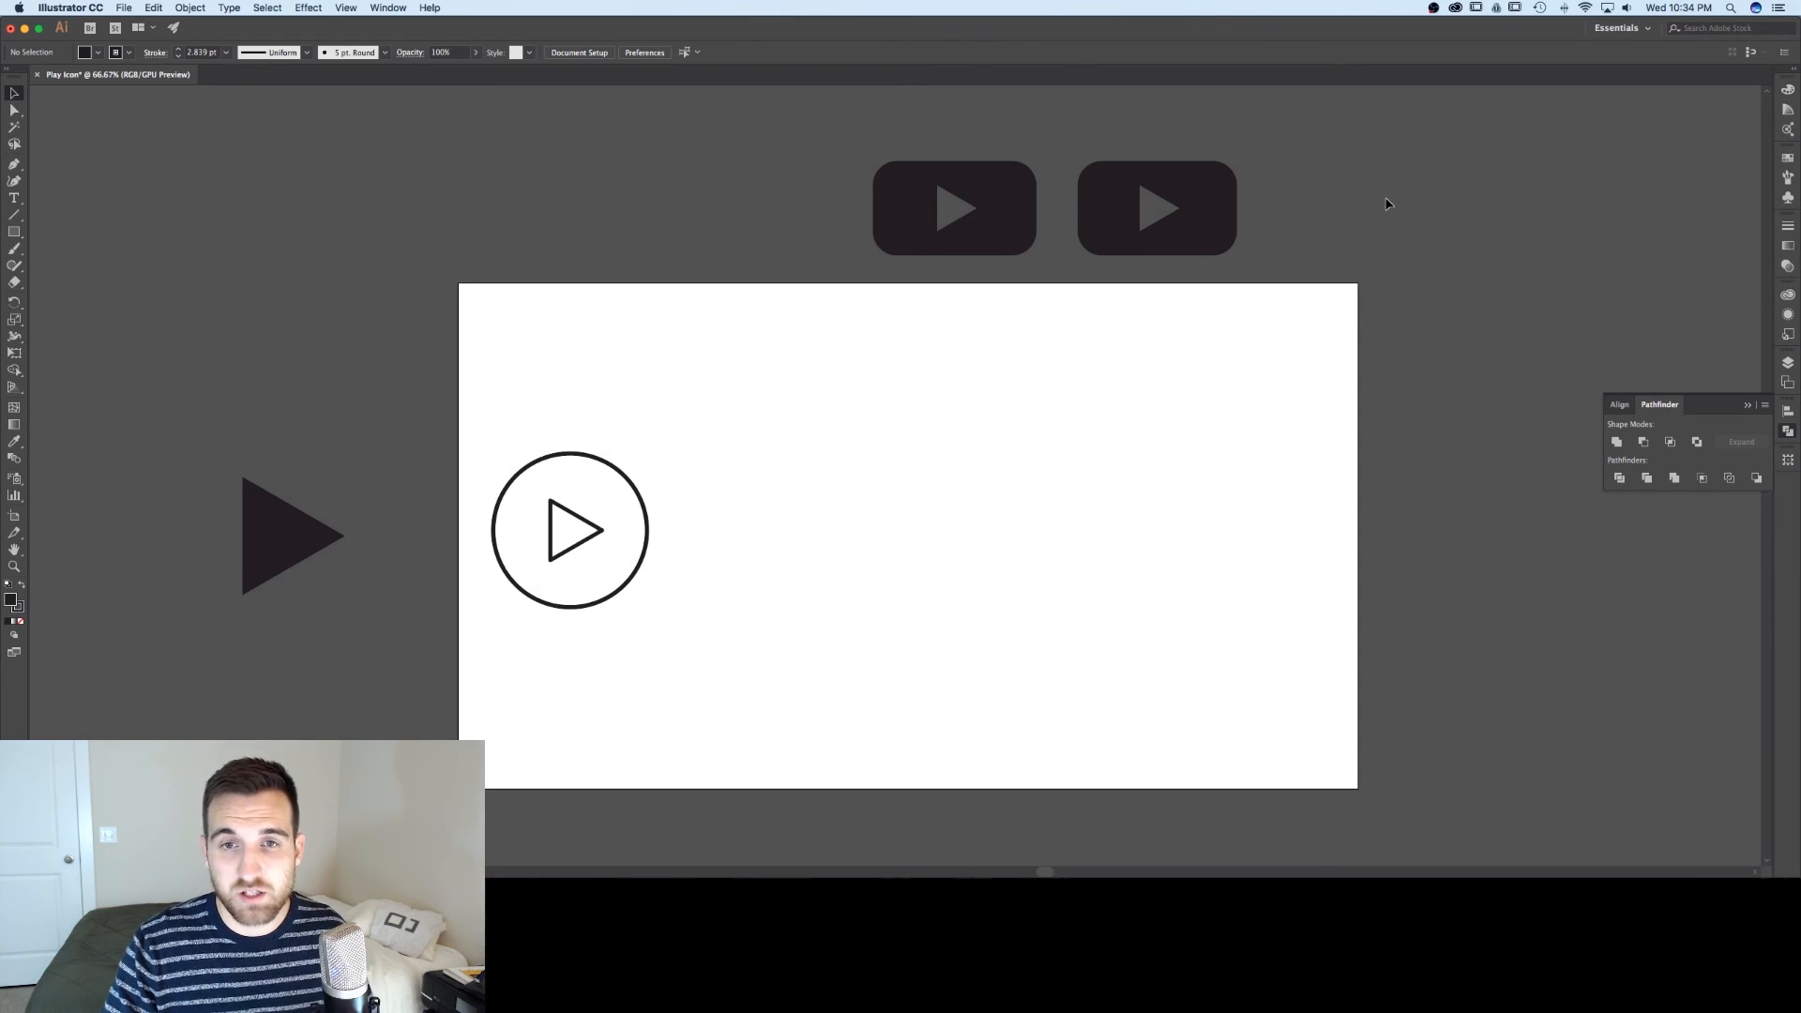
- Arrange the cutout rectangle, solid triangle and circled triangle icons in a row on the artboard
drag(1157, 209, 1159, 570)
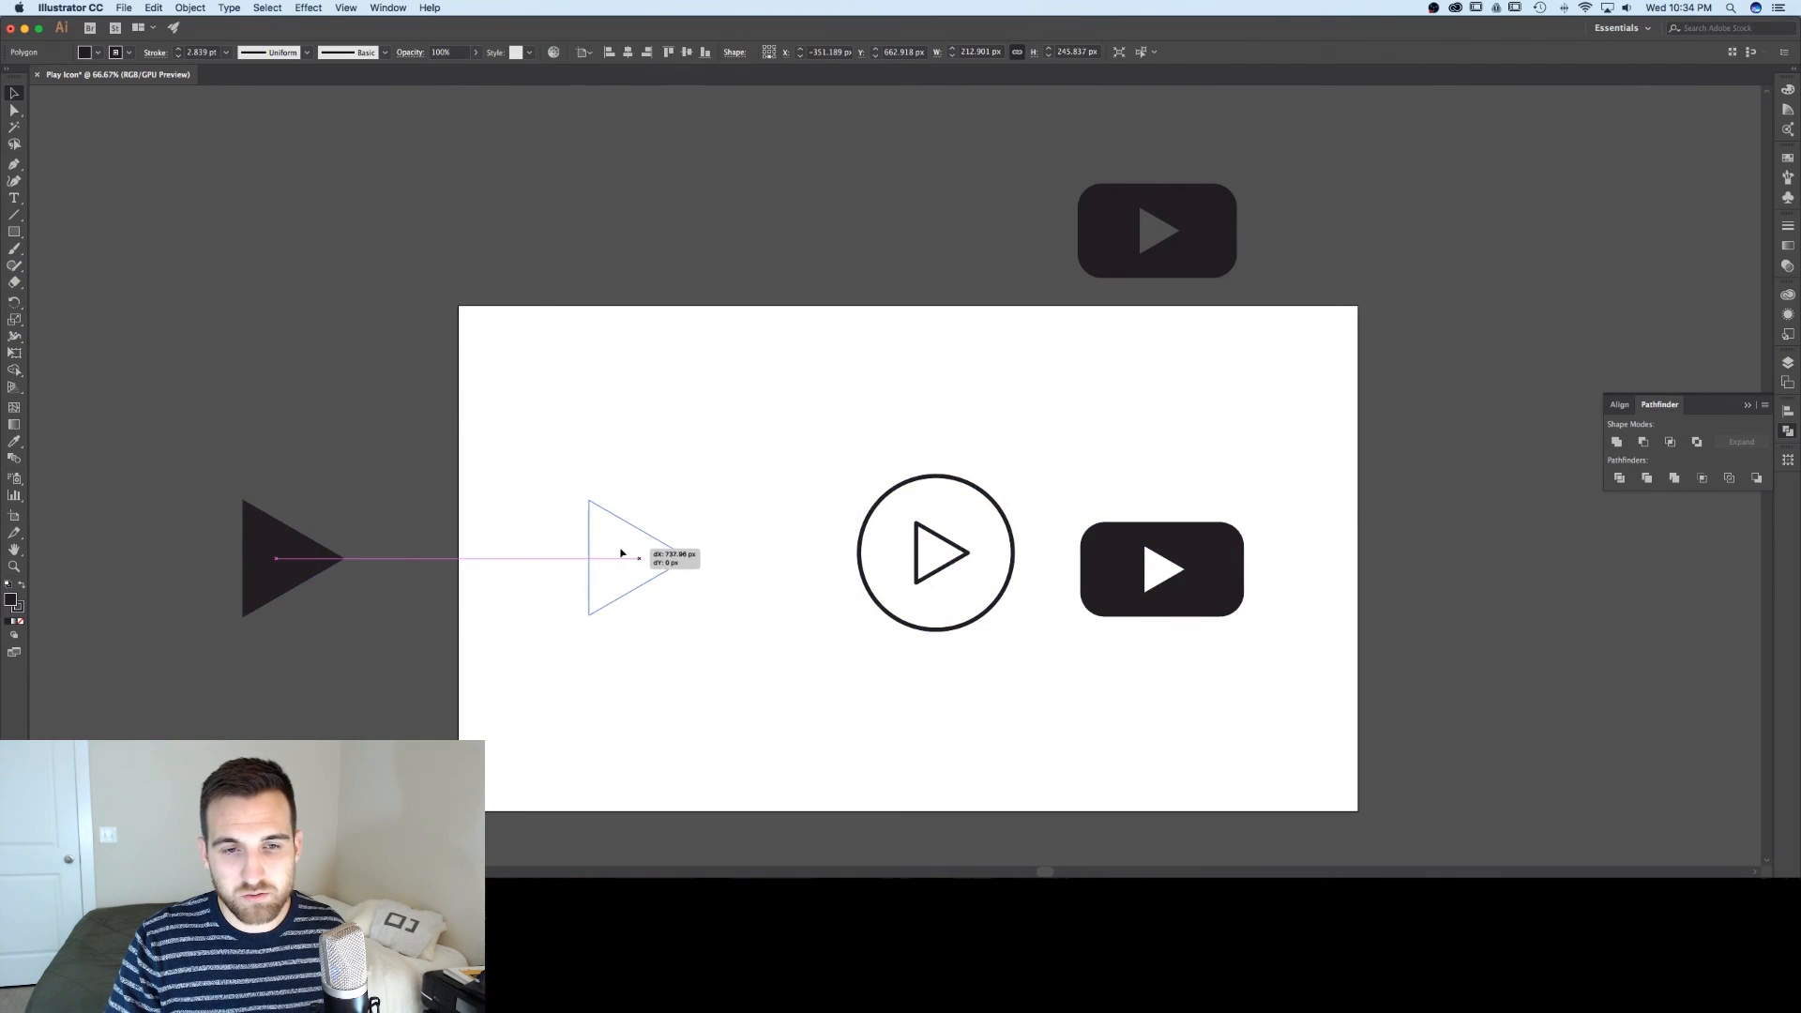
drag(293, 559, 638, 559)
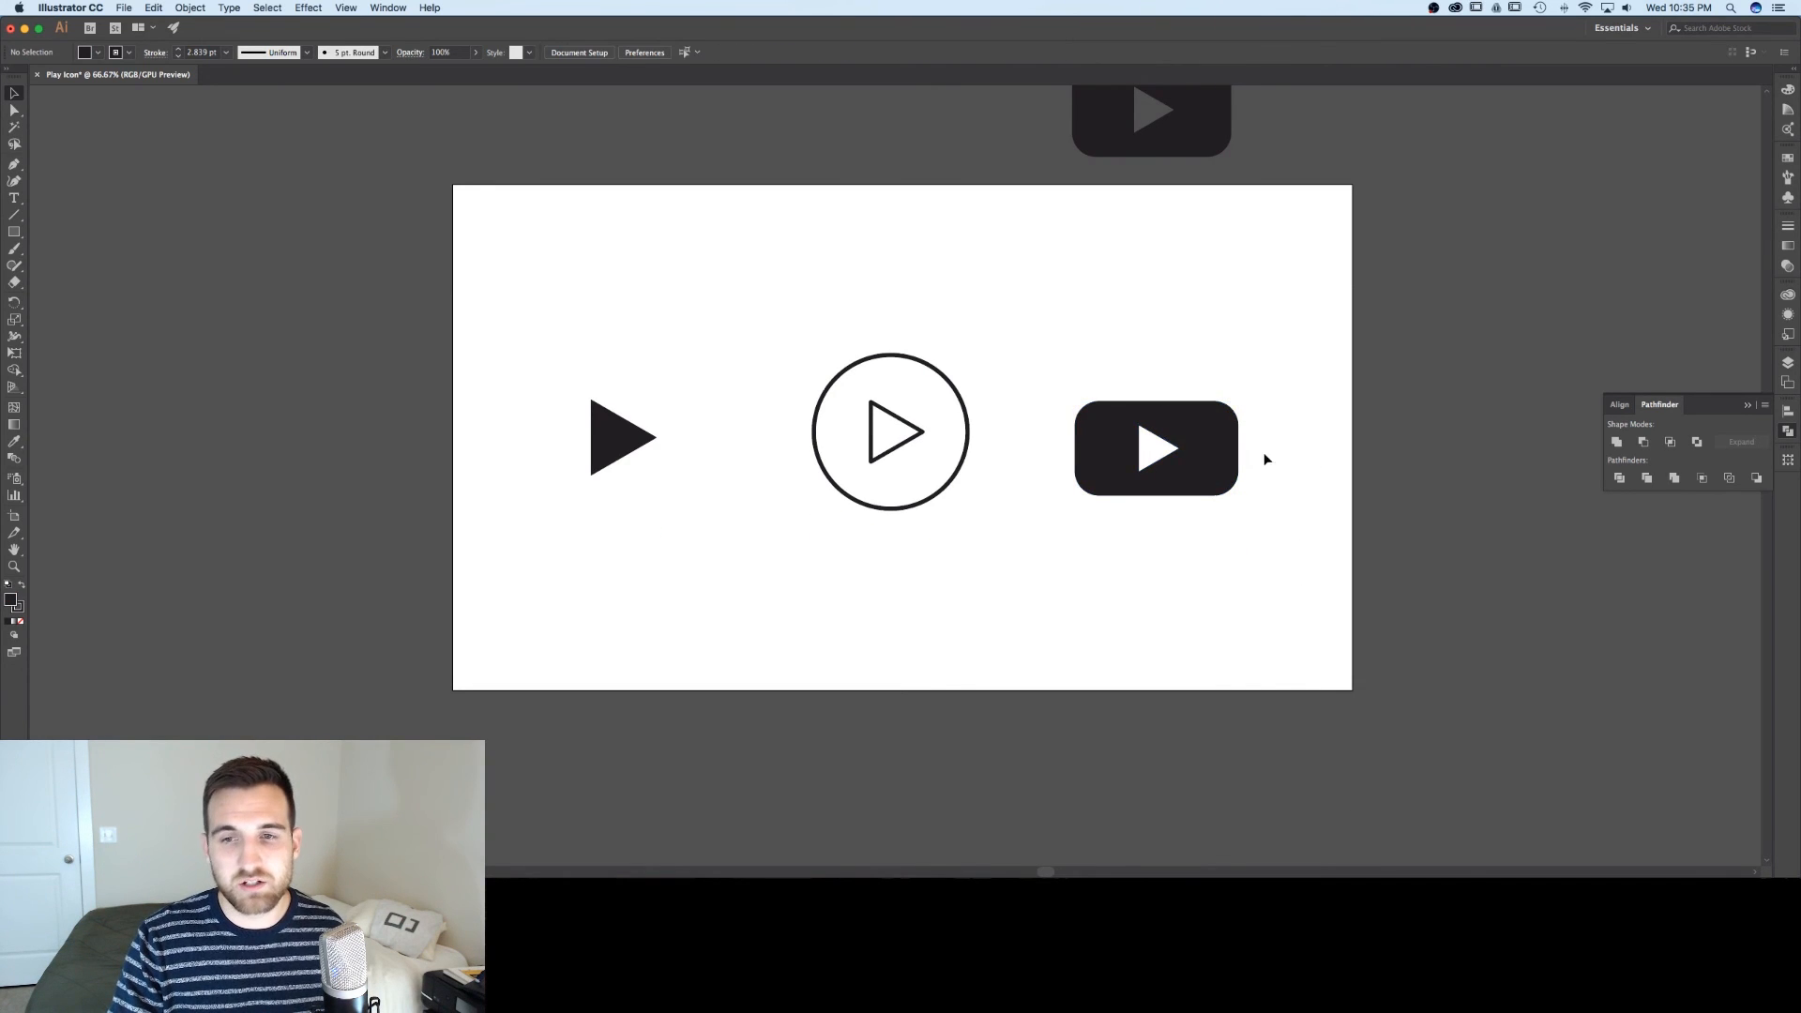
mouse_move(1272, 520)
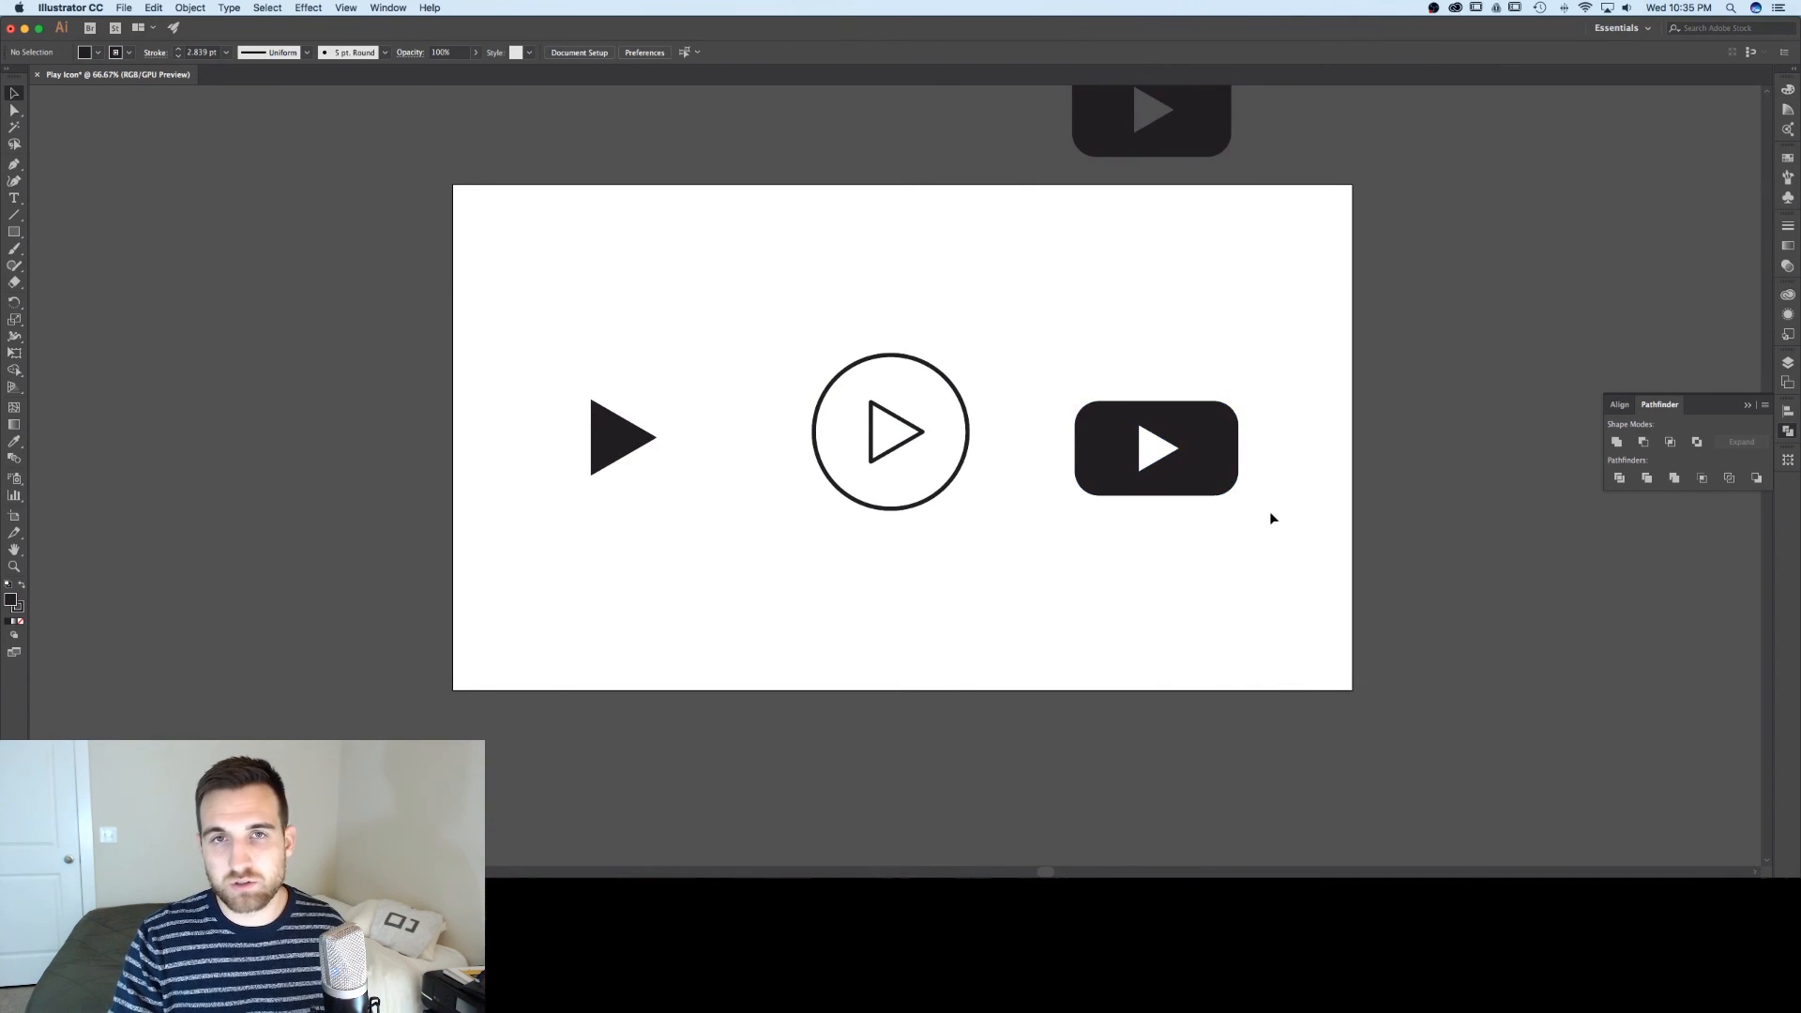
click(889, 431)
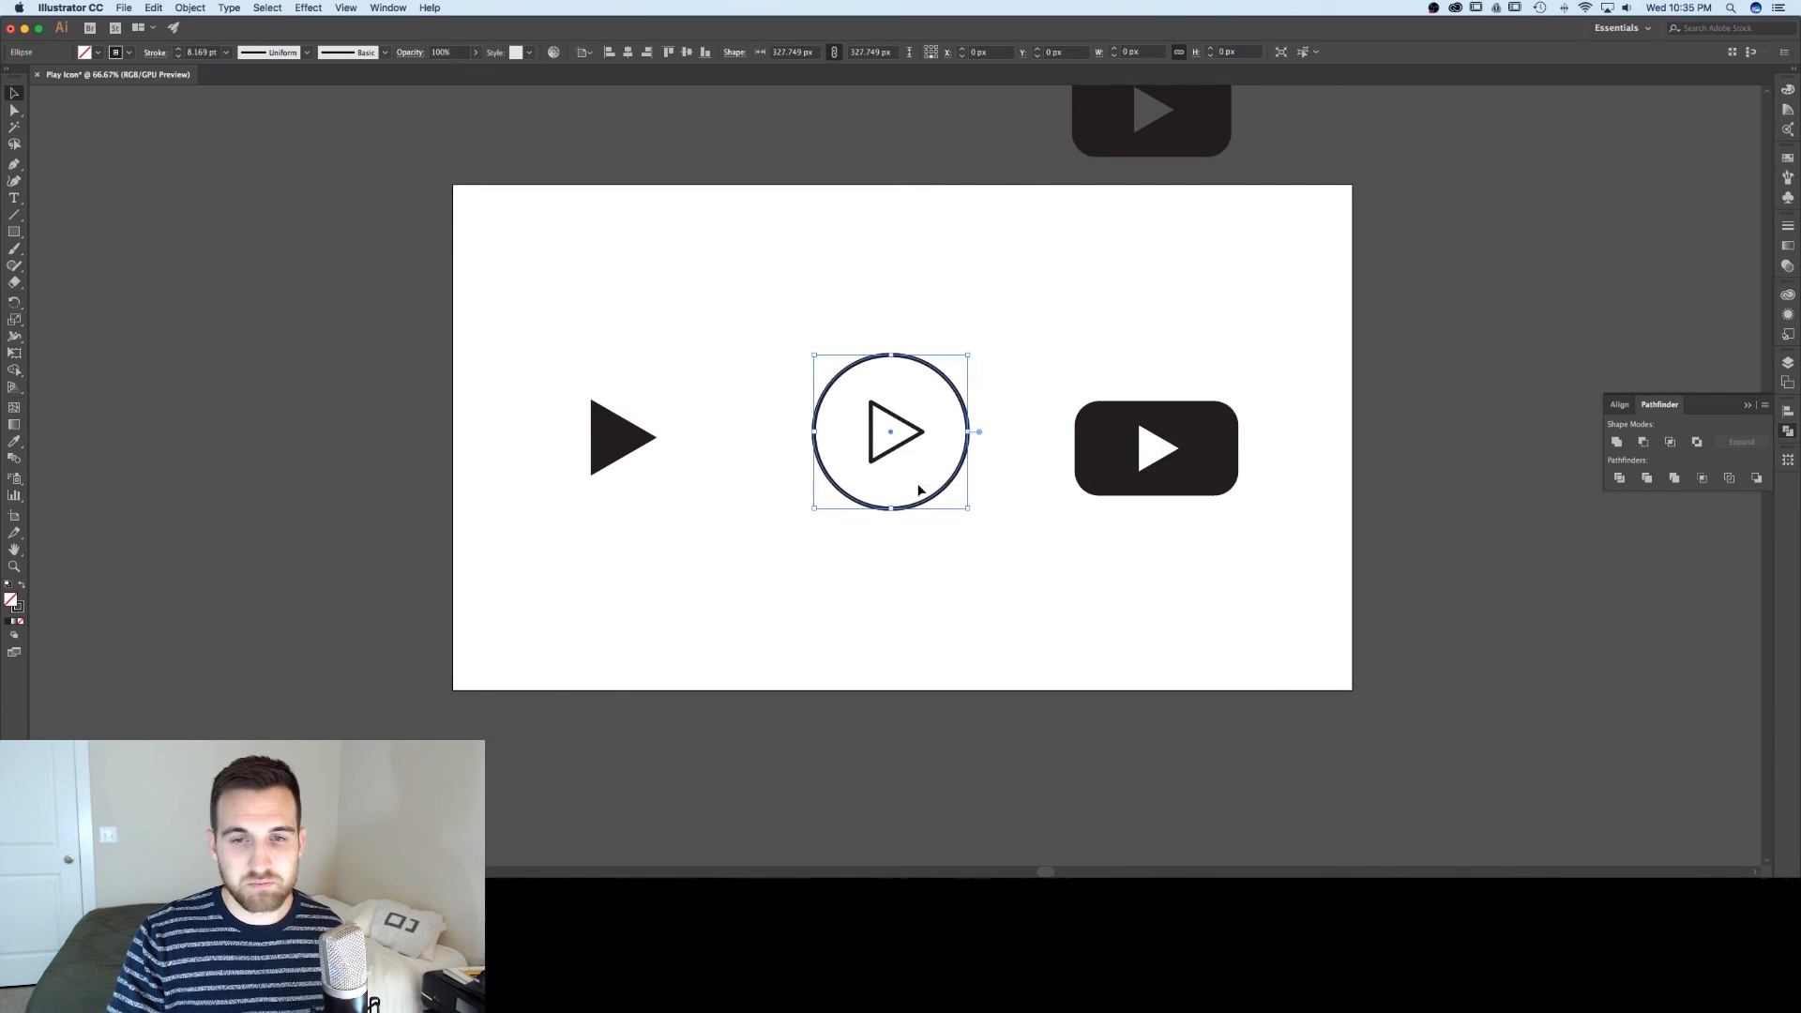